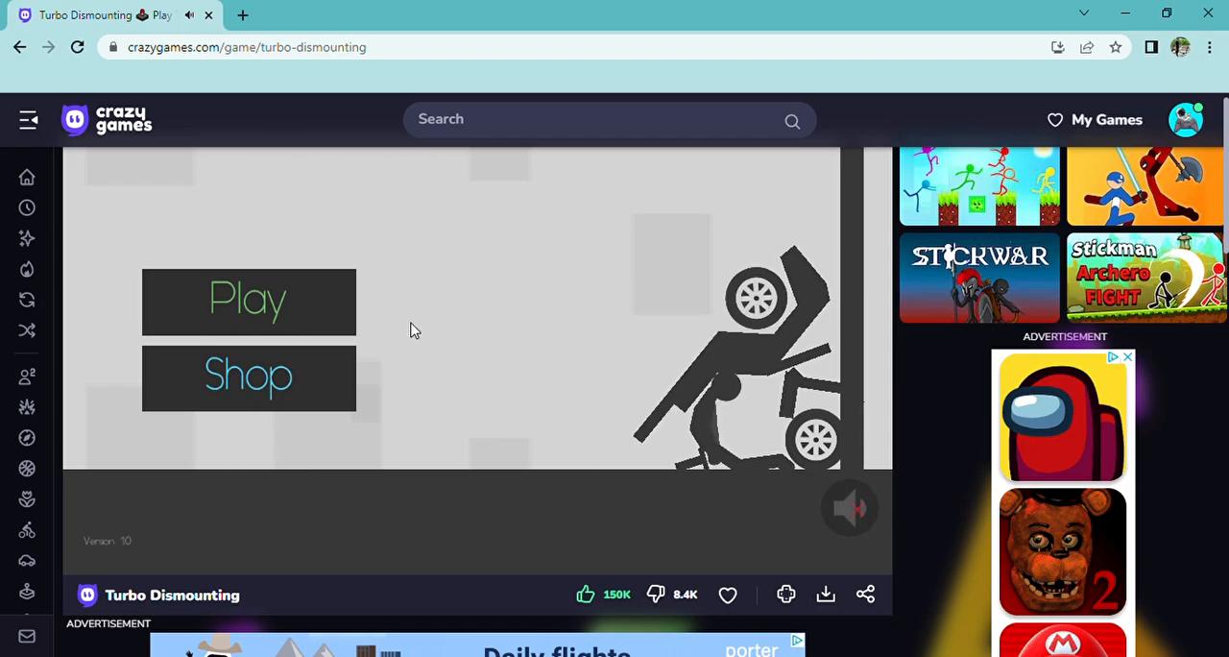
Browse the map selection and the shop without buying anything
left_click(248, 300)
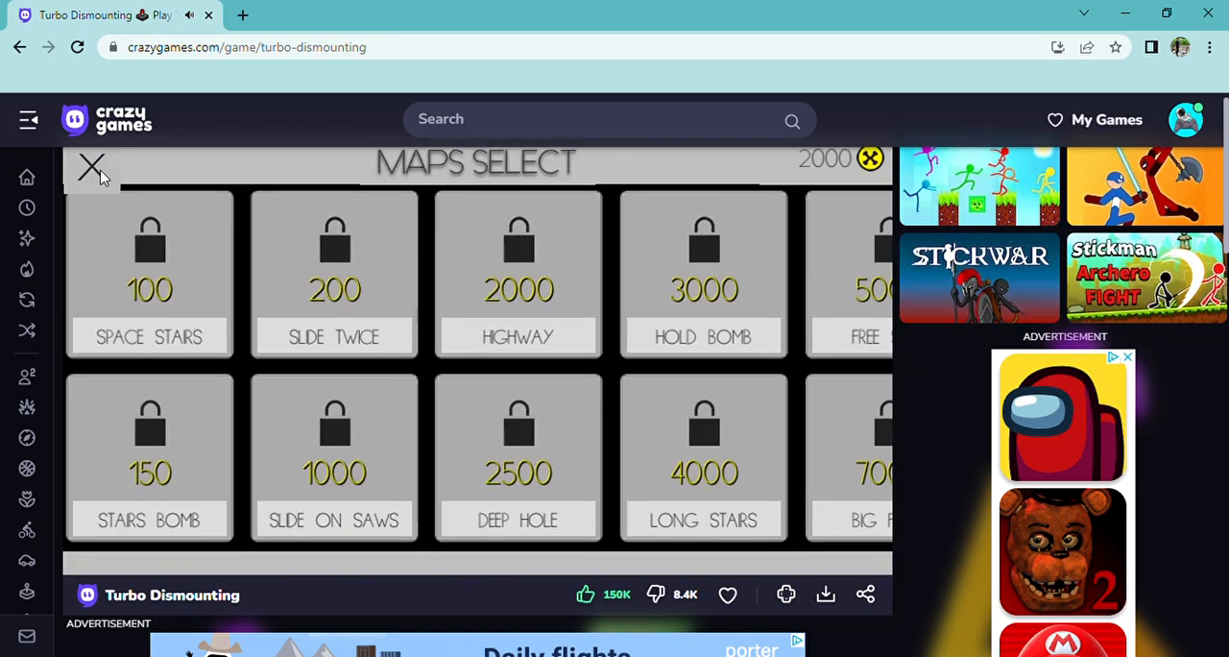
left_click(92, 169)
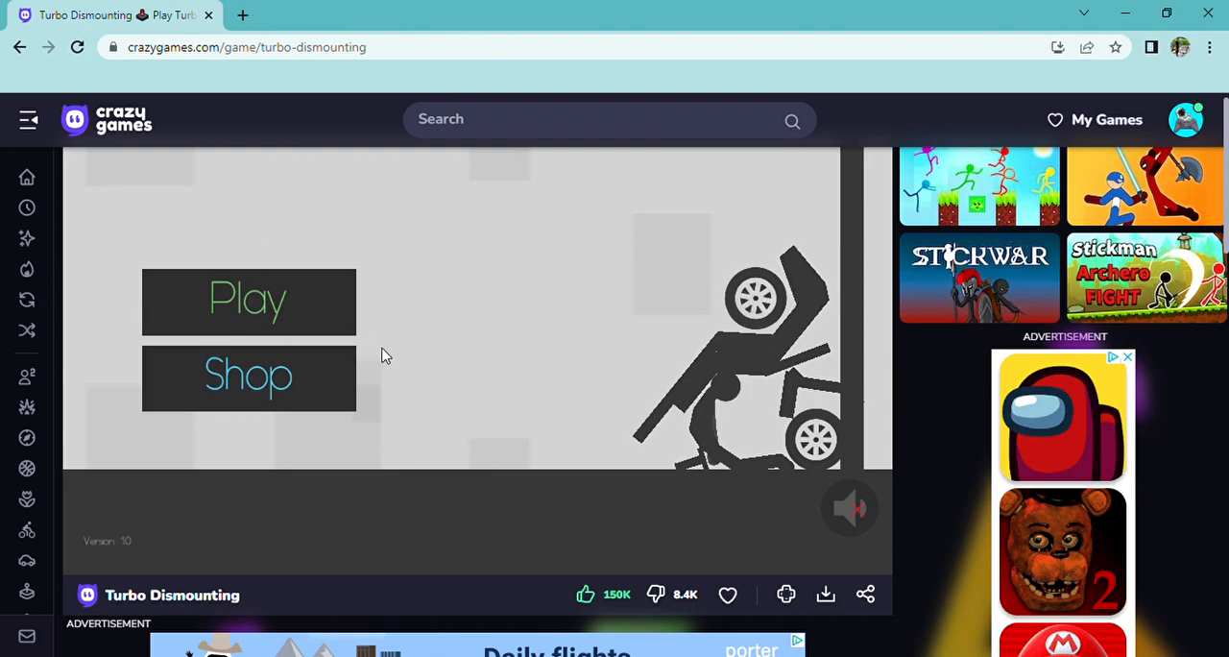
left_click(250, 376)
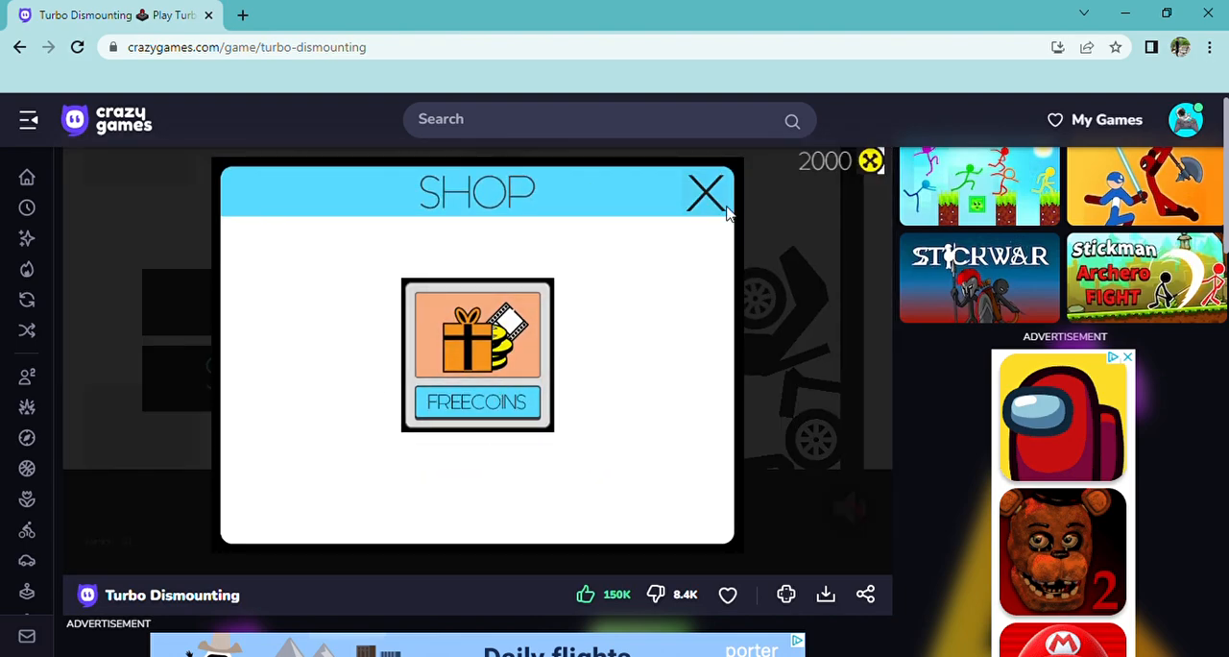
left_click(705, 194)
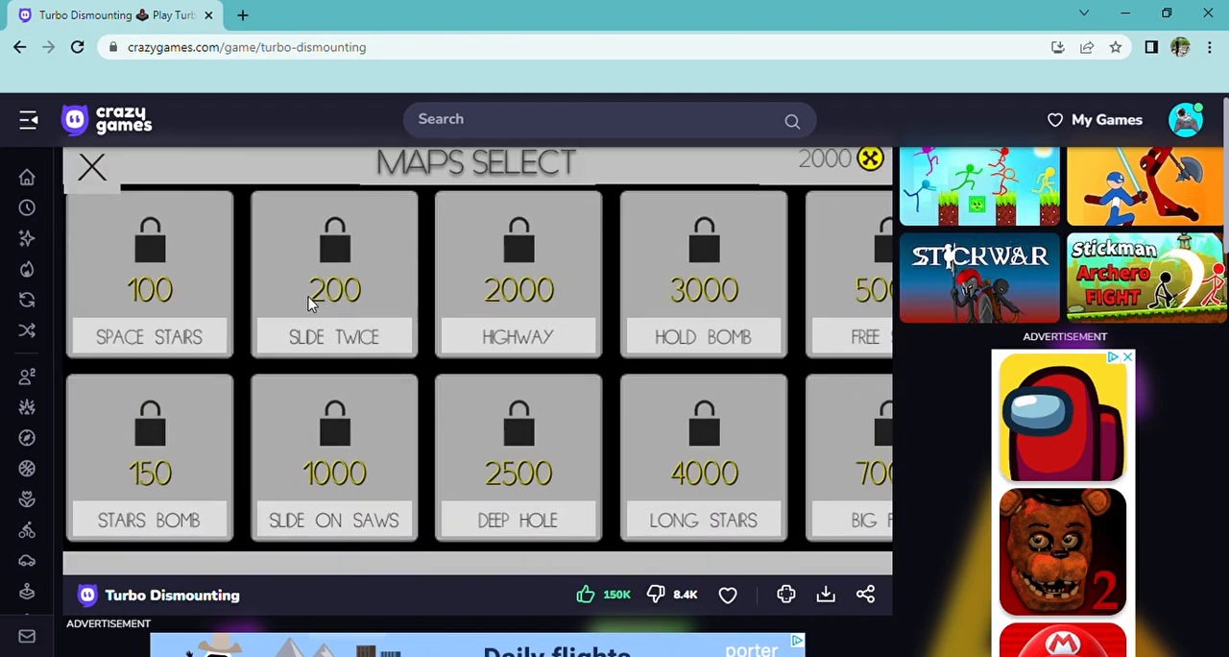
mouse_move(292, 325)
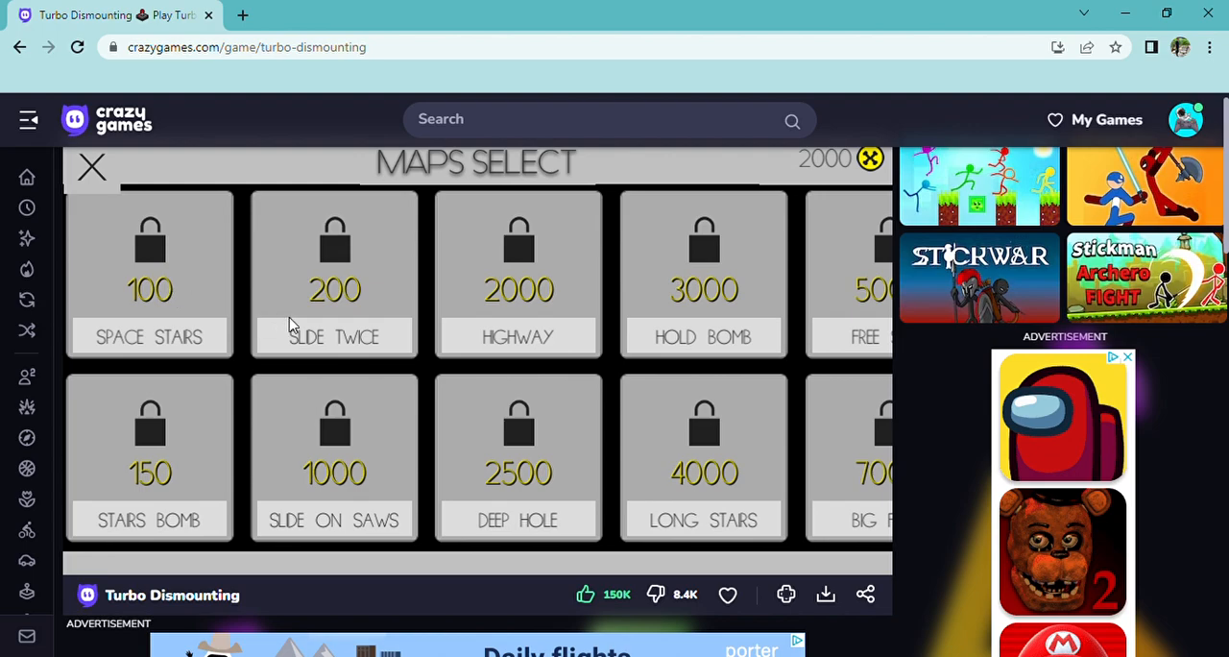
Unlock the Slide Twice map for 200 coins and Space Stairs for 100 coins
left_click(335, 273)
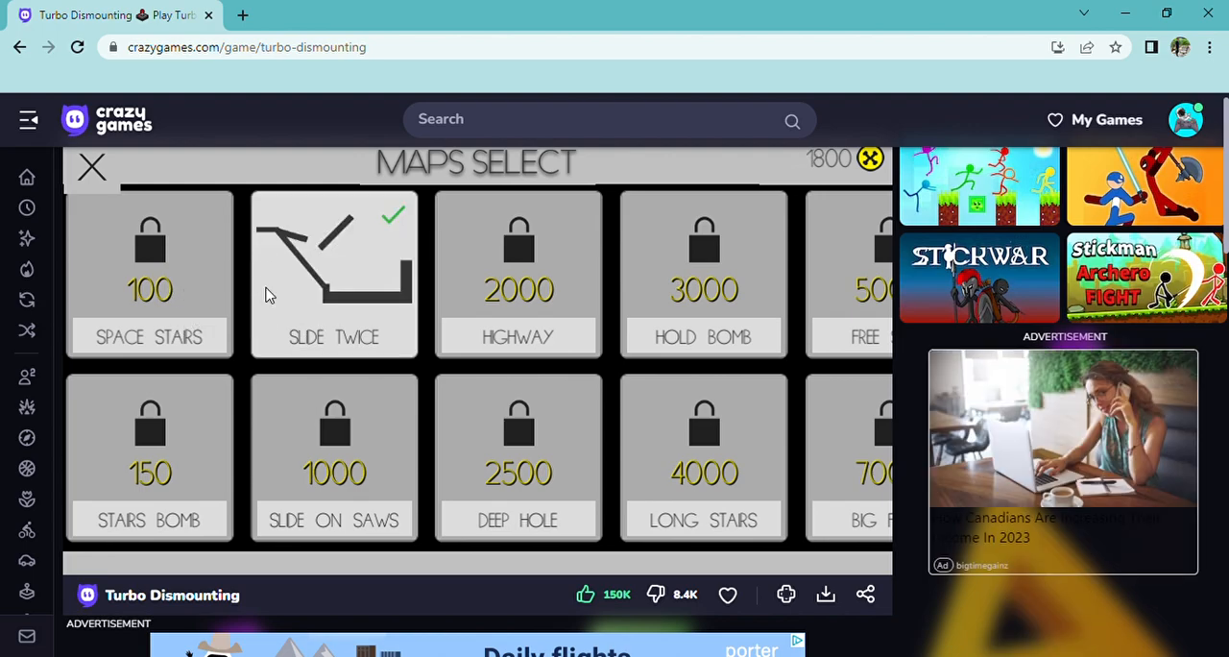
left_click(150, 273)
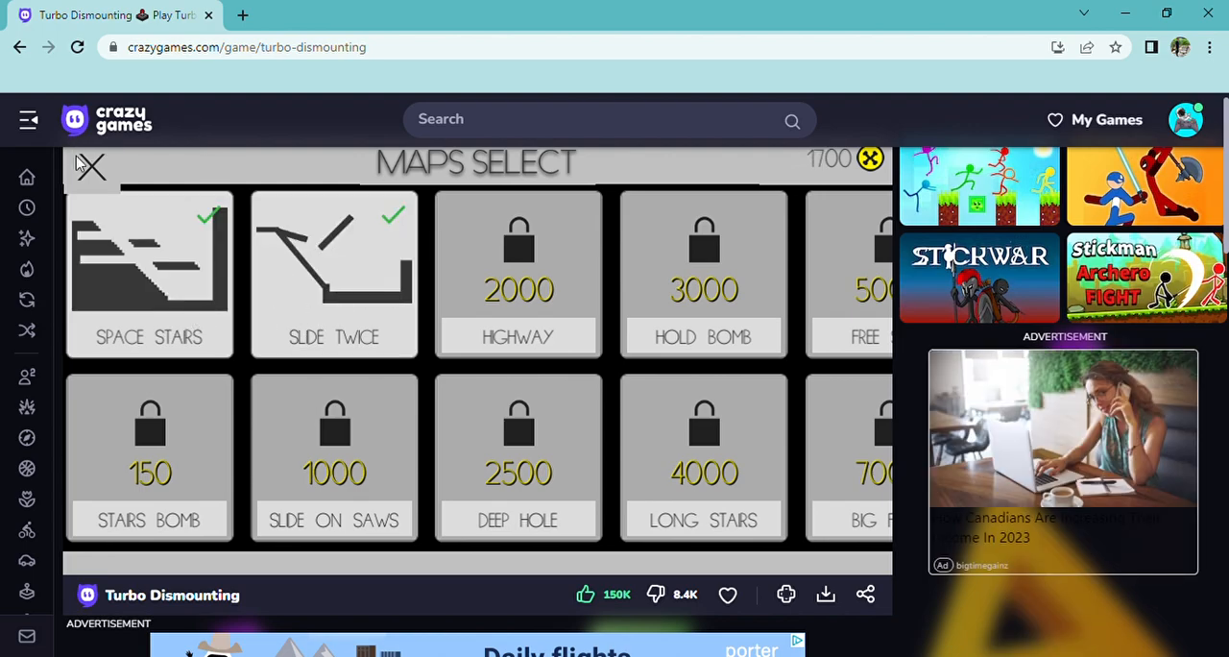
mouse_move(211, 311)
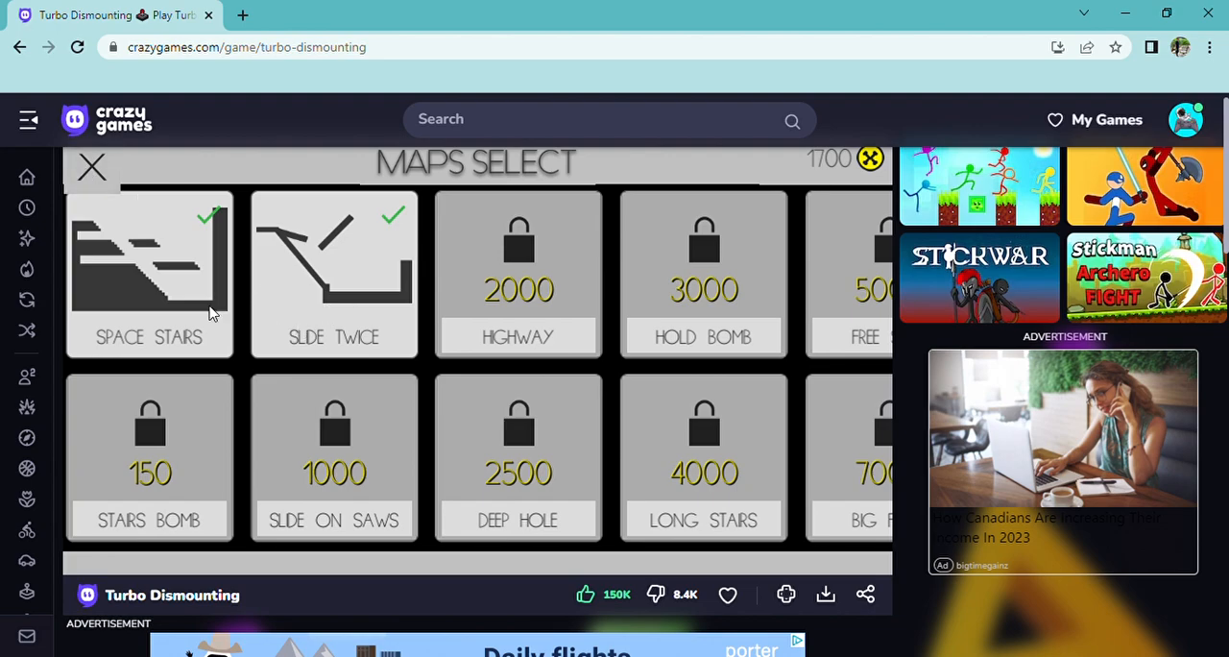
Start the Space Stairs map and buy the Power Seat vehicle for 700 coins
left_click(150, 272)
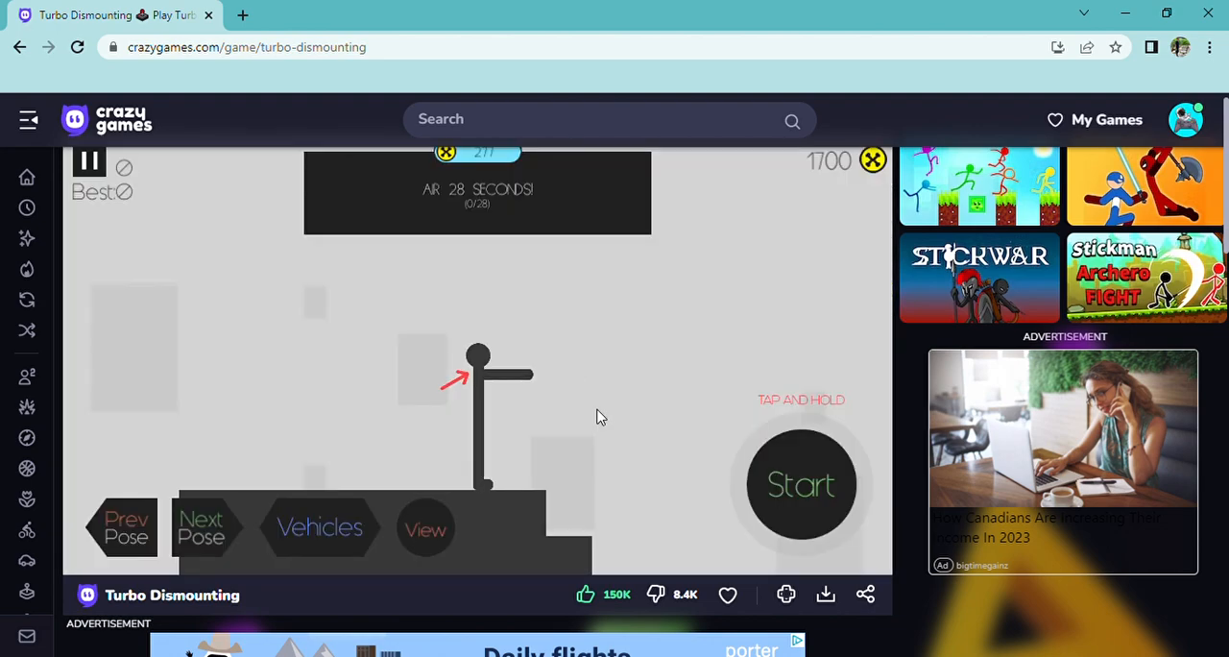
left_click(319, 530)
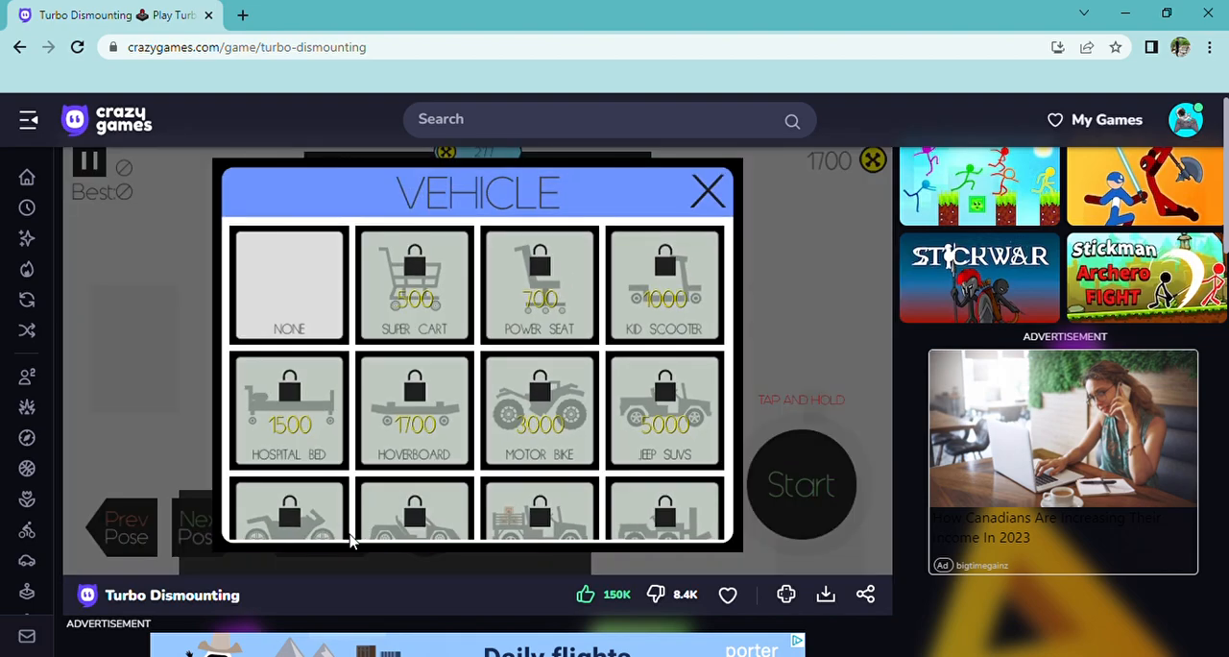
scroll("down", 3)
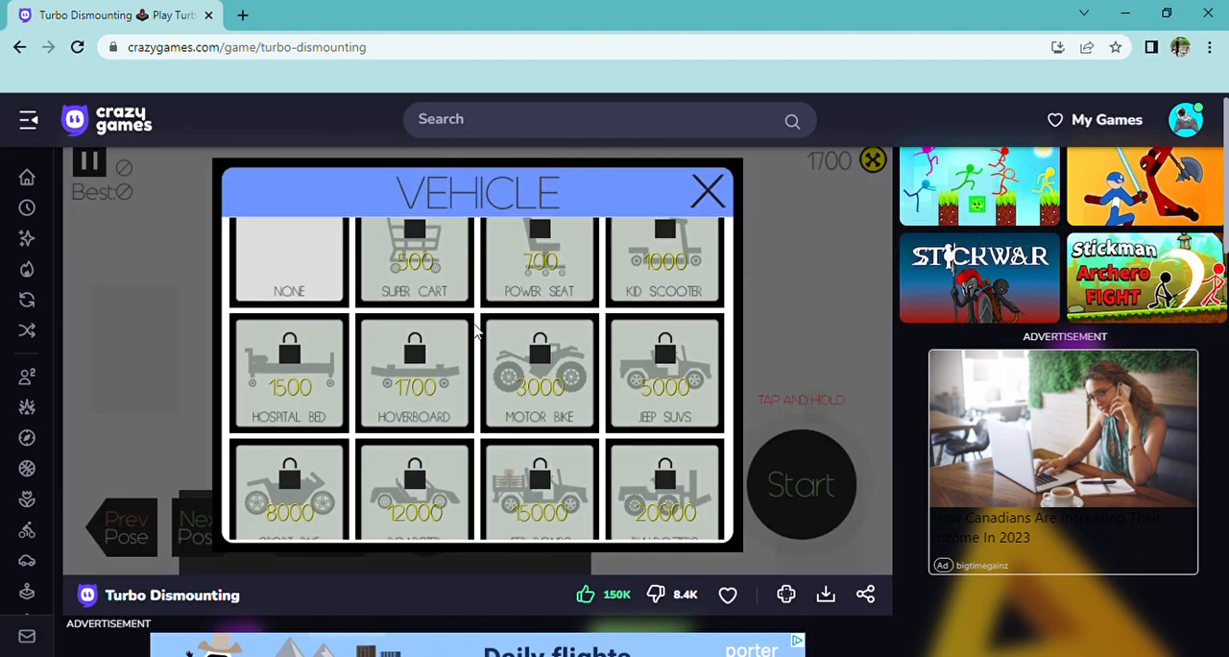
scroll("down", 3)
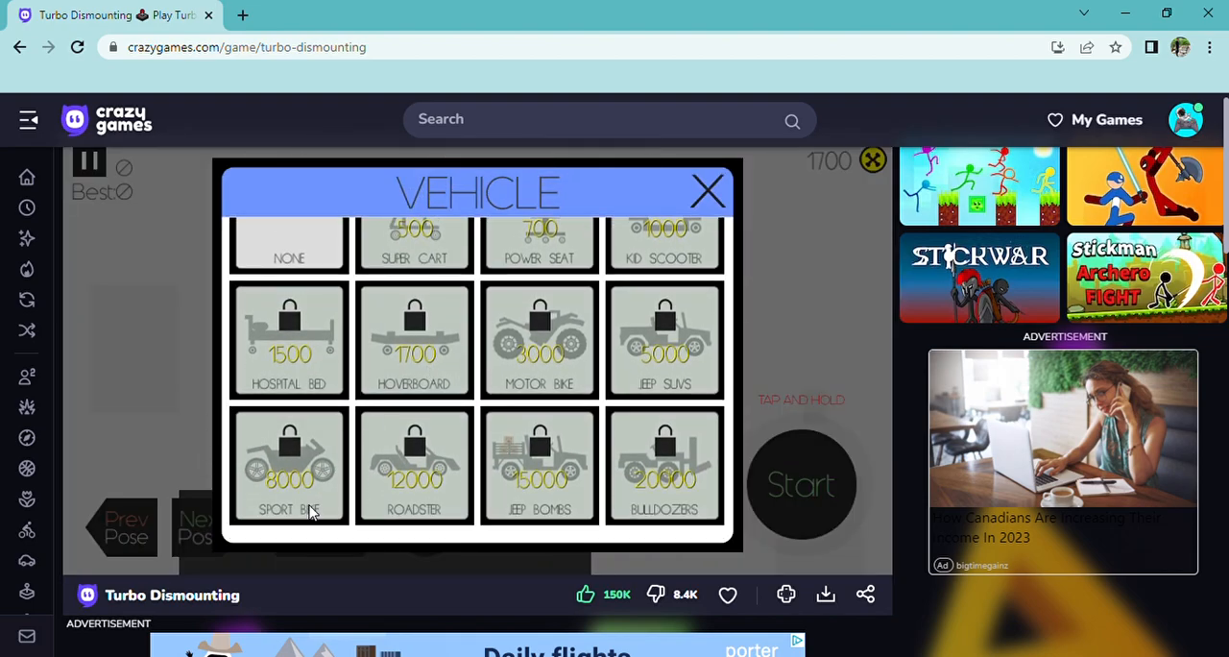
scroll("up", 3)
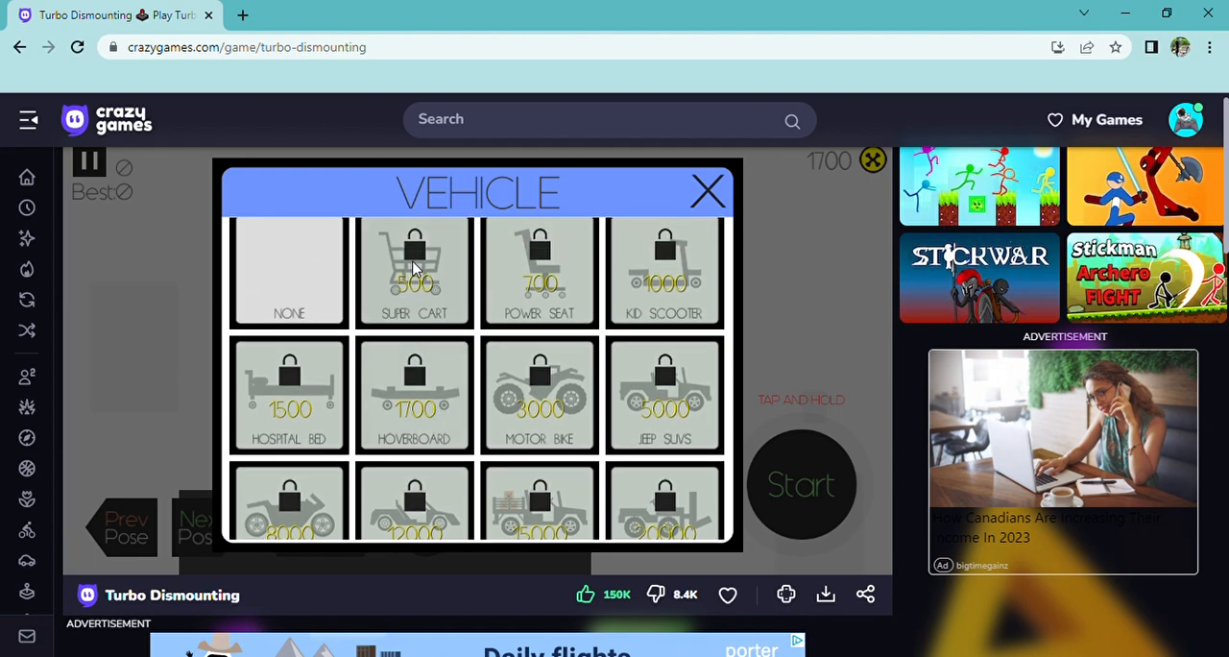
left_click(538, 272)
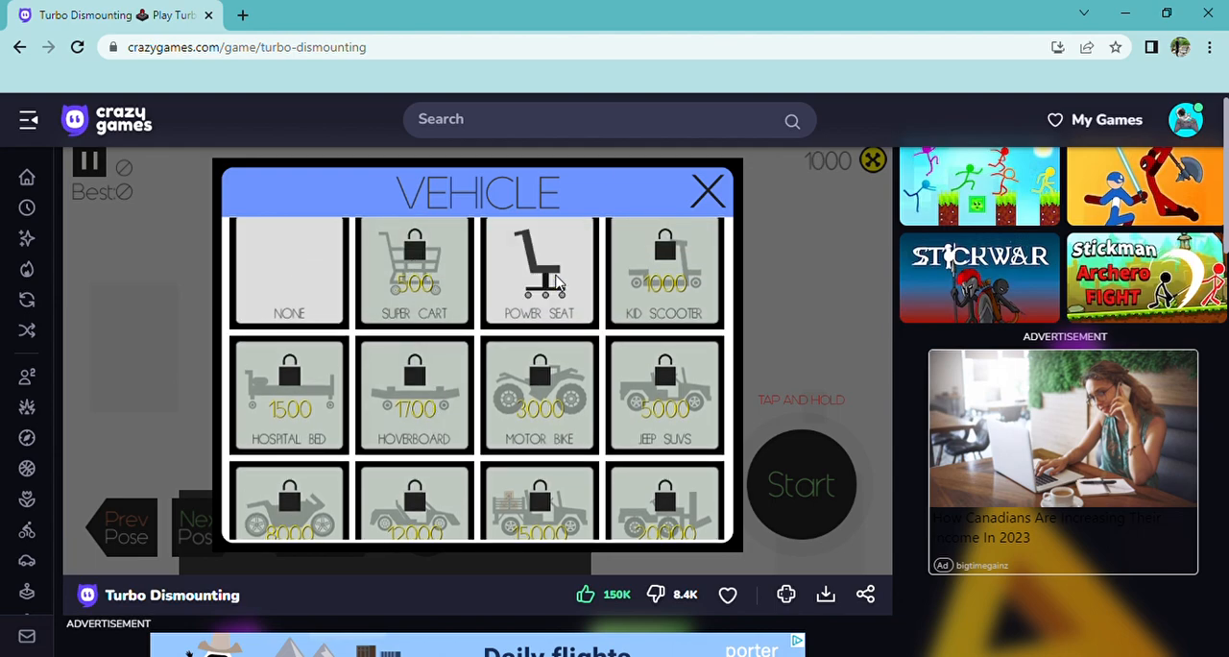
left_click(709, 190)
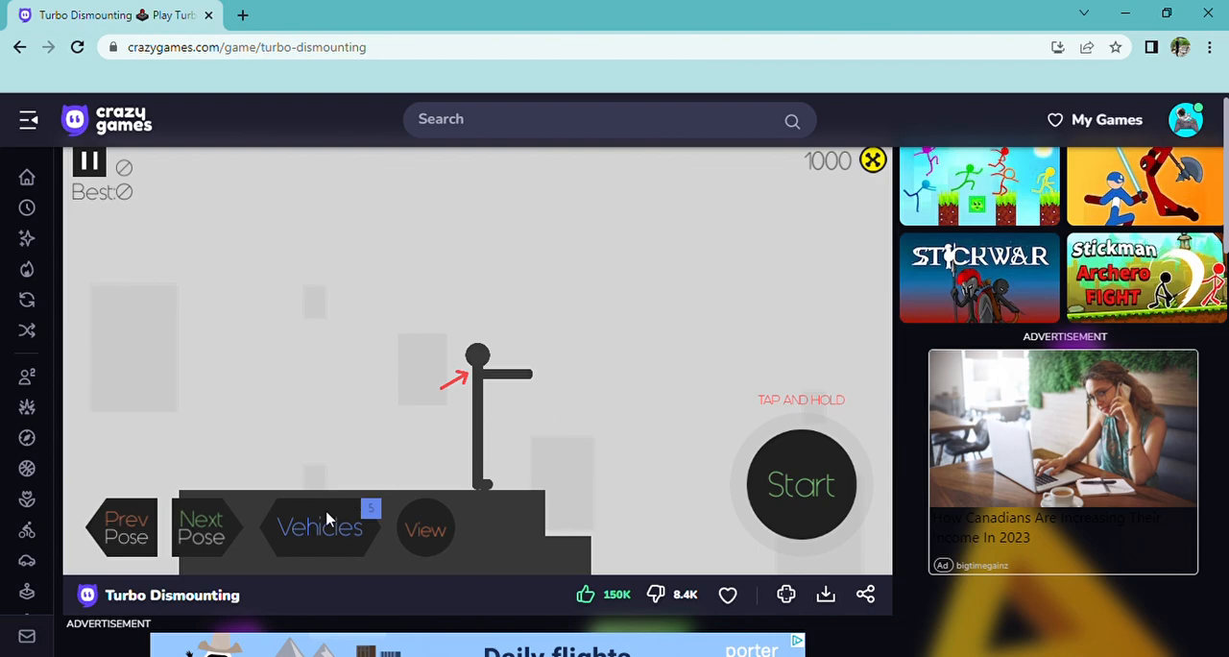
Seat the stickman in the Power Seat and launch it down the stairs for 2297 points
left_click(319, 528)
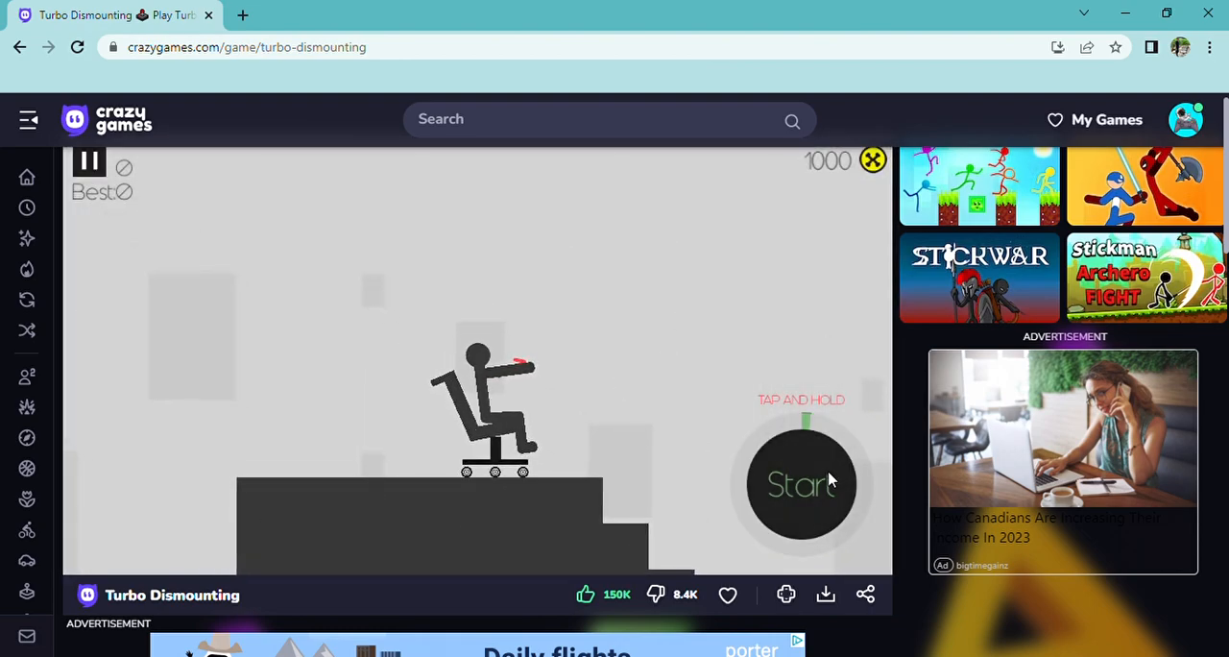
left_click(803, 483)
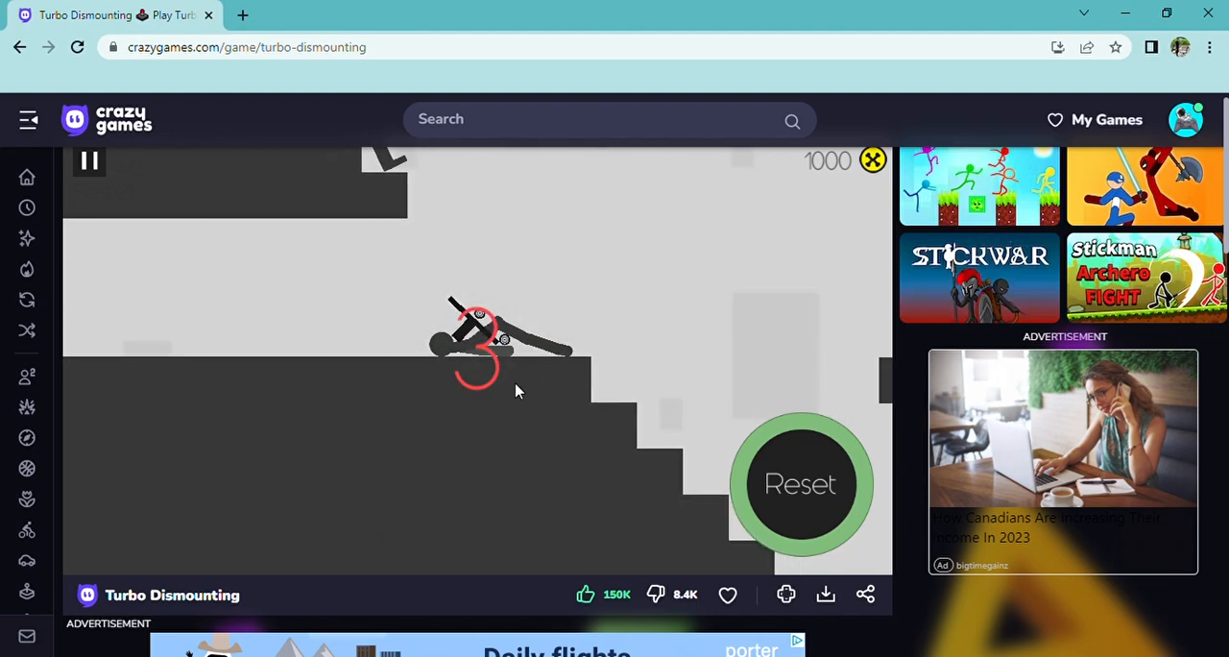
mouse_move(384, 549)
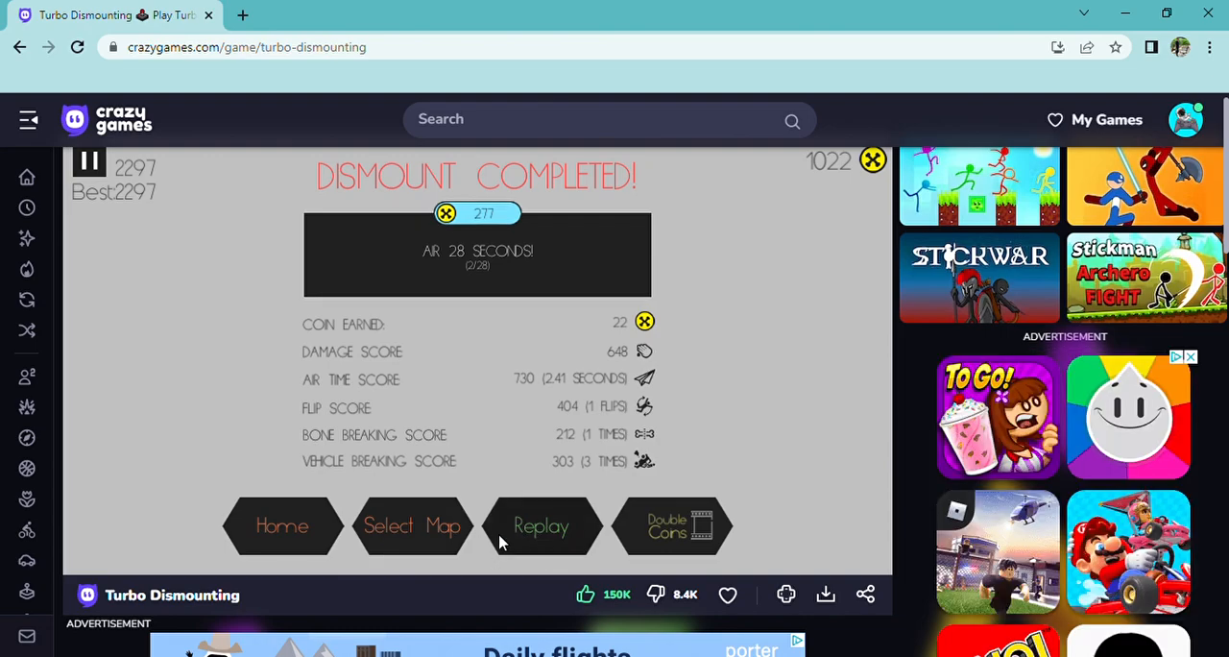
Replay the stairs map, buy the Super Cart for 500 coins and select it
left_click(413, 526)
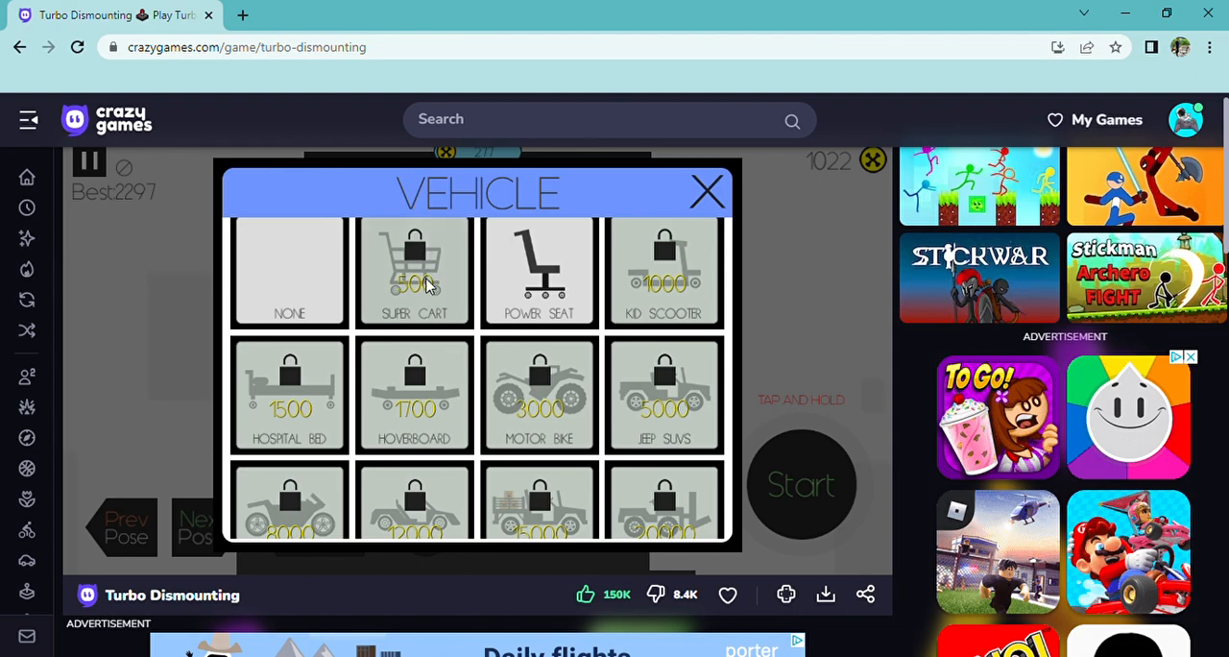
left_click(415, 273)
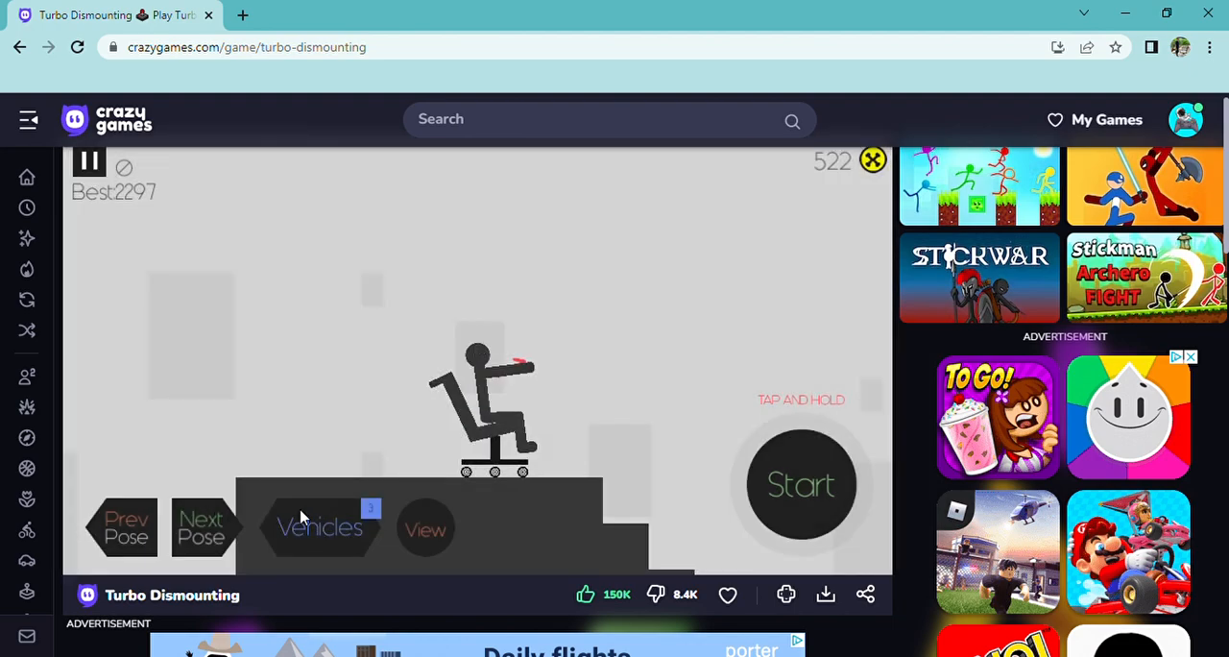
left_click(319, 526)
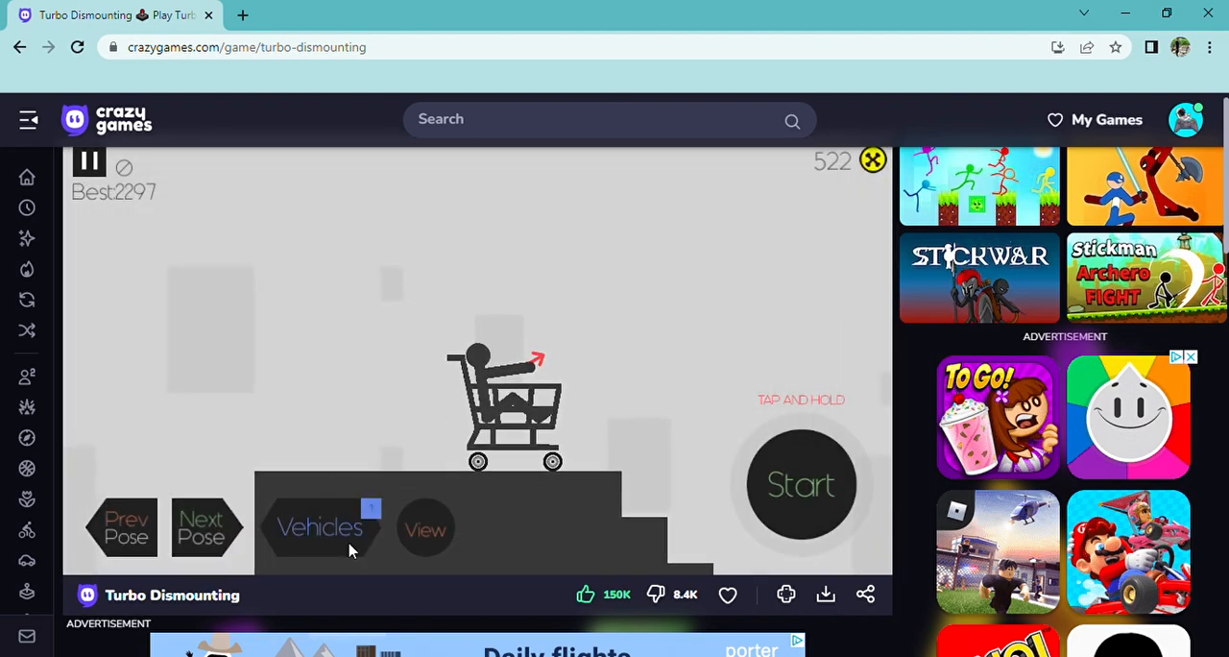
left_click(318, 526)
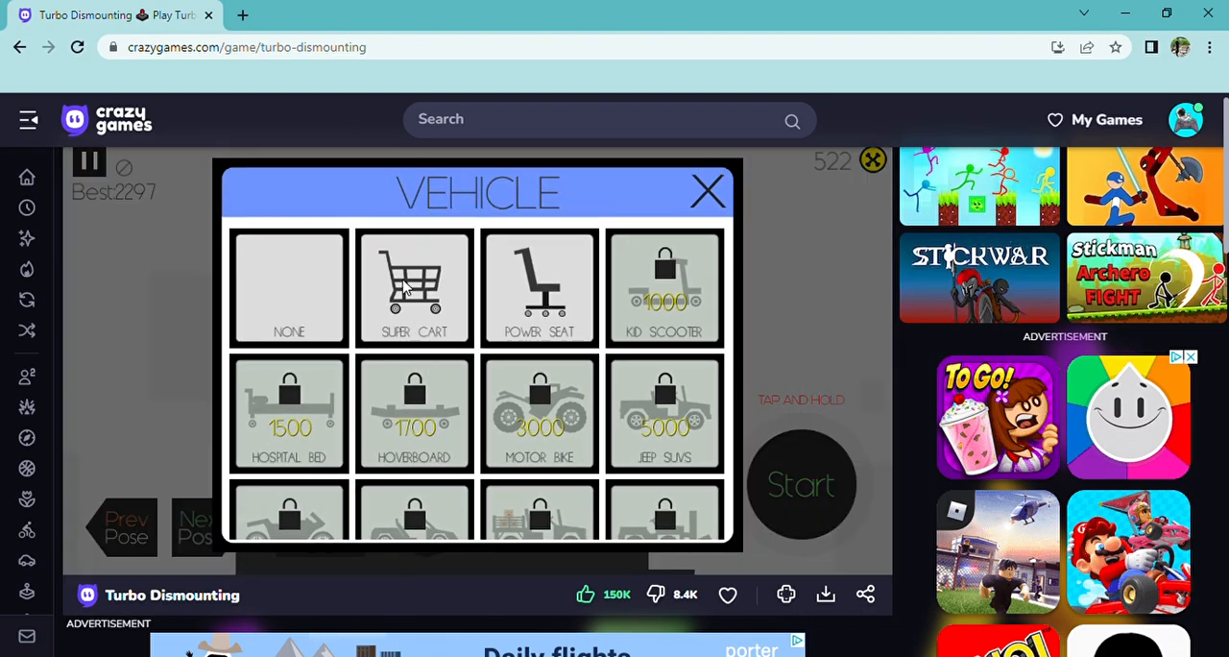
left_click(415, 288)
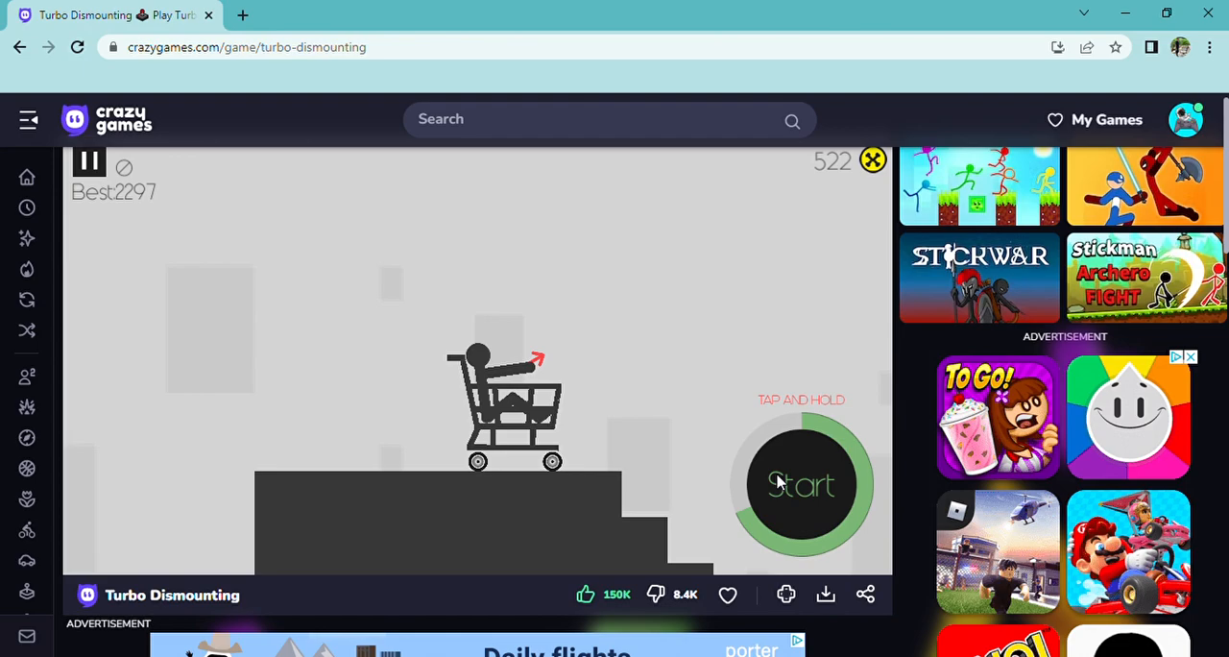
Launch the Super Cart down the stairs and eject the stickman for a 3735 best
left_click(803, 483)
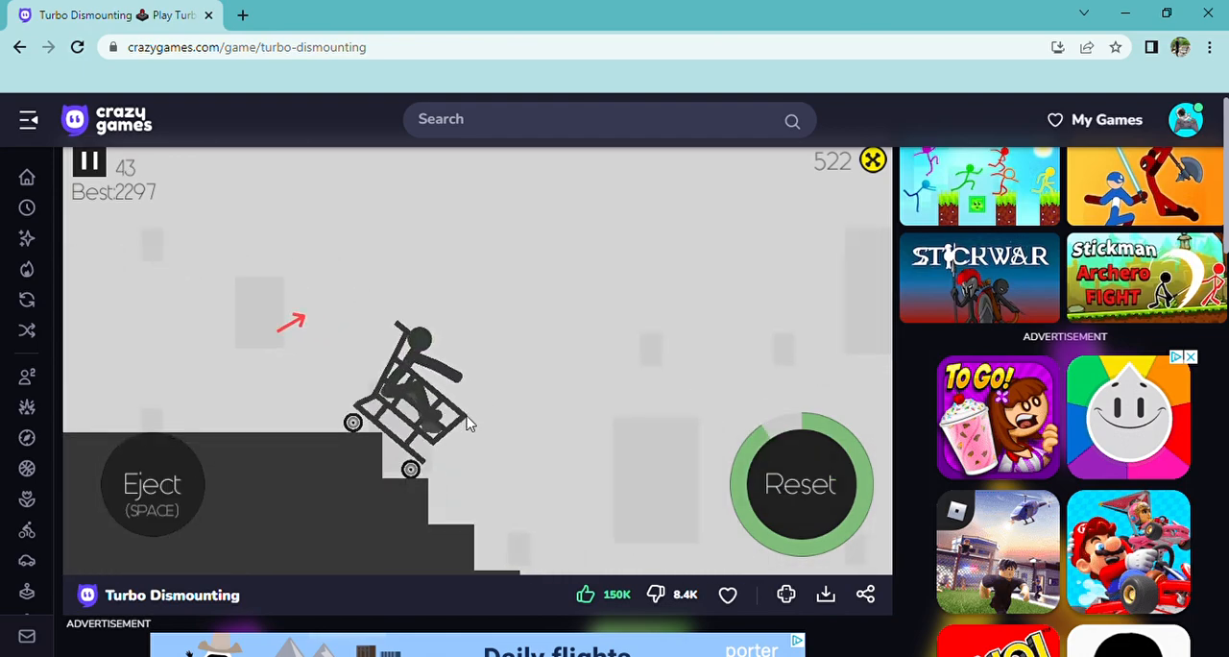
key("space")
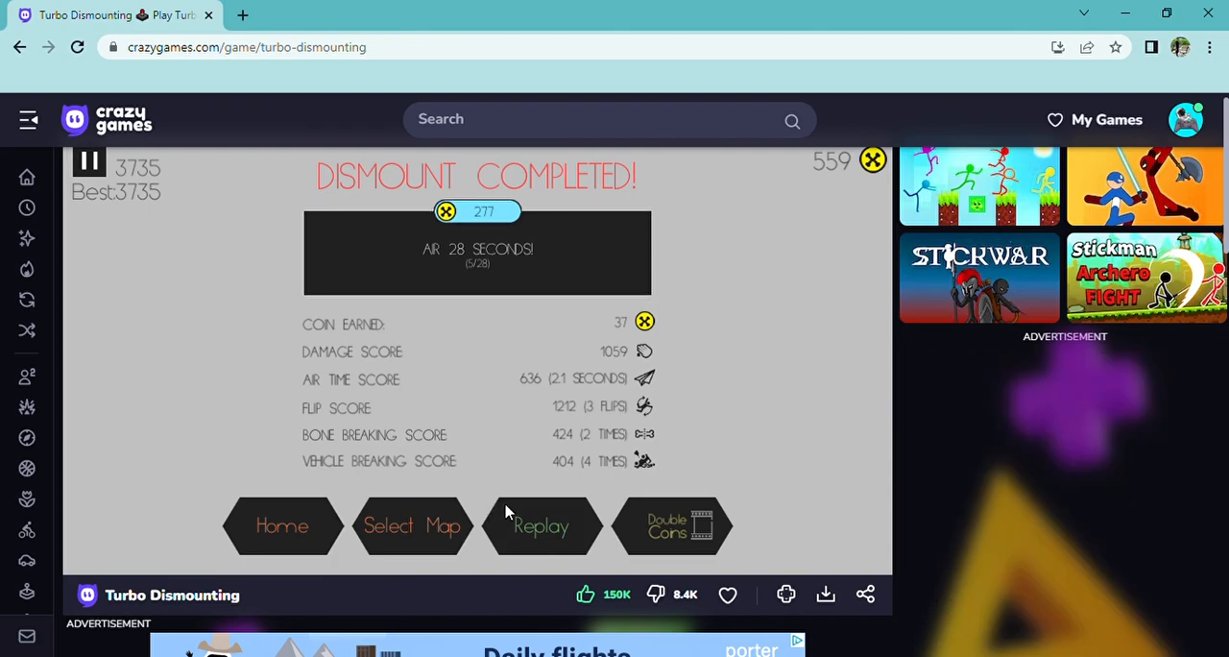
Run the Super Cart again for a new best of 5758, then queue another replay
left_click(542, 526)
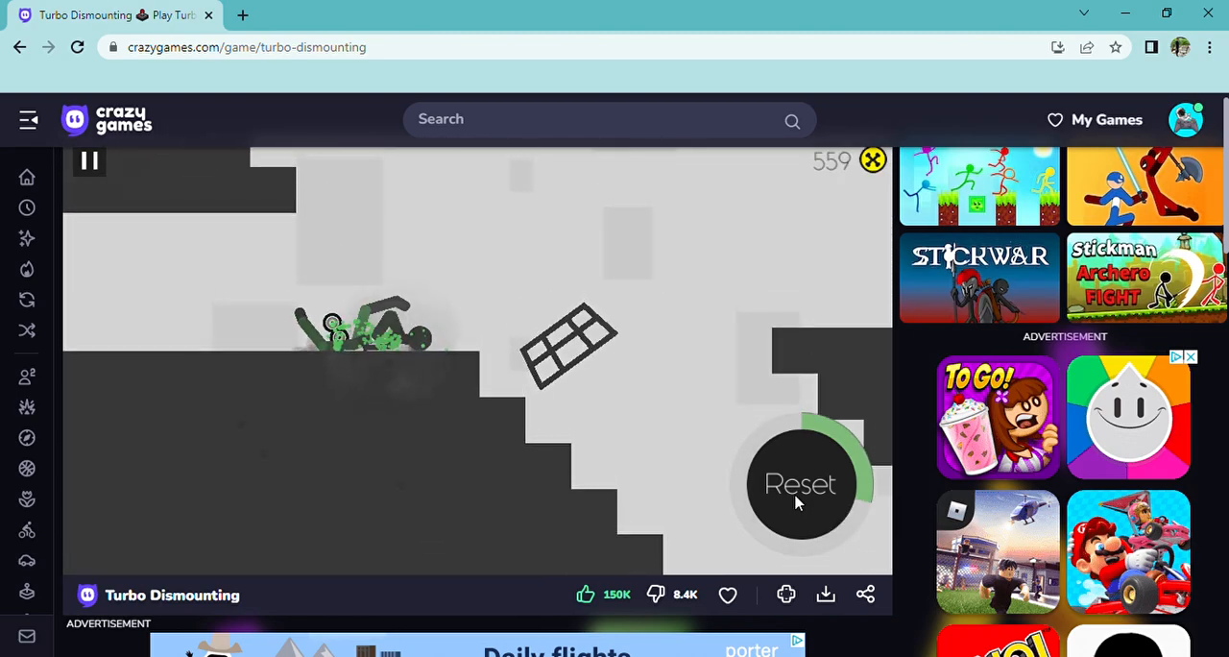
left_click(799, 483)
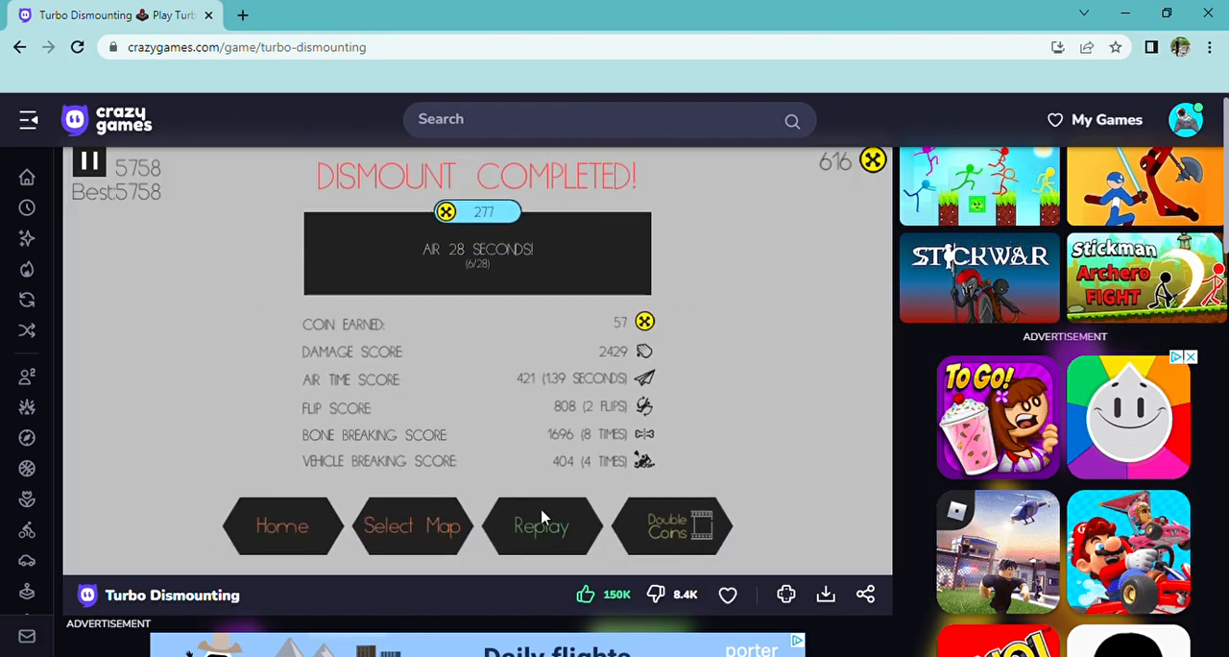
left_click(542, 526)
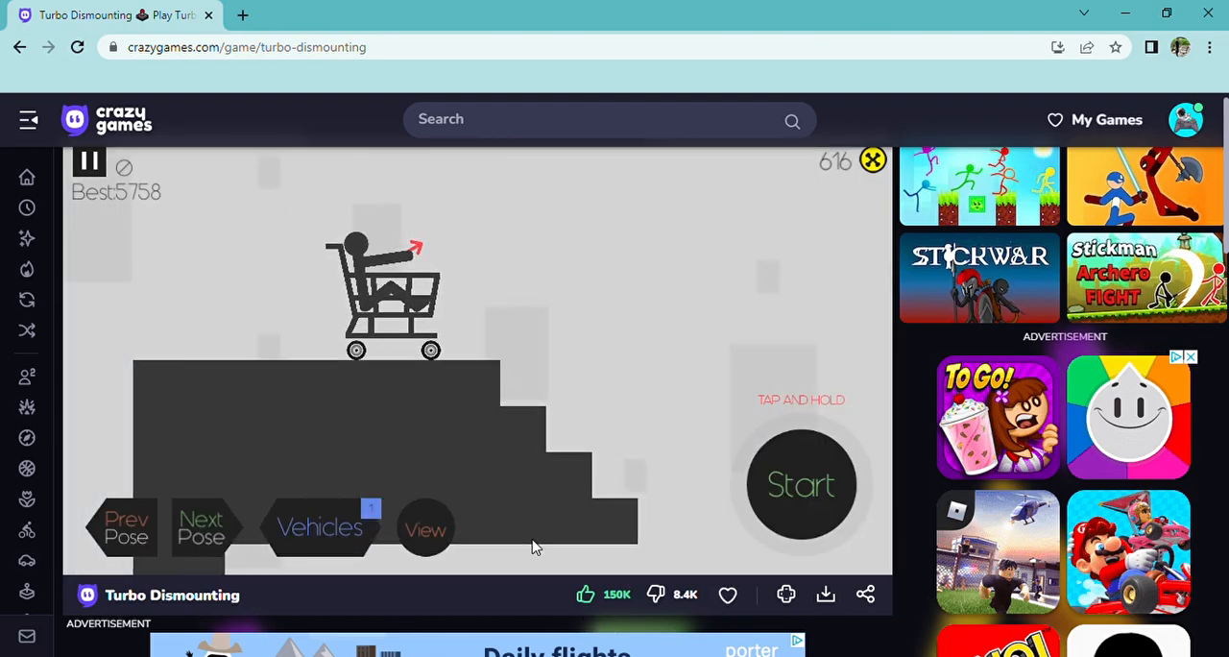
Launch the shopping cart twice, resetting once, and finish a 5509-point run
left_click(202, 526)
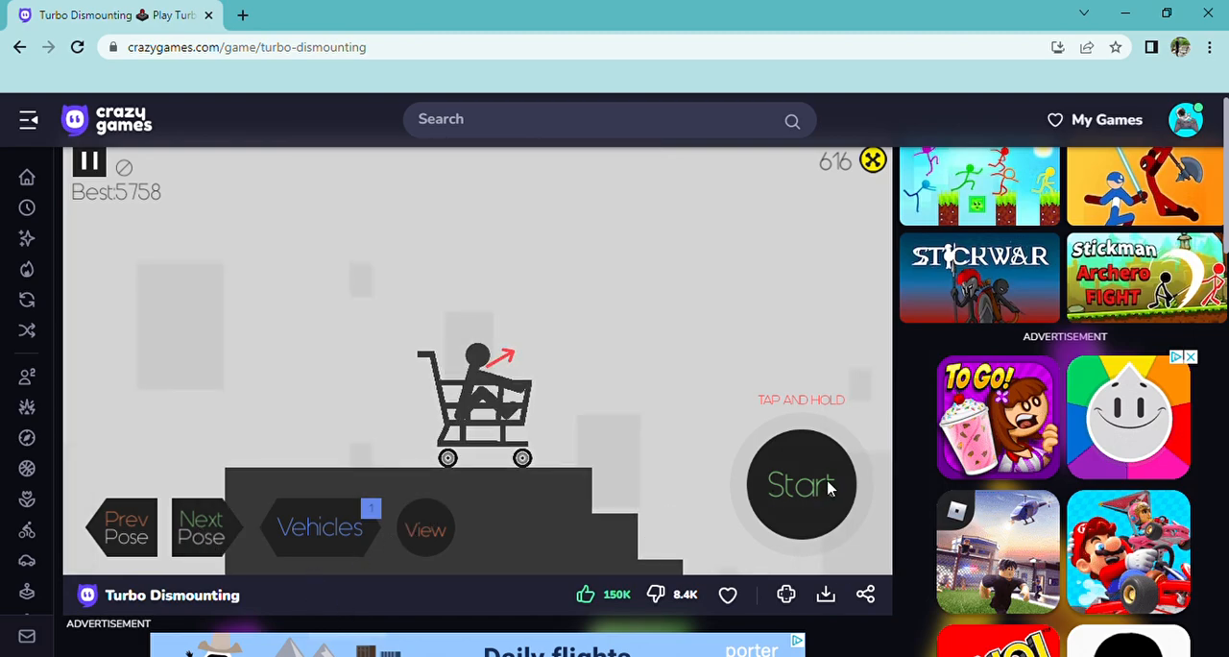
left_click(800, 484)
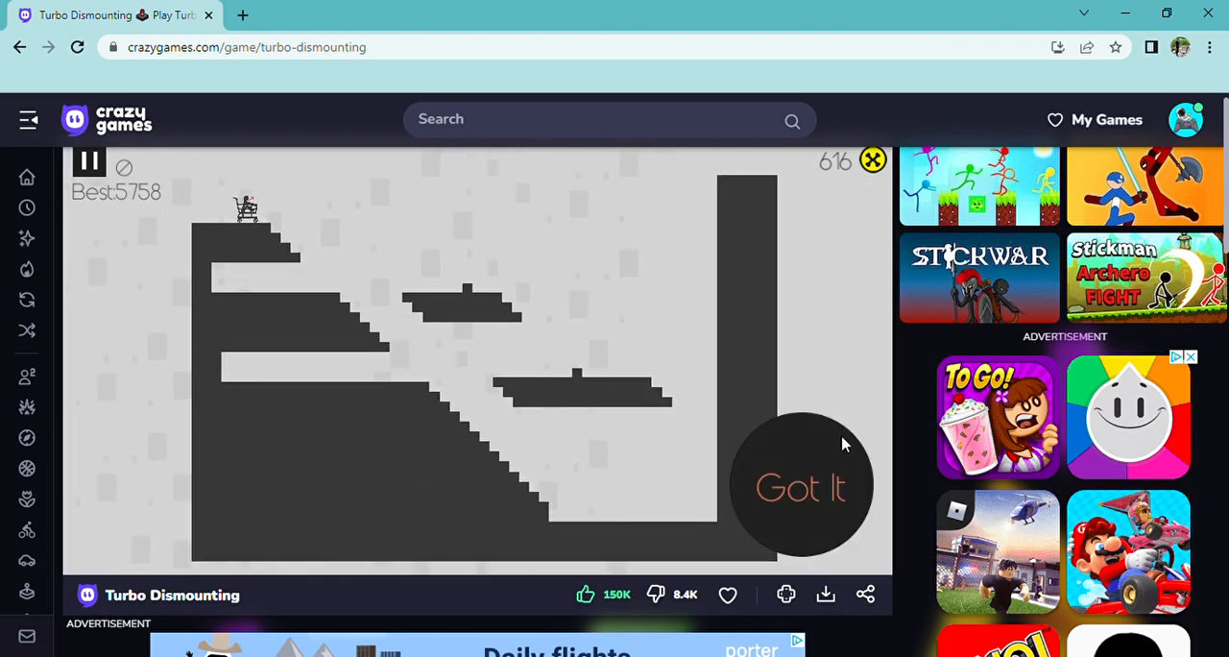
left_click(801, 487)
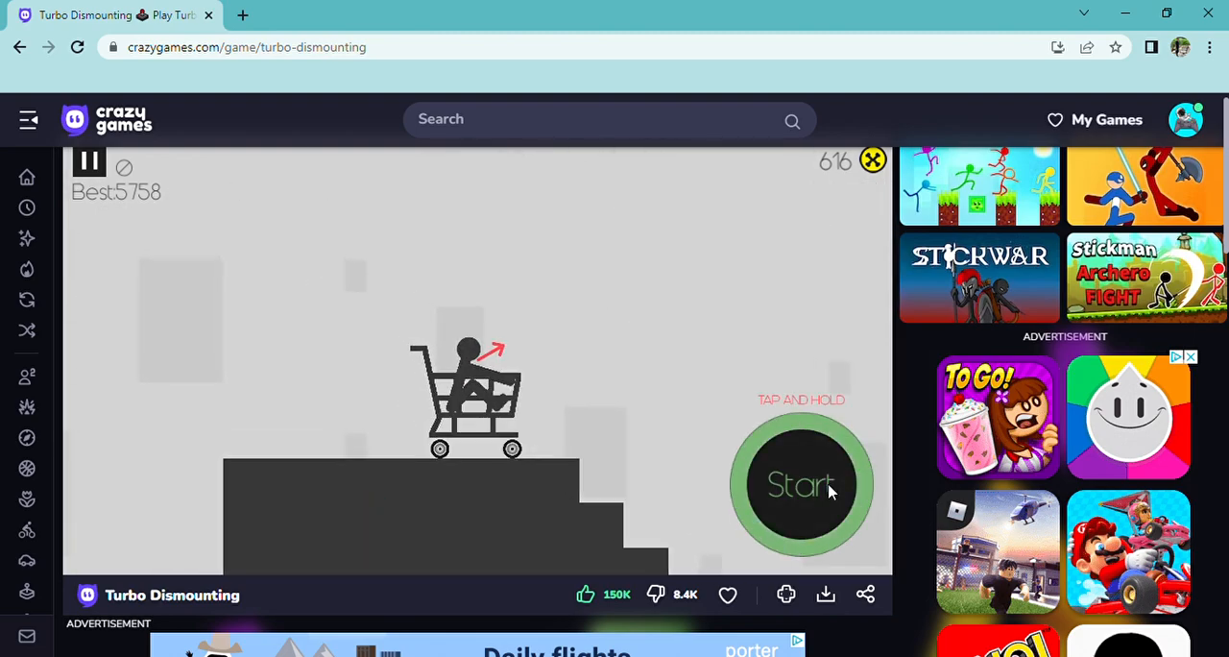
left_click(800, 484)
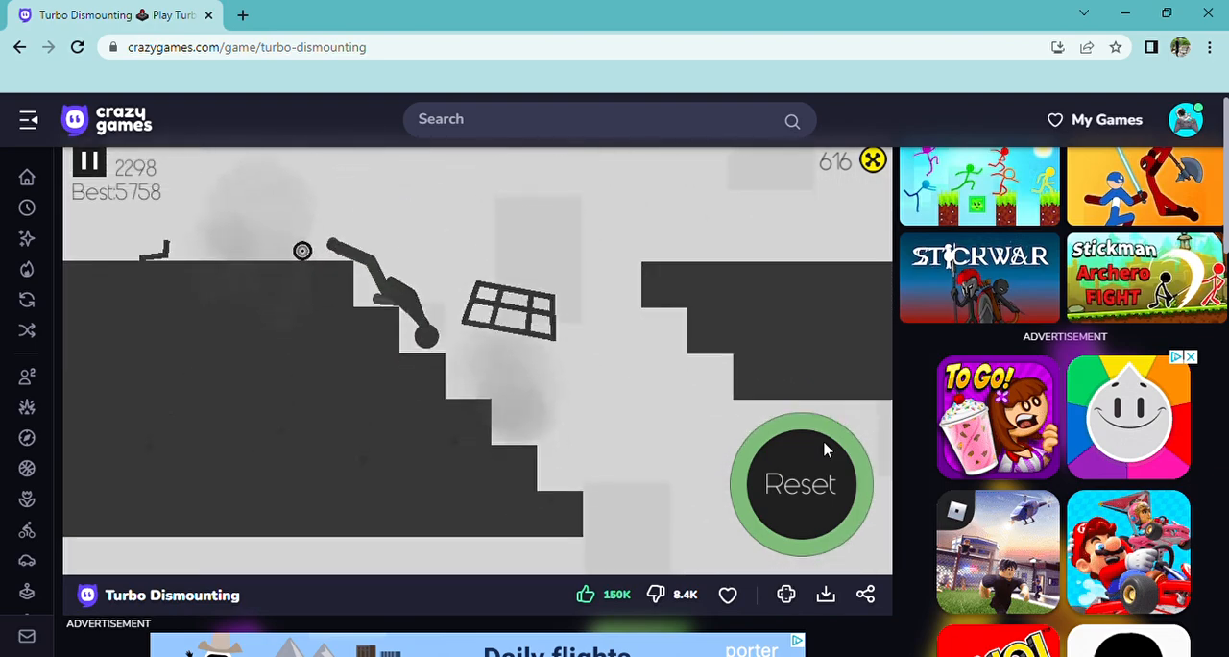
left_click(801, 484)
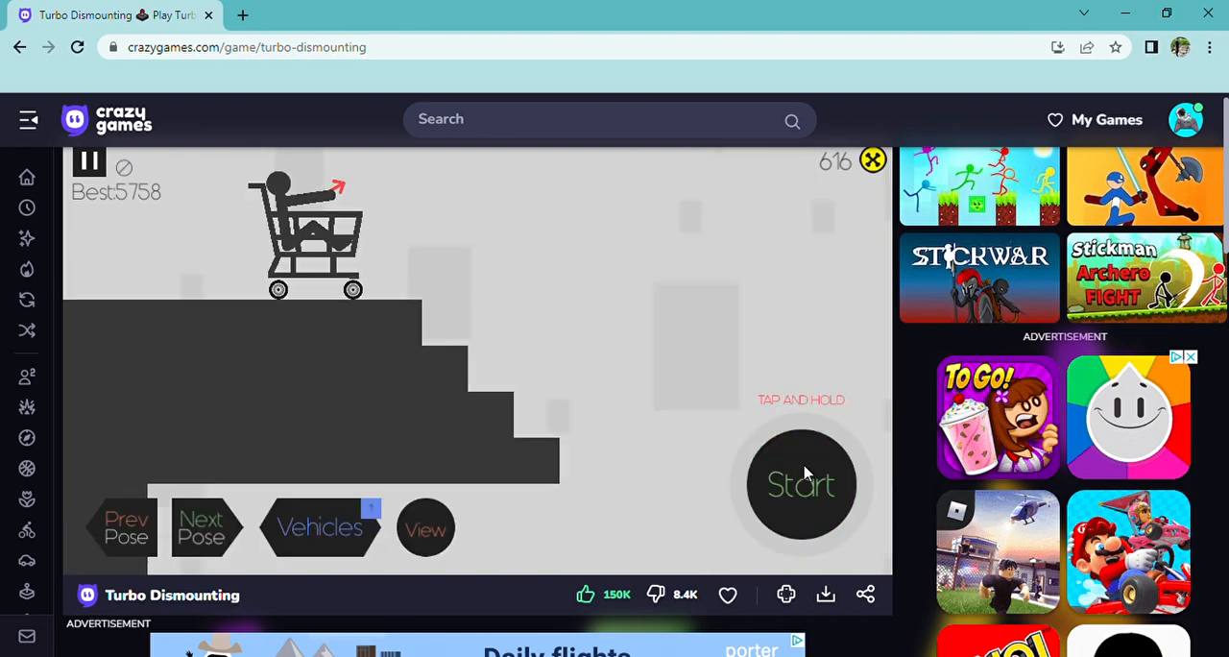
left_click(802, 484)
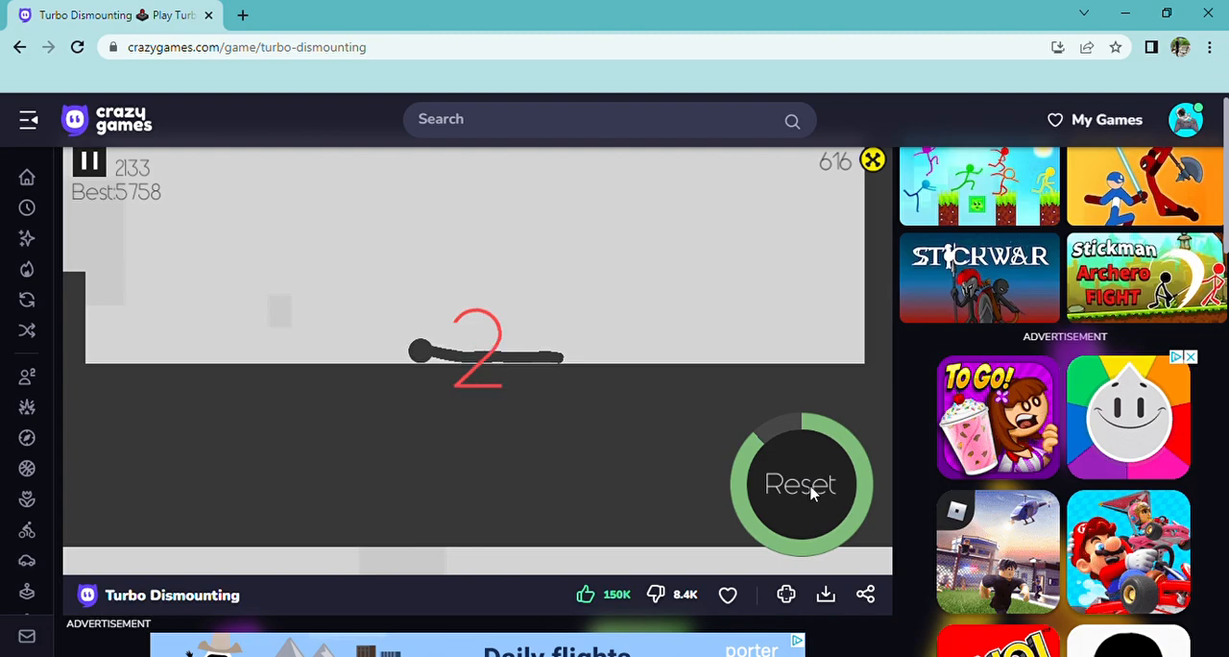
left_click(799, 483)
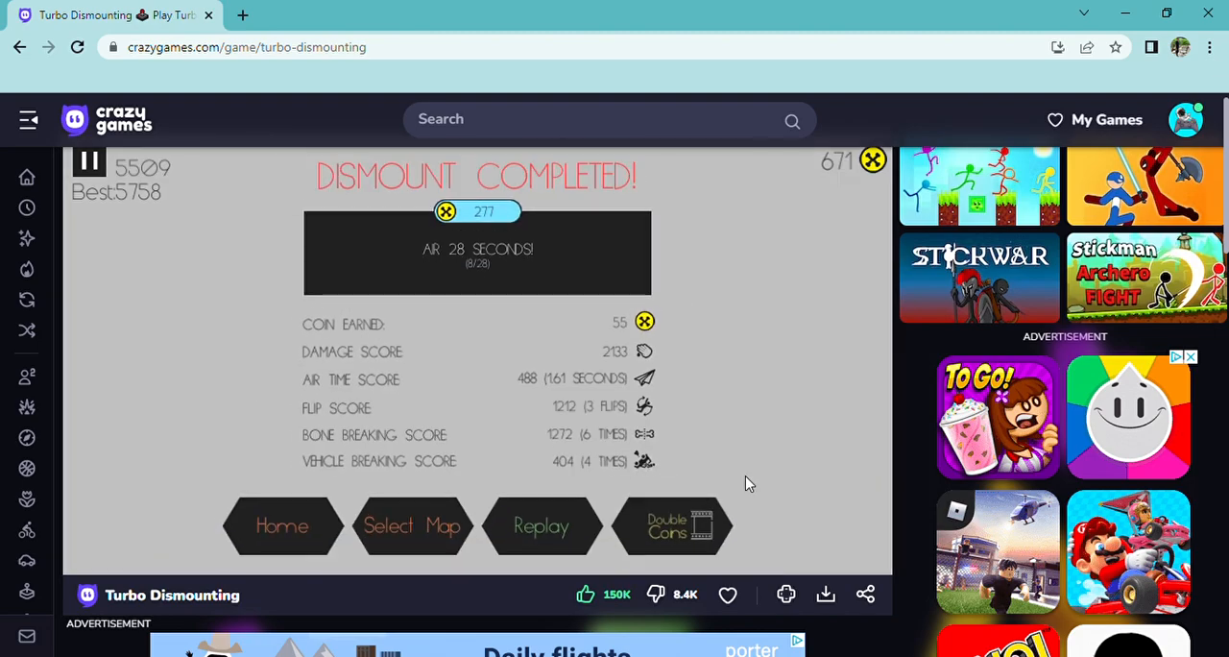
Unlock the Stairs Bomb map for 150 coins and load the Space Stairs level
left_click(411, 526)
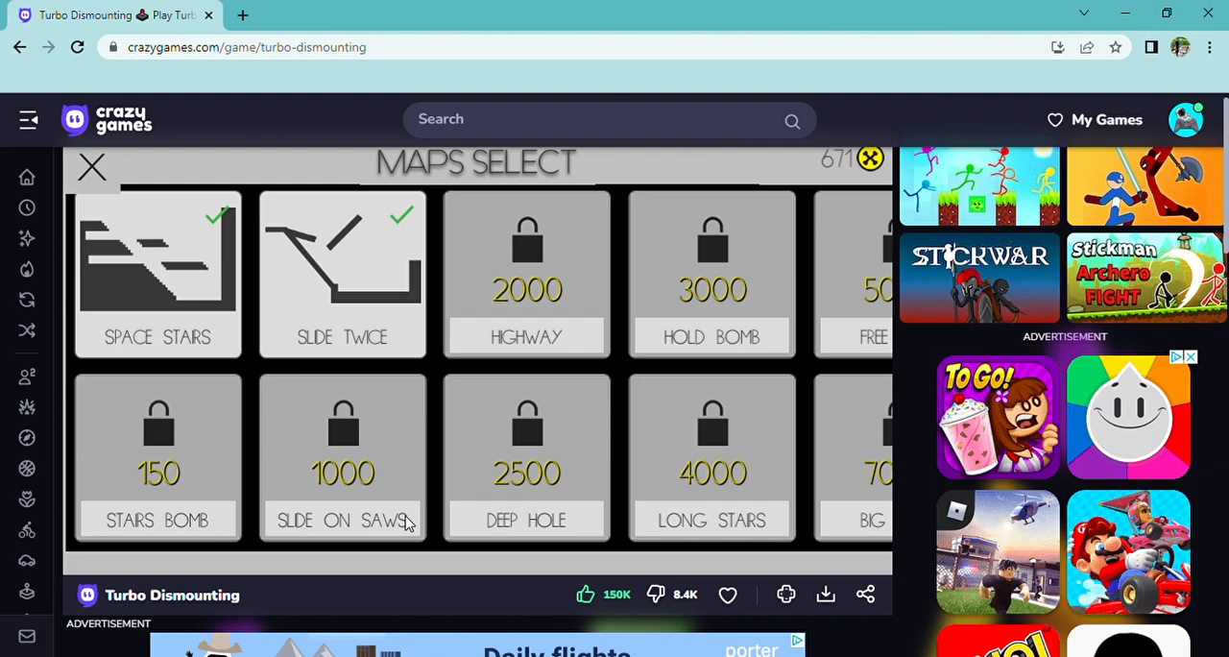
mouse_move(265, 441)
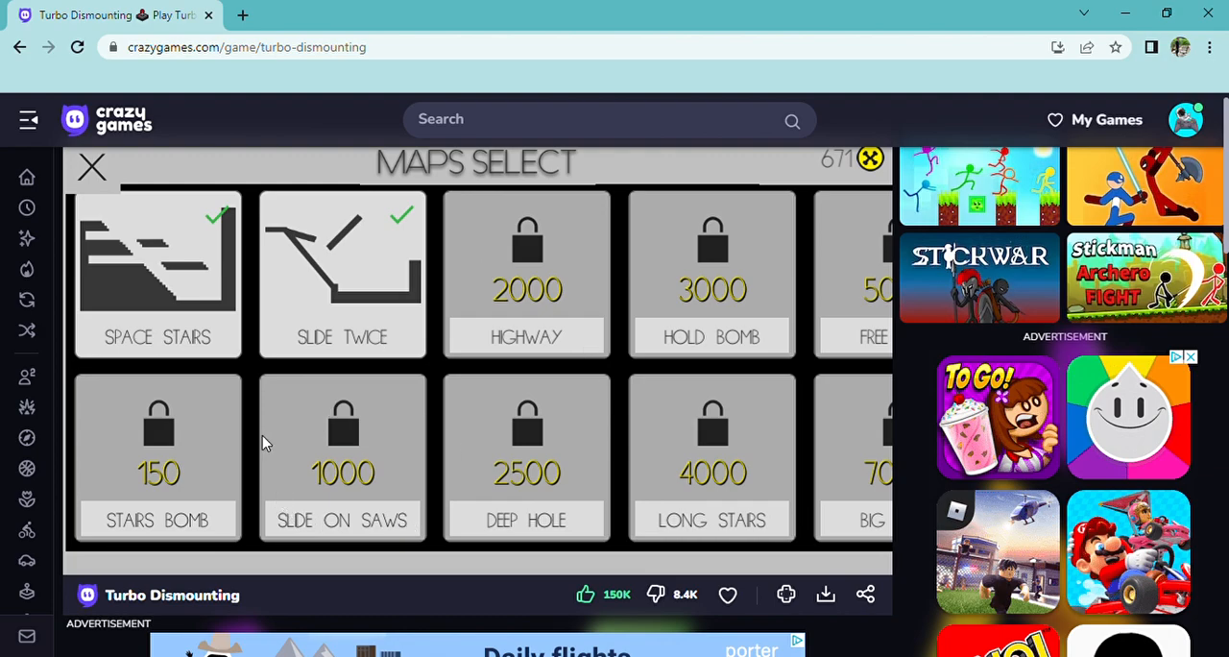
left_click(157, 441)
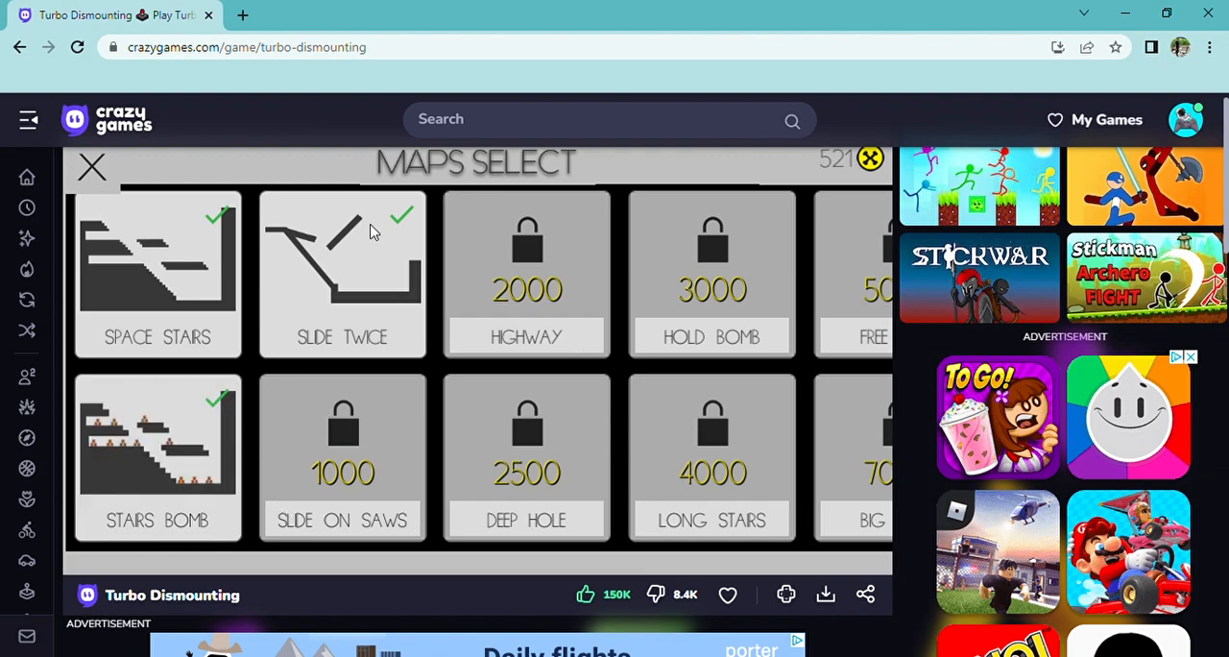
mouse_move(163, 240)
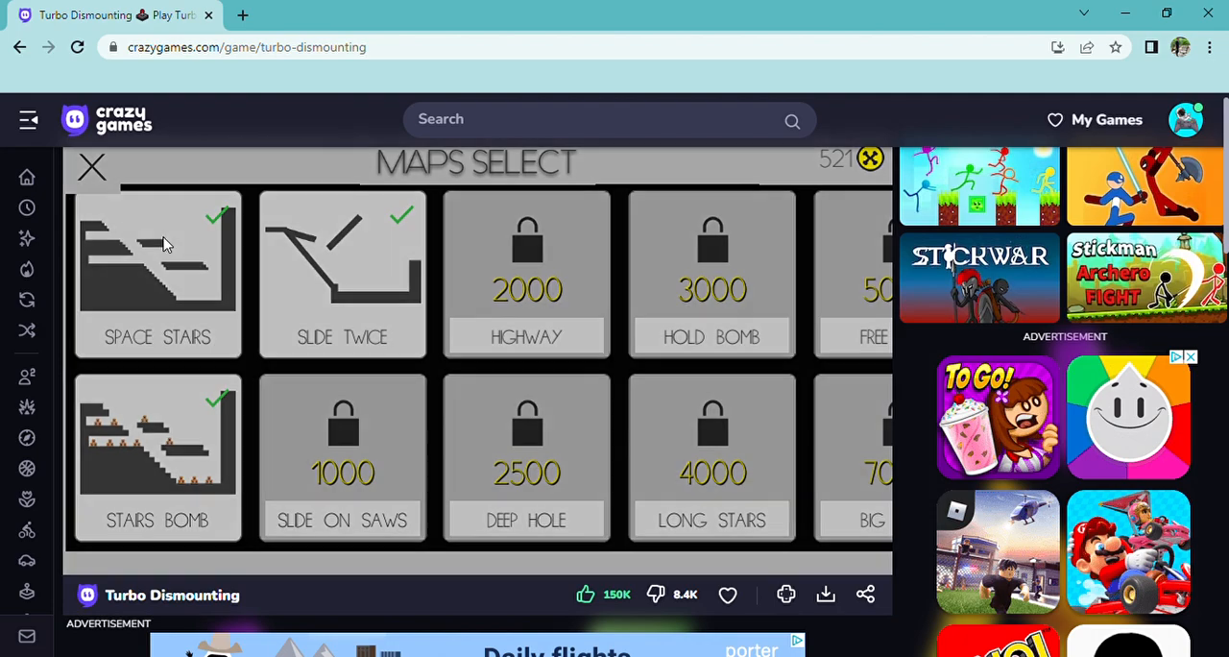
left_click(157, 273)
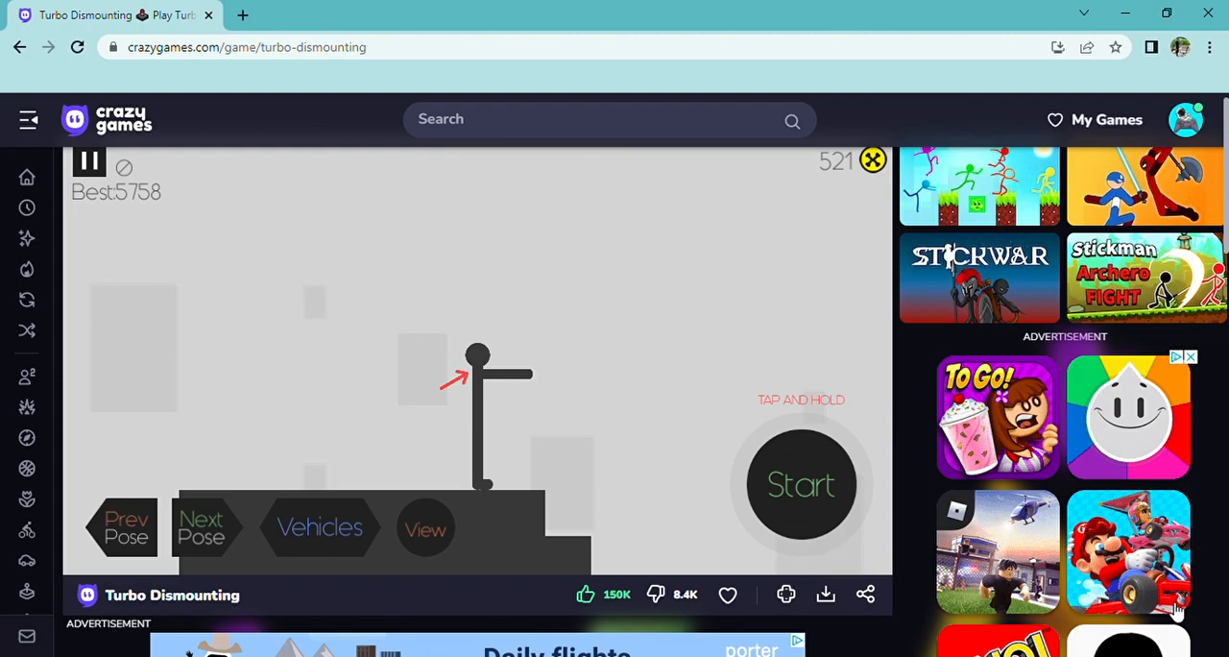
Launch and reset two cart runs, then switch the rider to the next pose
left_click(801, 484)
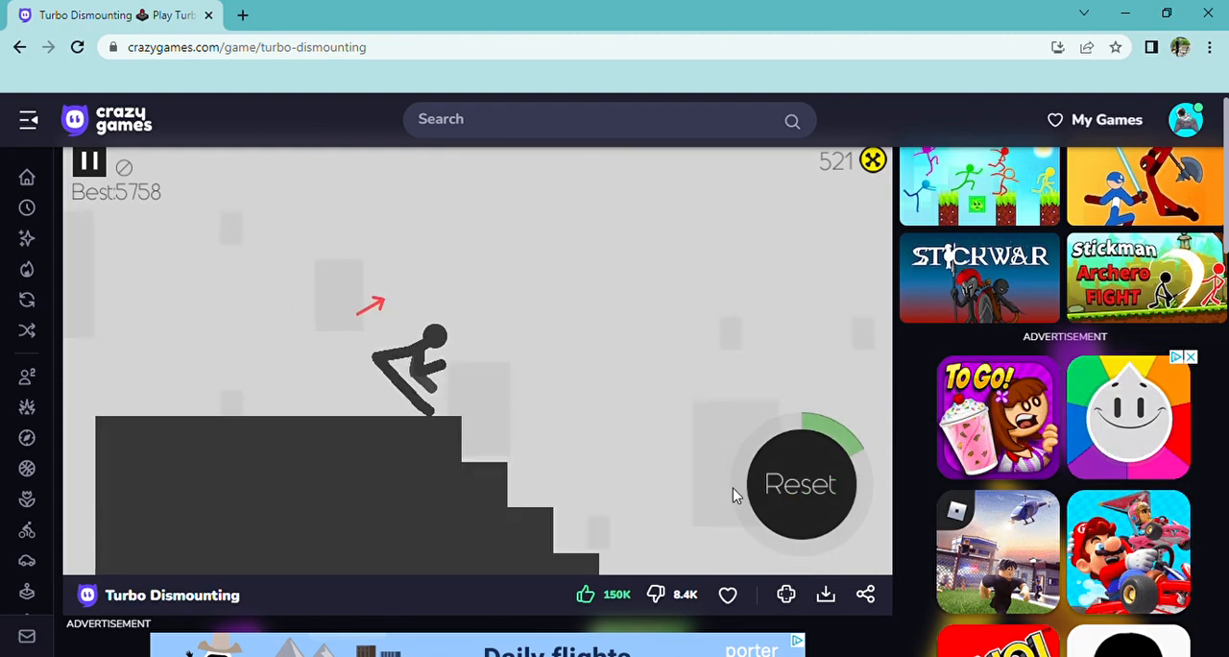
left_click(801, 484)
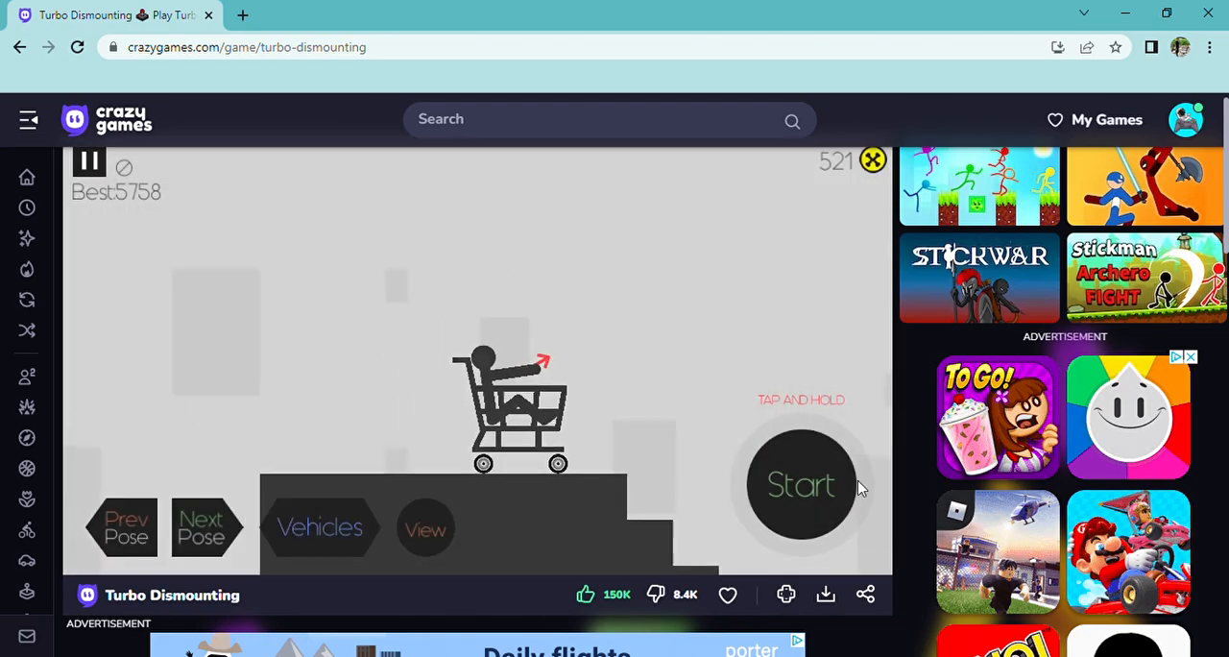
left_click(803, 484)
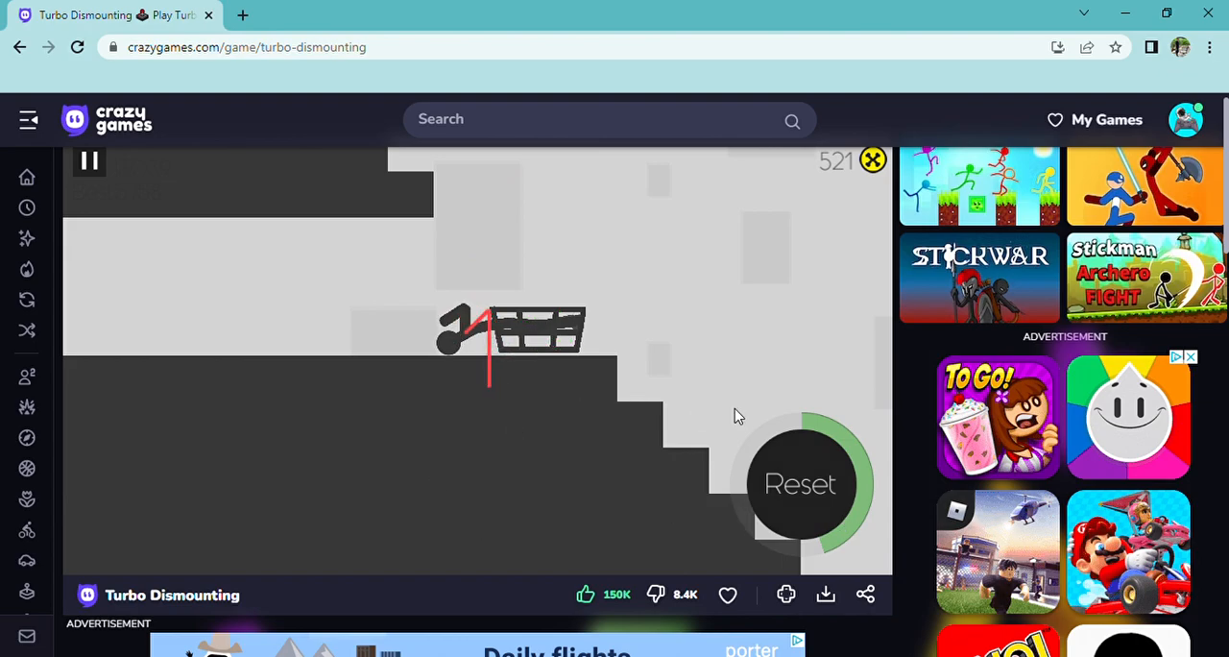
left_click(801, 484)
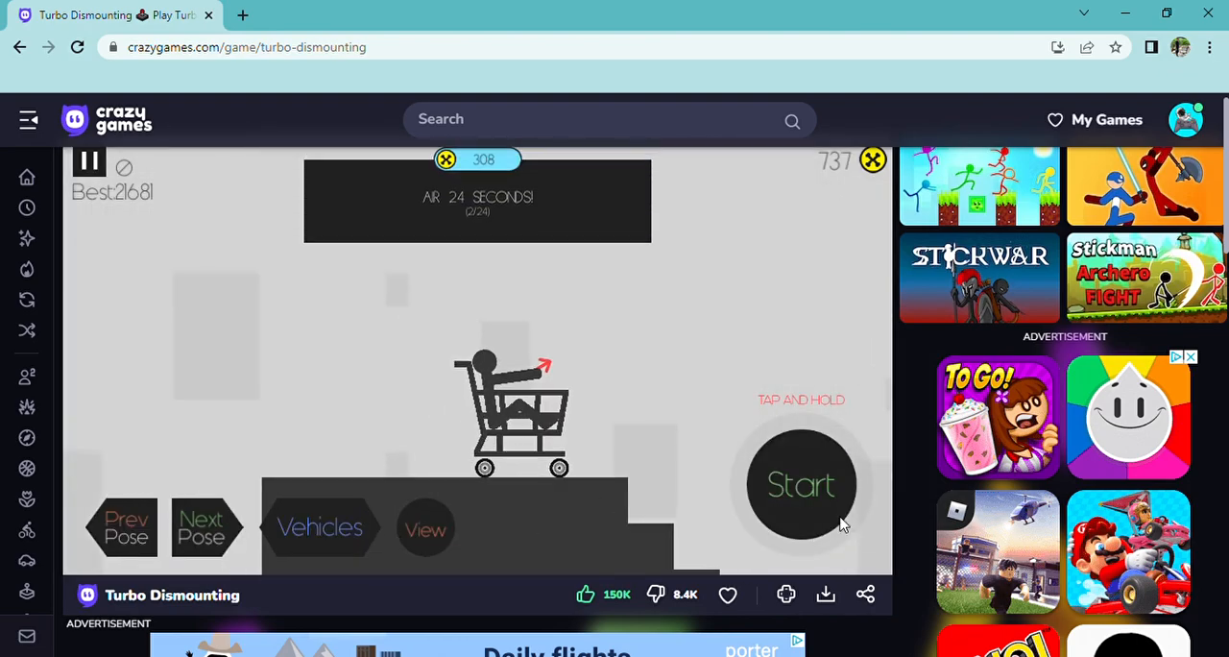
left_click(203, 526)
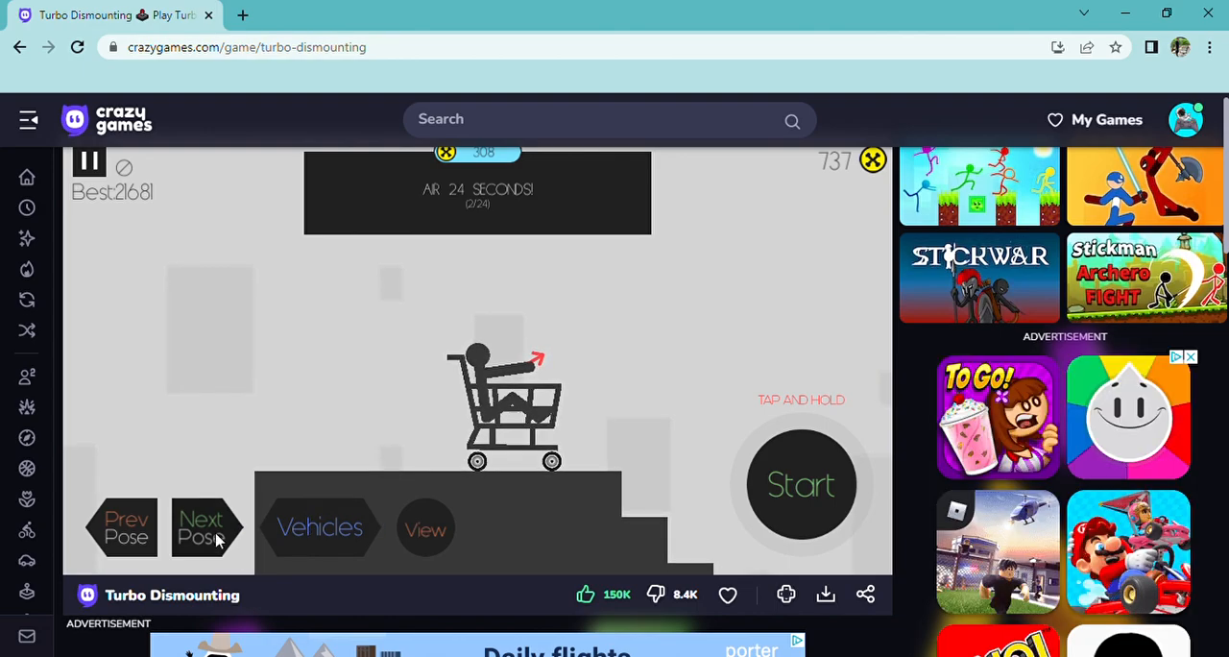
Repeat cart launches until a run scores a new best of 557127
left_click(801, 484)
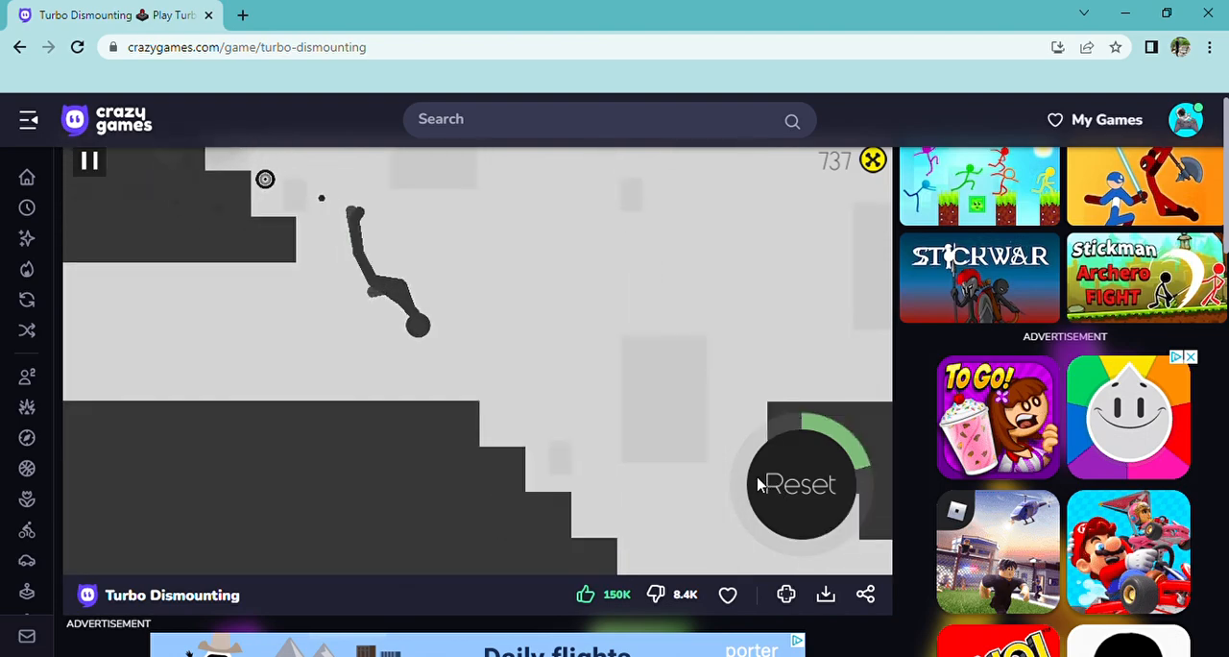
left_click(801, 484)
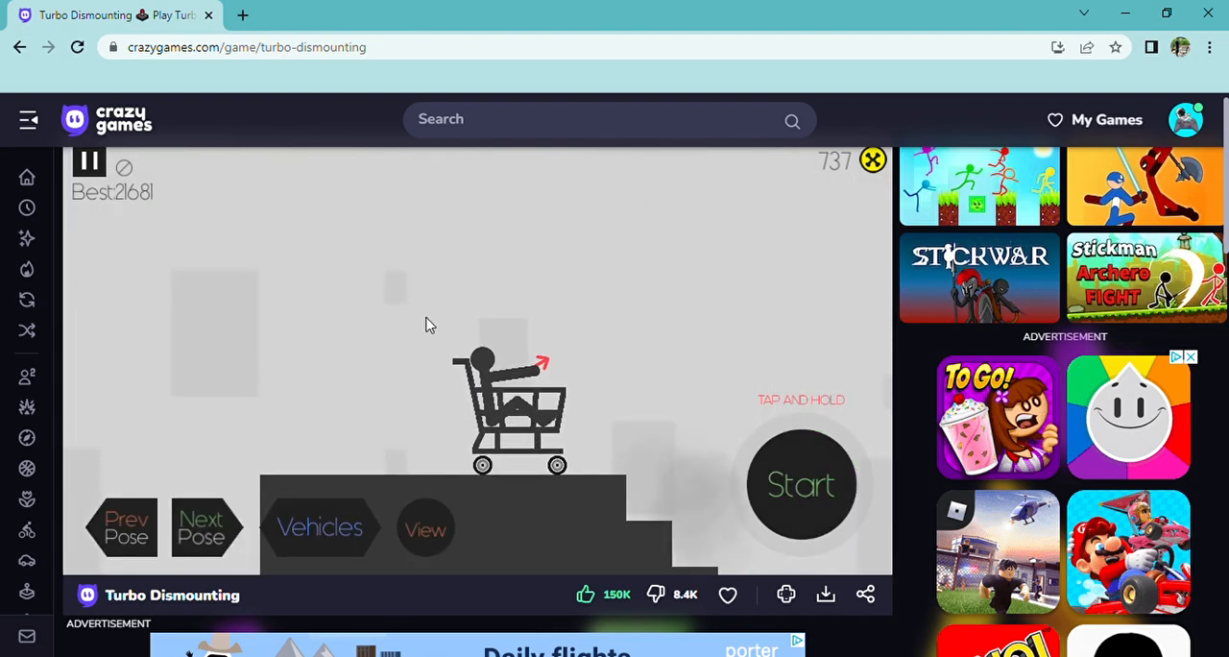
left_click(802, 484)
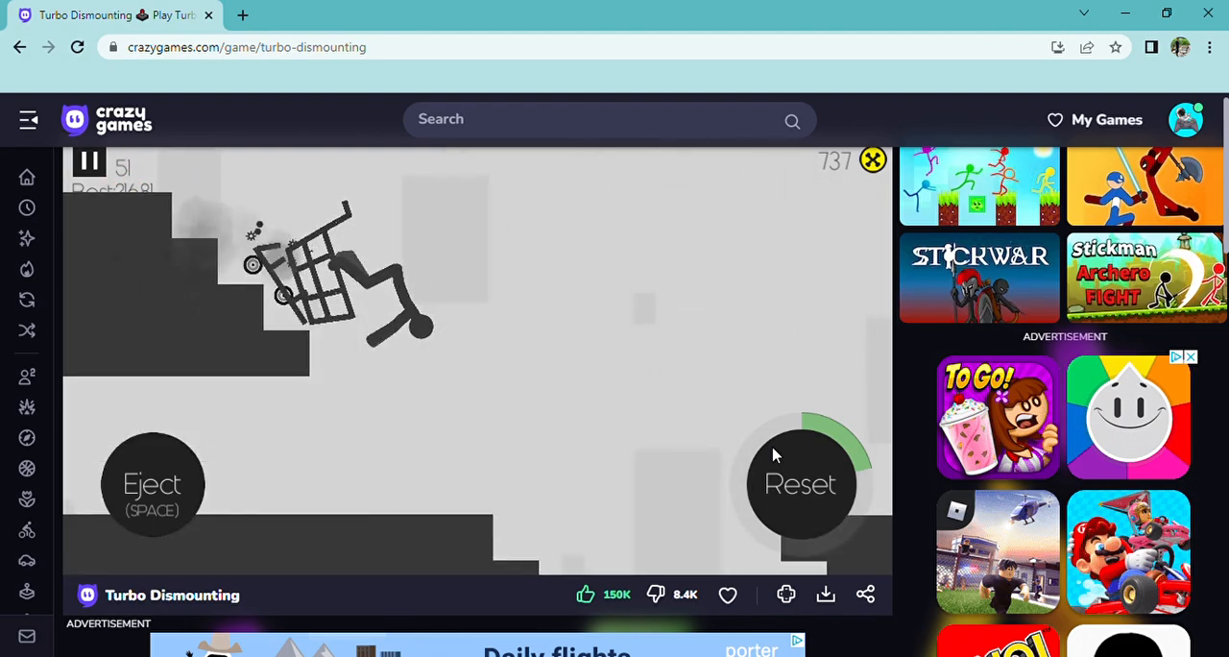
left_click(801, 484)
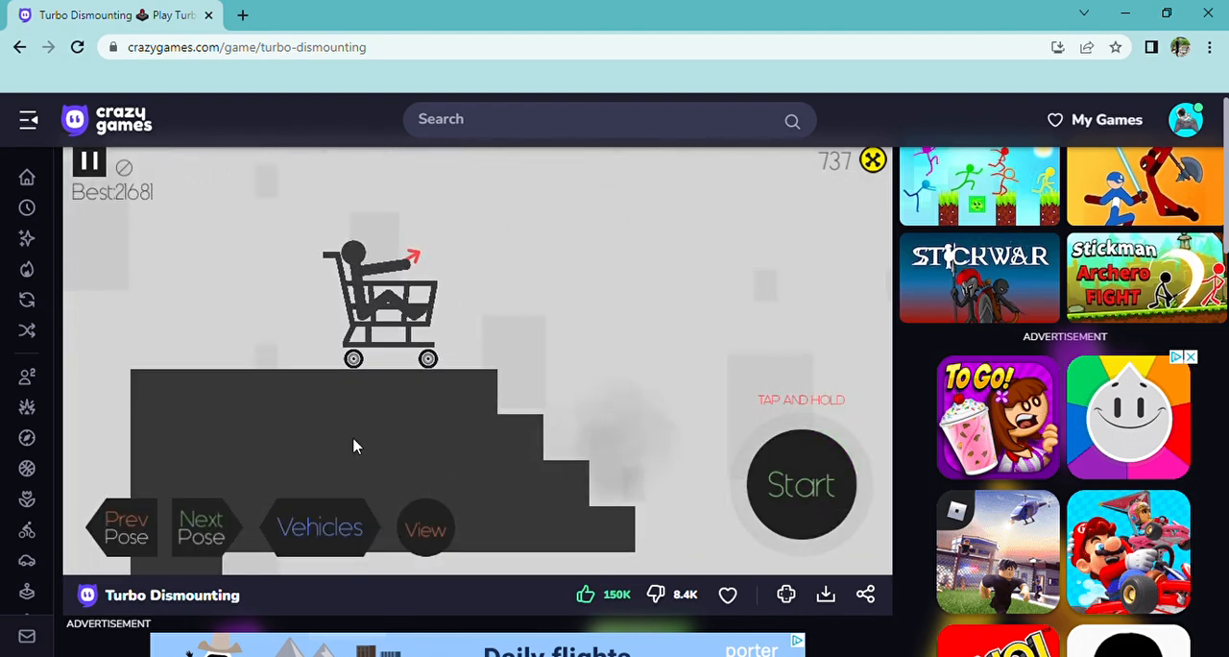
left_click(803, 483)
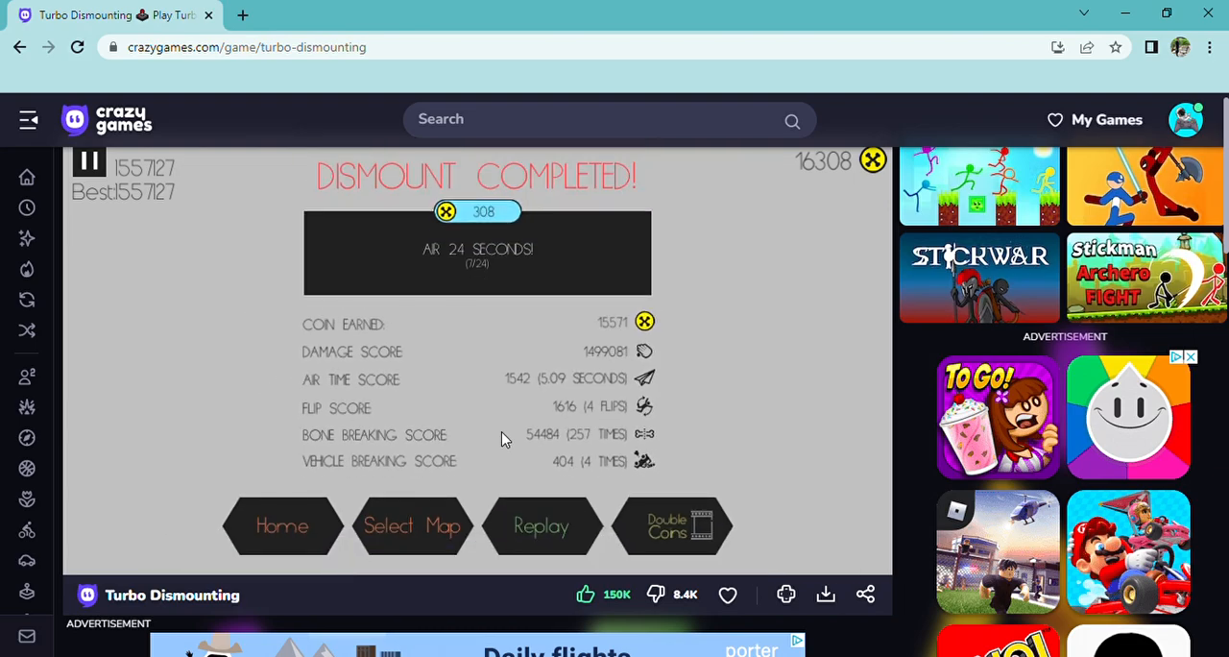
mouse_move(411, 526)
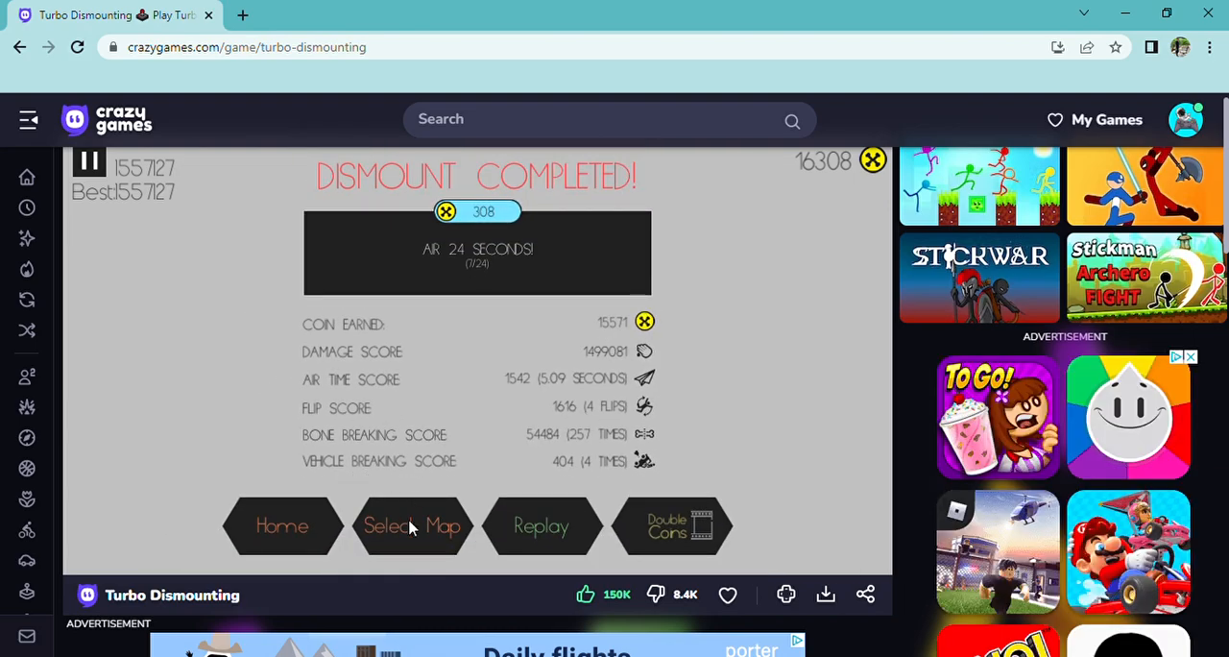
Unlock the Highway, Free Slide and Slide On Fans maps, leaving 308 coins
left_click(411, 526)
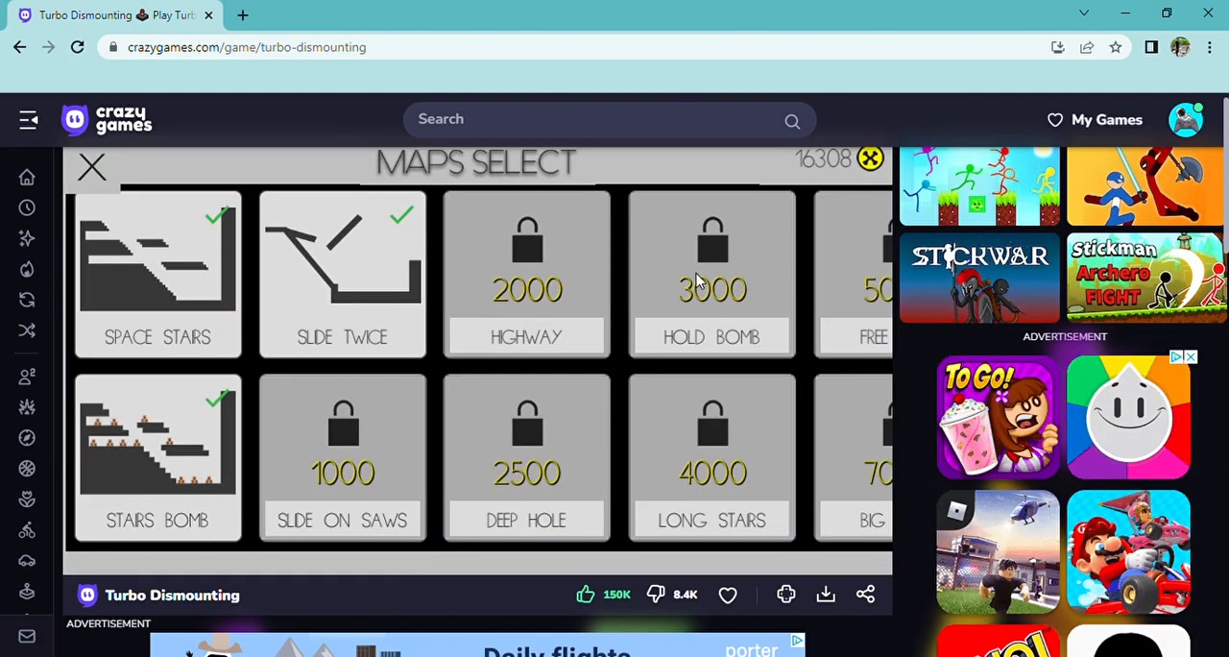
left_click(526, 276)
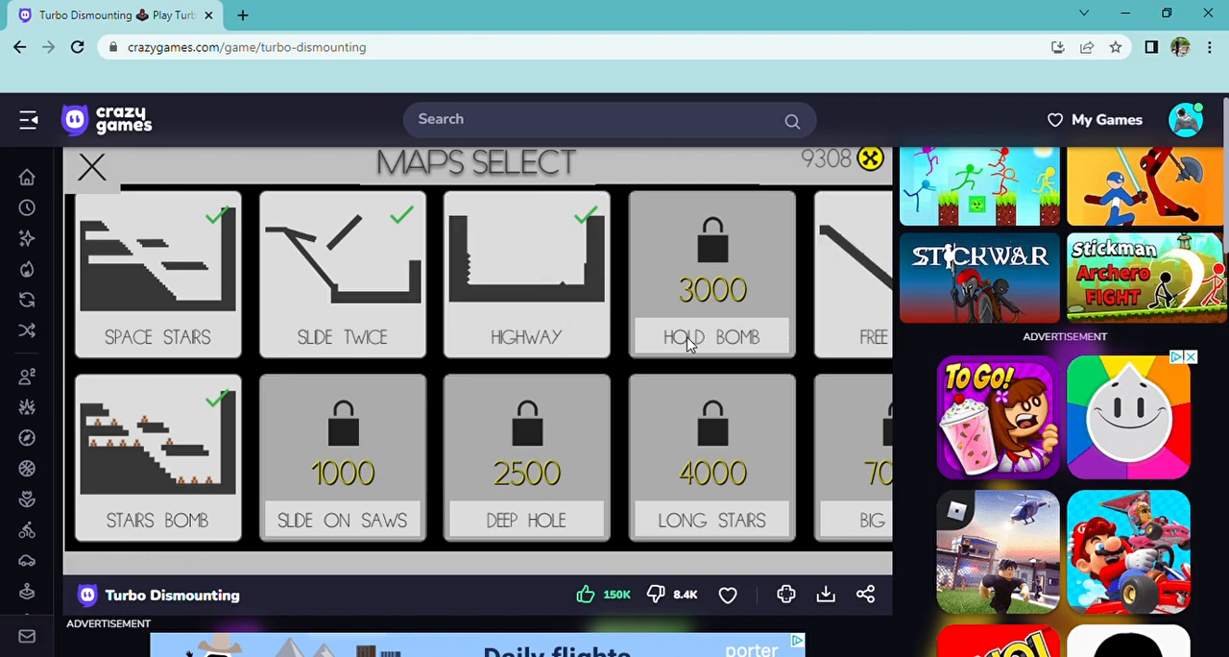
scroll("right", 3)
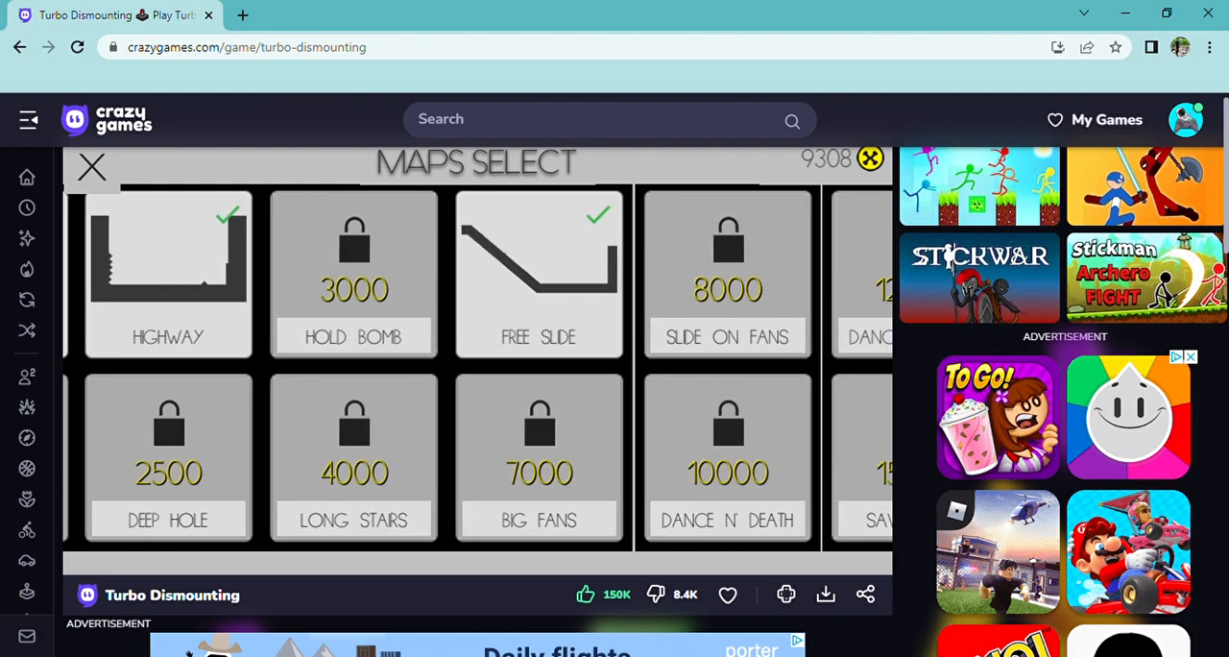
scroll("left", 3)
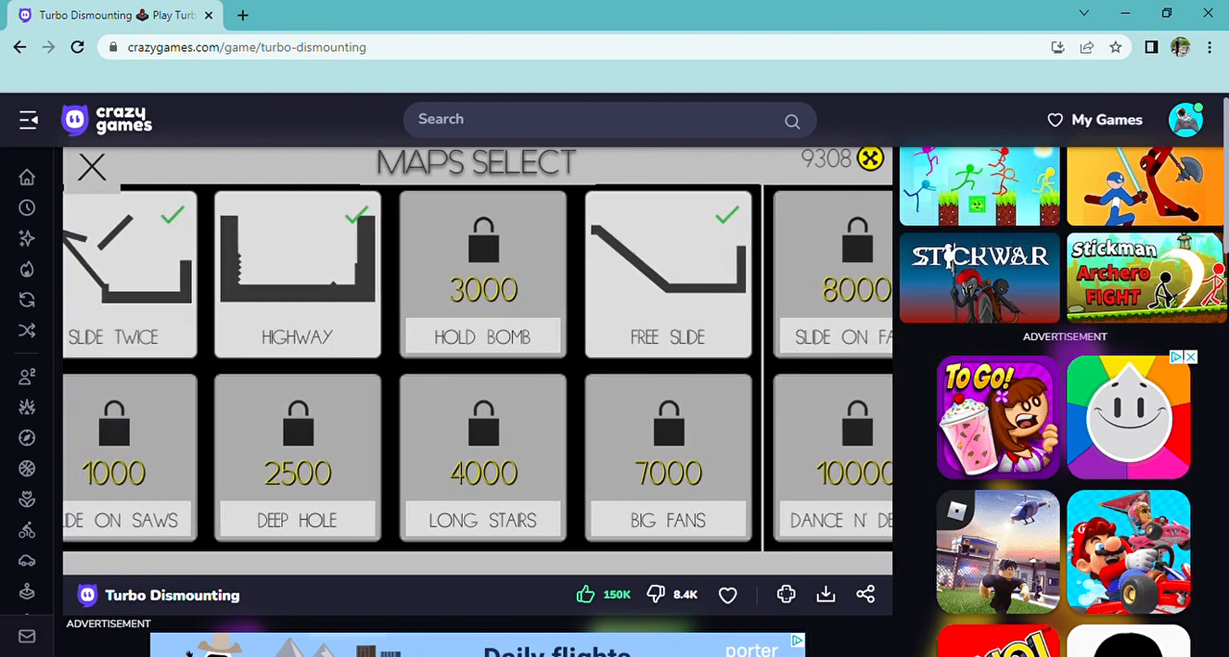
scroll("right", 3)
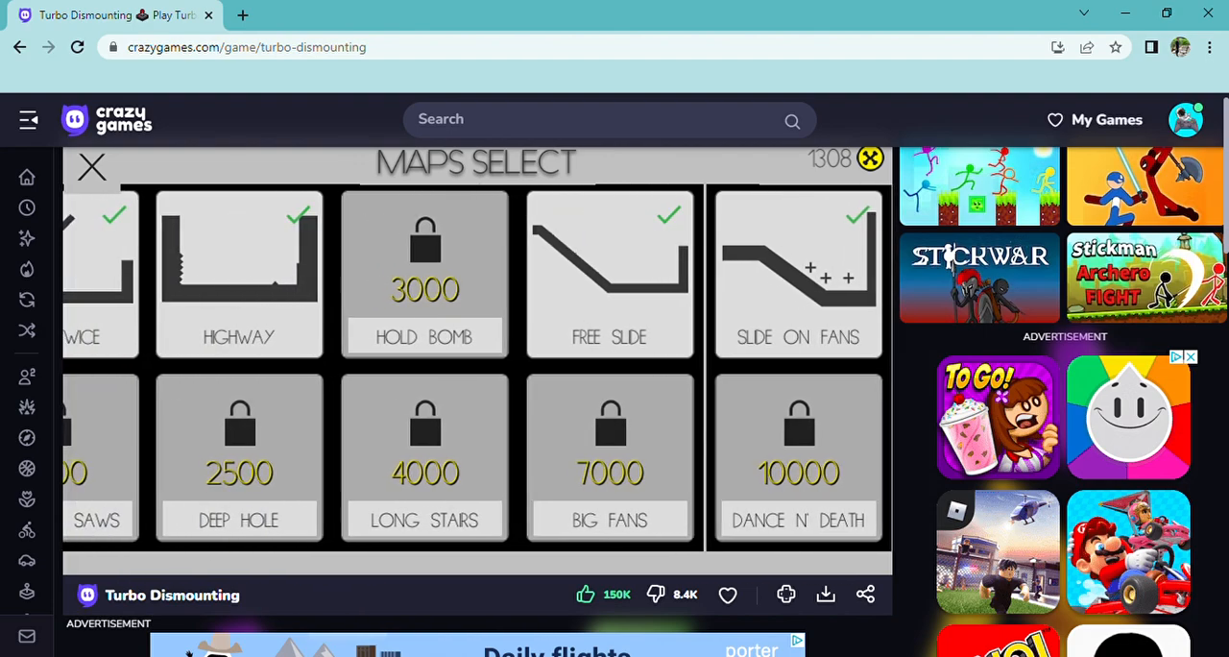
scroll("left", 3)
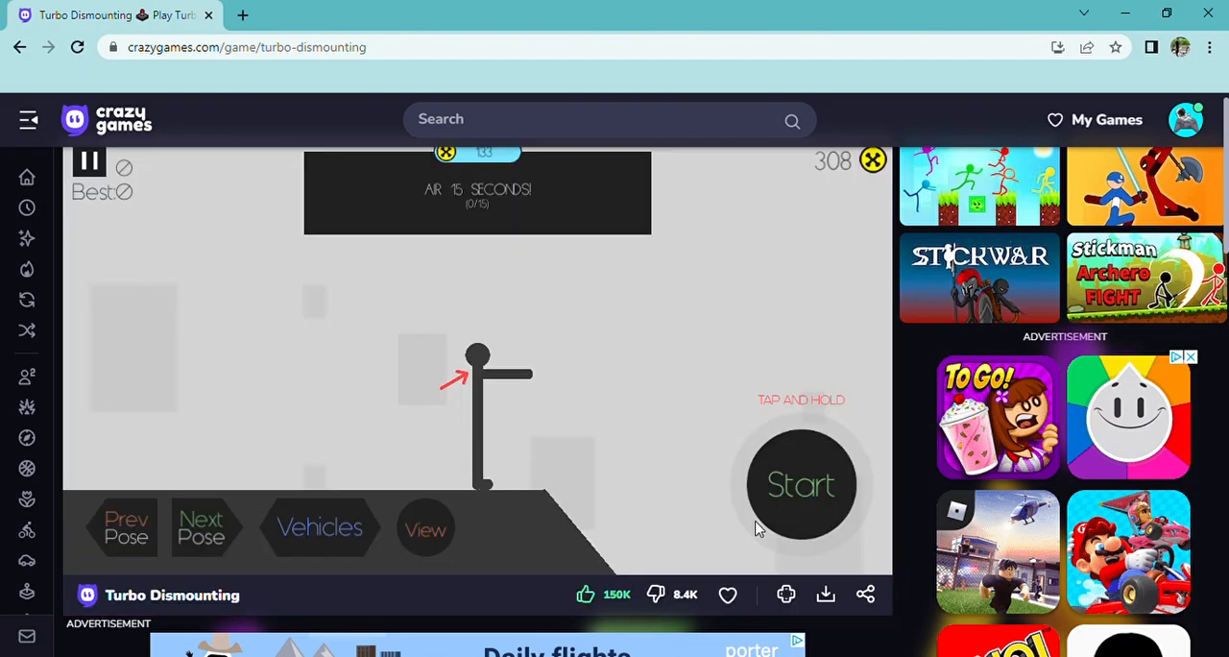
Pick the Super Cart, launch a crash run and reset it
left_click(318, 526)
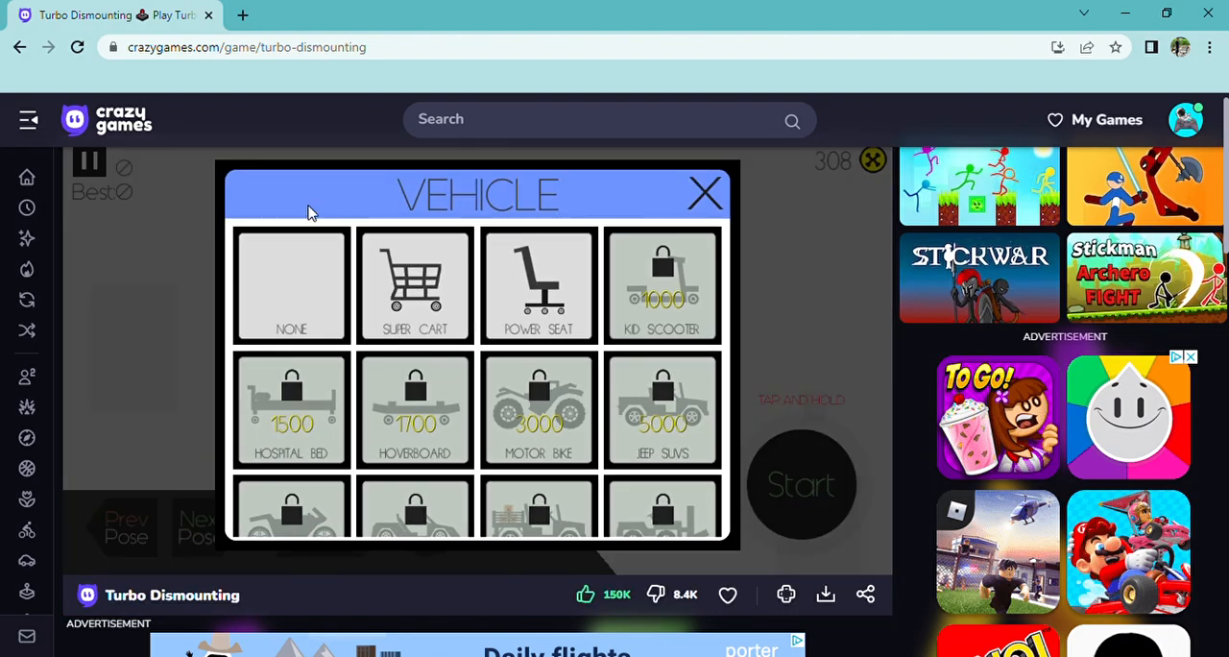
left_click(414, 284)
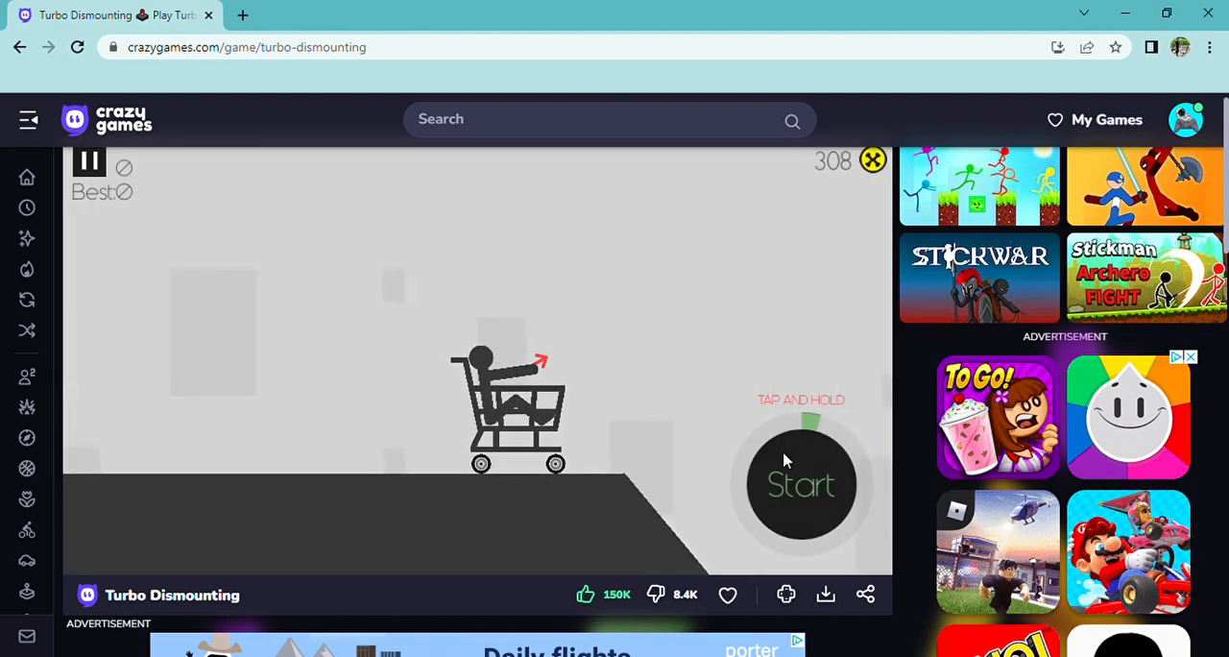
left_click(802, 484)
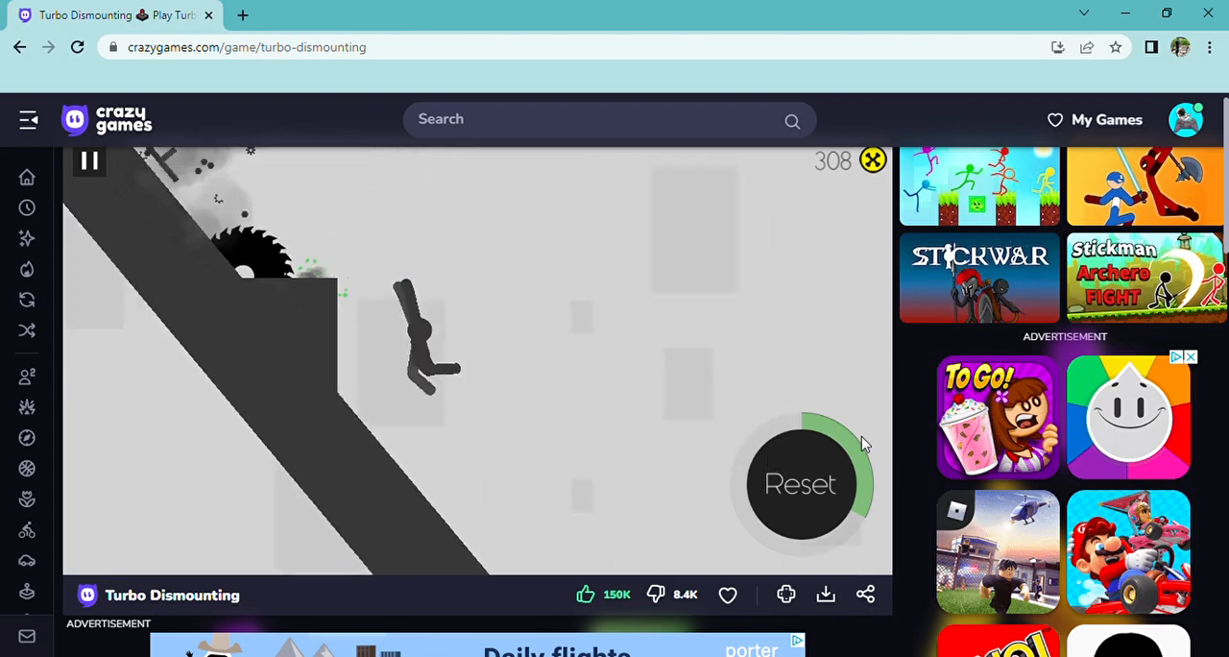
left_click(798, 484)
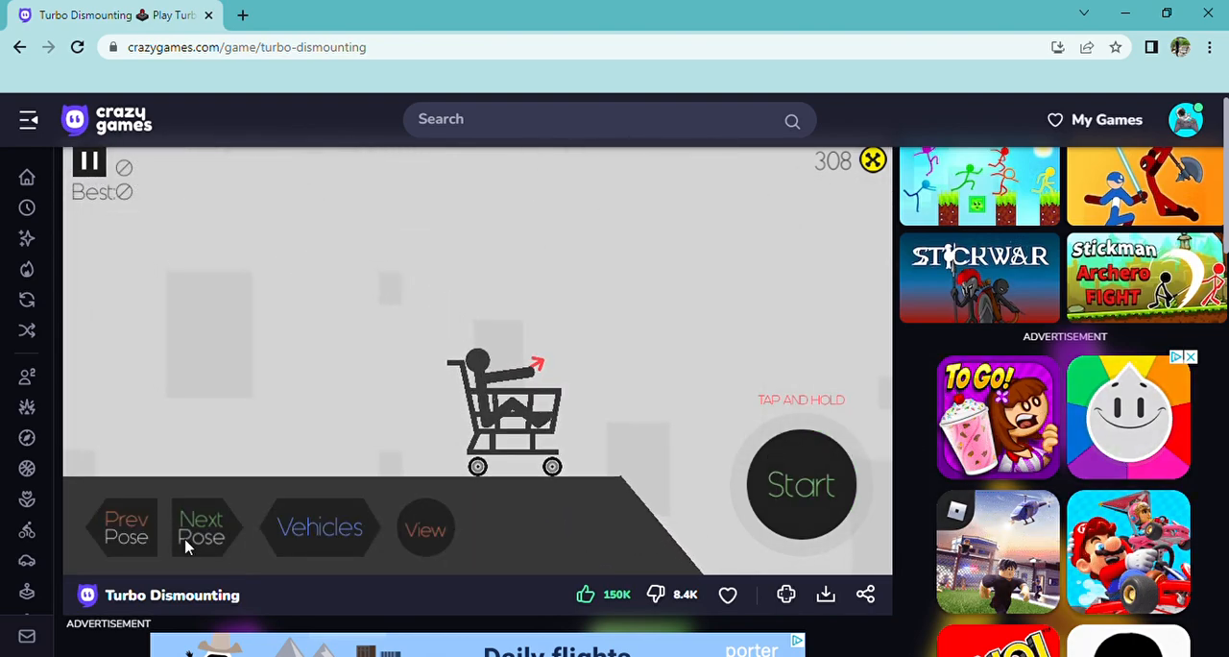
Reselect the cart, crash again for 4208 points and reset the rider
left_click(319, 526)
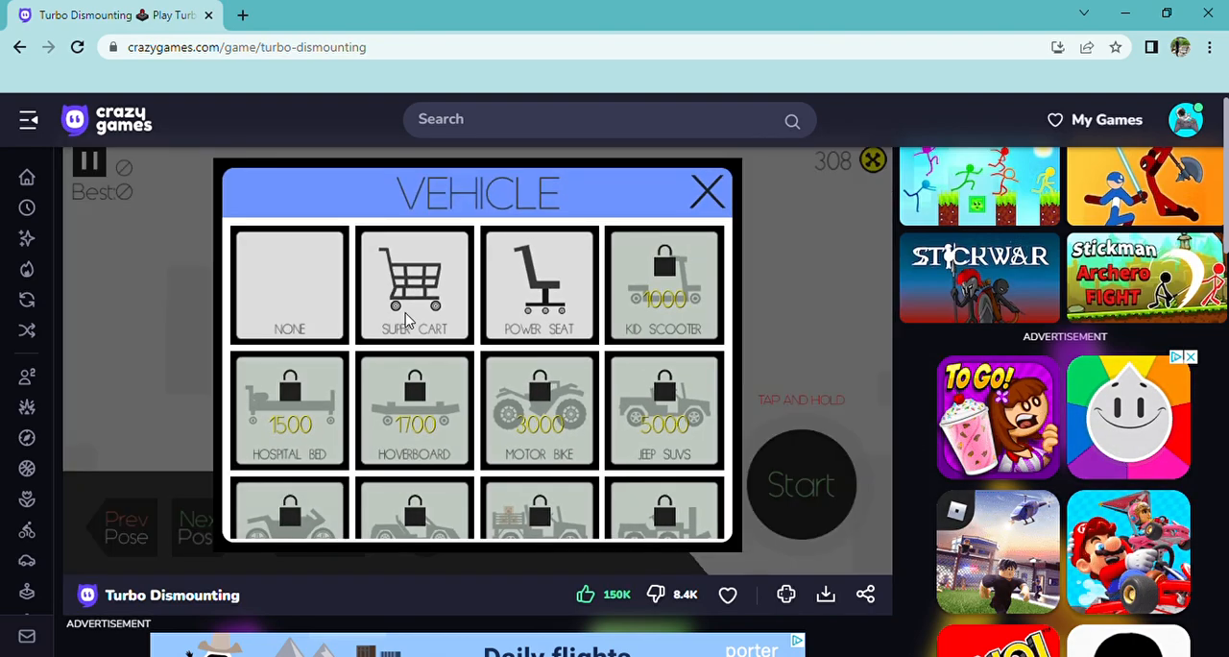
left_click(415, 284)
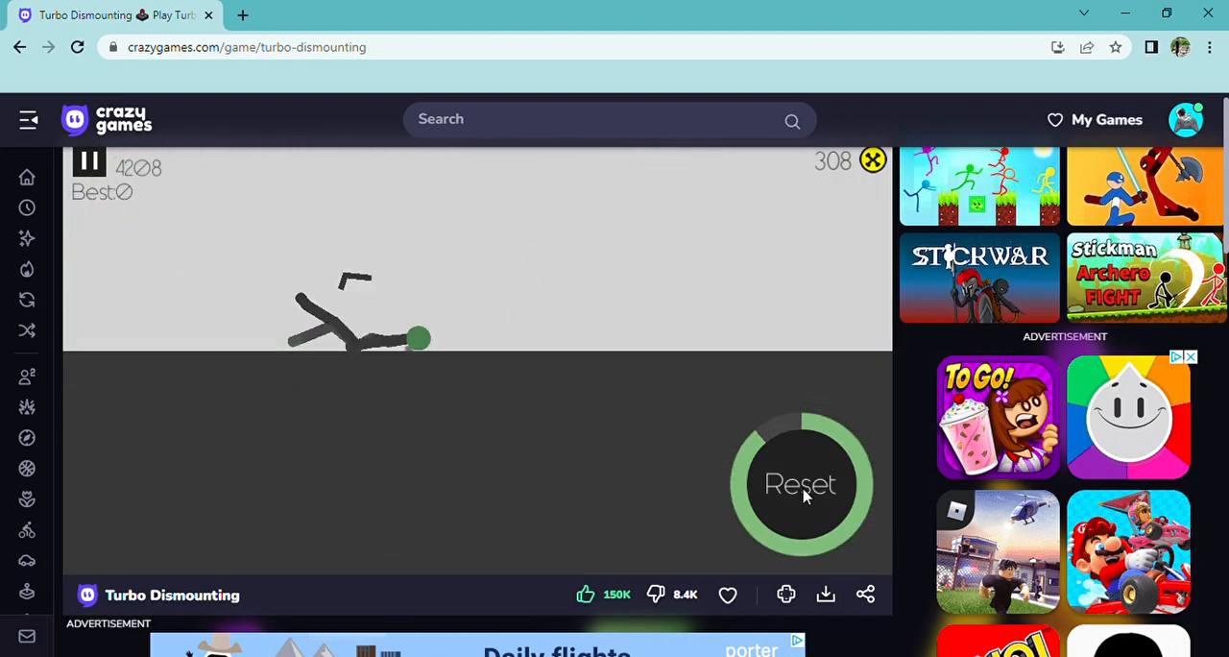
left_click(800, 484)
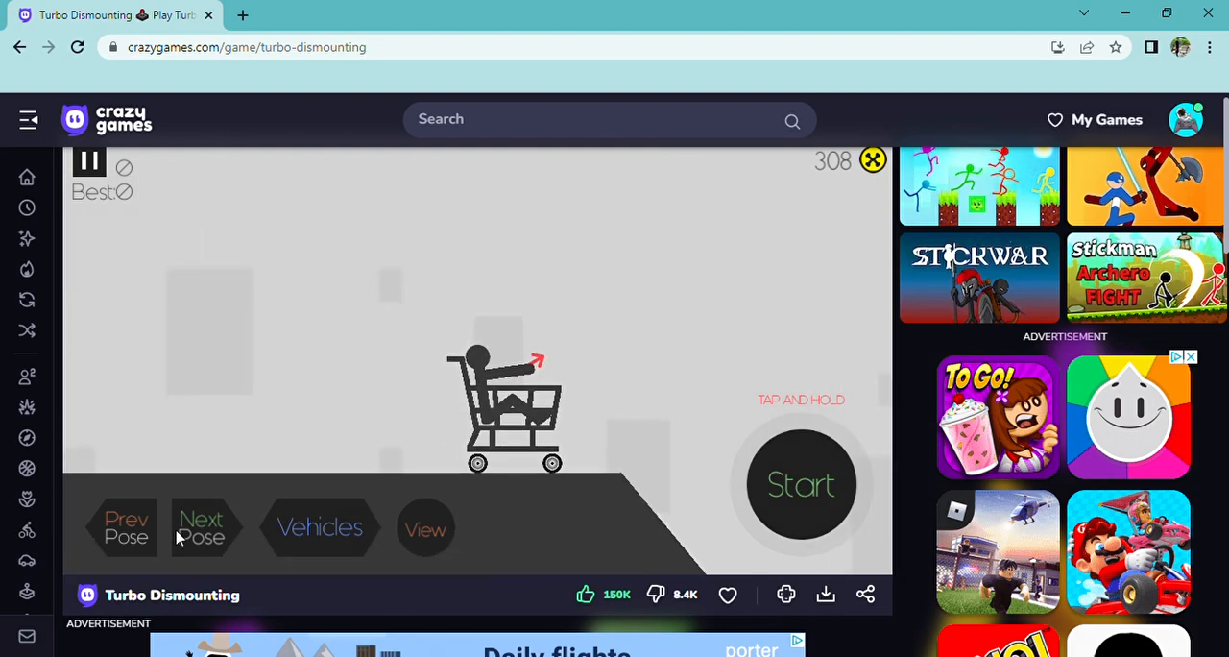
mouse_move(93, 96)
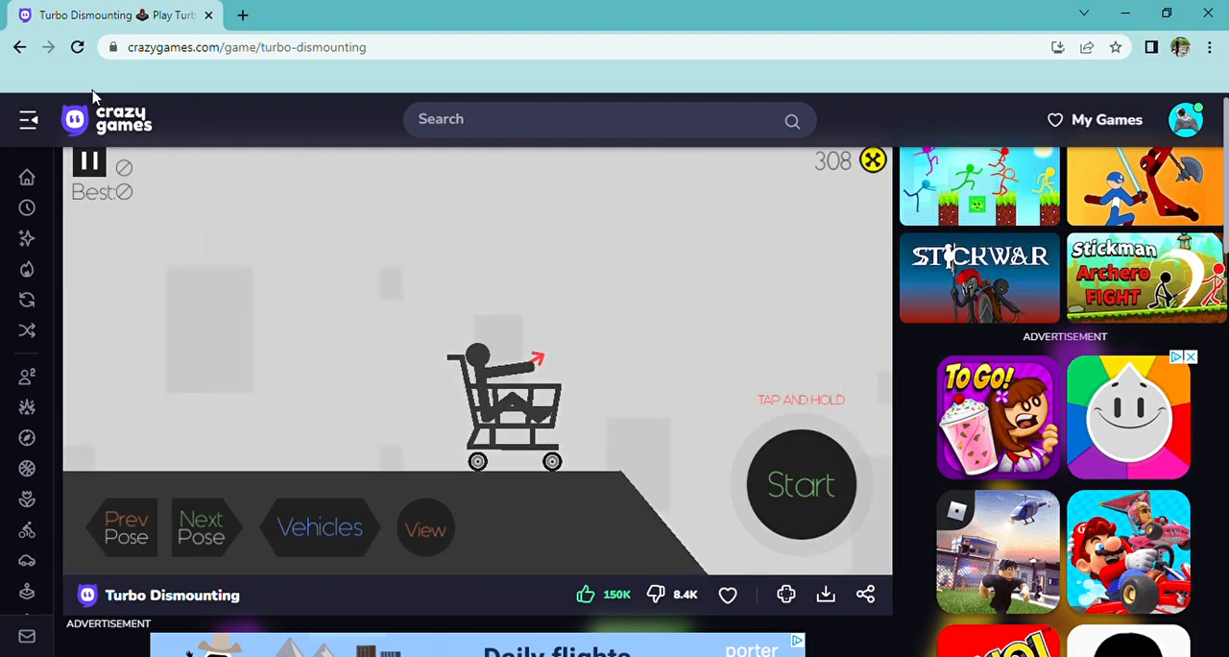
Pause, switch to a stairs map from Select Map and return to the start line
left_click(88, 161)
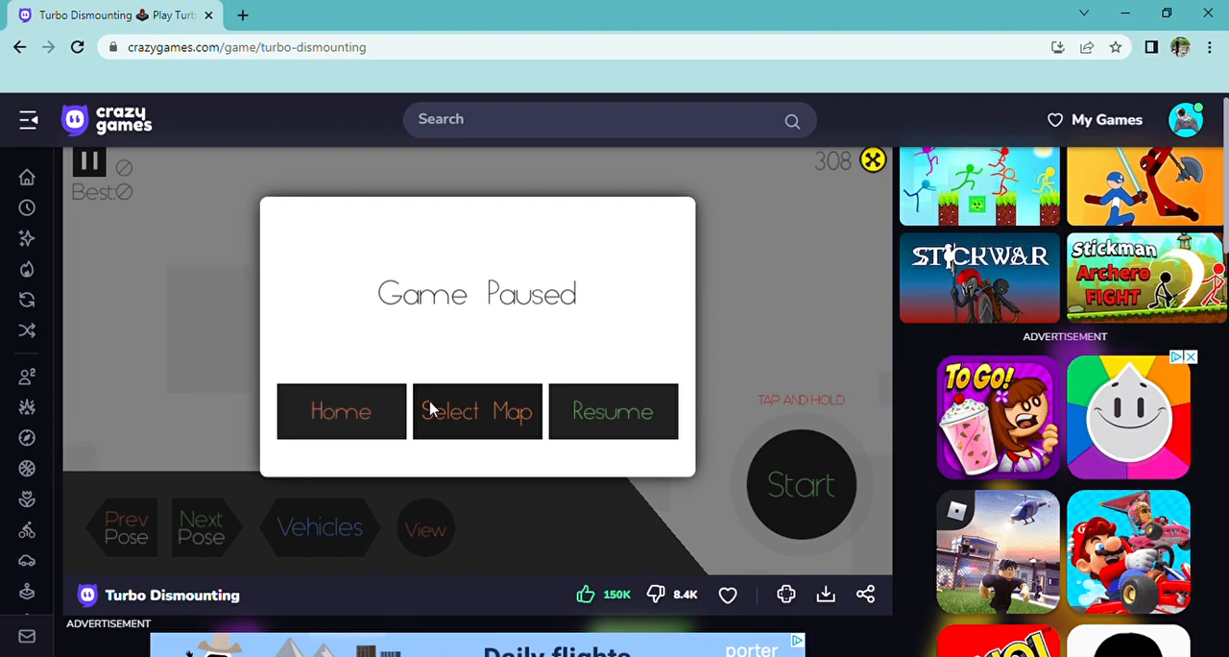
left_click(476, 411)
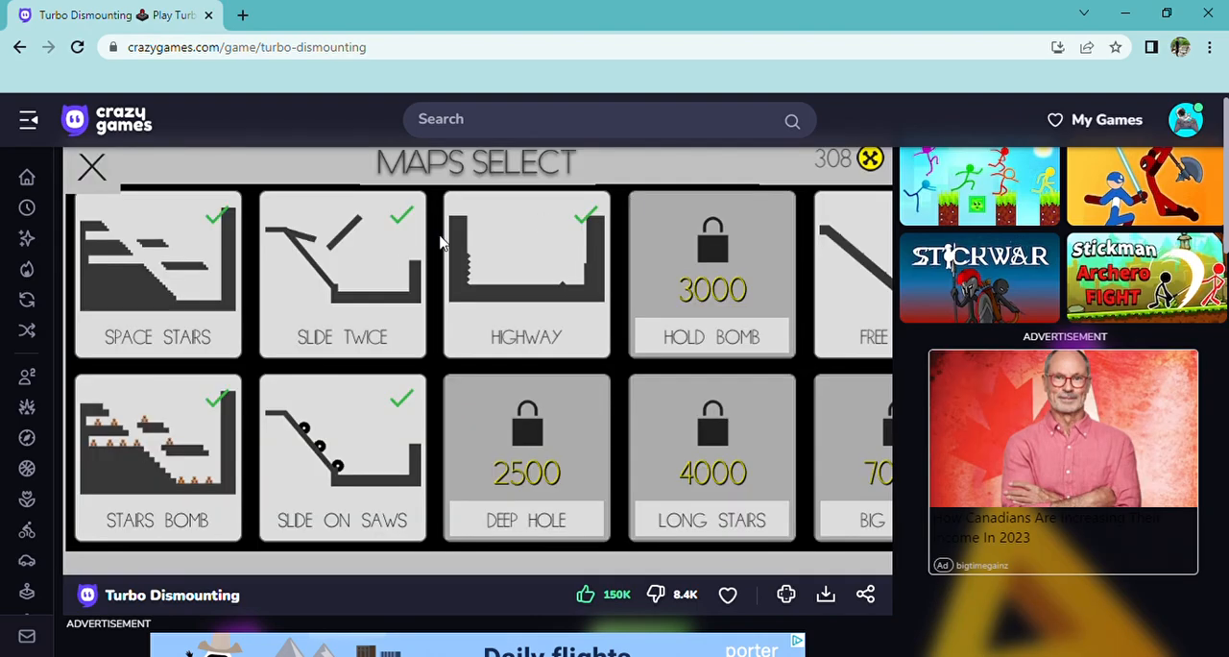
left_click(526, 276)
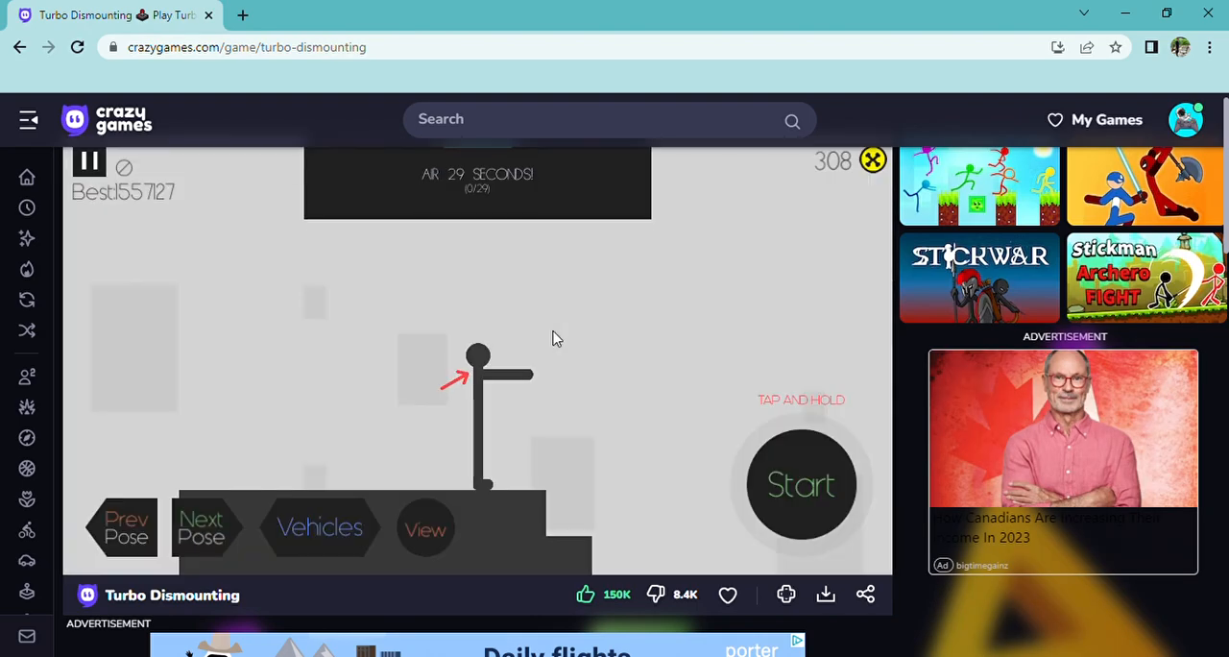
left_click(319, 526)
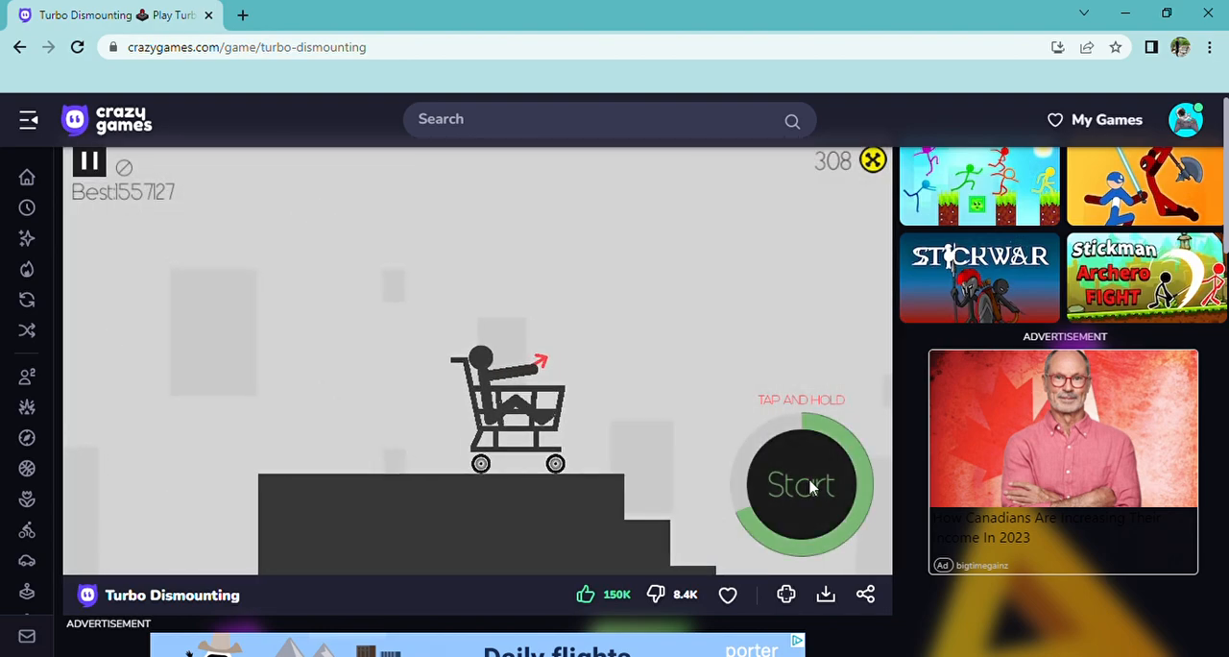
Launch and reset the Super Cart down the stairs several times, the latest crashing at 1523 points
left_click(801, 484)
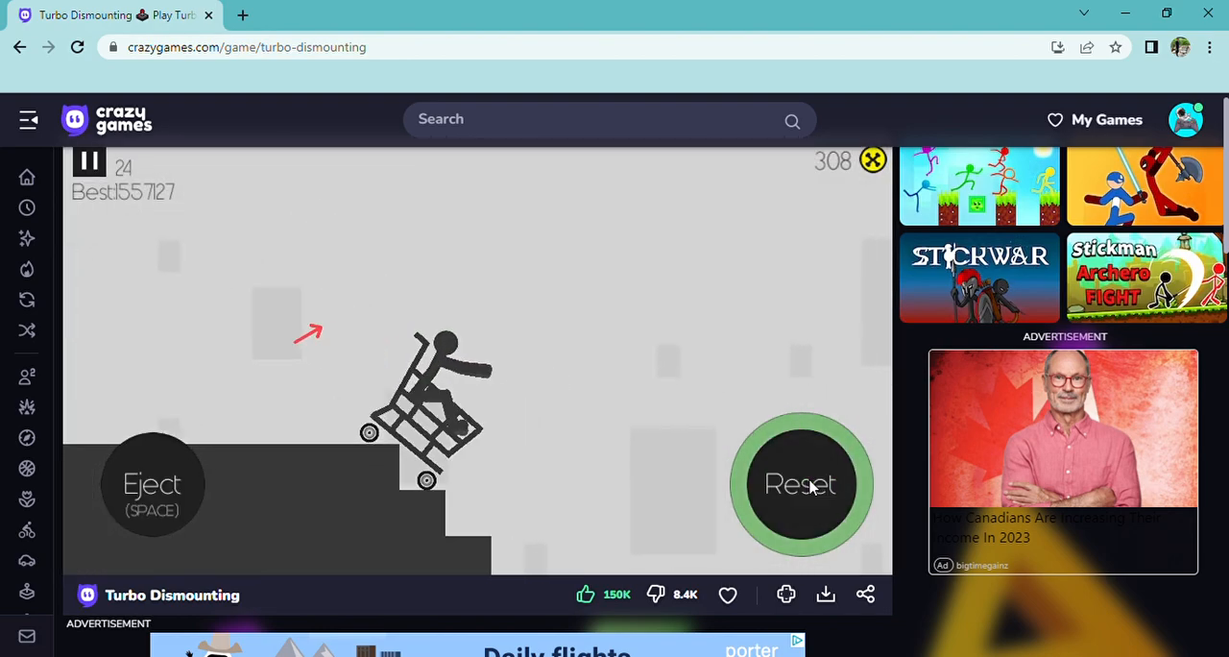
left_click(801, 484)
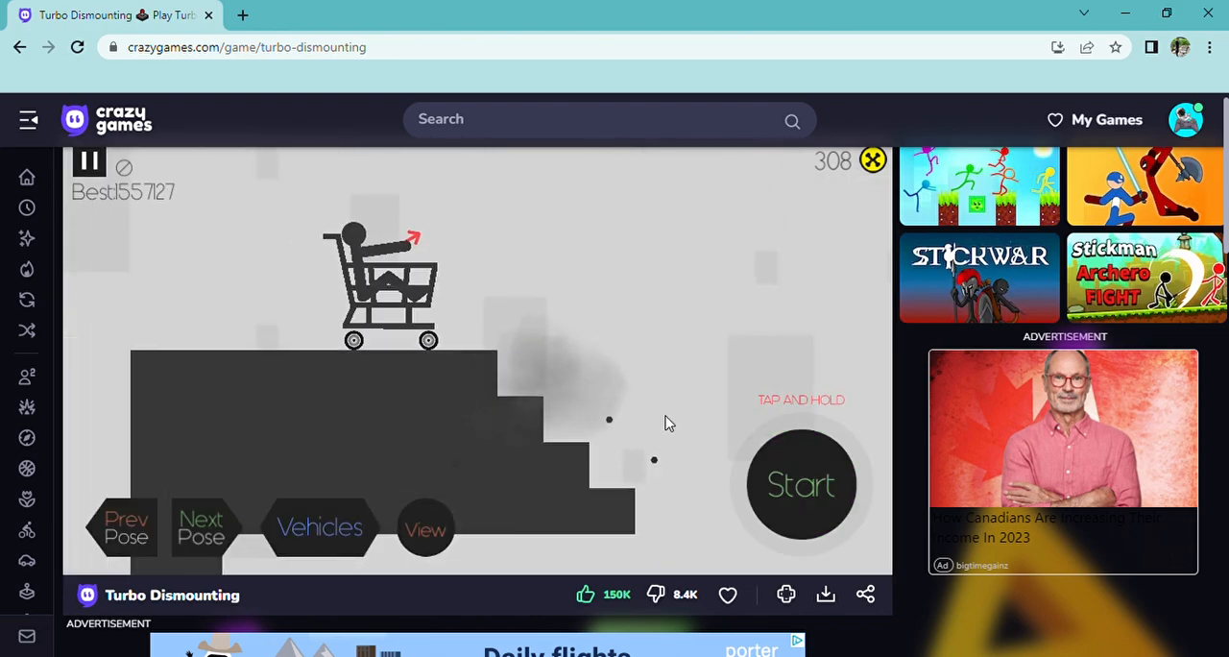
left_click(801, 484)
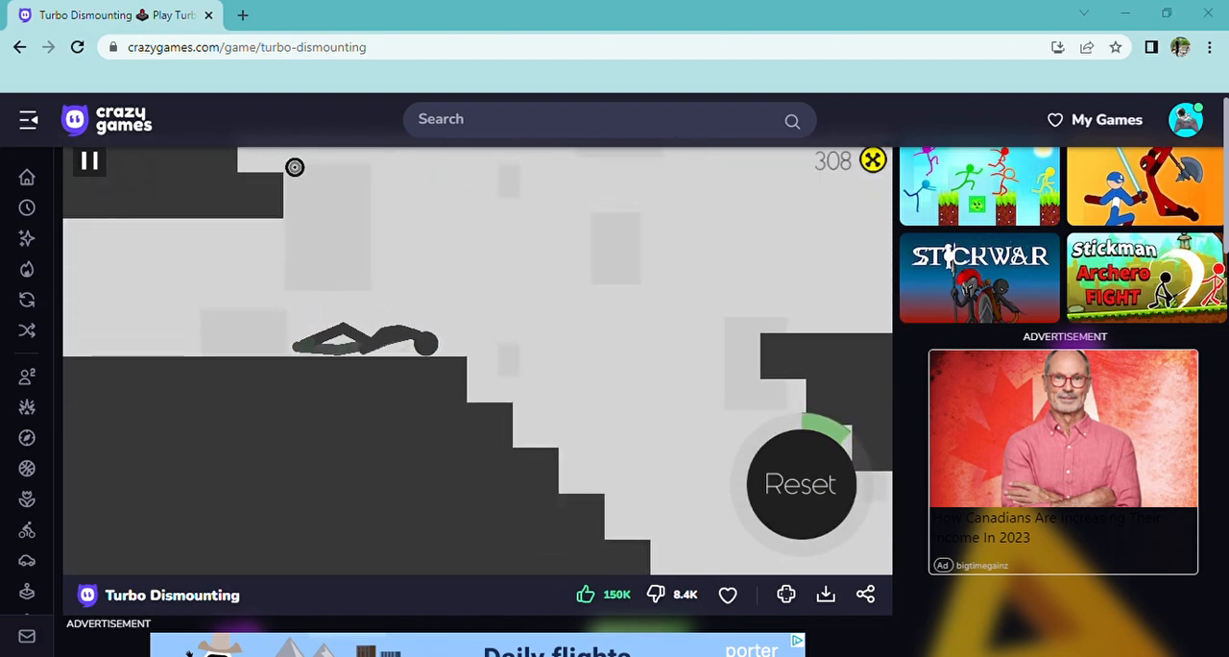
left_click(800, 484)
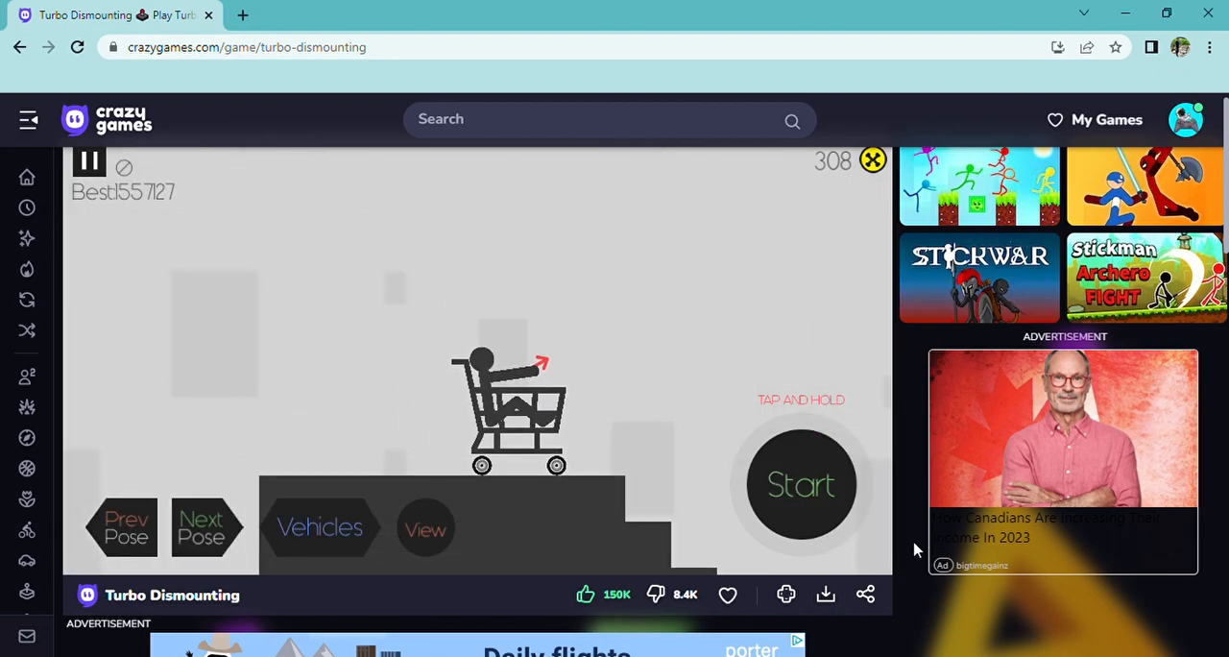
left_click(801, 483)
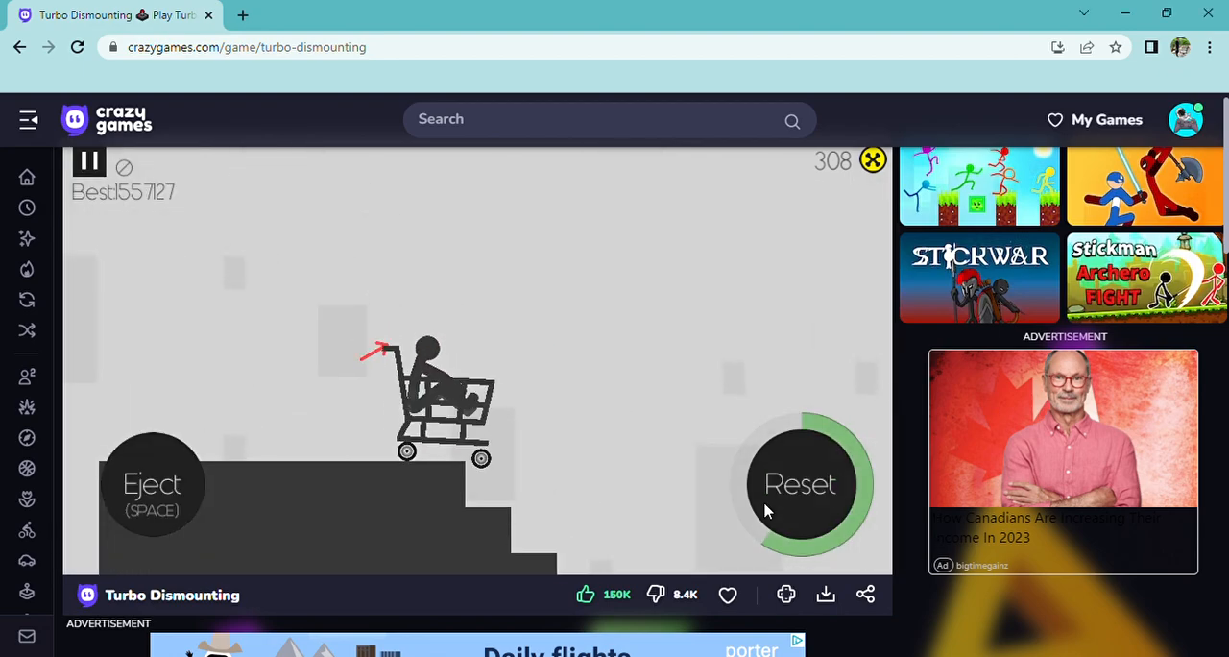
left_click(800, 484)
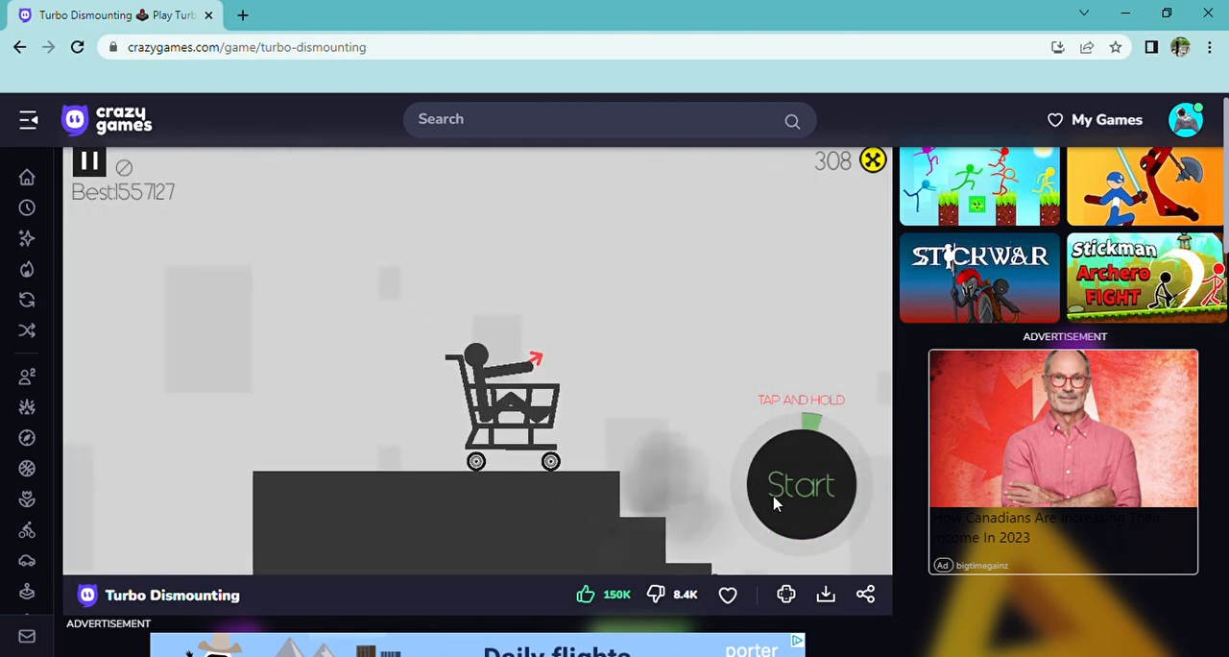
left_click(803, 484)
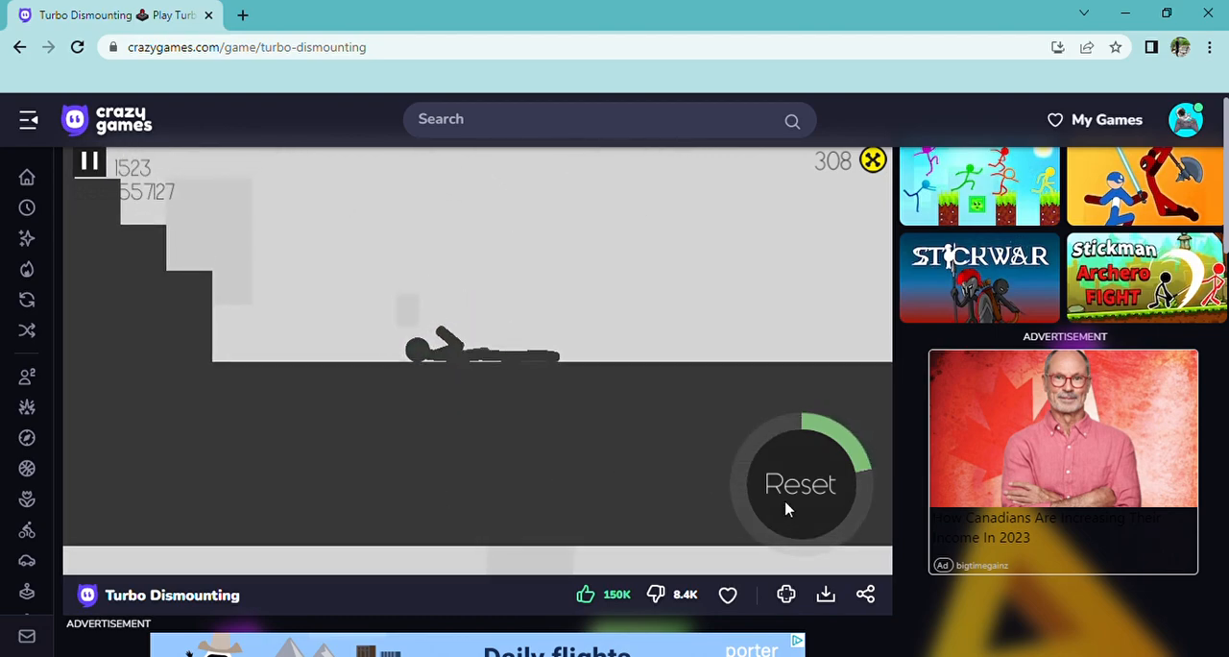
Reset and relaunch the cart down the stairs a few more times
left_click(800, 484)
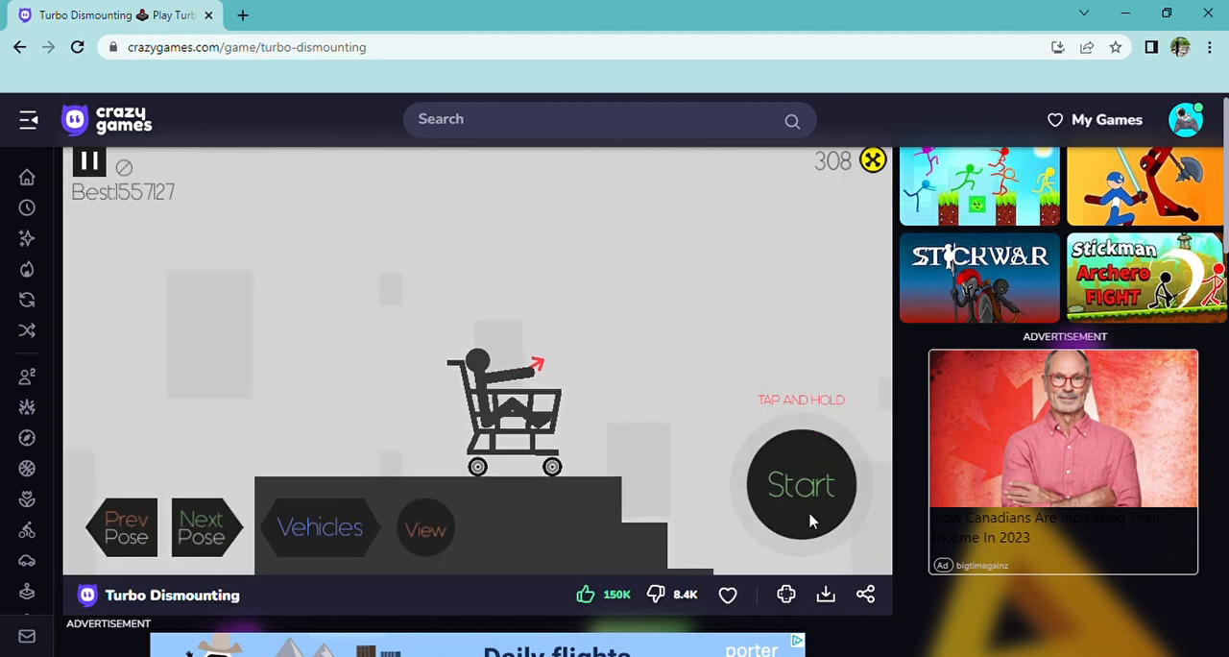
left_click(803, 484)
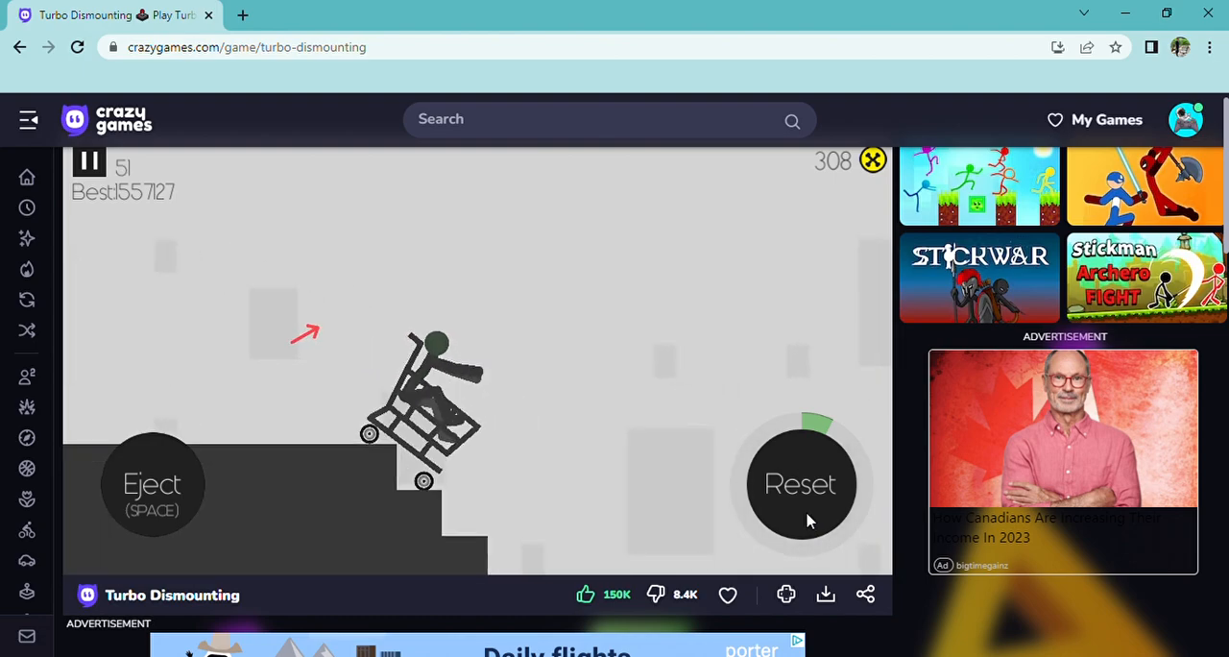
left_click(803, 484)
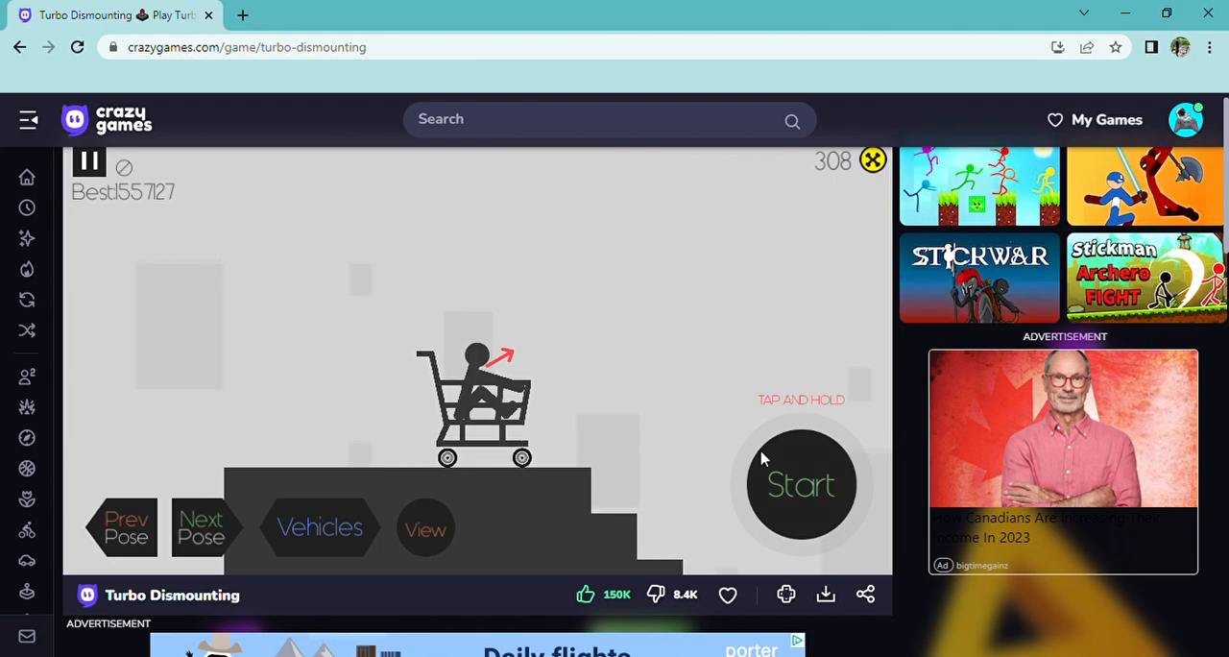
left_click(801, 484)
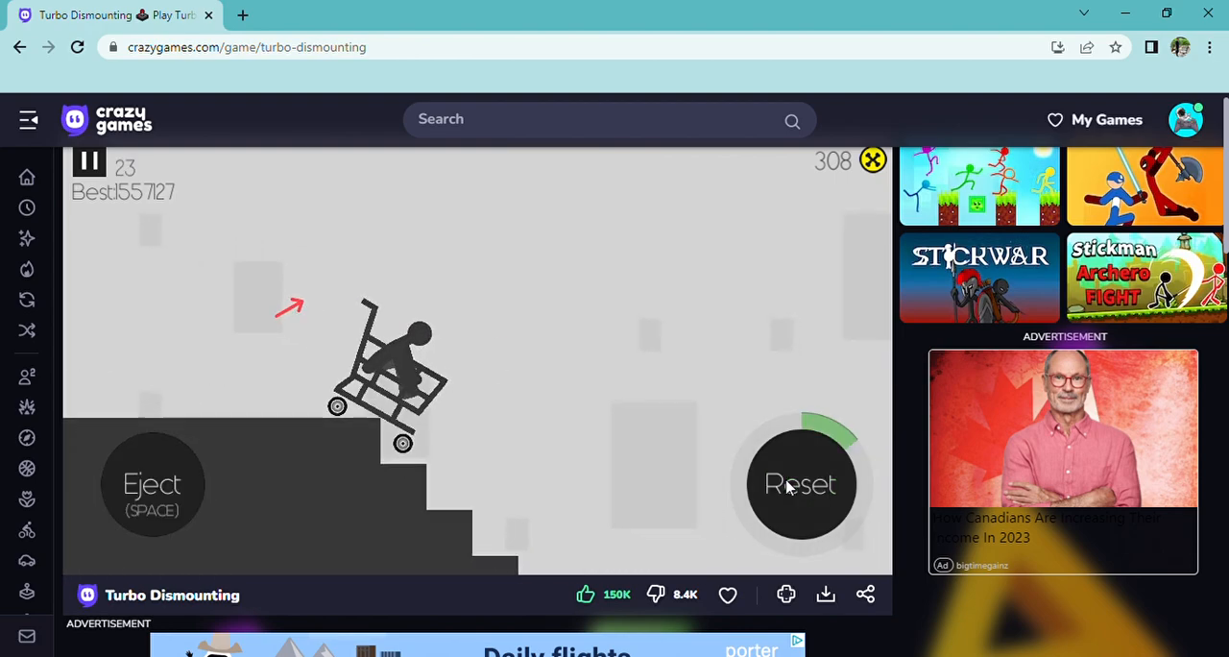
left_click(801, 484)
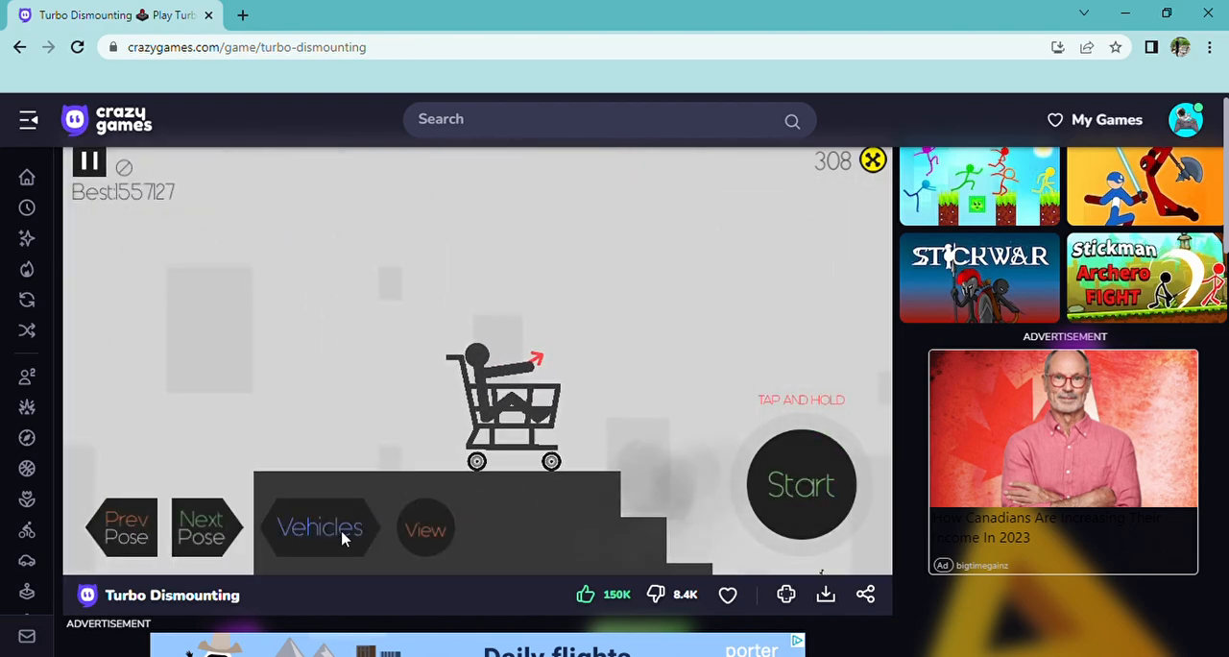
left_click(203, 526)
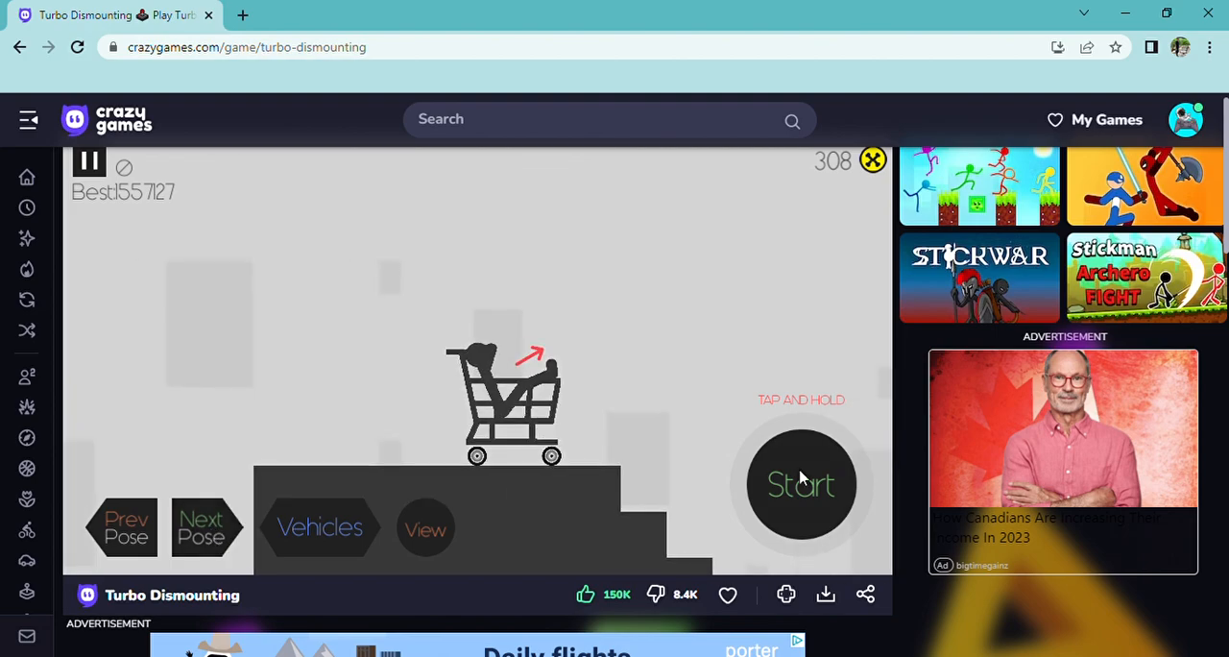
Finish a run to Dismount Completed earning 41 coins (349 total), then bring up the vehicle list
left_click(803, 484)
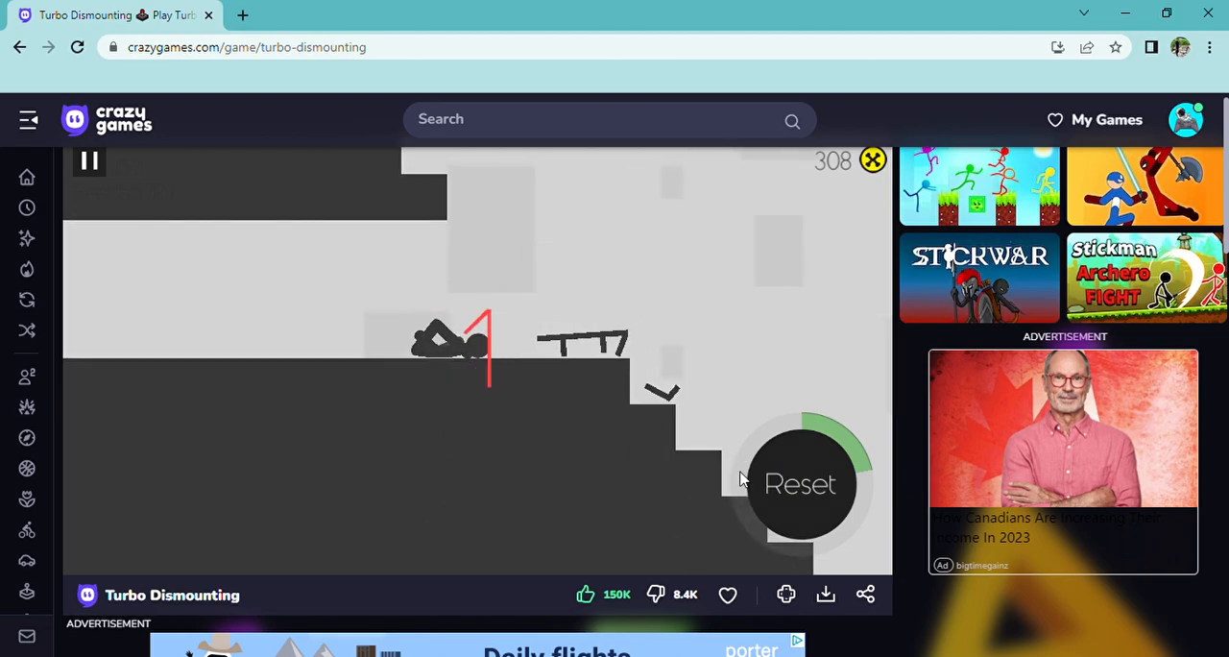
left_click(798, 484)
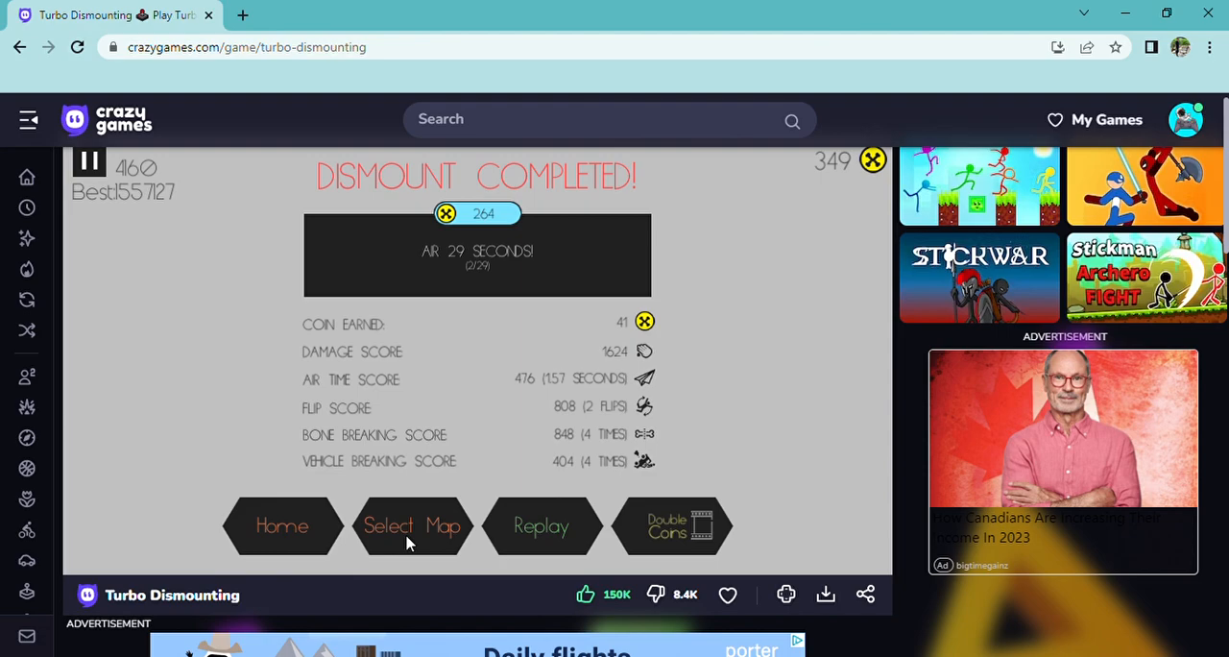
left_click(411, 526)
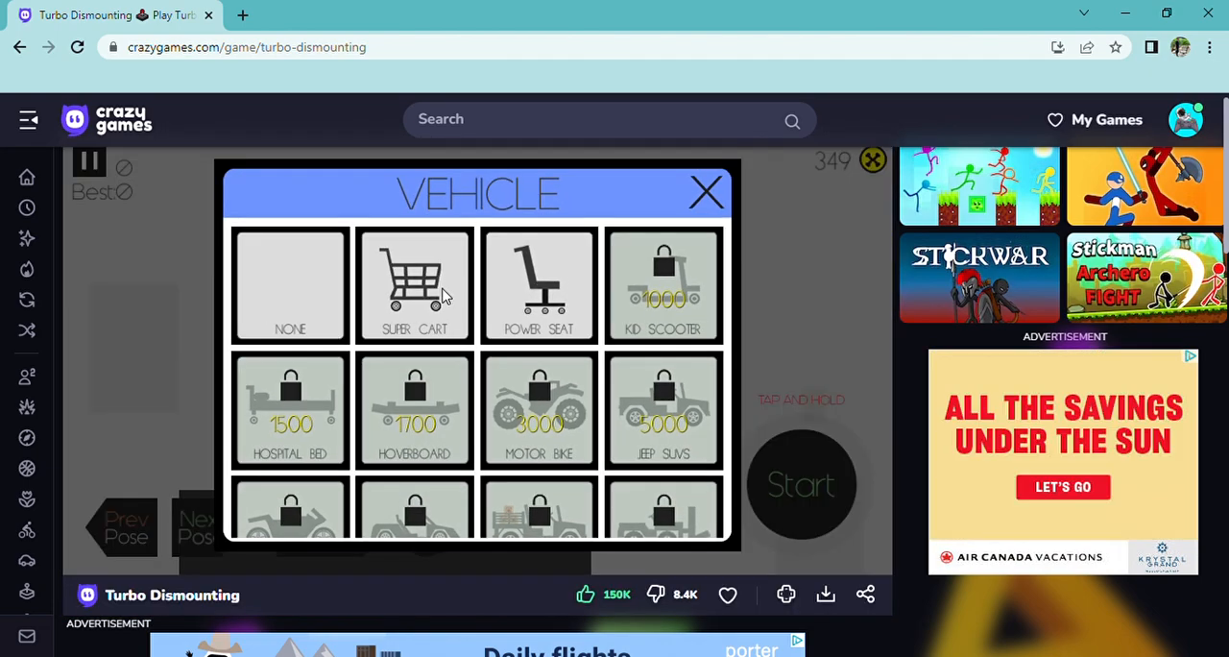
Choose the cart, replay the map and crash it down the stairs twice
left_click(415, 284)
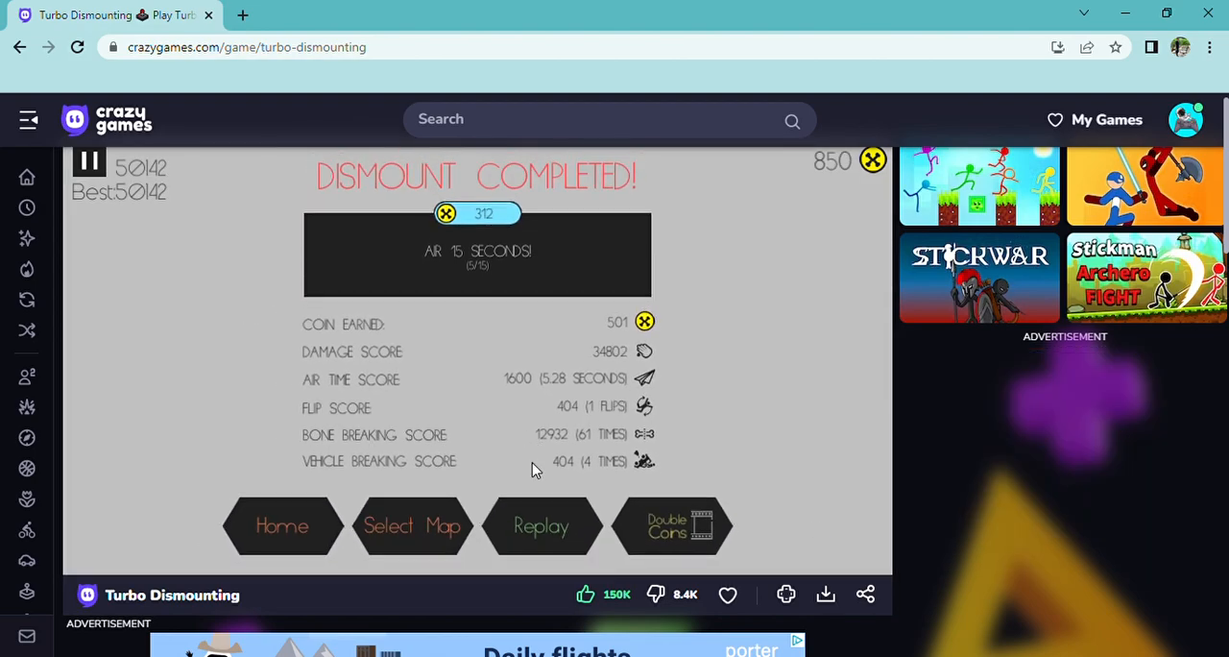
left_click(541, 526)
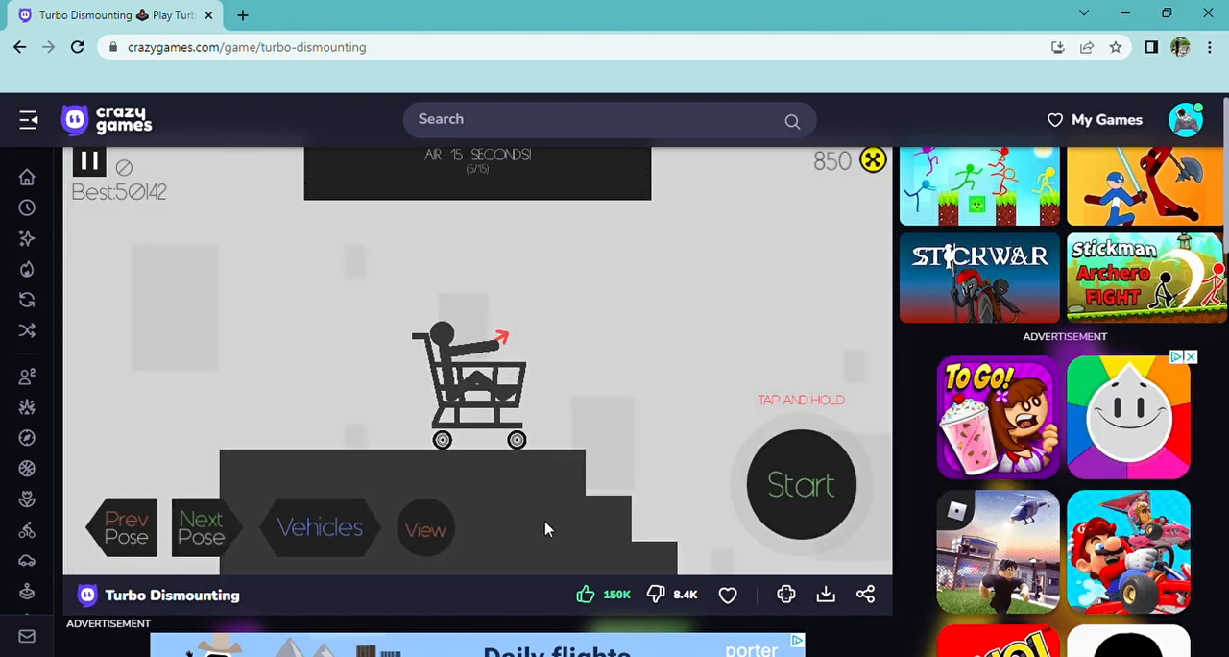
left_click(803, 484)
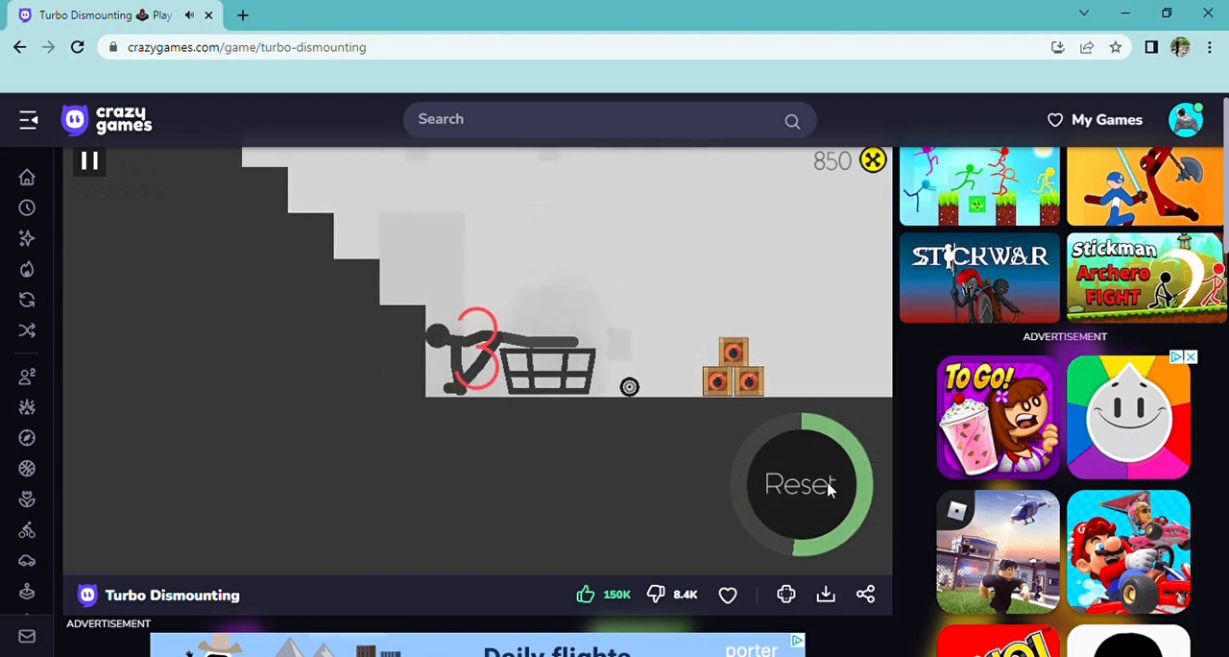
left_click(802, 484)
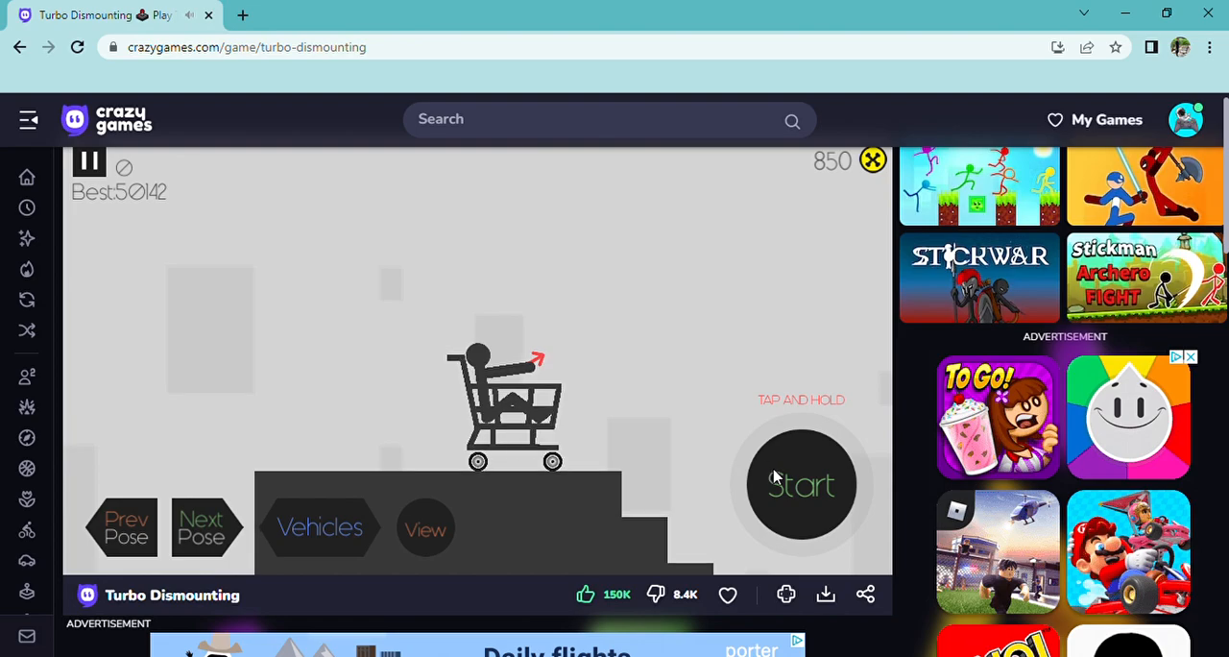
left_click(800, 484)
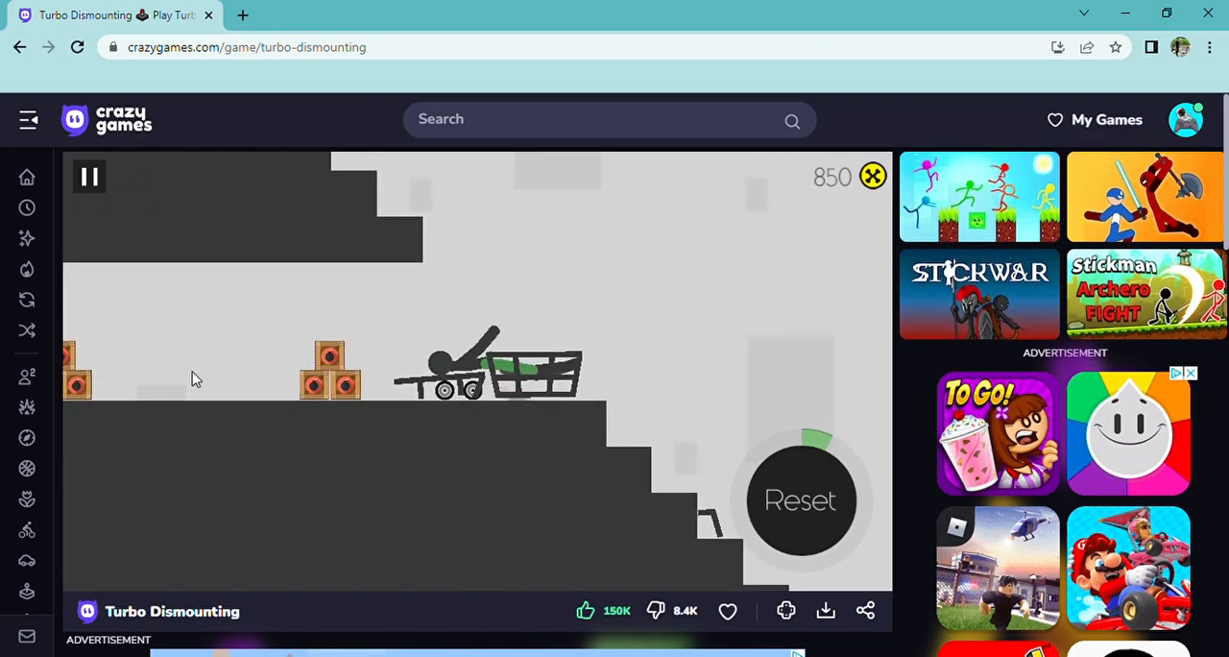
mouse_move(250, 419)
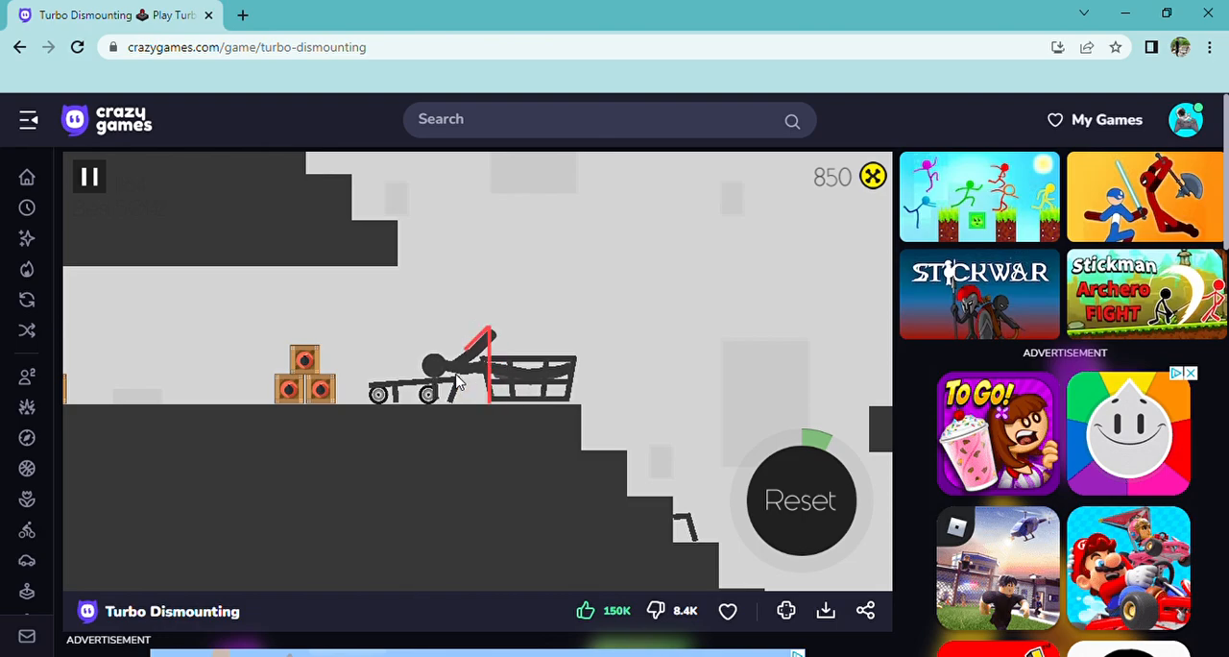
Reset and relaunch more cart runs, raising coins to 1657 with a best of 61582
left_click(801, 499)
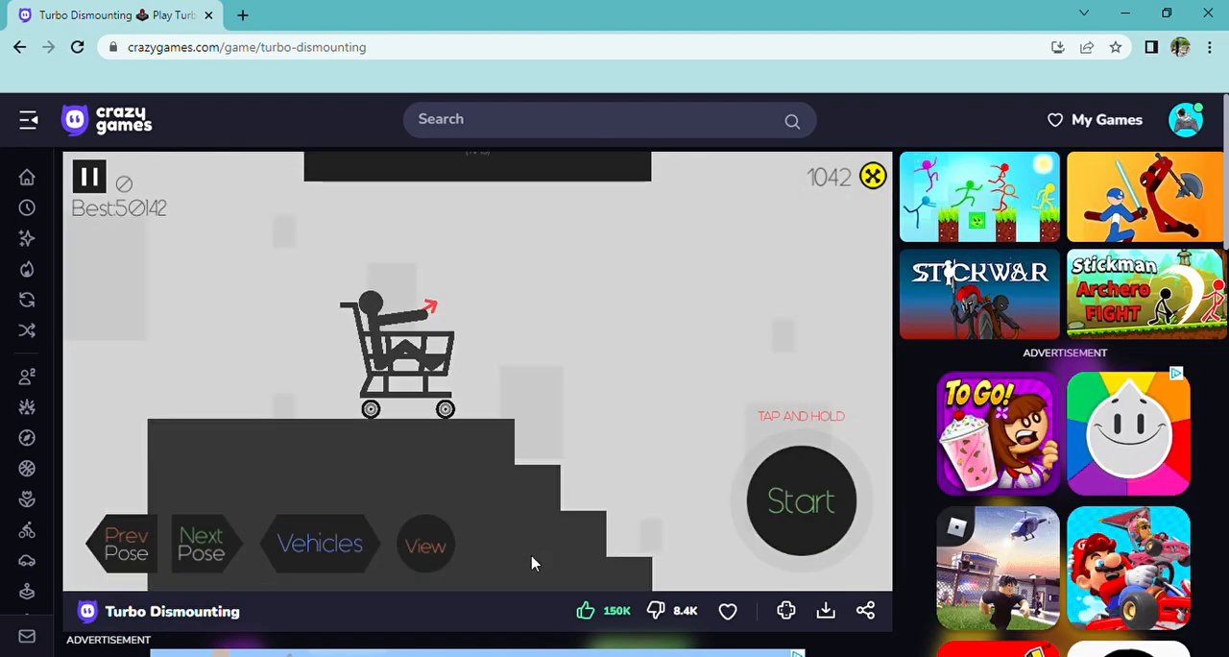
left_click(800, 499)
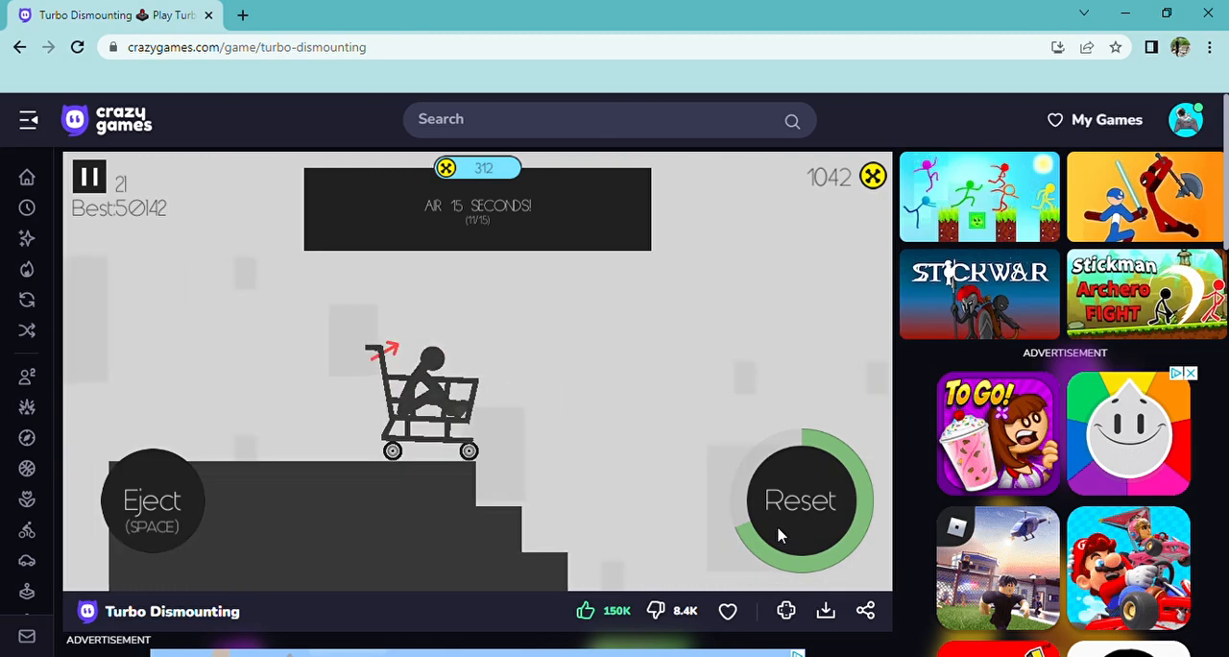
left_click(799, 499)
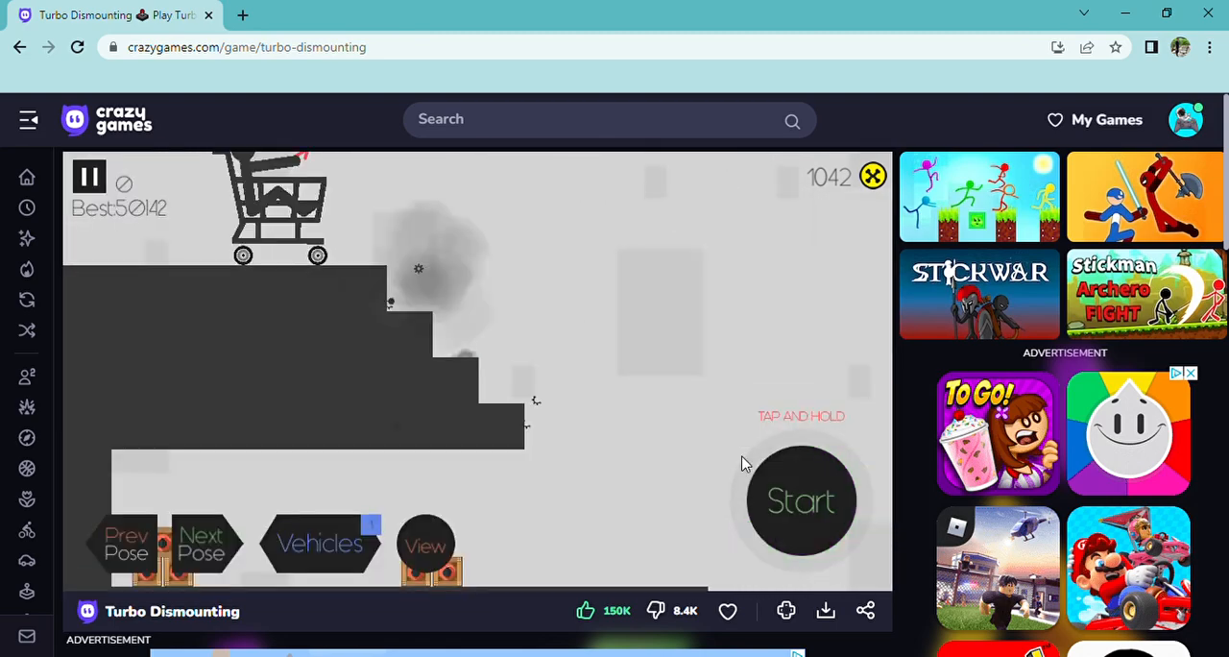
left_click(801, 500)
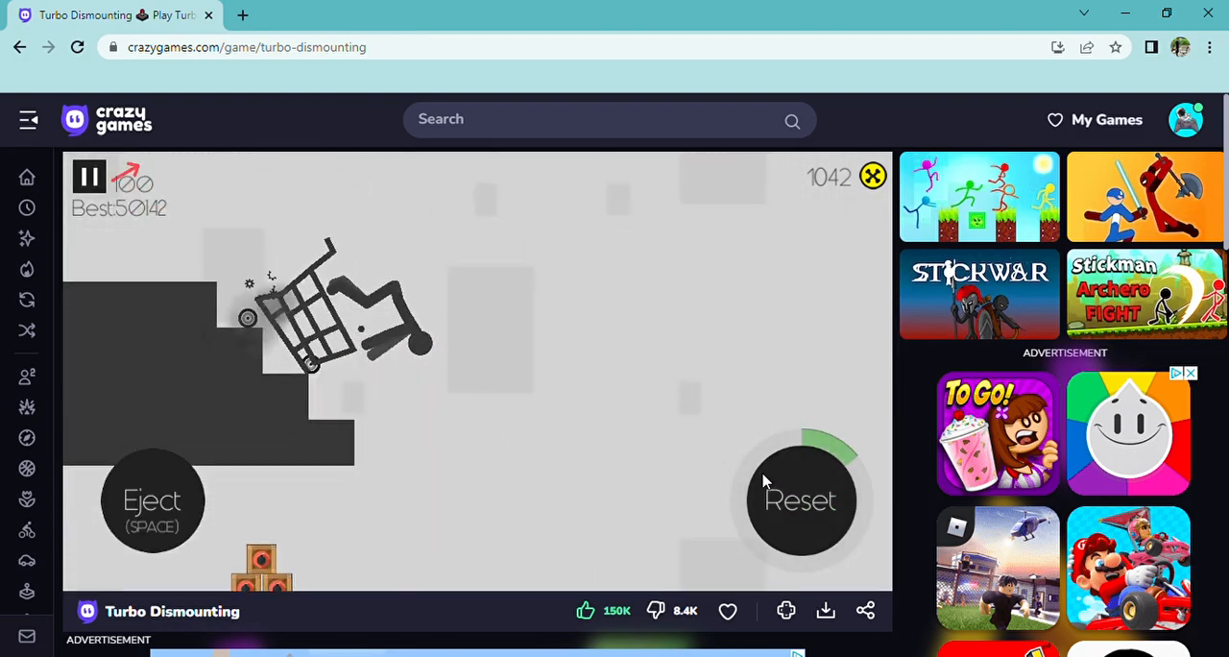
left_click(800, 499)
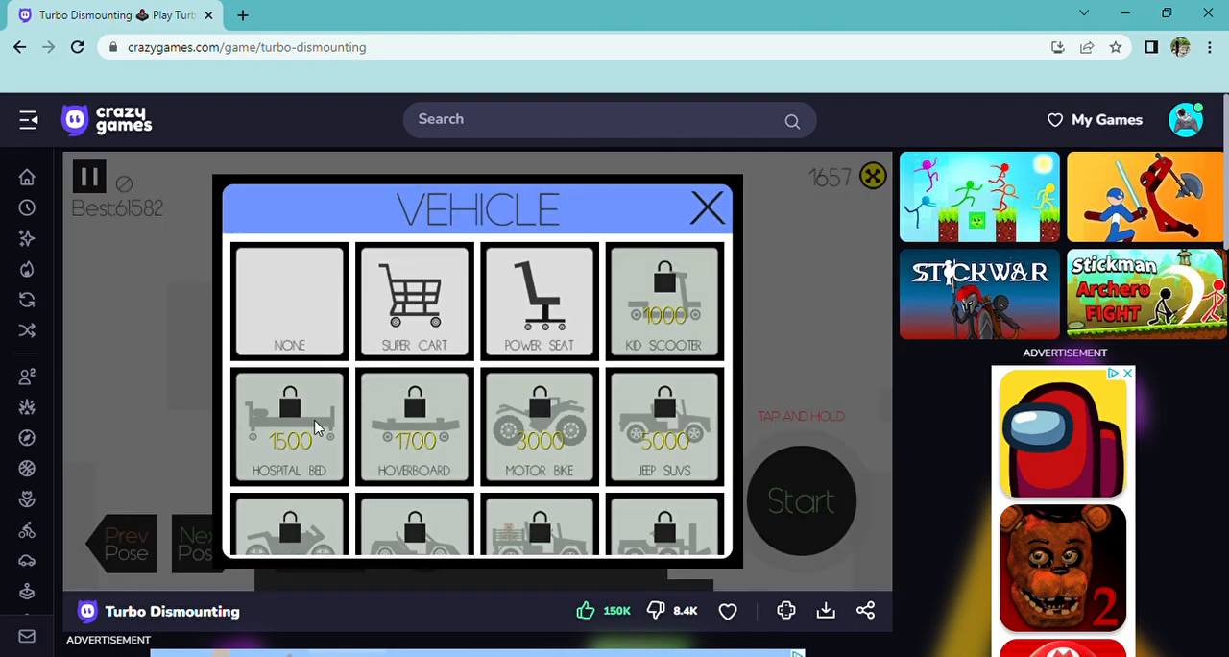
mouse_move(662, 330)
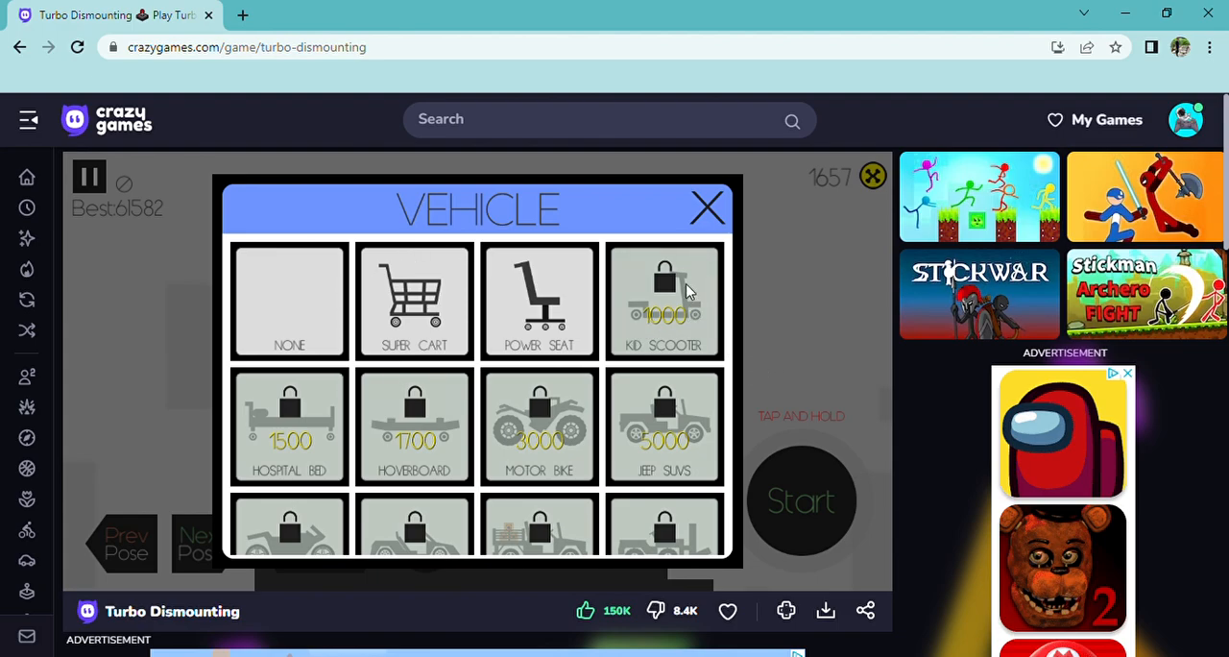
Close the vehicle list and run the cart to Dismount Completed, earning 60 coins for a 2029 balance
scroll("down", 3)
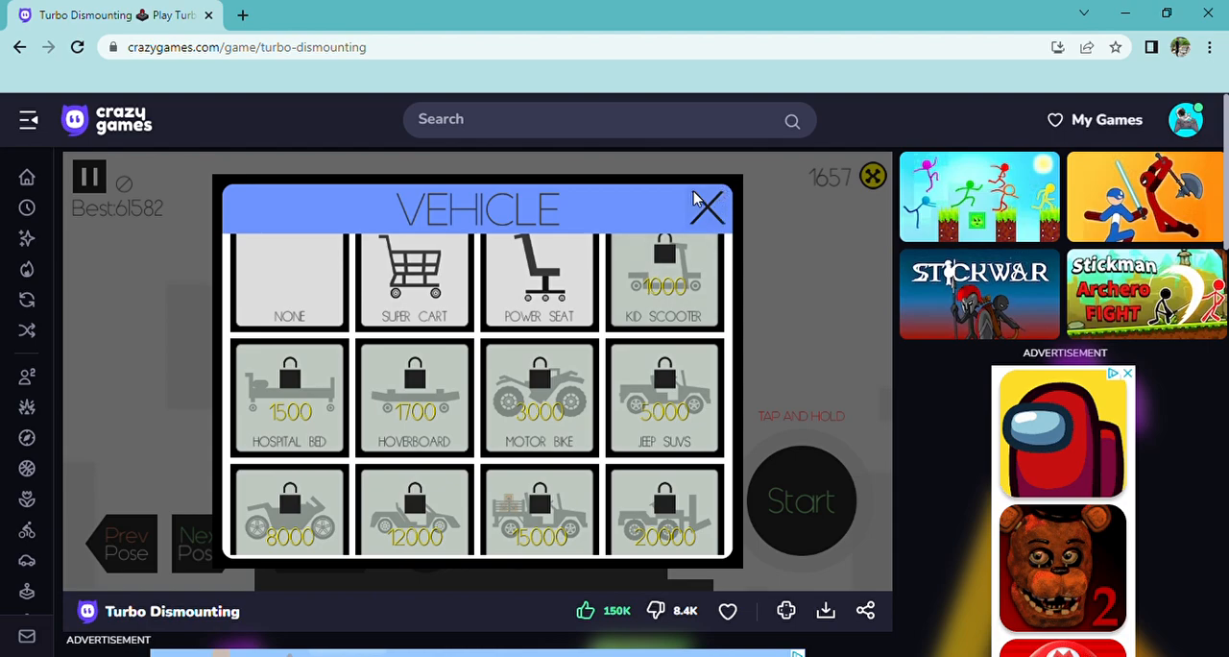
left_click(706, 209)
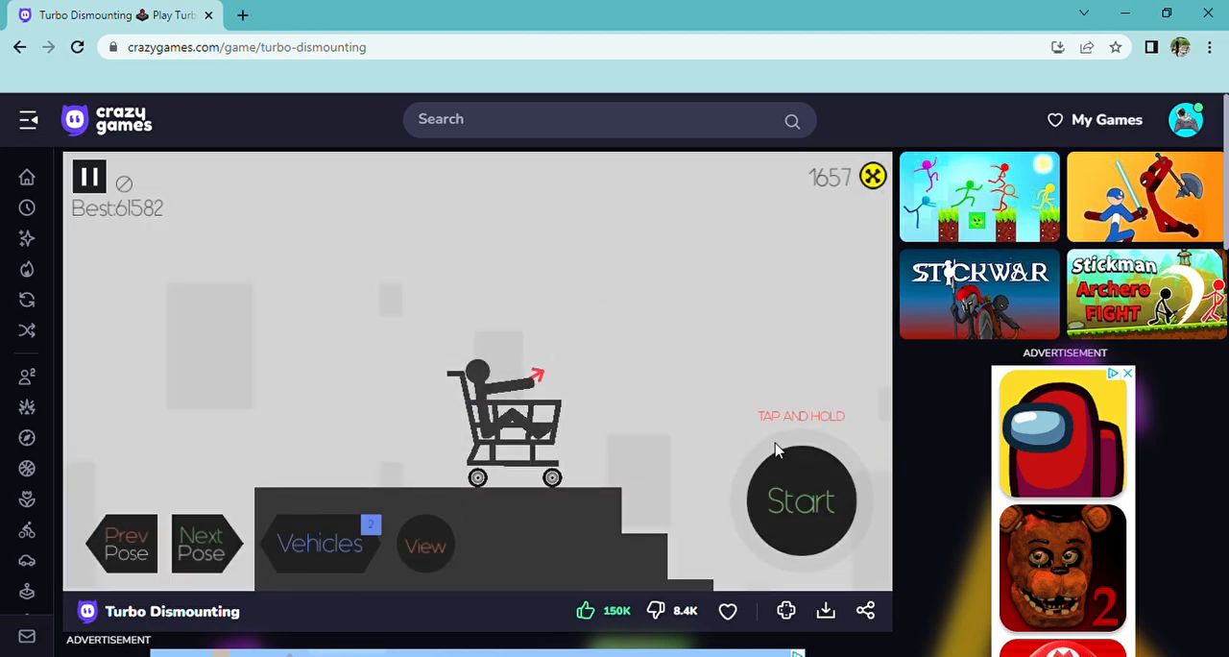
left_click(801, 499)
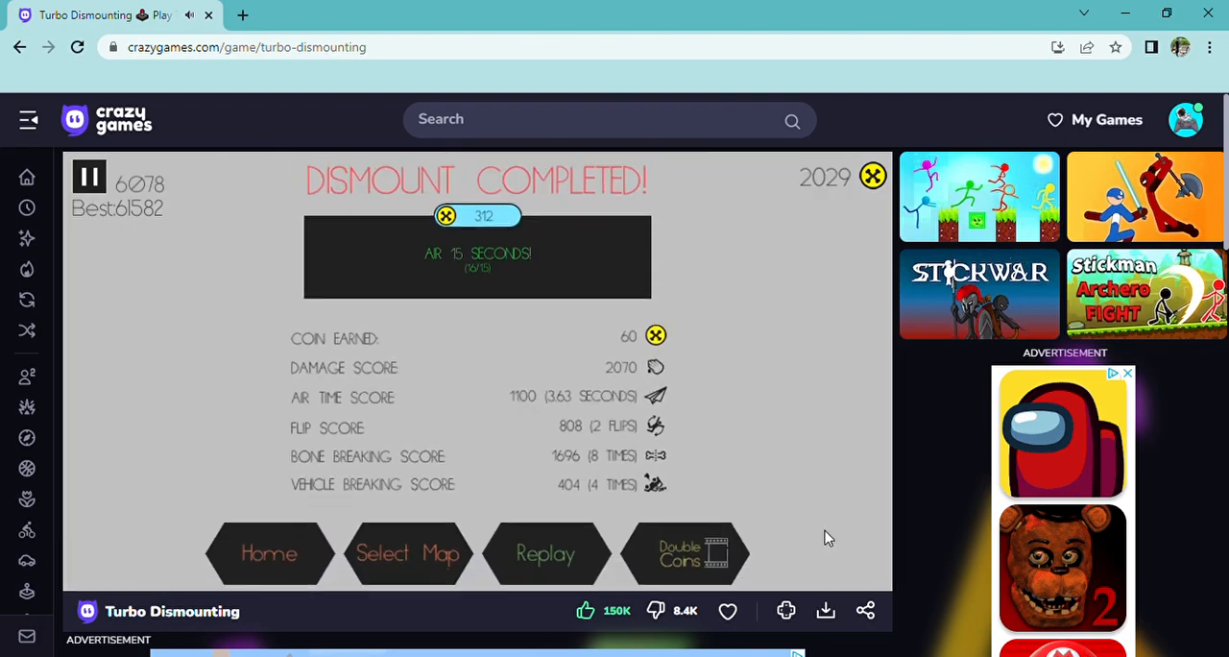
Replay the map, buy the Kid Scooter (coins down to 1029) and put the rider on it
left_click(545, 553)
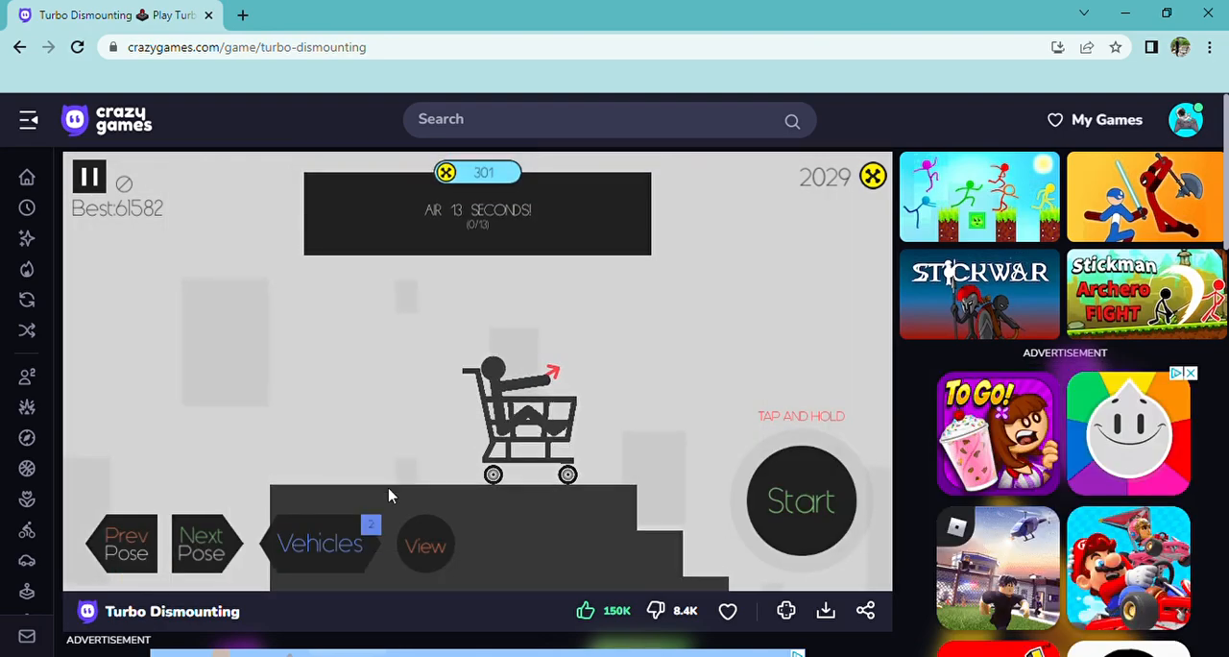
left_click(319, 545)
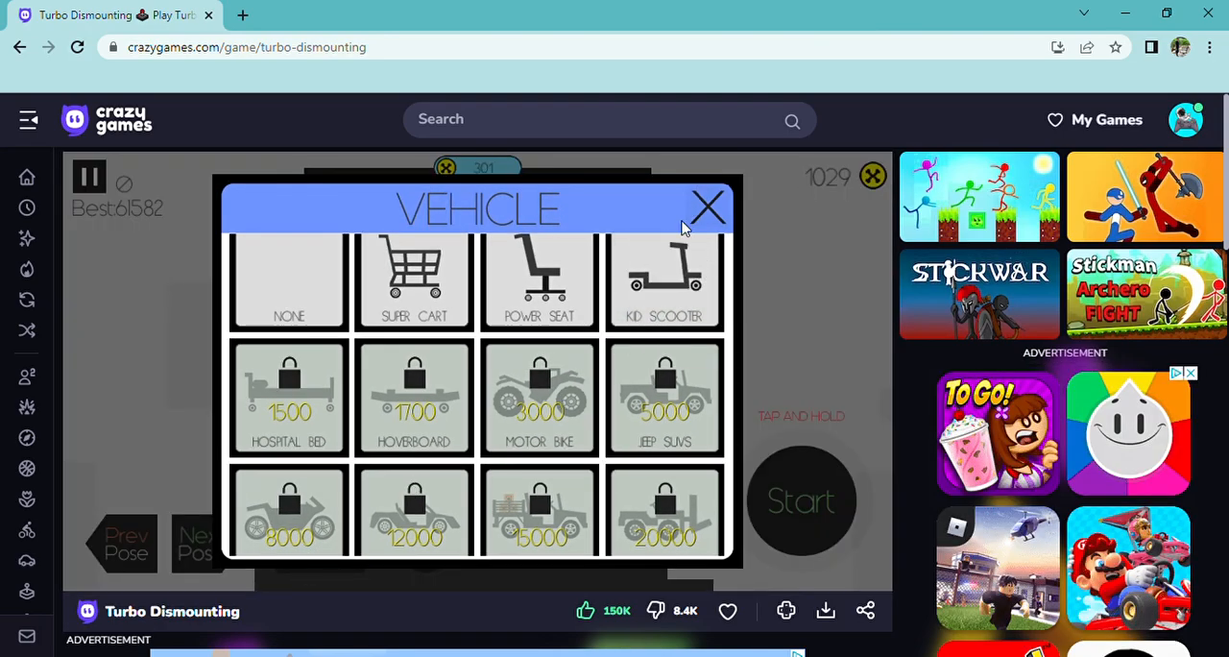
left_click(707, 207)
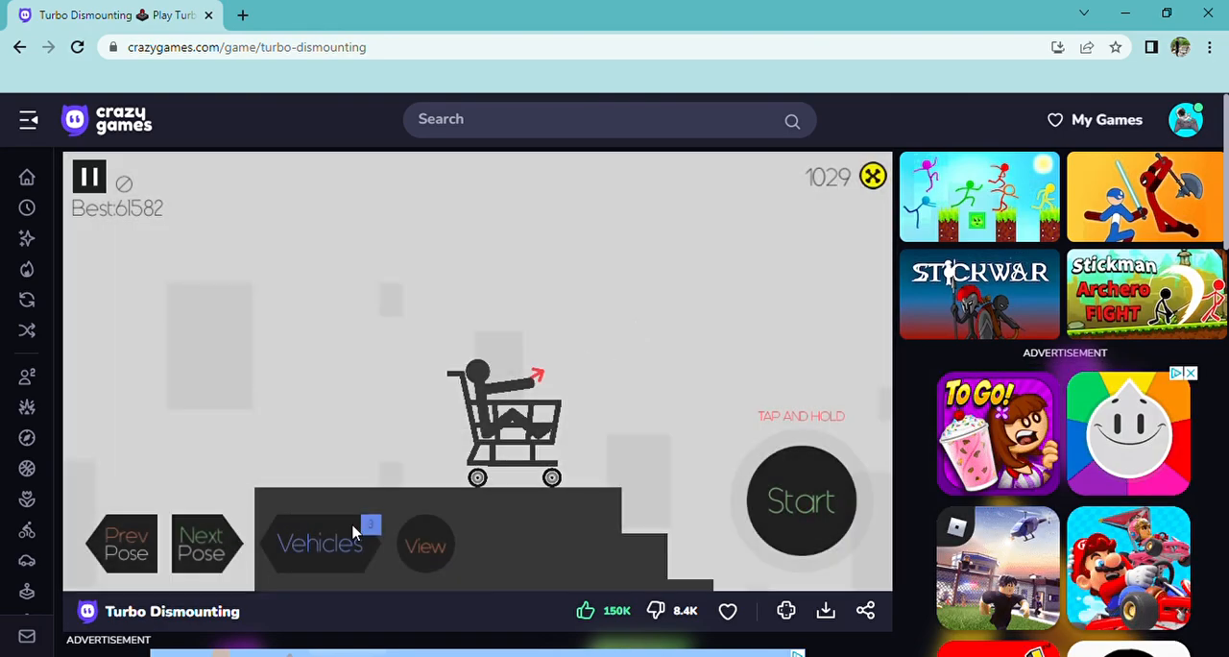
left_click(800, 500)
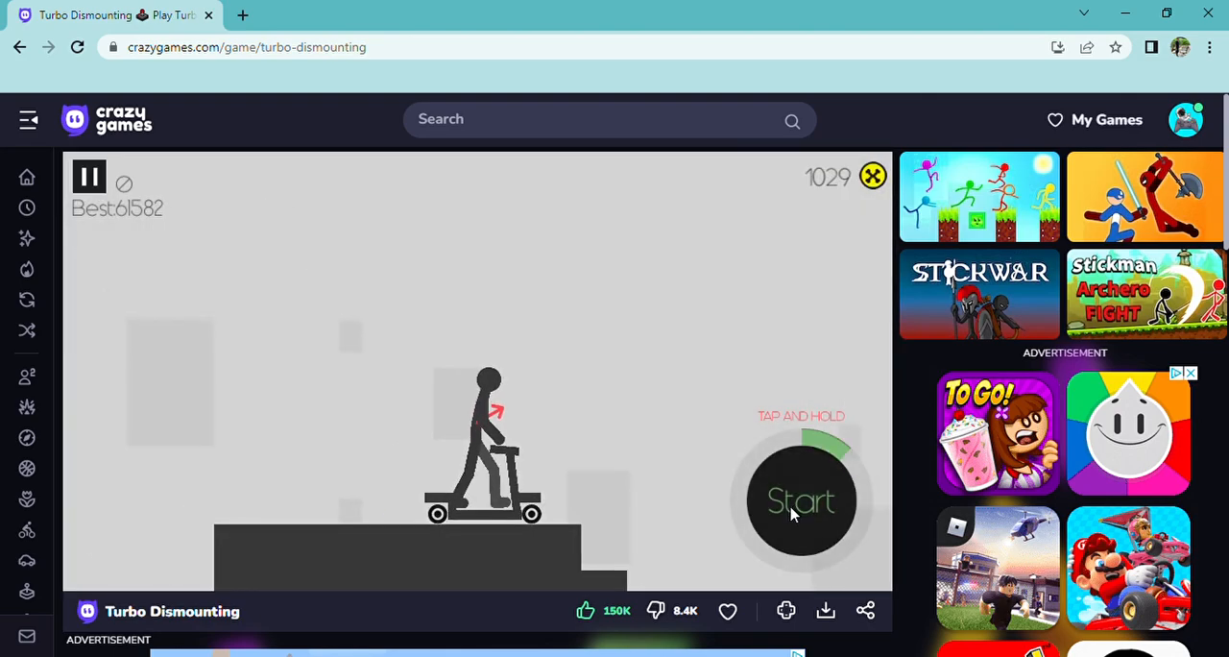
left_click(801, 500)
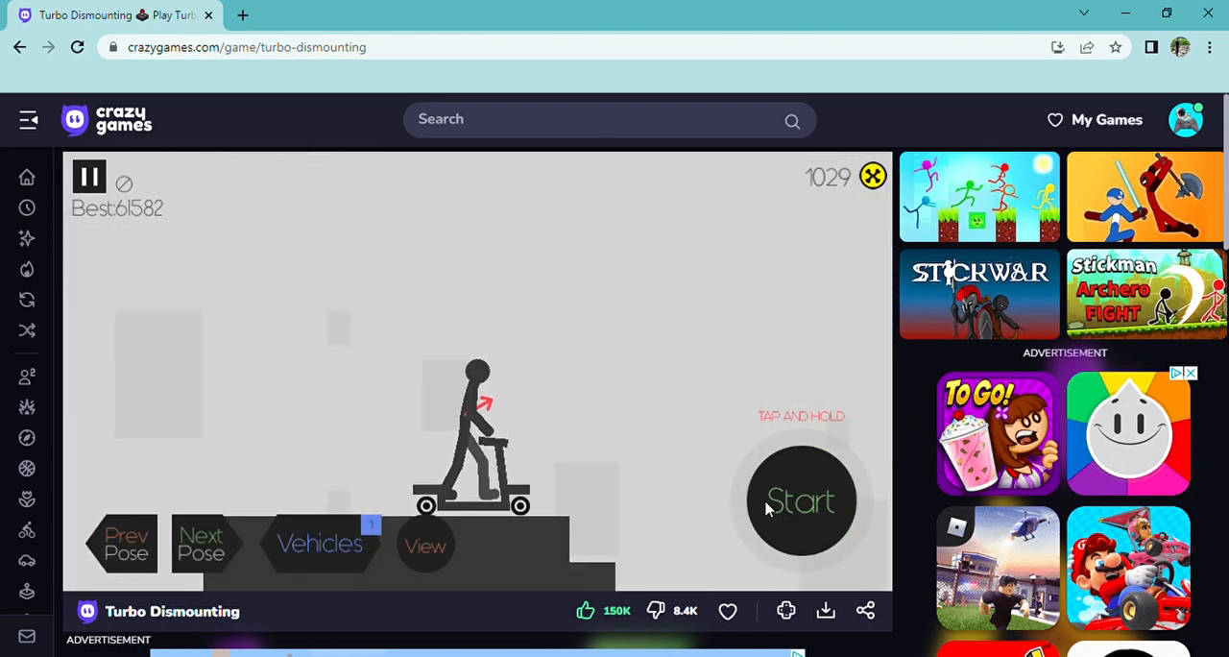
Crash the scooter down the stairs a couple of times, then reset back to the shopping cart
left_click(801, 500)
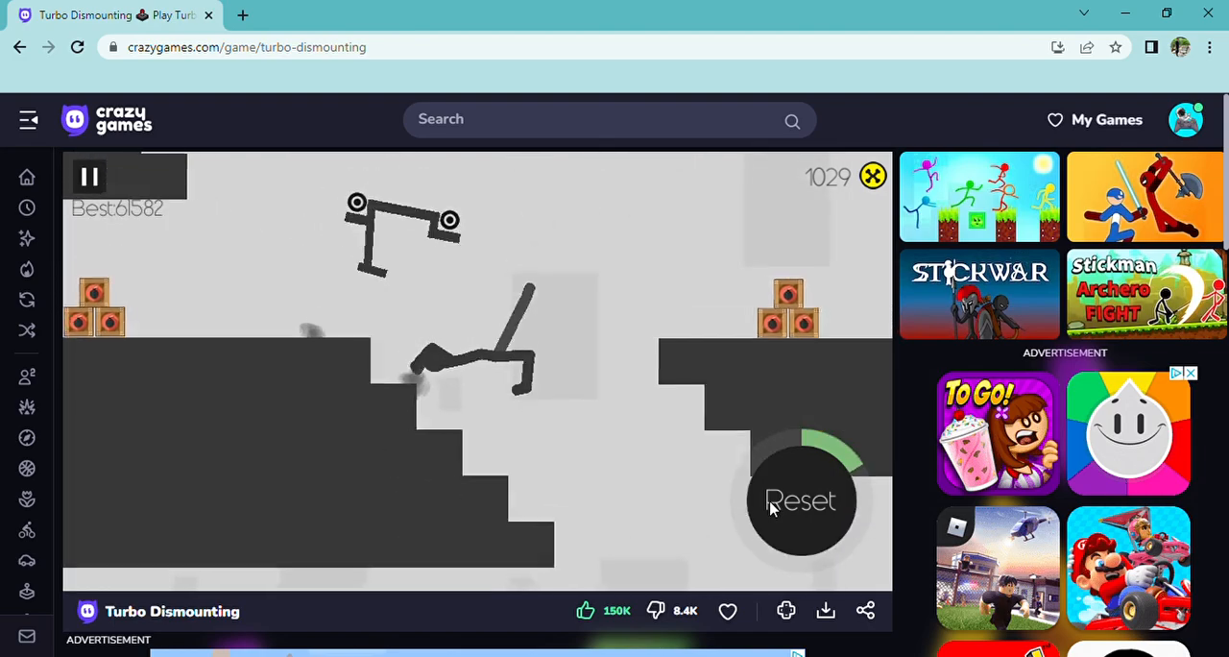
left_click(801, 499)
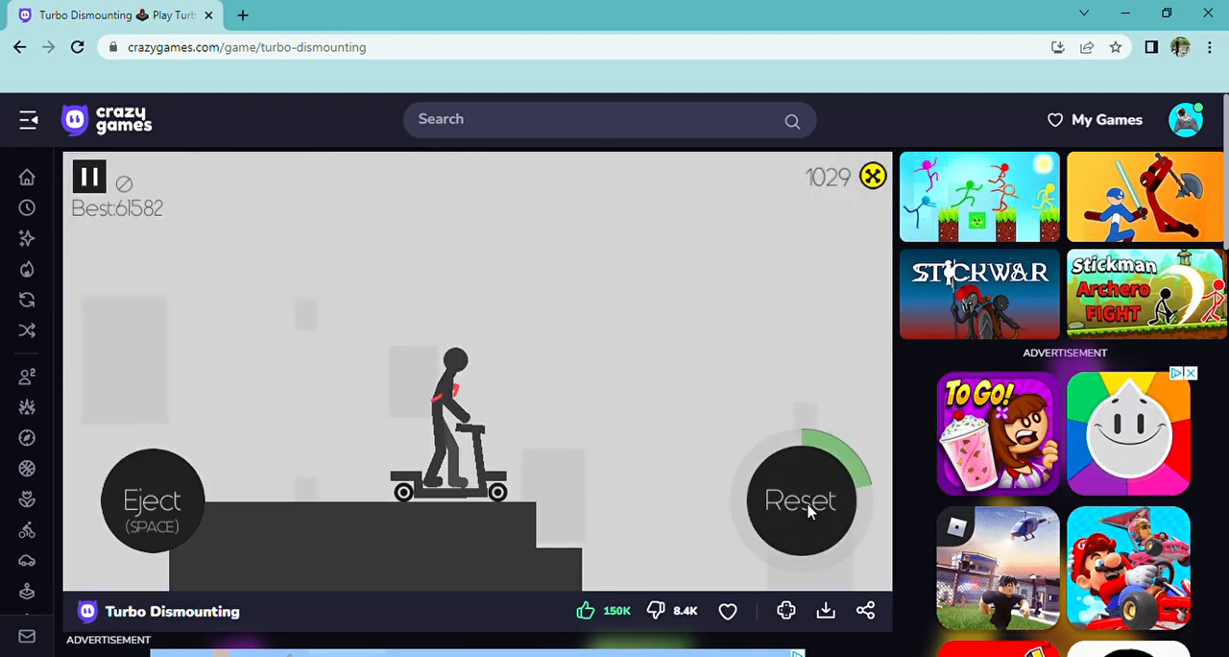
left_click(152, 500)
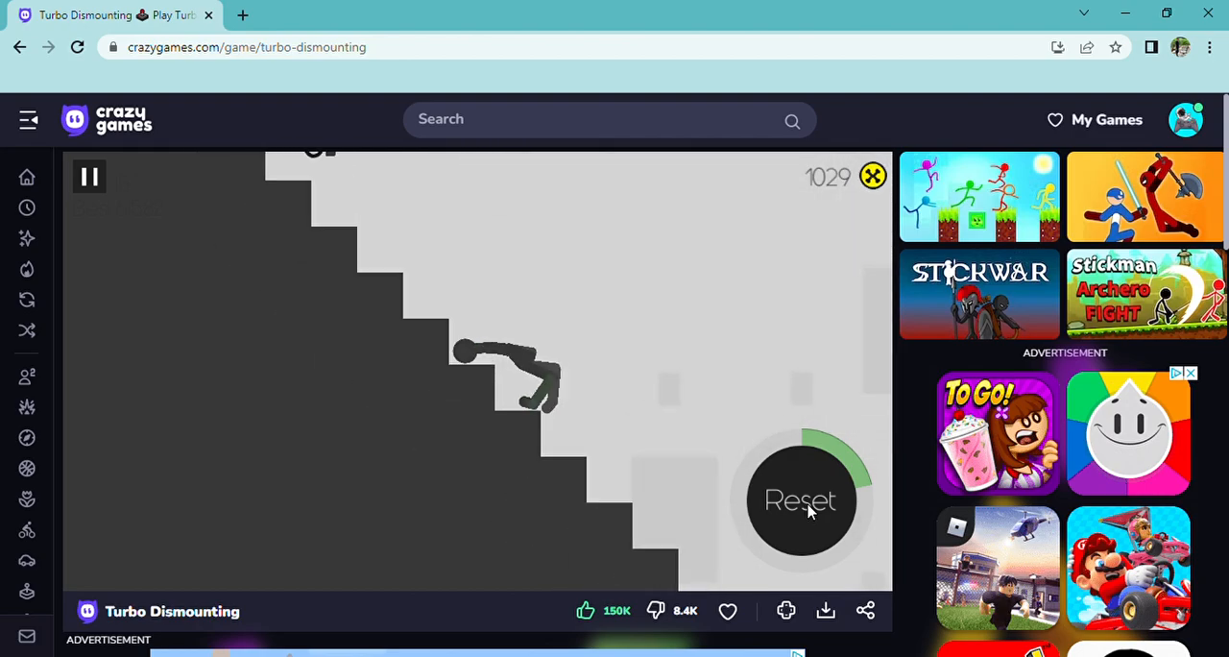
left_click(801, 499)
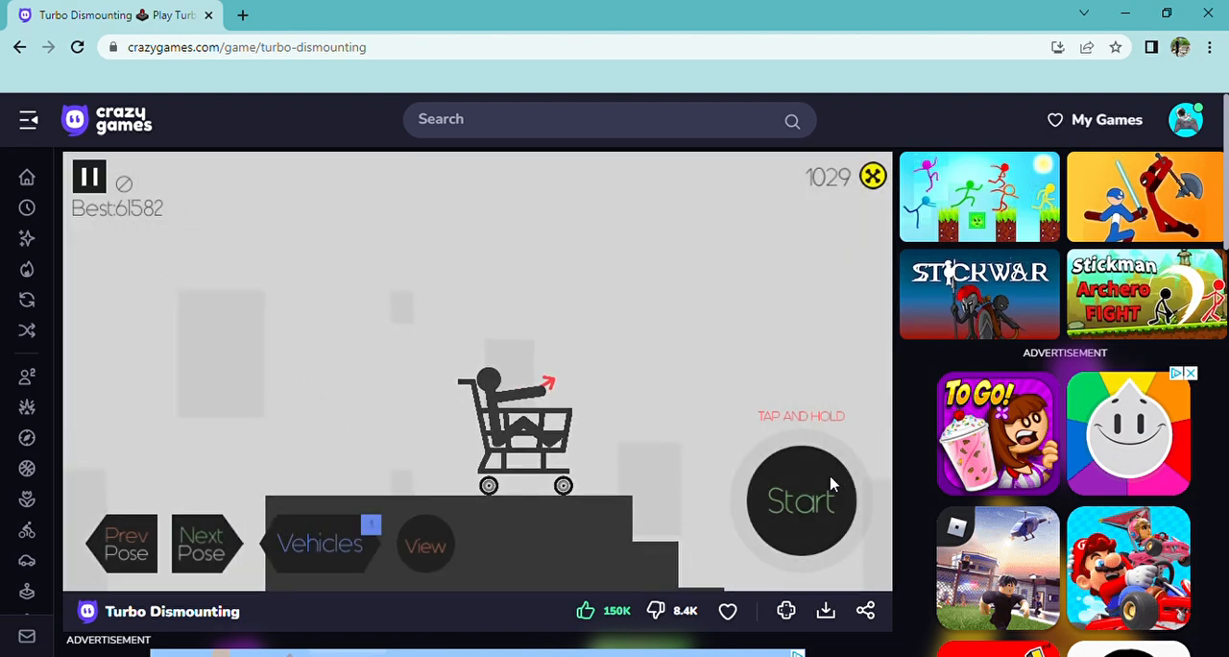
Run the cart down the stairs to Dismount Completed, raising coins to 1095, and replay the map
left_click(800, 499)
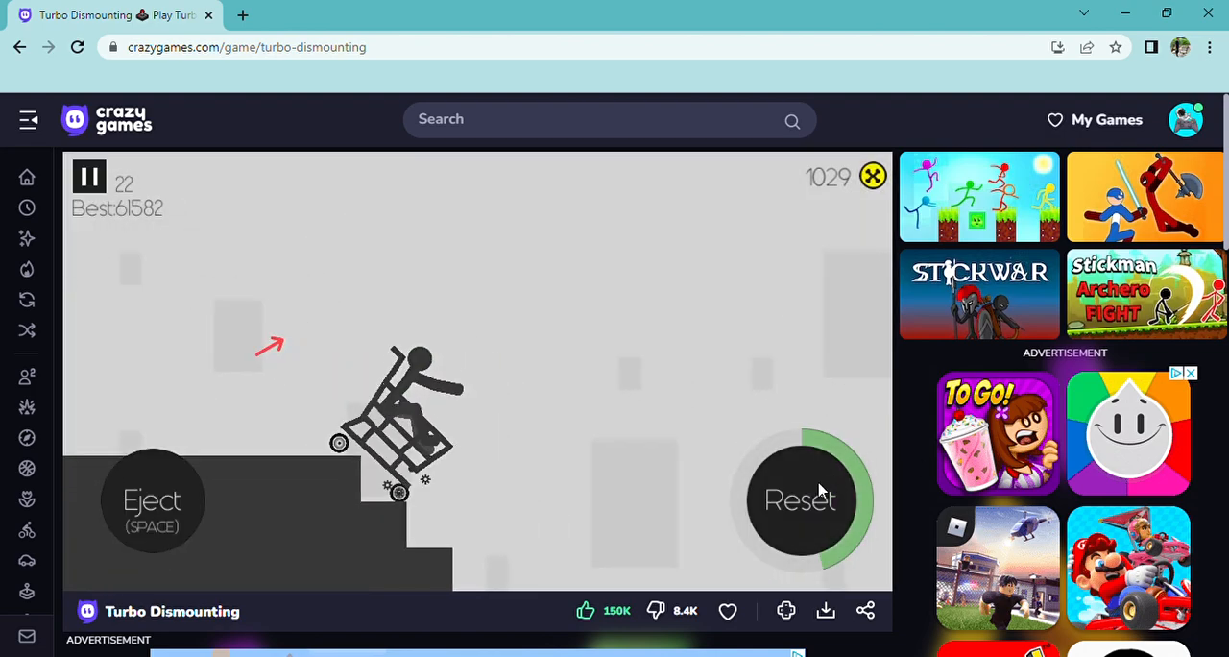
left_click(799, 499)
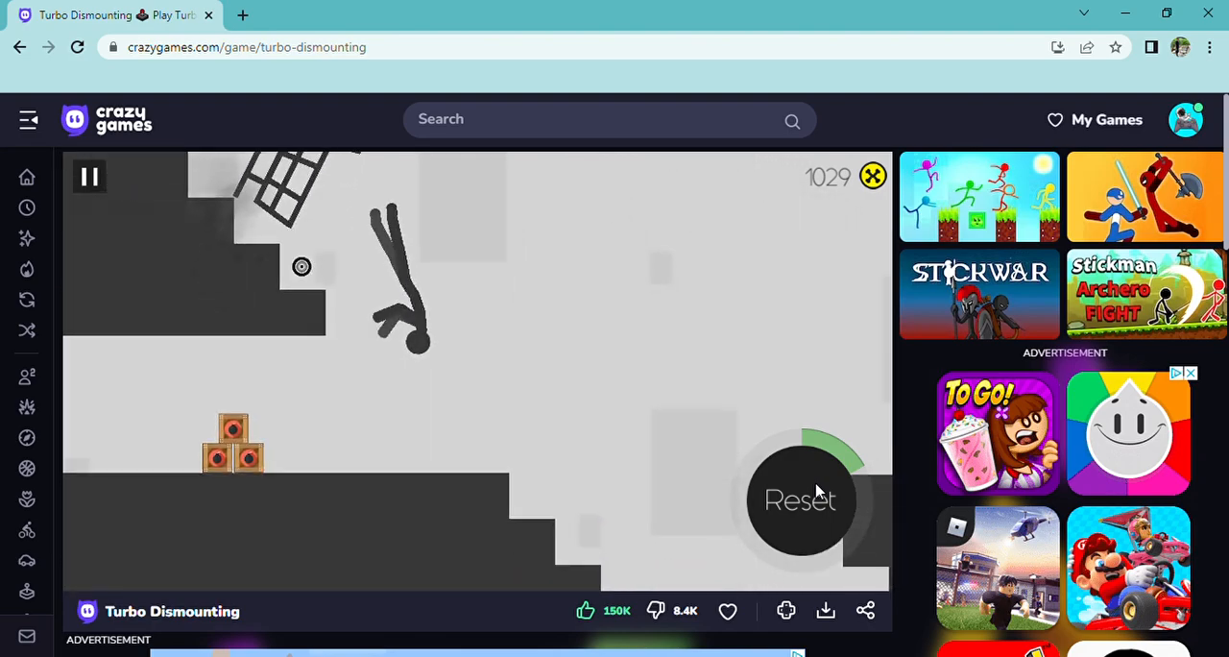
left_click(801, 499)
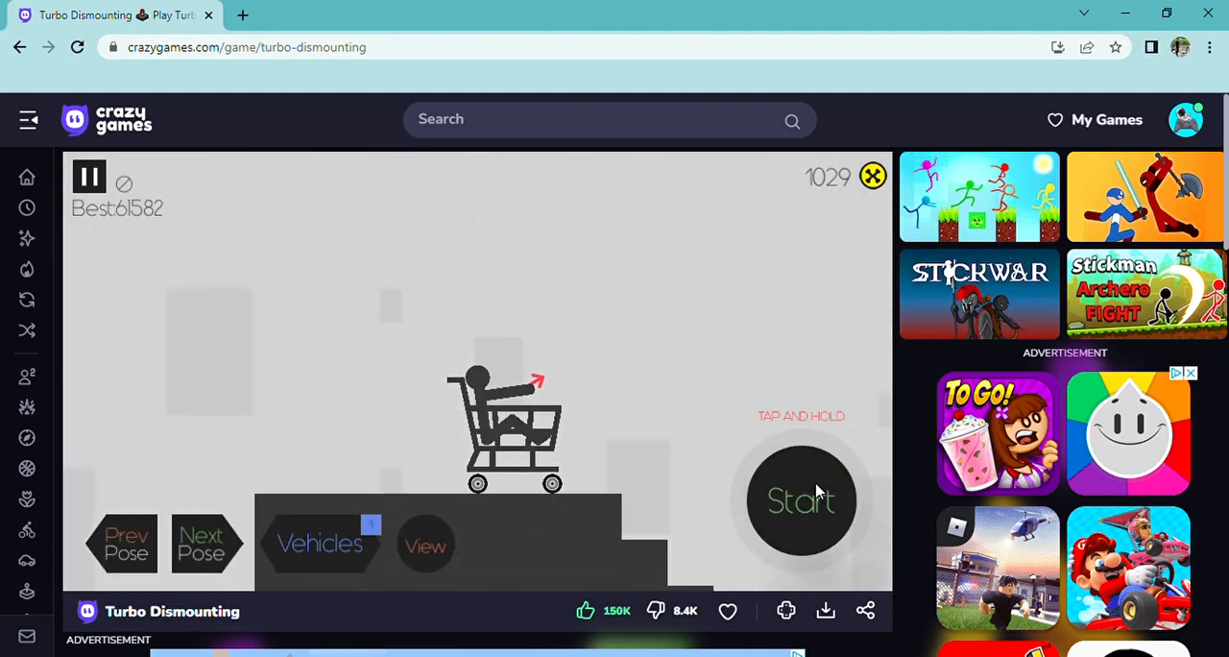
left_click(801, 499)
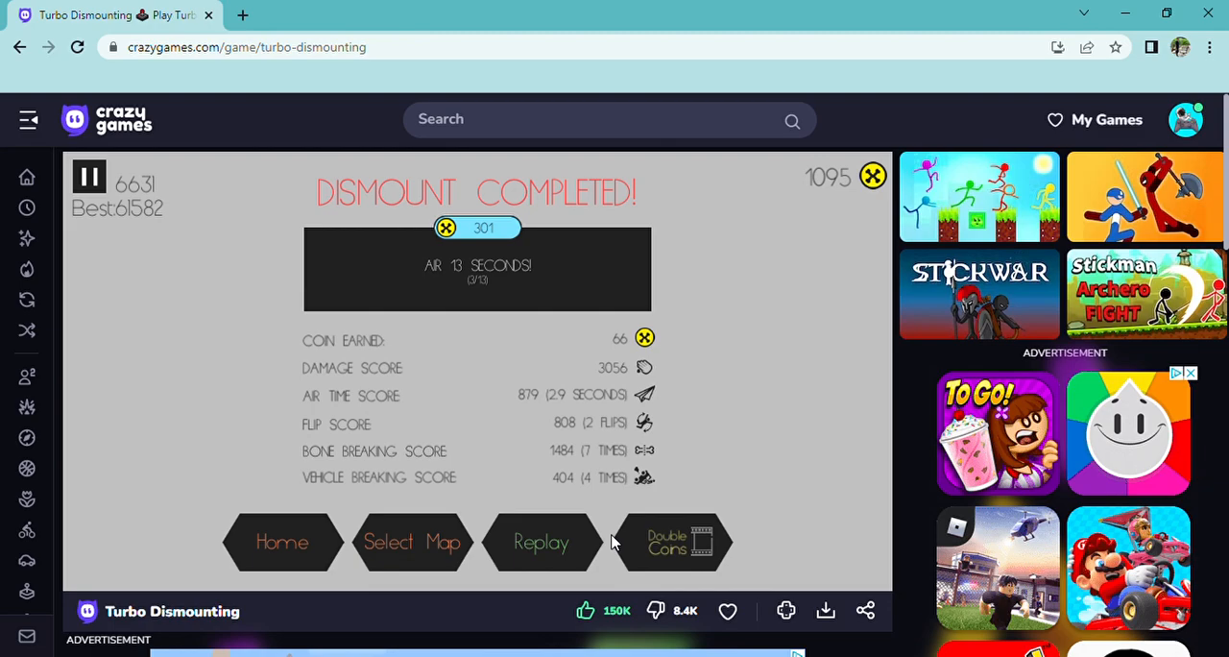
left_click(542, 541)
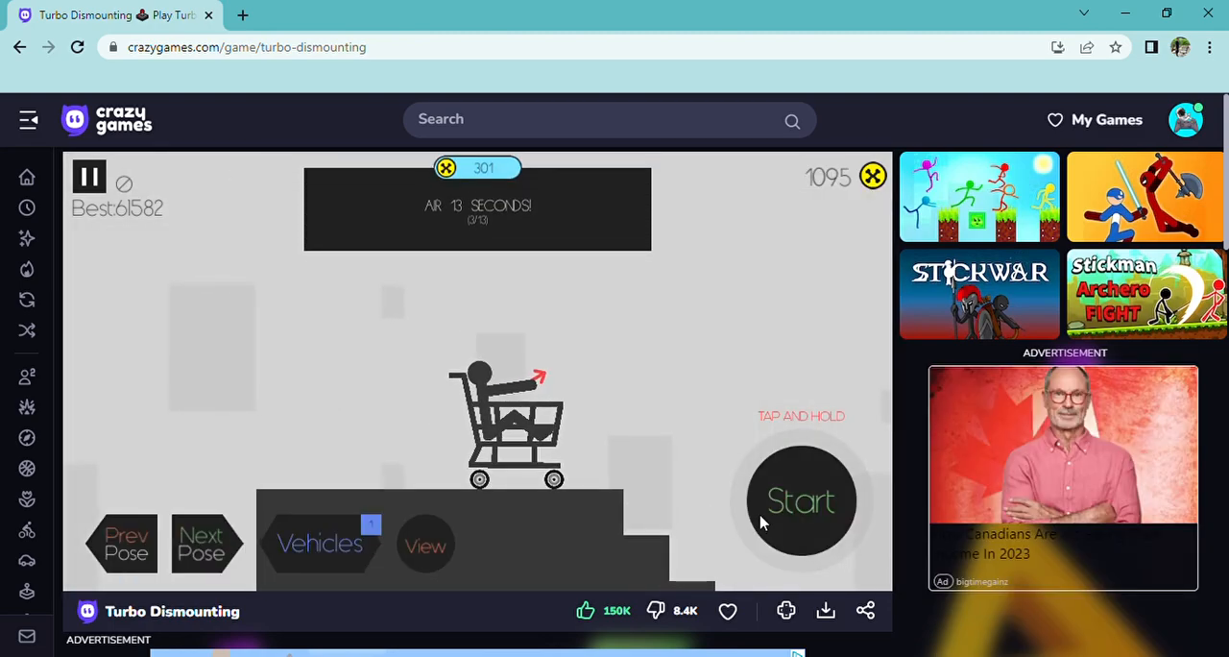
Launch and reset more cart runs, ending on Dismount Completed with 77 coins for 1172
left_click(803, 499)
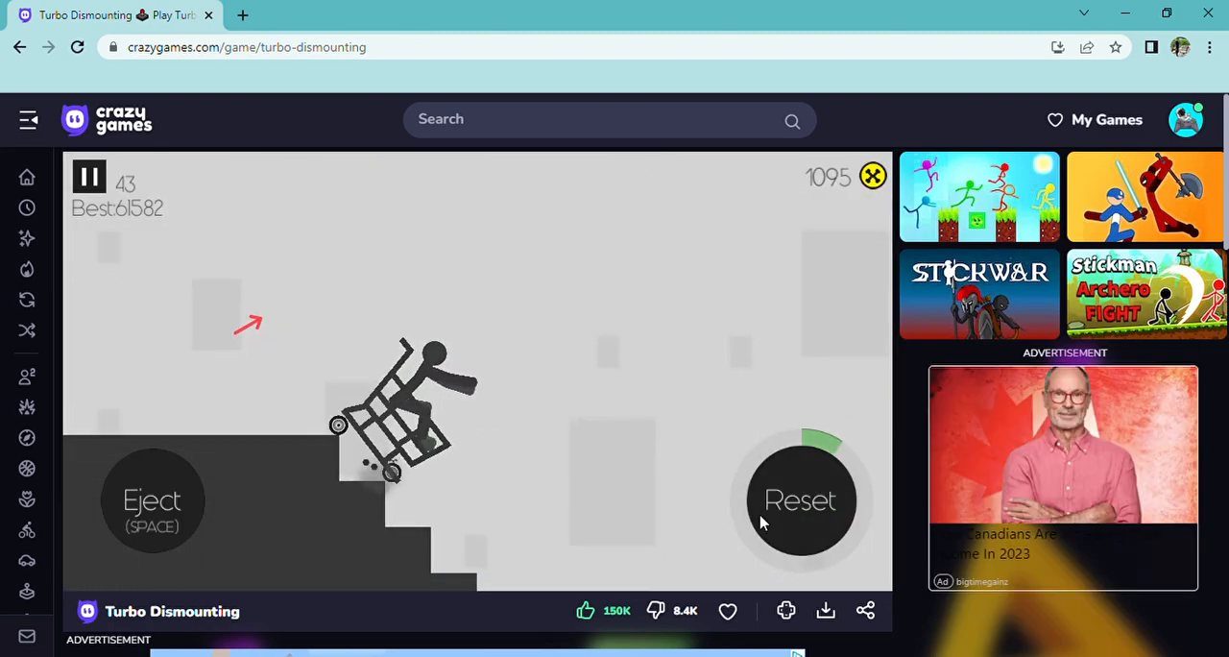
left_click(801, 500)
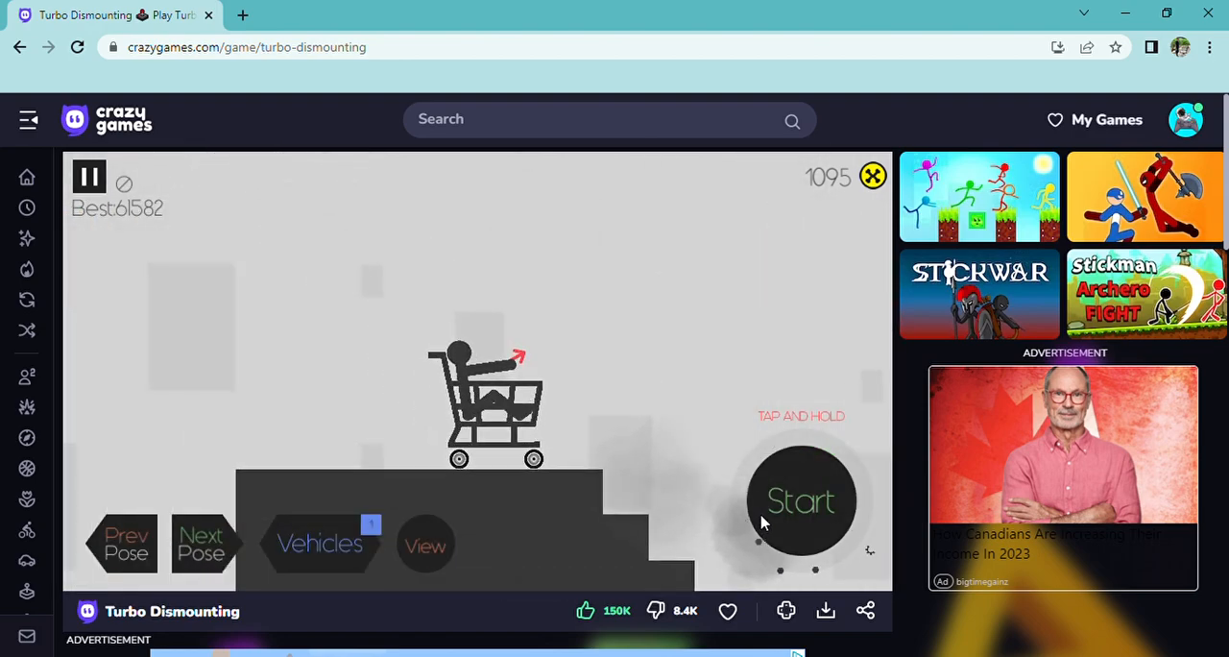
left_click(801, 499)
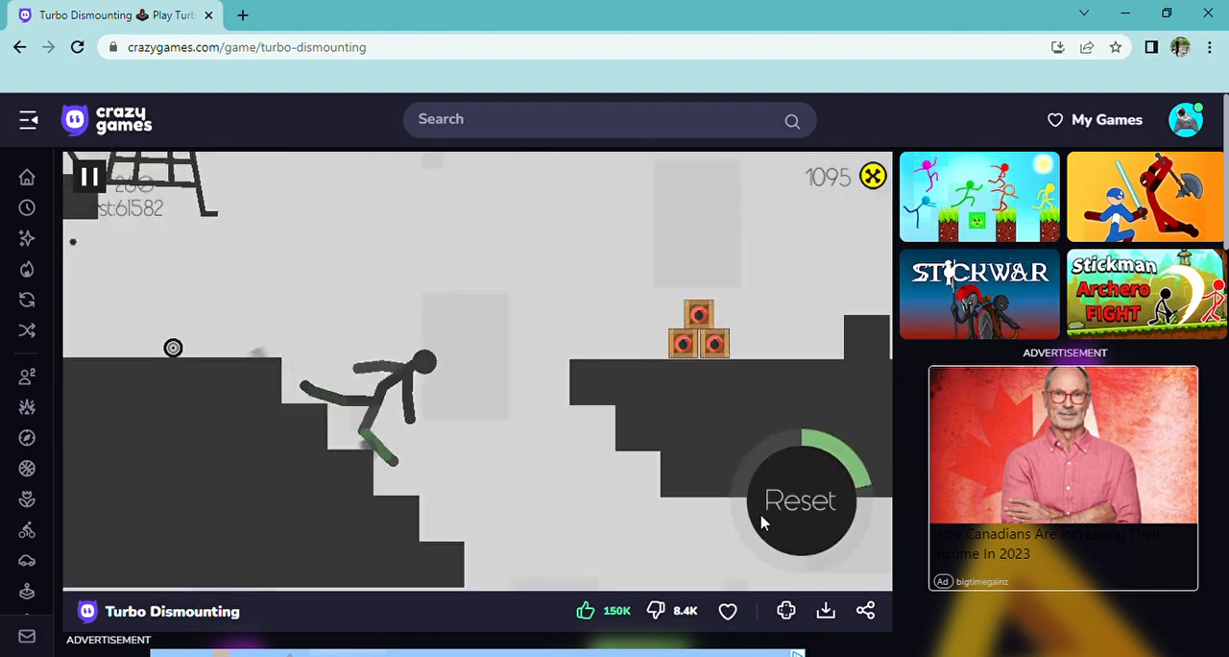
left_click(799, 499)
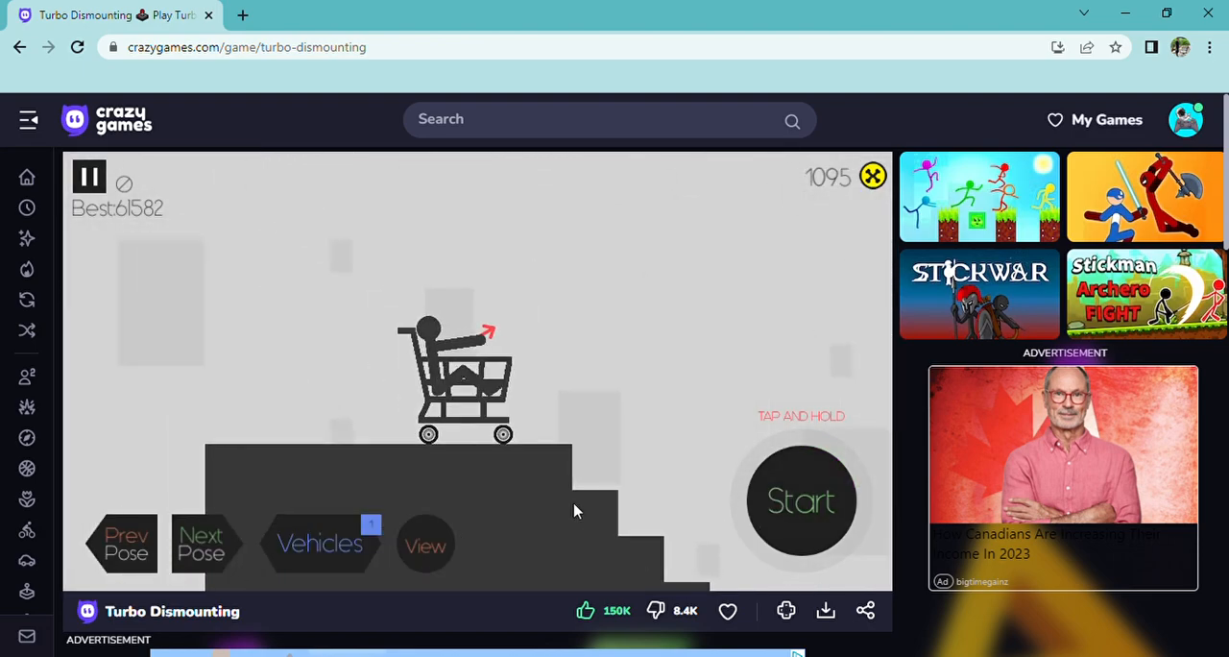
left_click(802, 499)
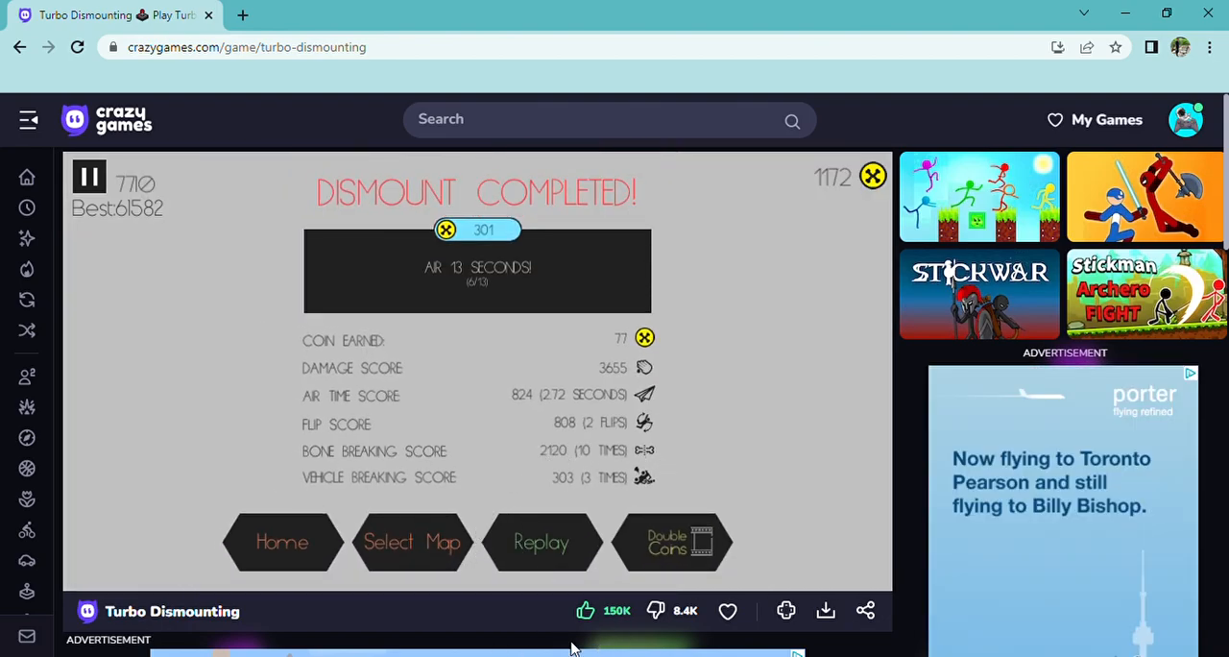
Replay, glance at the vehicle list, then crash the cart for 5128 points and 51 coins (1223 total)
left_click(541, 541)
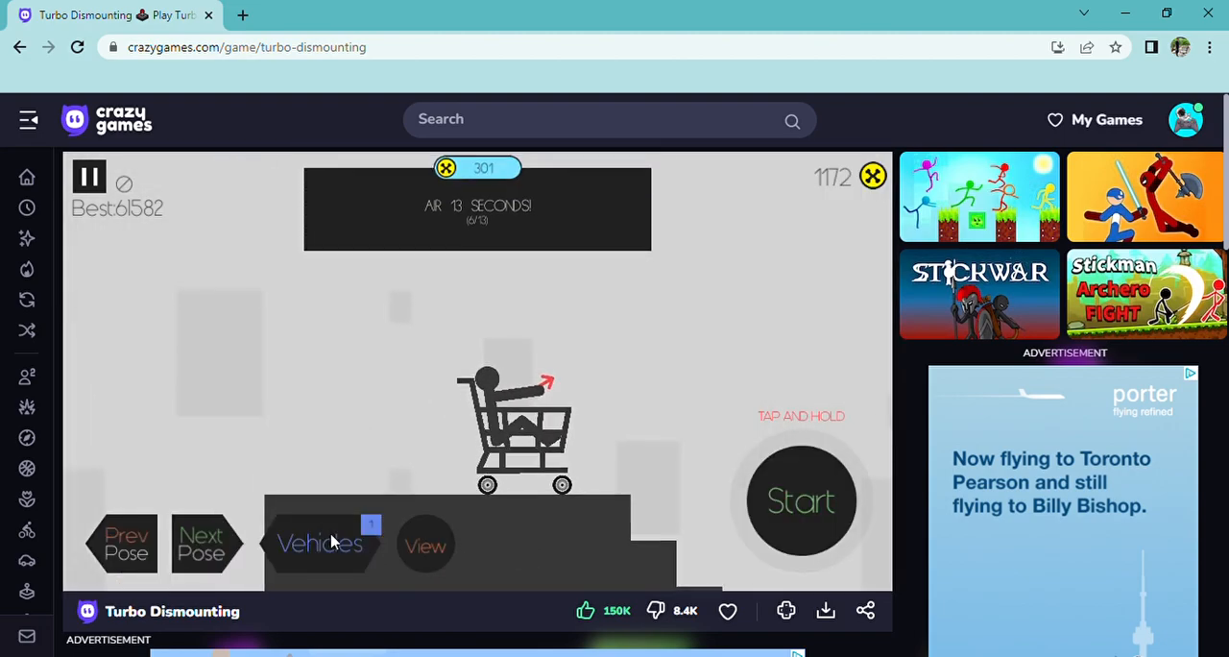
left_click(319, 545)
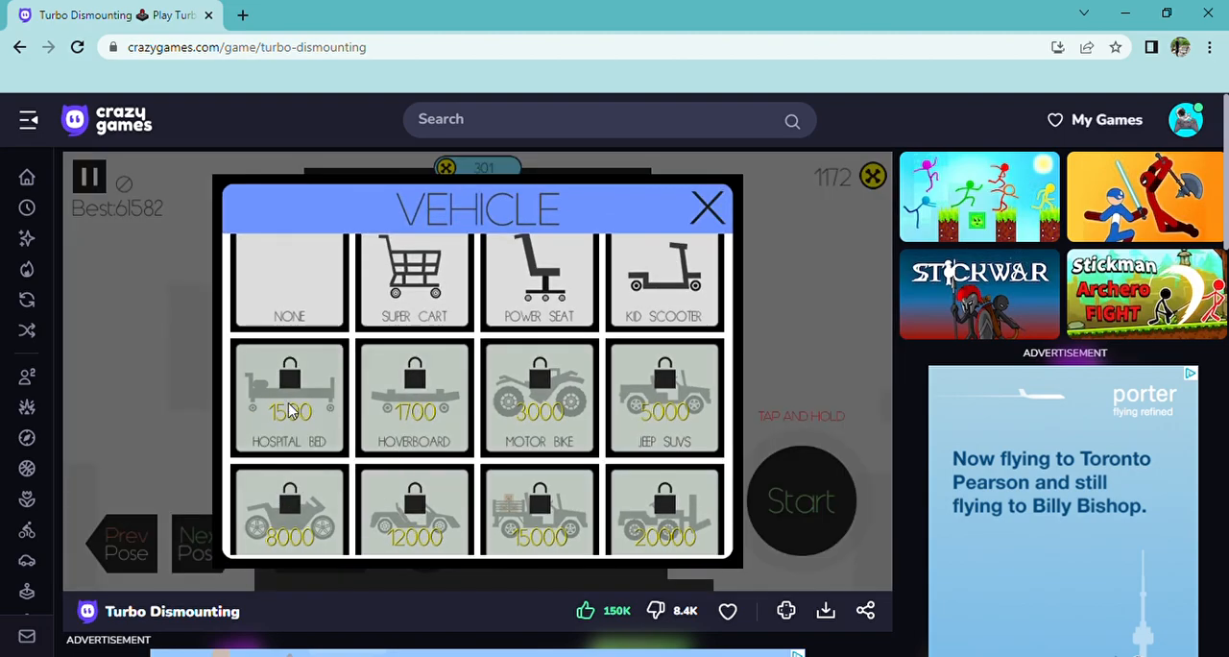
mouse_move(446, 426)
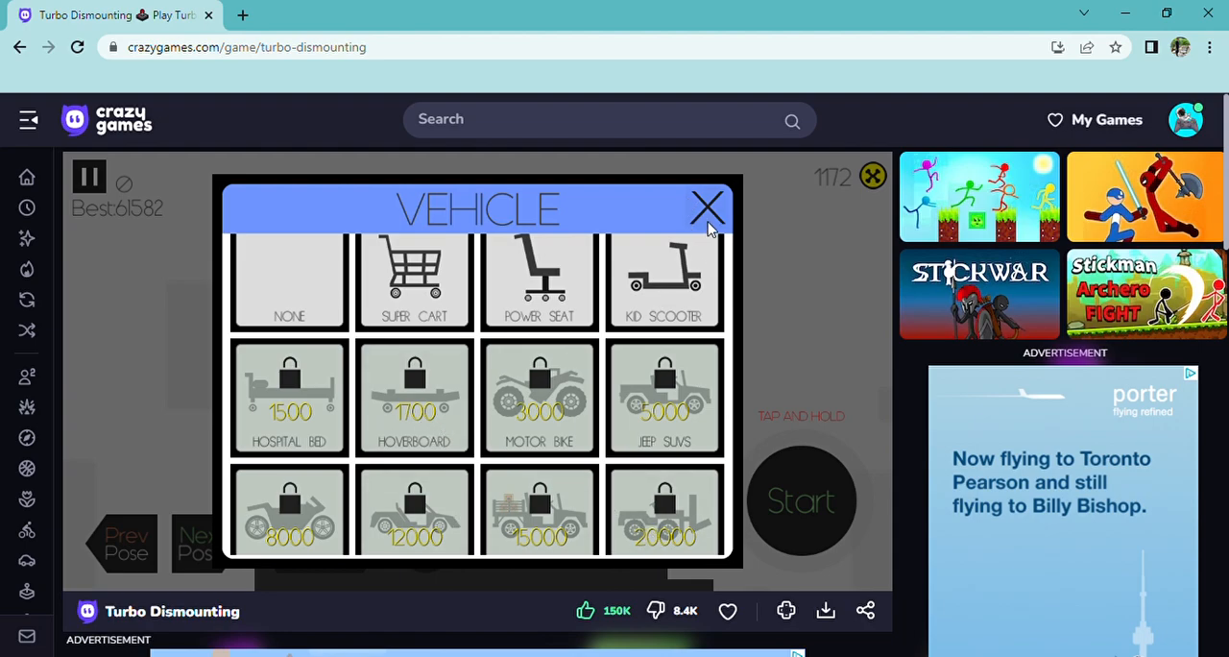
left_click(706, 208)
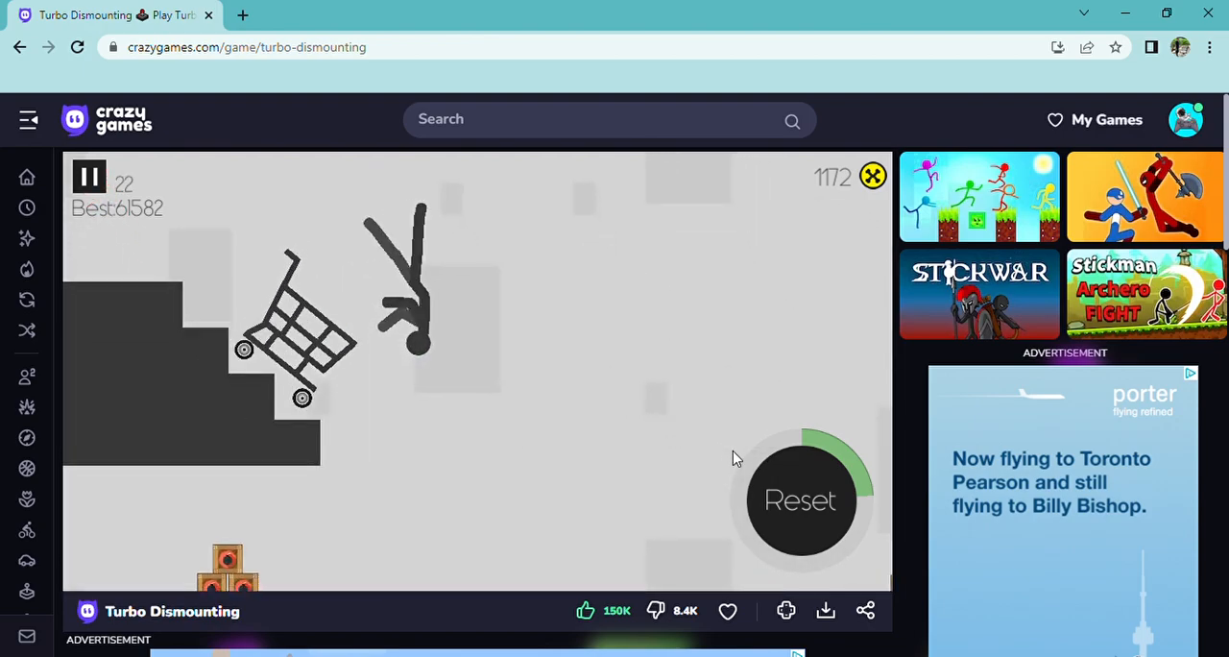
left_click(801, 499)
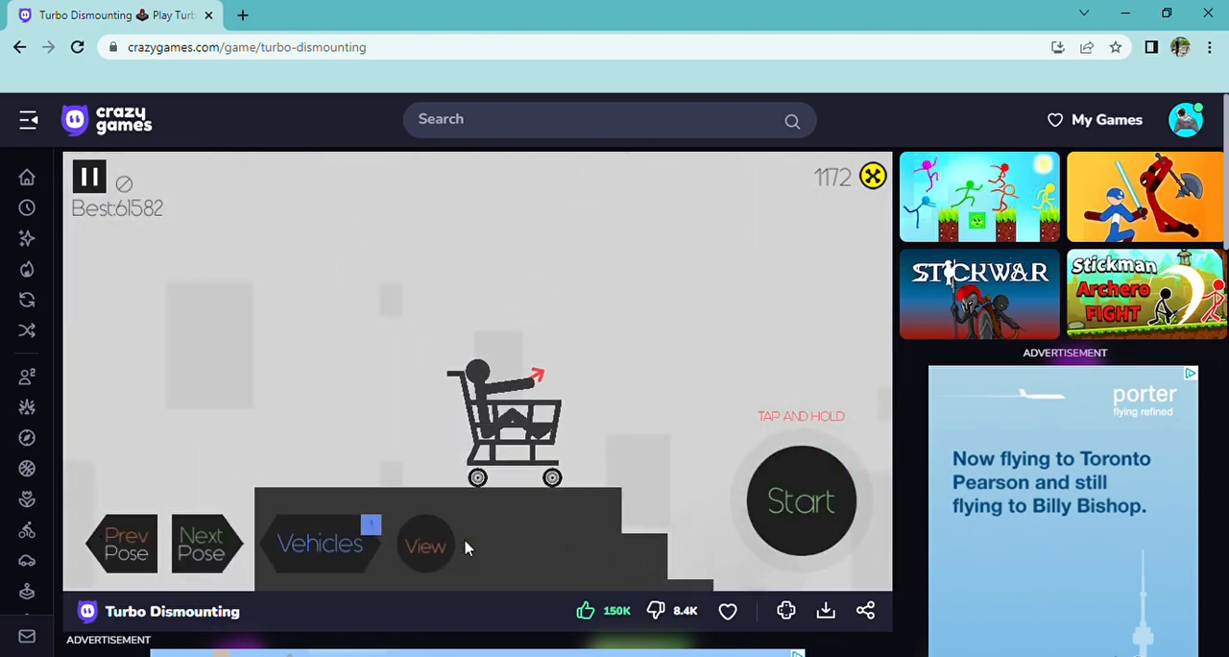
left_click(800, 499)
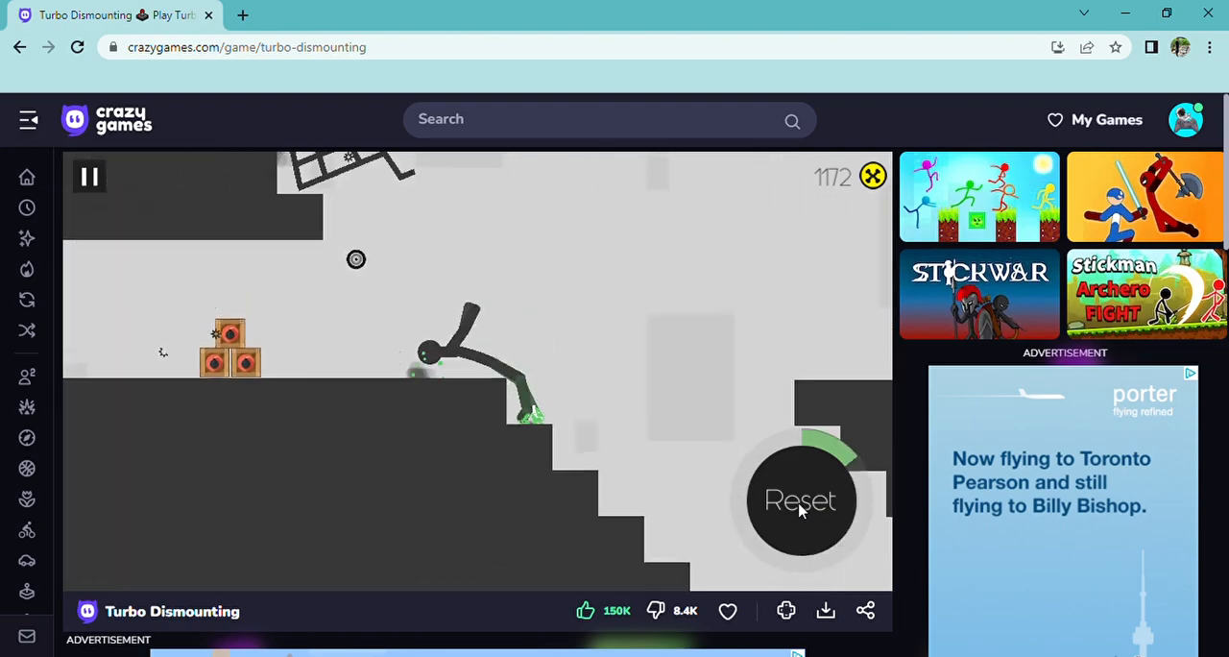
left_click(799, 500)
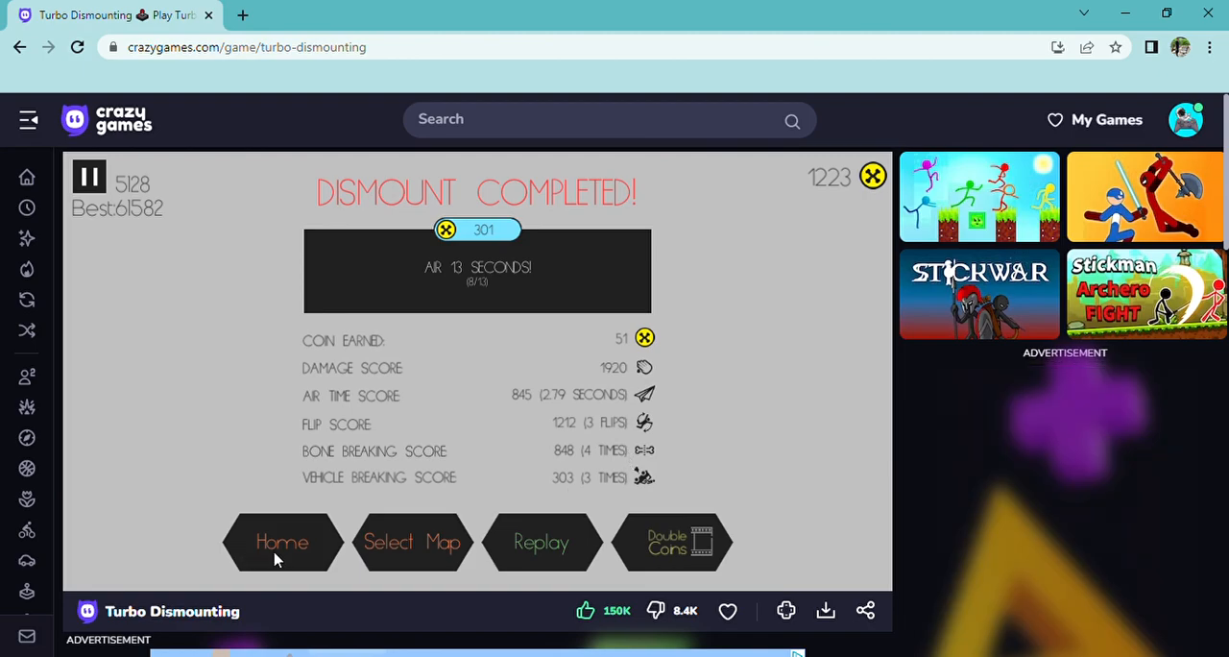
Go Home to a different map, seat the stickman in the Super Cart and start crashing it
left_click(413, 542)
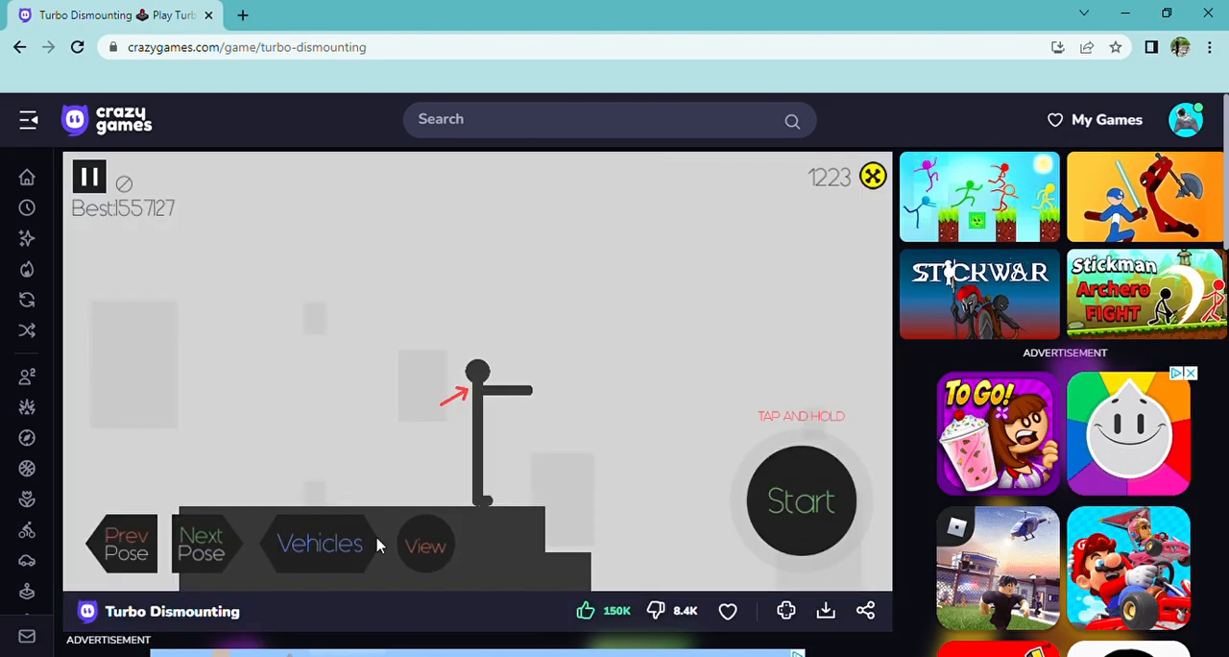
left_click(319, 545)
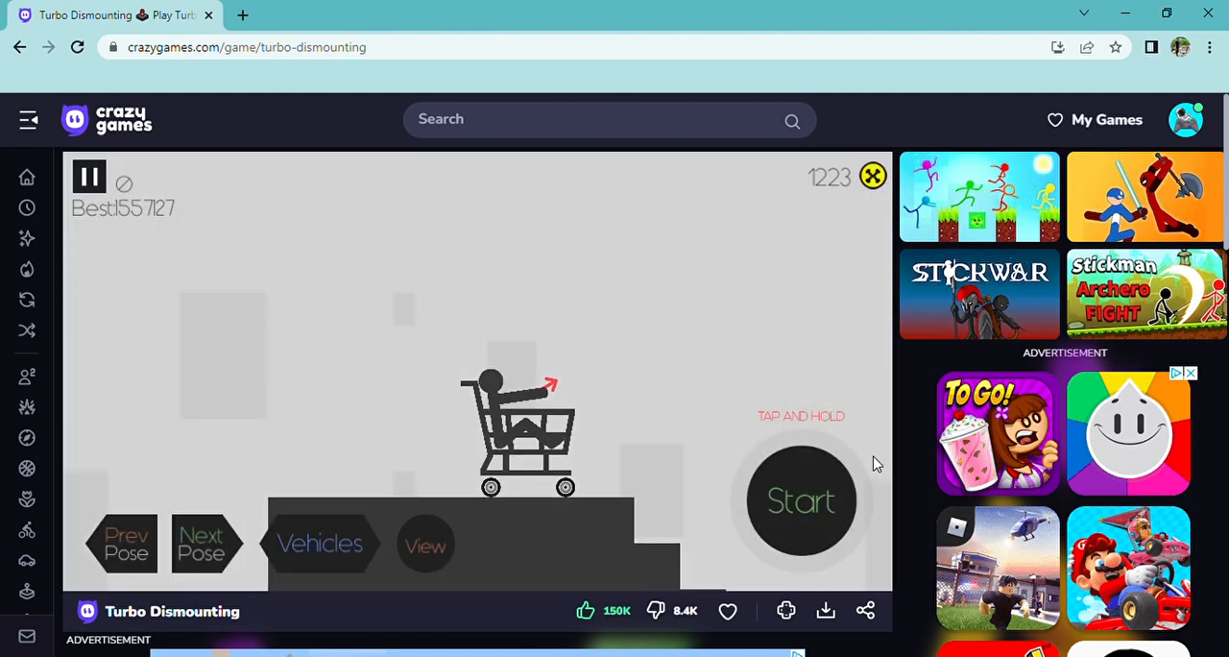
left_click(801, 499)
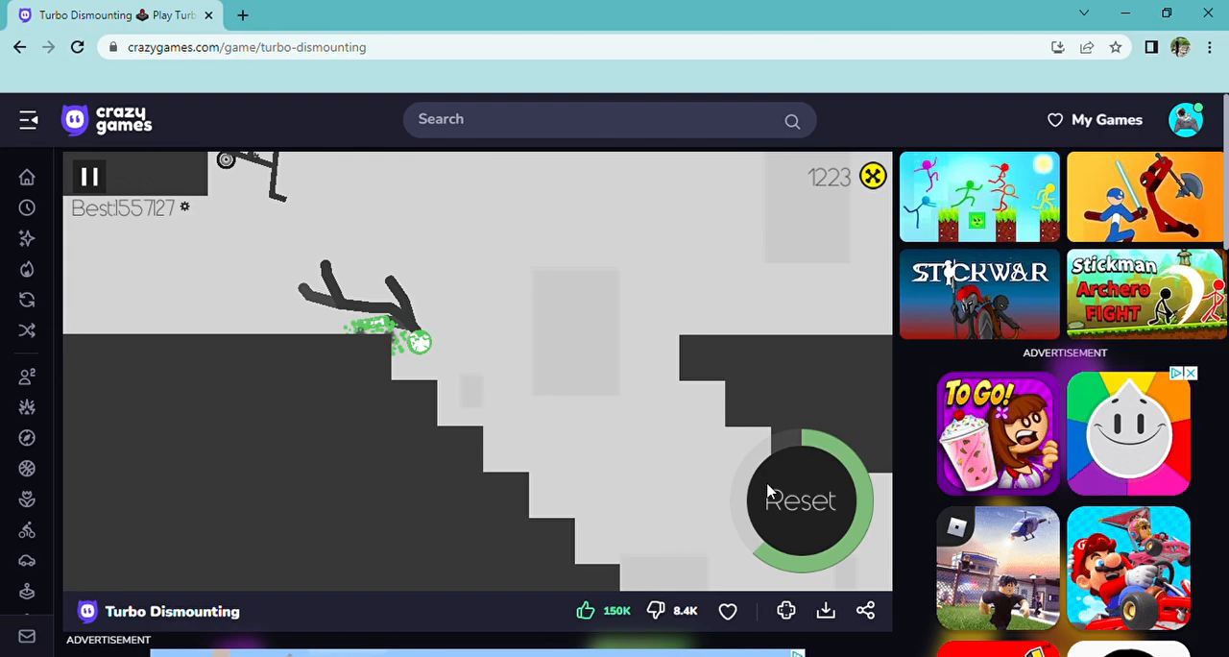
left_click(801, 499)
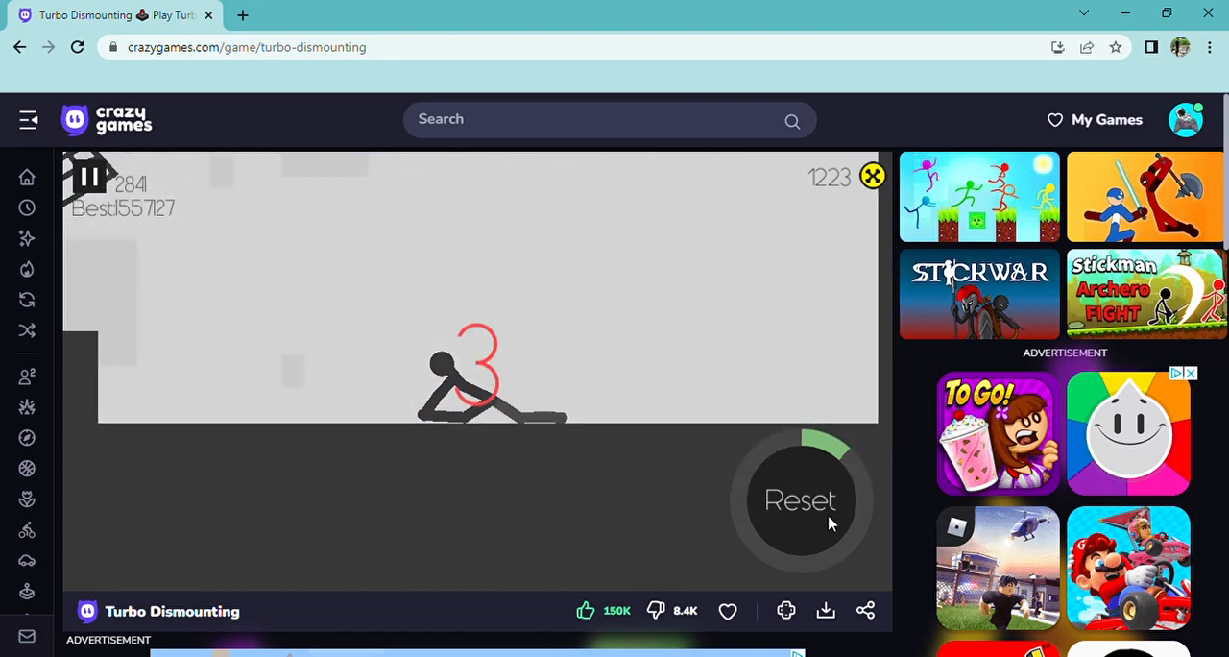
mouse_move(669, 534)
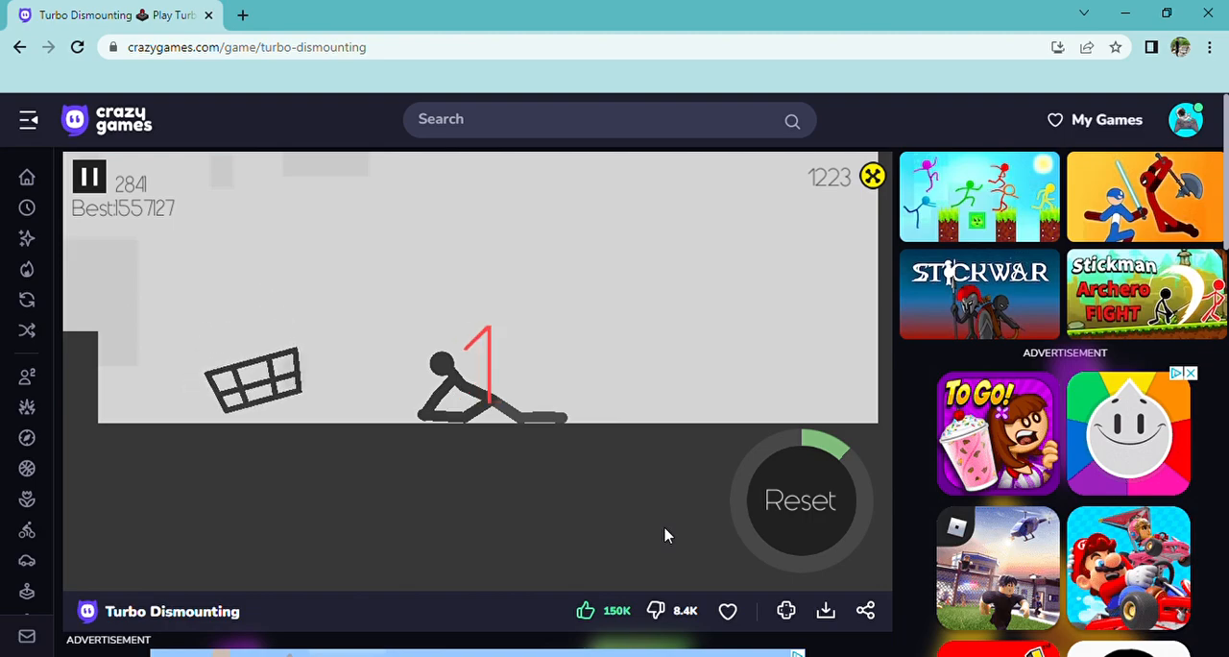
left_click(799, 500)
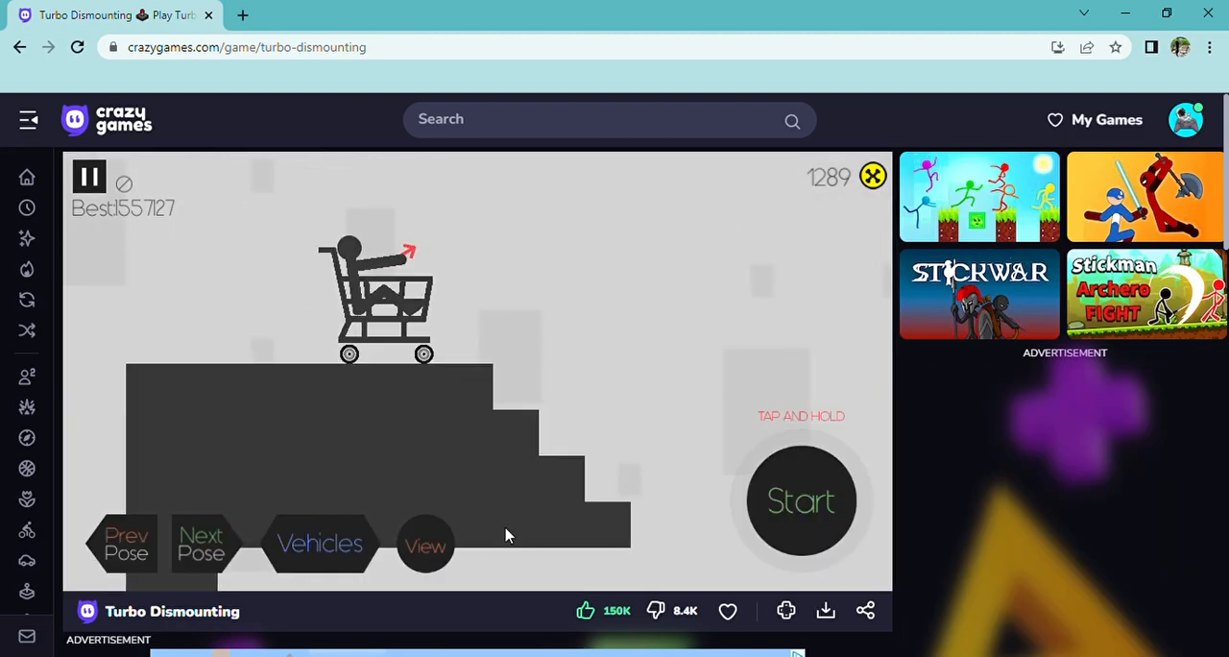
left_click(802, 500)
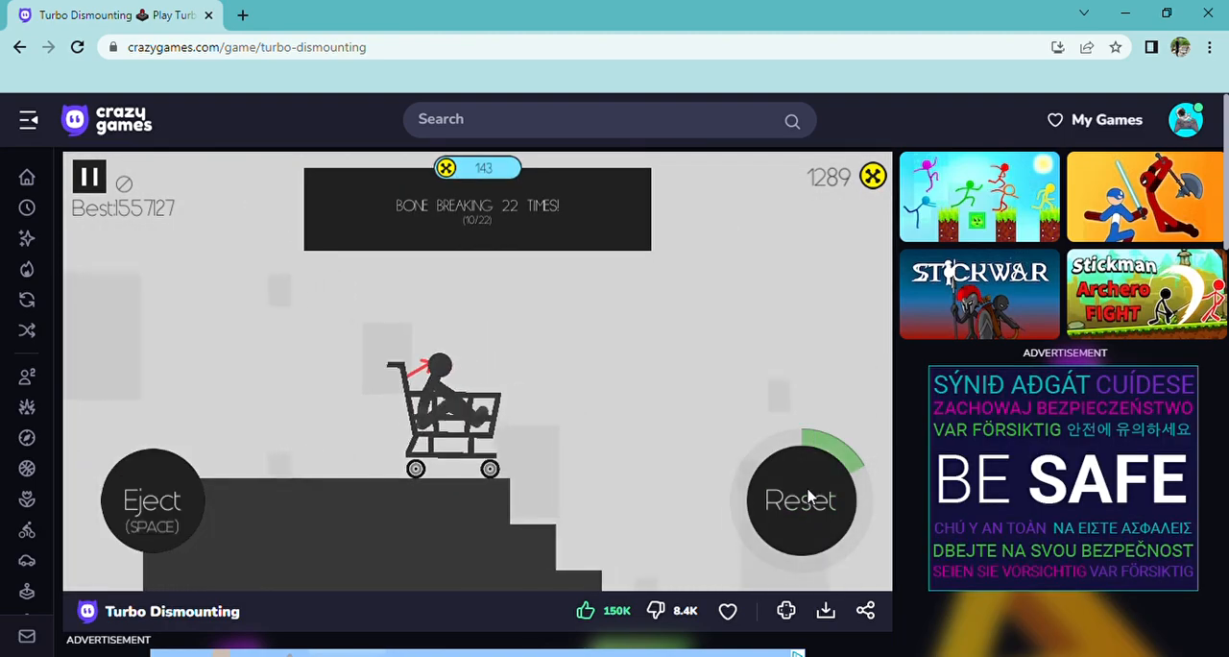
left_click(803, 499)
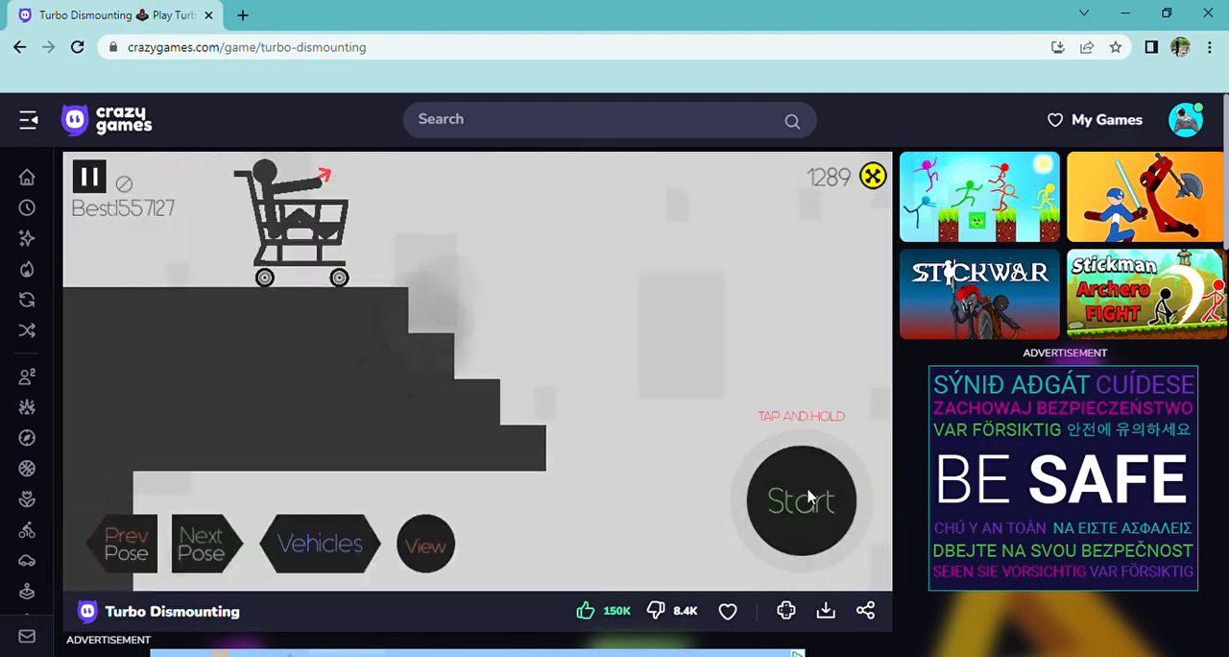
Launch and reset the cart down the stairs several more times
left_click(803, 500)
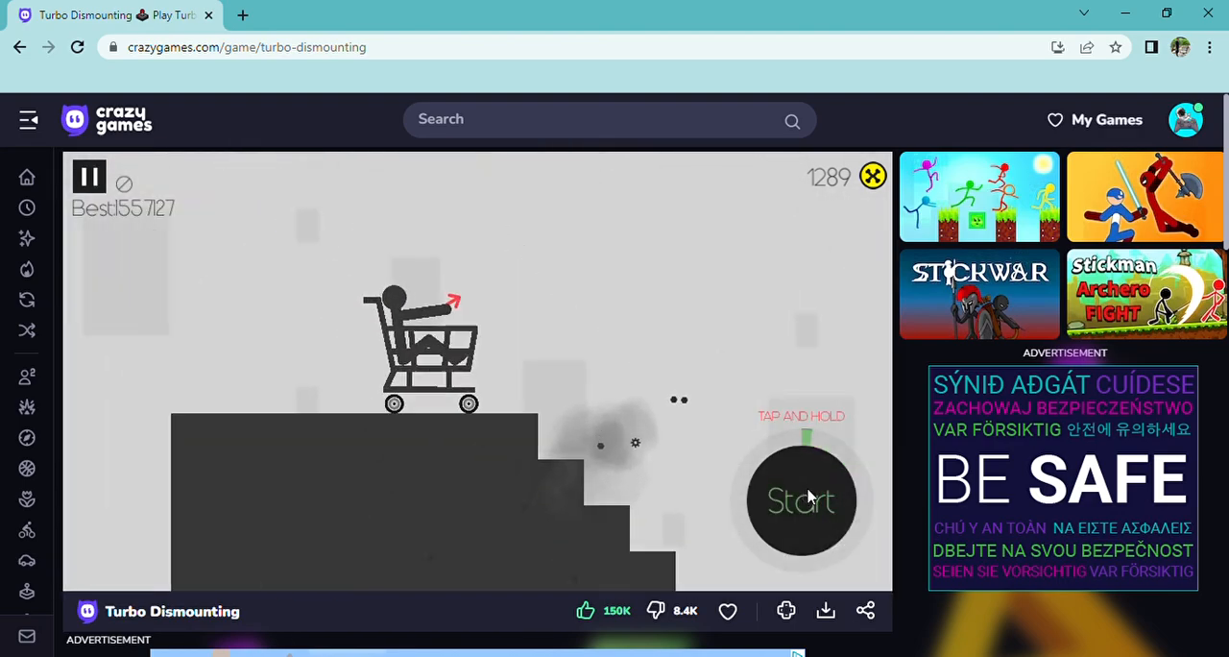
left_click(803, 500)
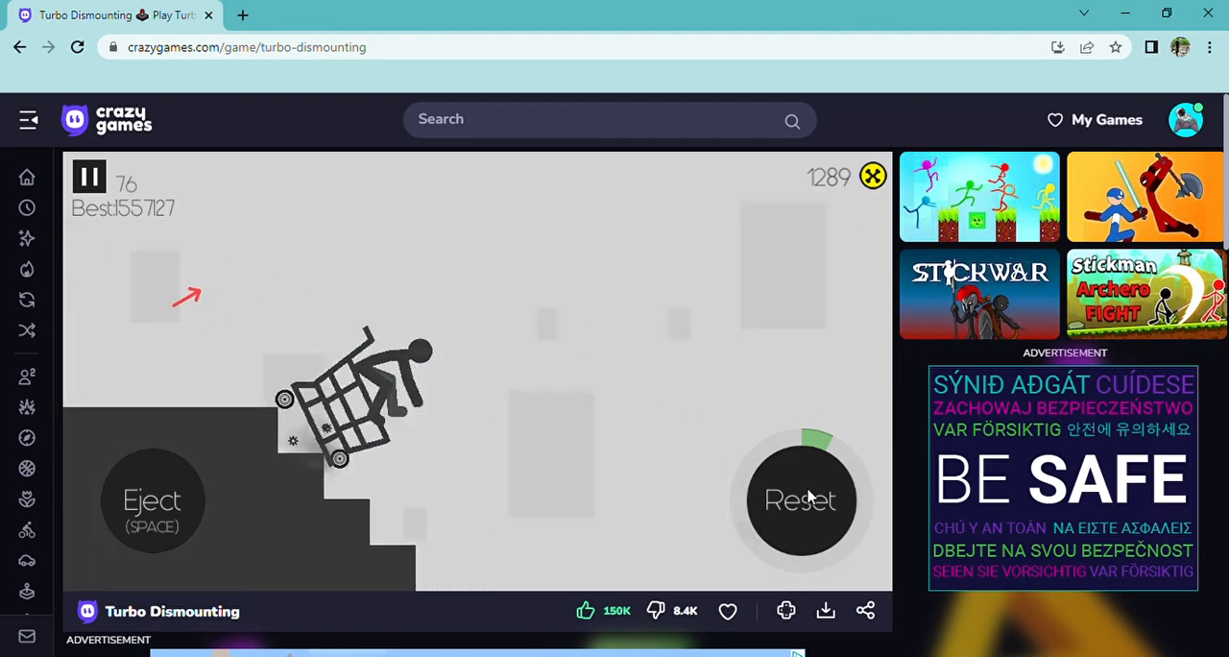
left_click(800, 499)
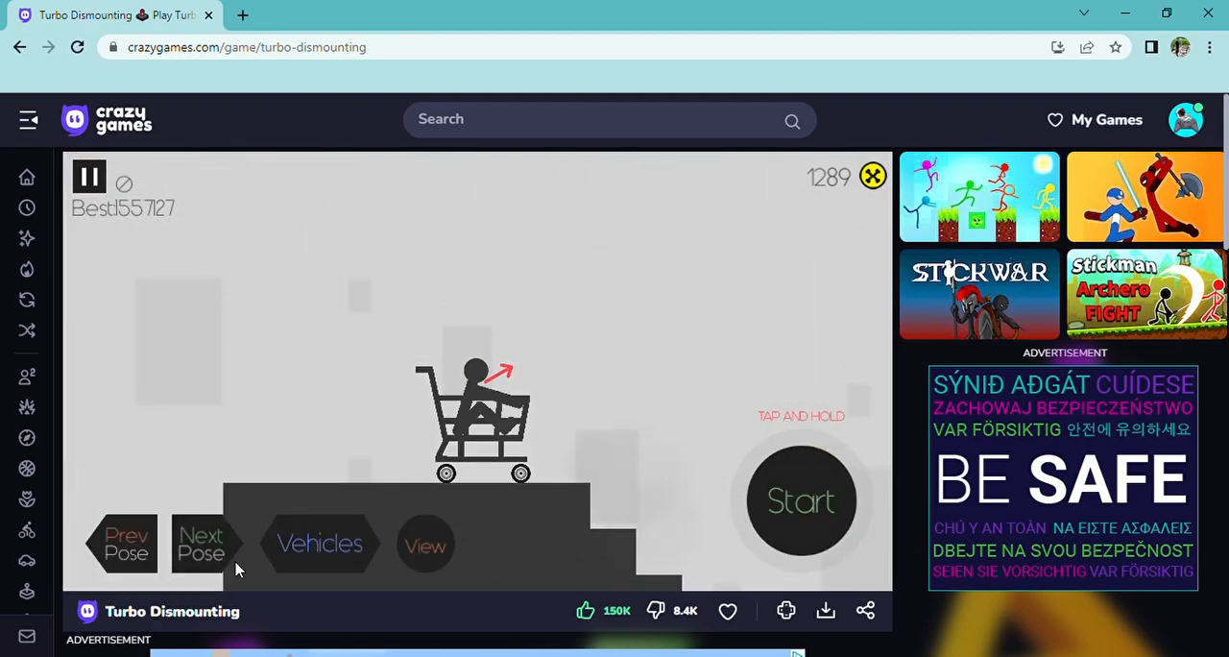
left_click(800, 499)
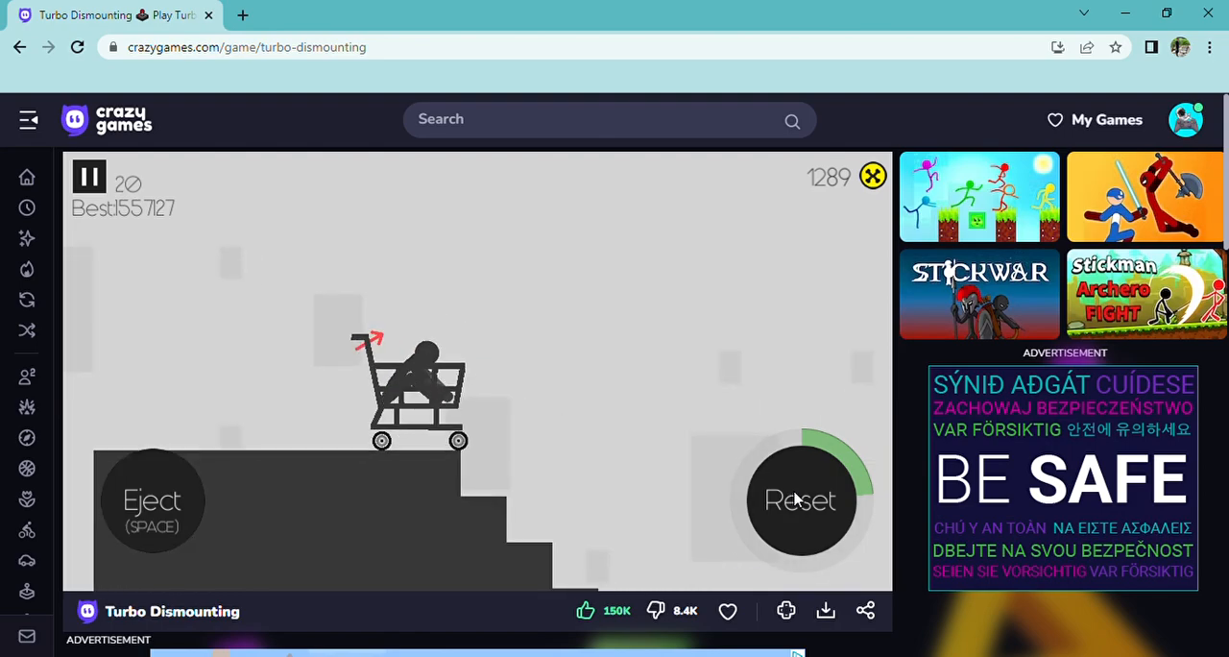
left_click(798, 499)
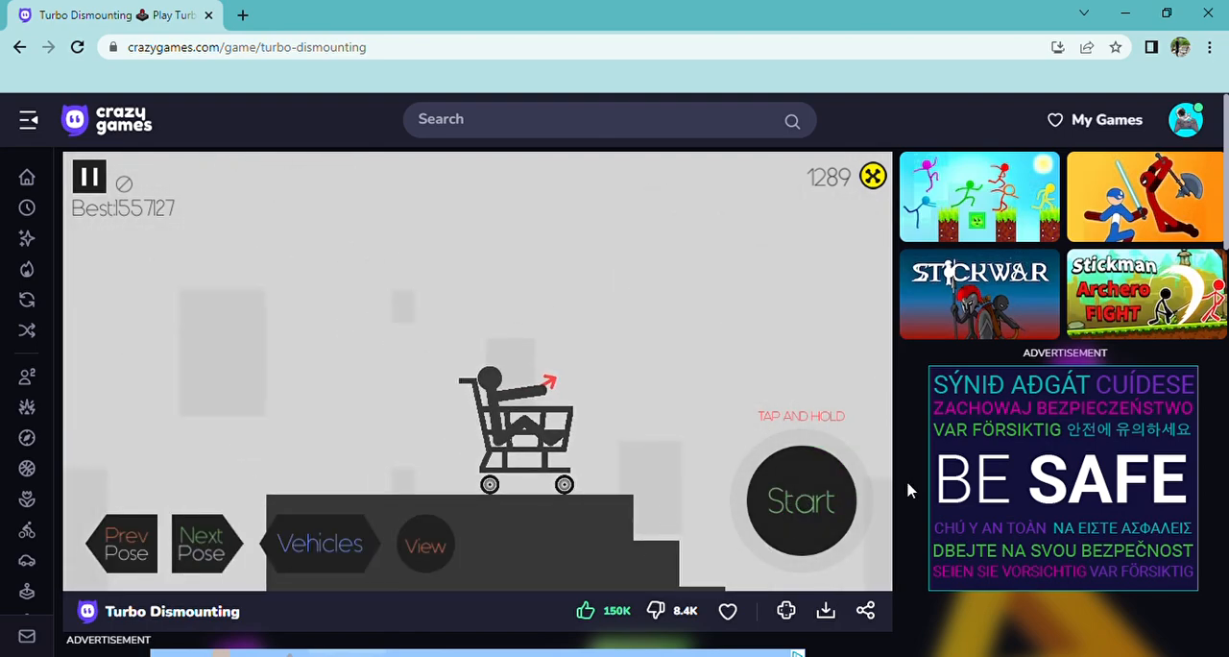
left_click(802, 500)
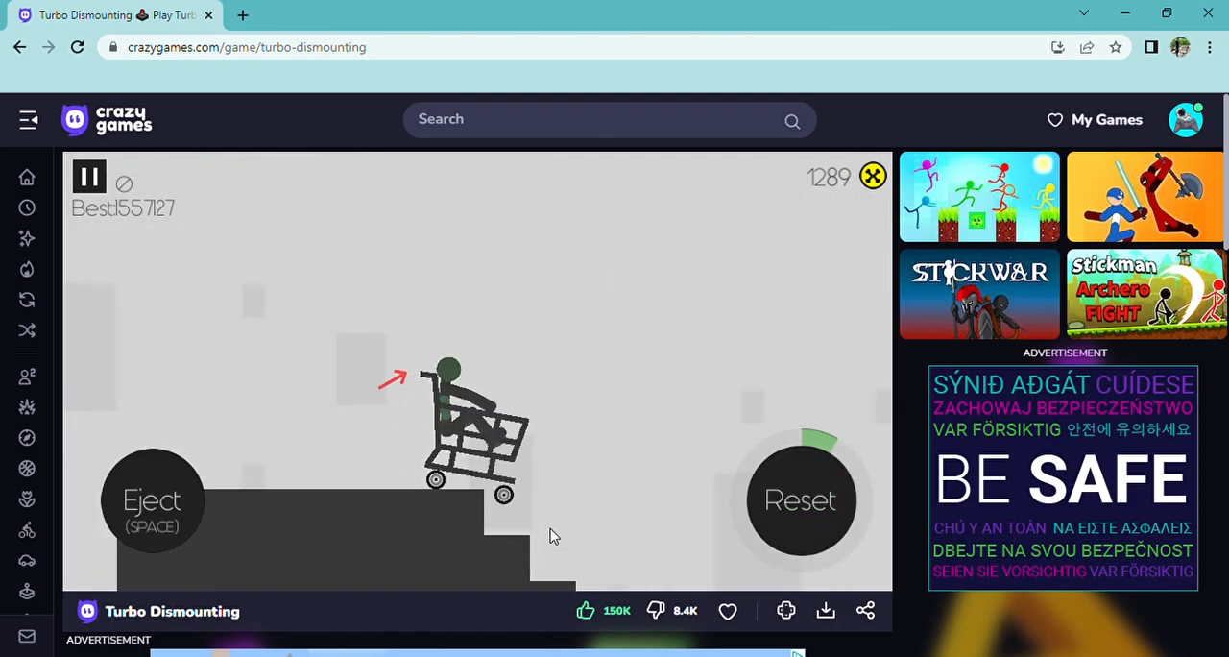
left_click(801, 499)
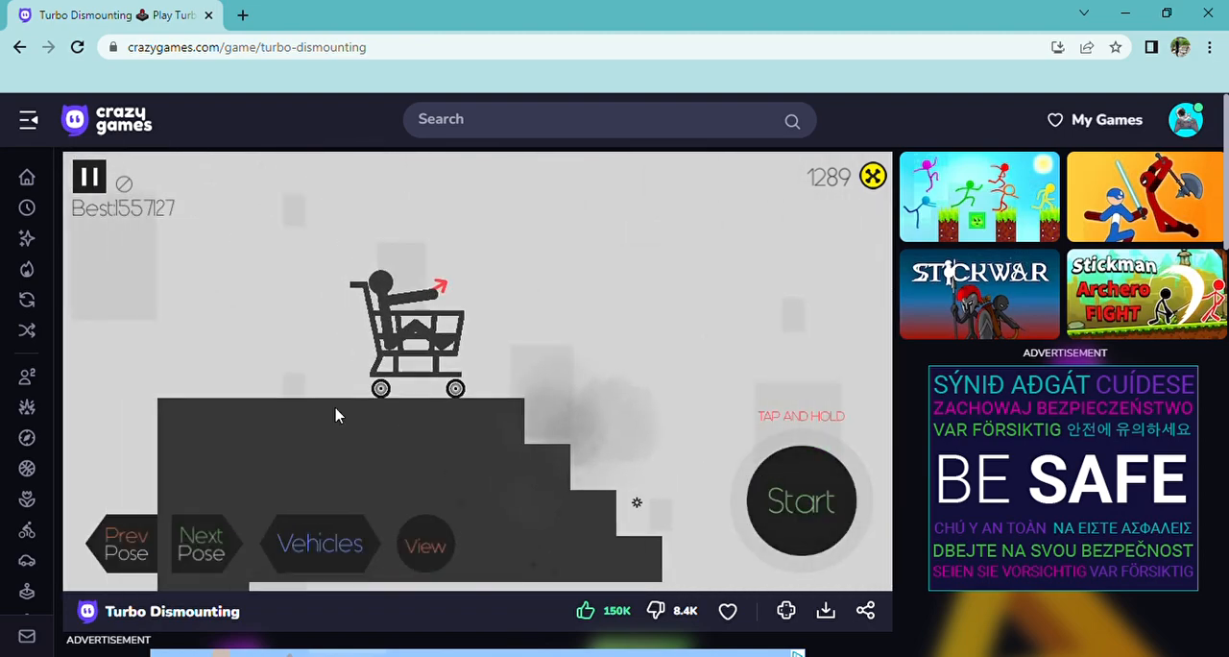
Cycle Next/Prev Pose for the stickman and finish a run scoring 7821 points and 78 coins
left_click(200, 543)
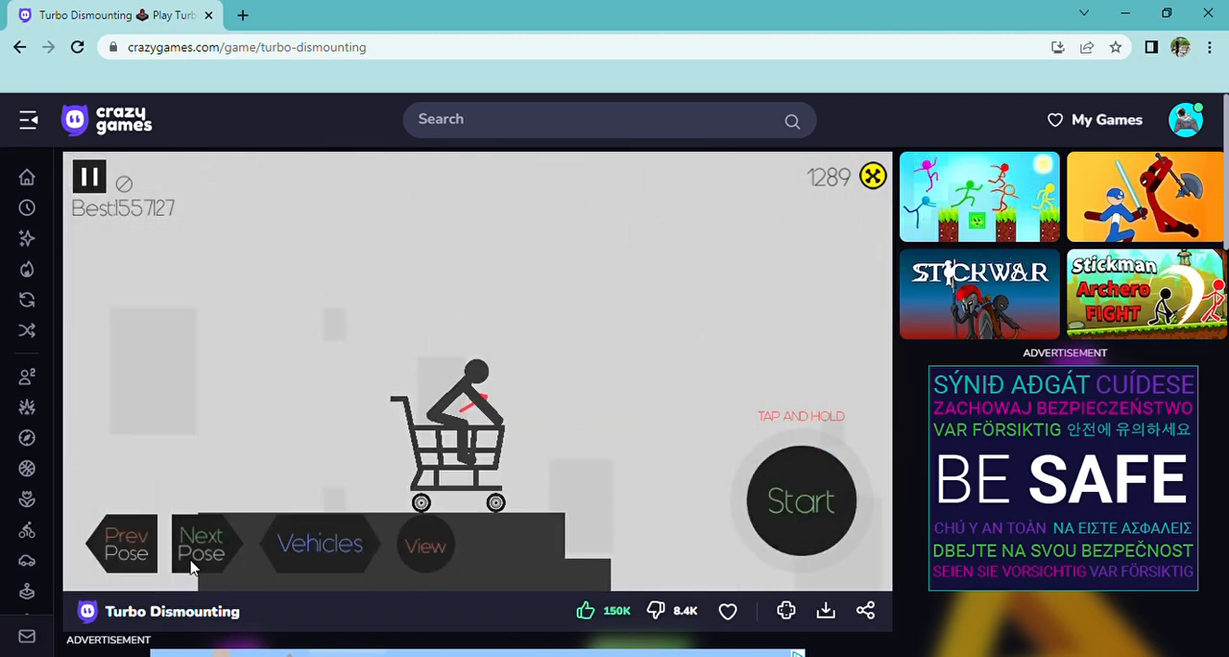
left_click(202, 544)
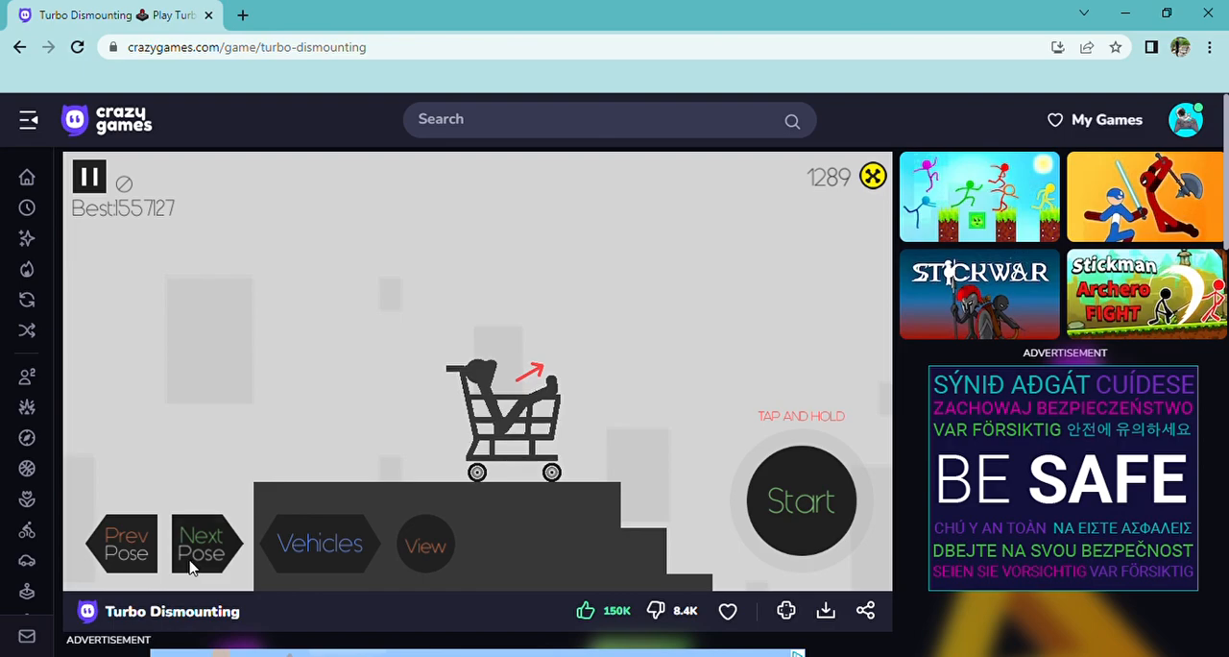
left_click(125, 543)
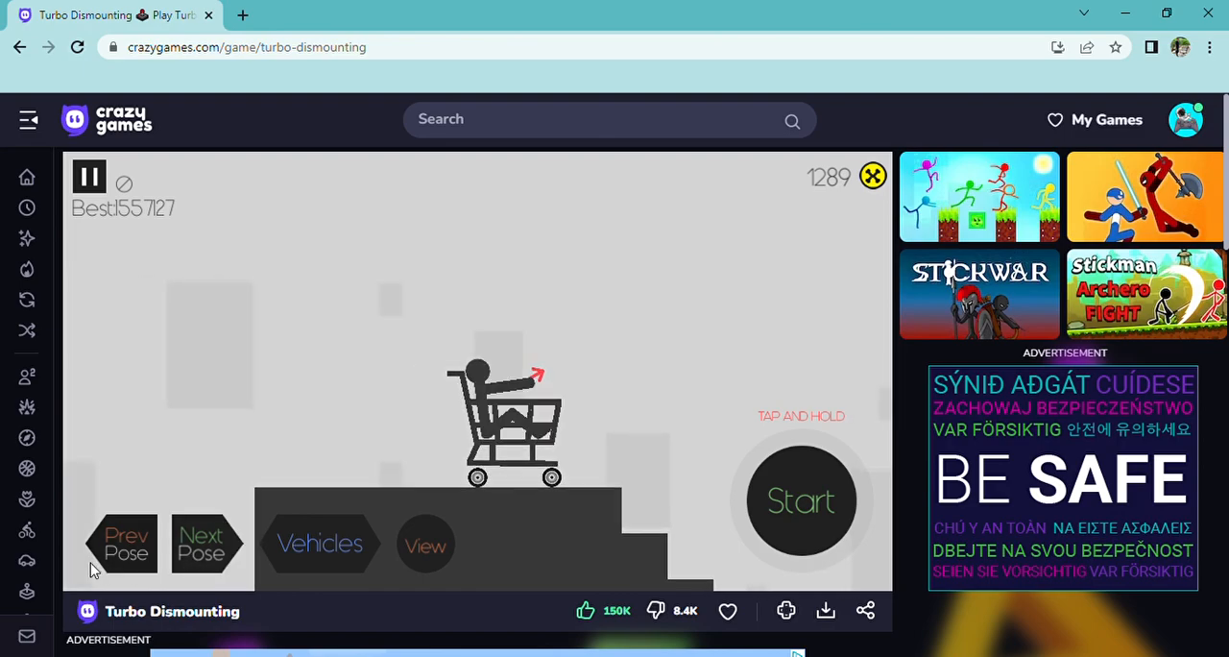
left_click(801, 499)
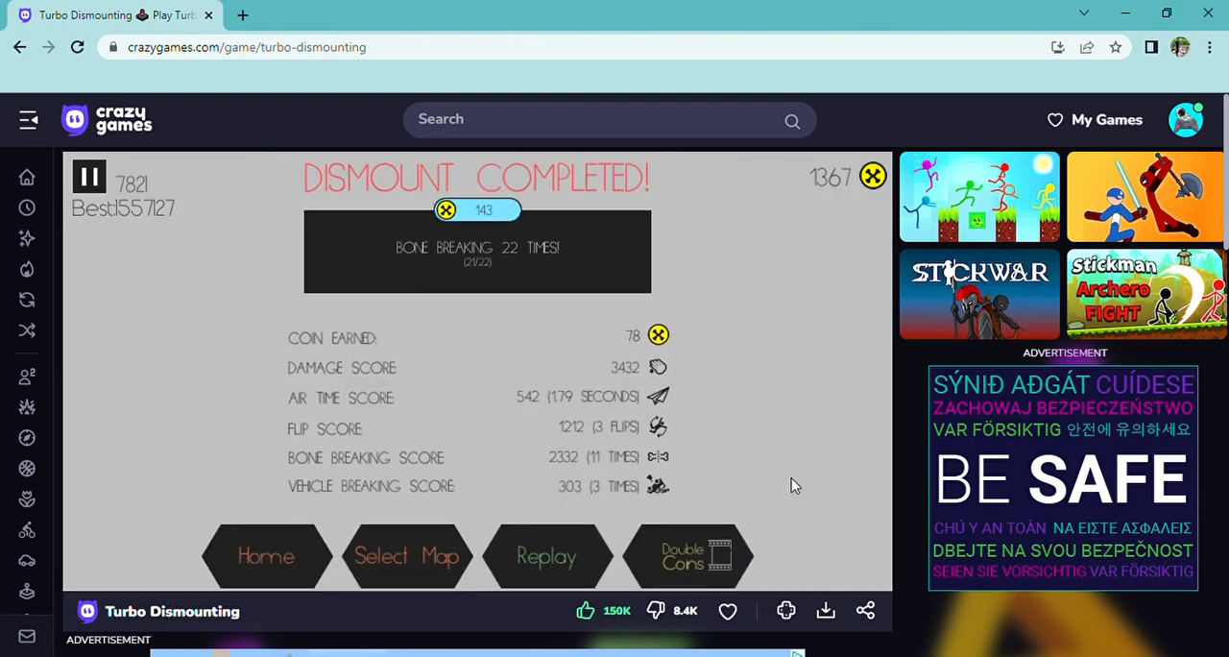
Replay the map and complete a cart run scoring 5892 points
left_click(545, 557)
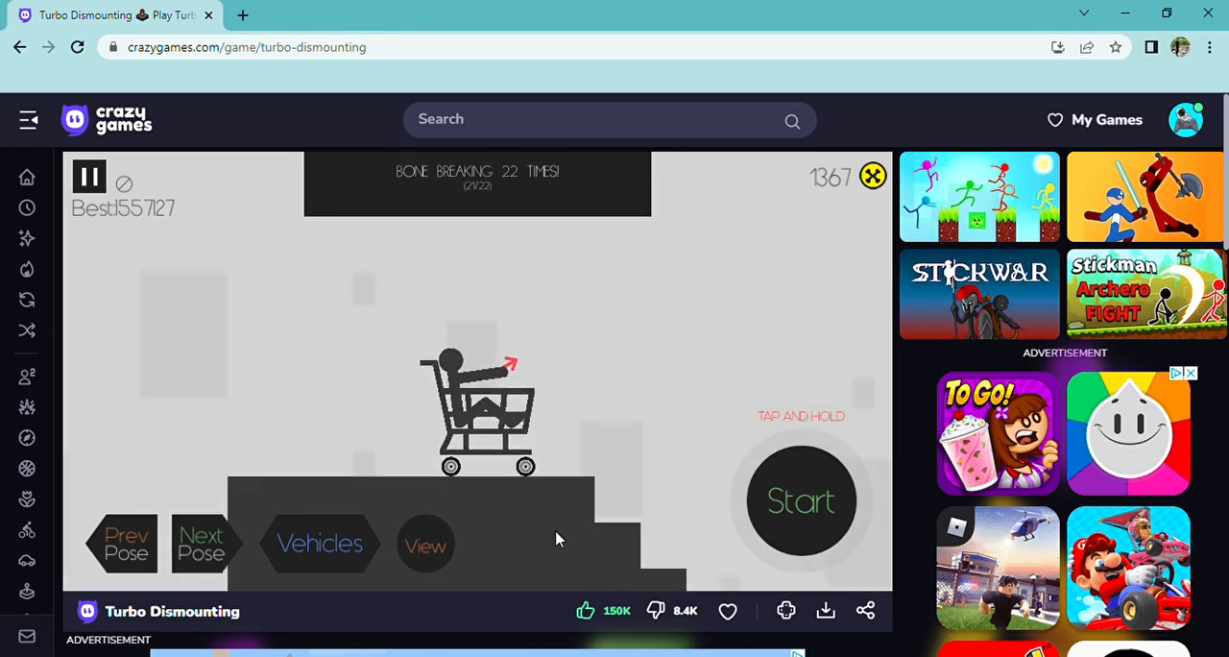
left_click(801, 499)
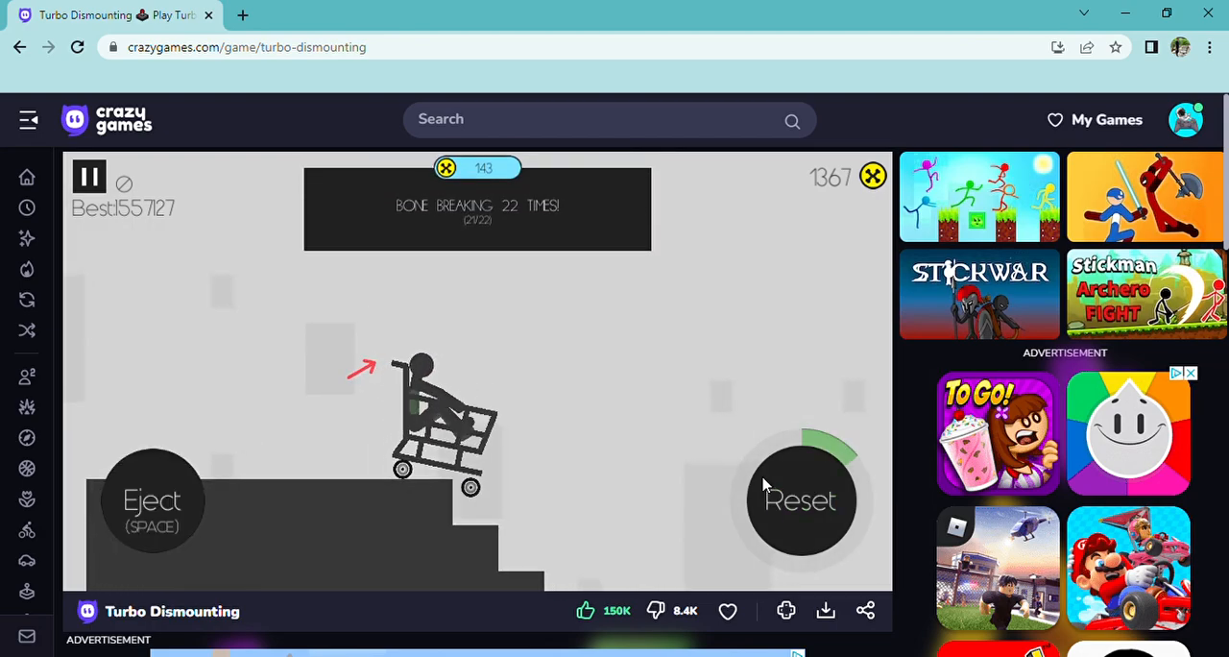
left_click(800, 499)
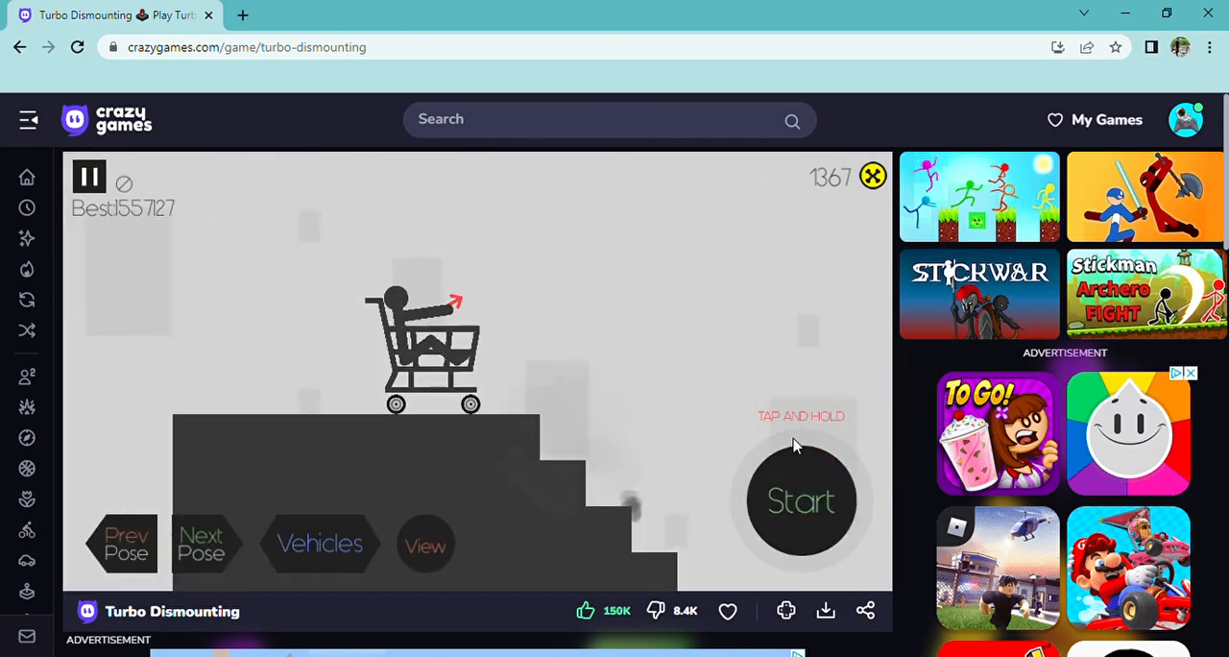
left_click(802, 500)
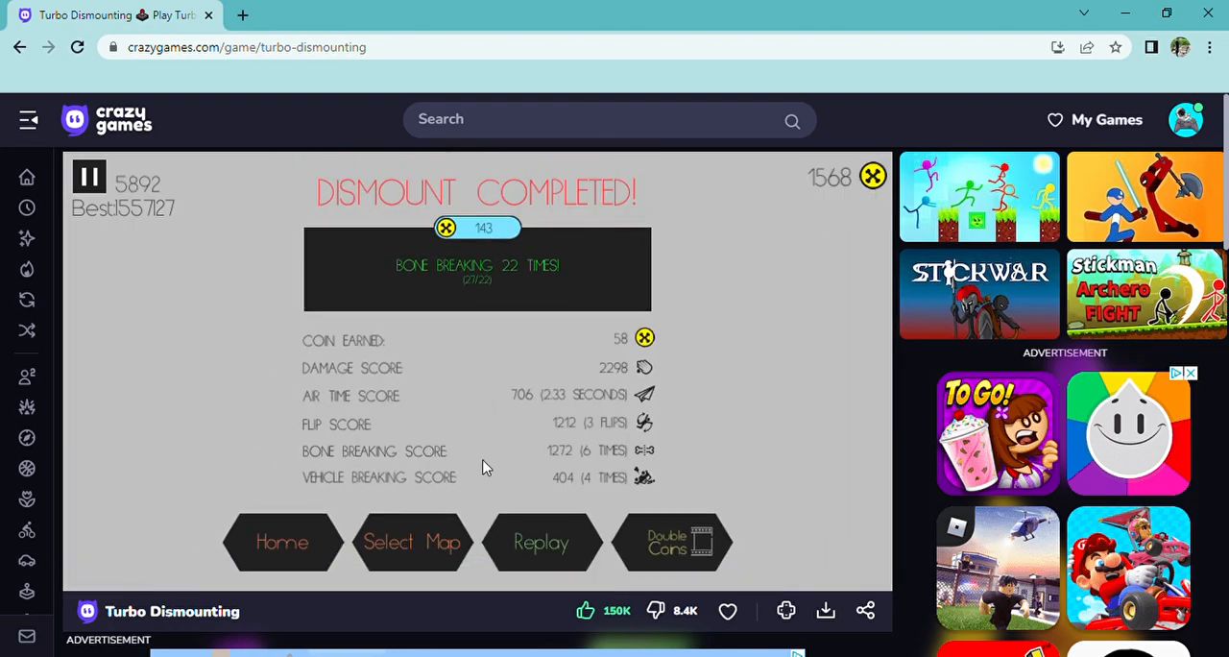
Replay again for a 6938-point run lifting coins to 1637, then set up the same map once more
left_click(542, 541)
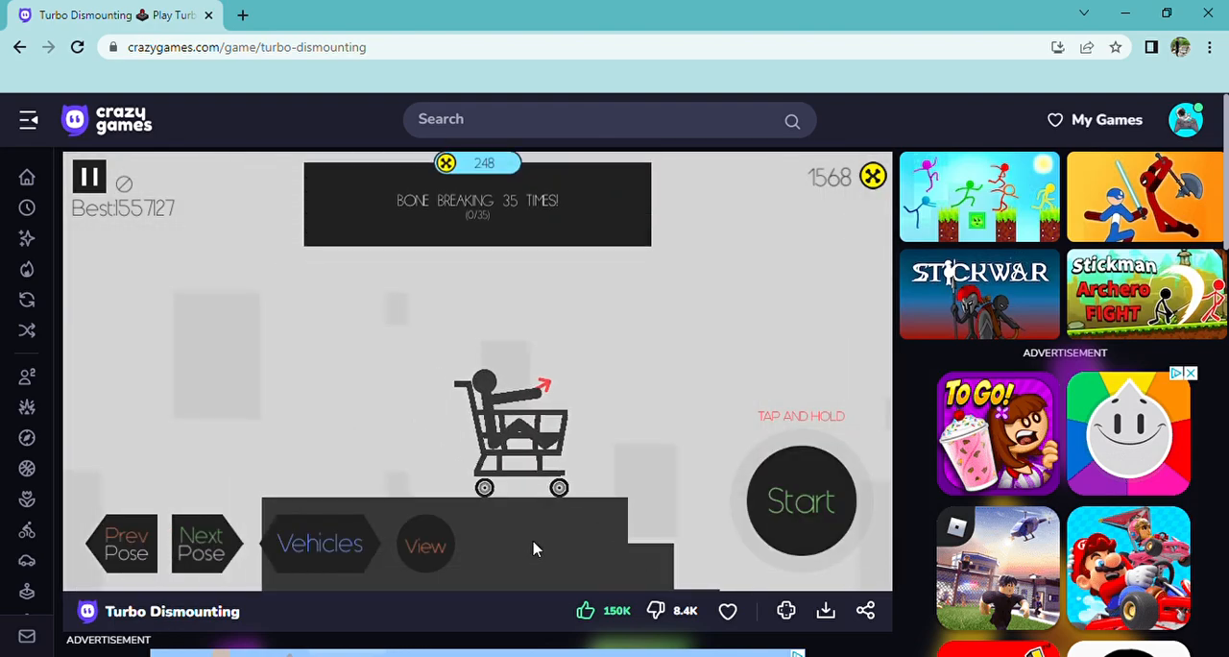
left_click(800, 500)
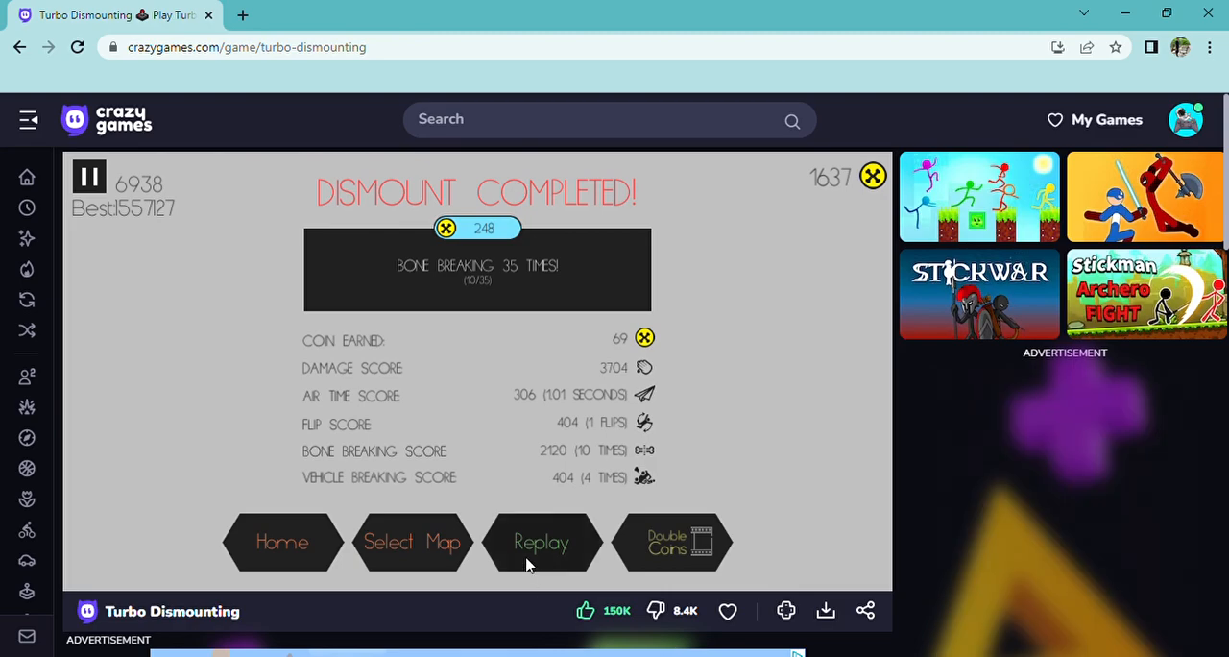
left_click(541, 541)
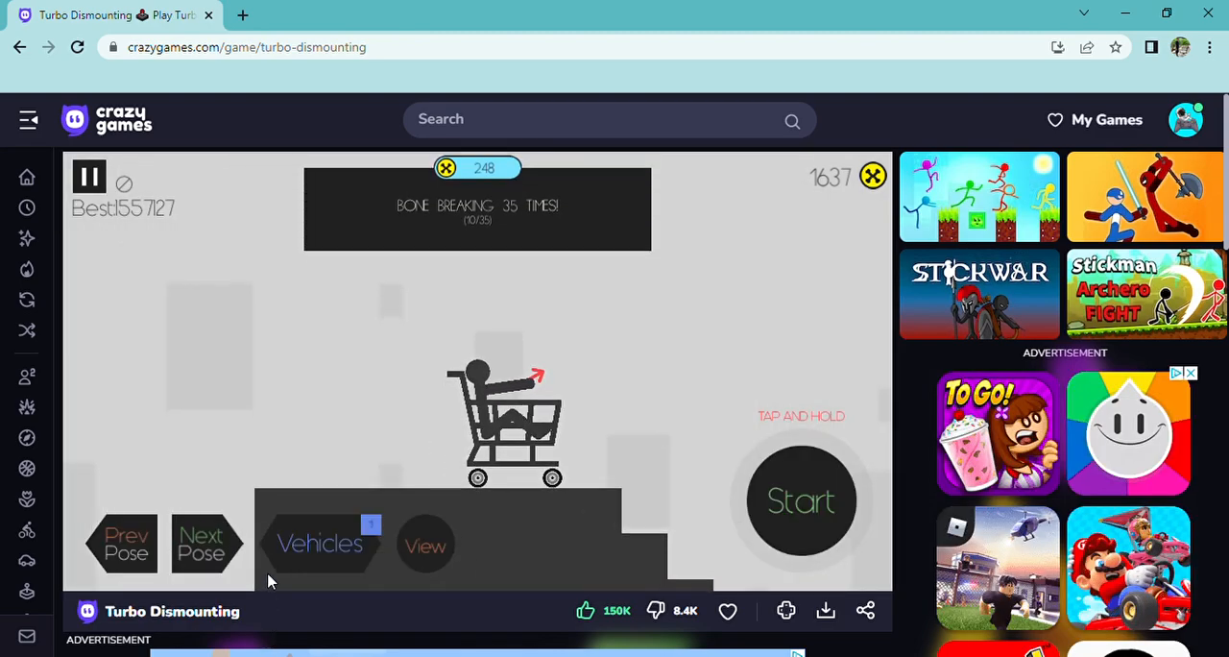
Buy the Hospital Bed for 1500 coins, leaving 137, and lay the stickman on it
left_click(319, 543)
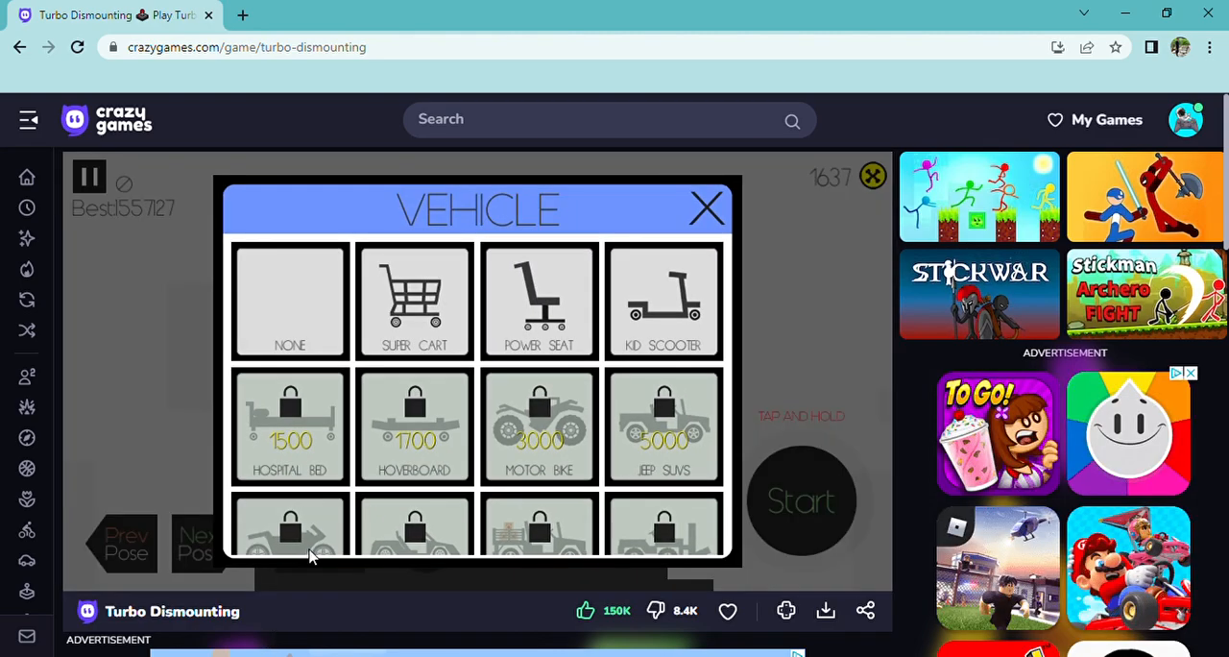
mouse_move(615, 388)
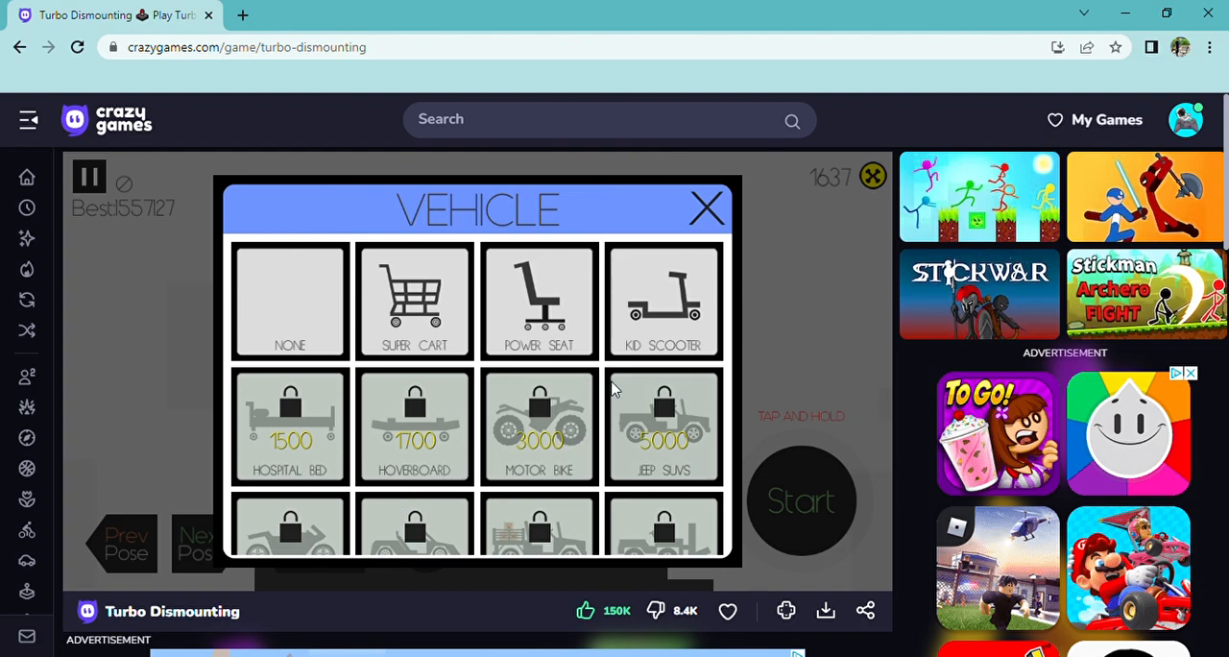
mouse_move(230, 426)
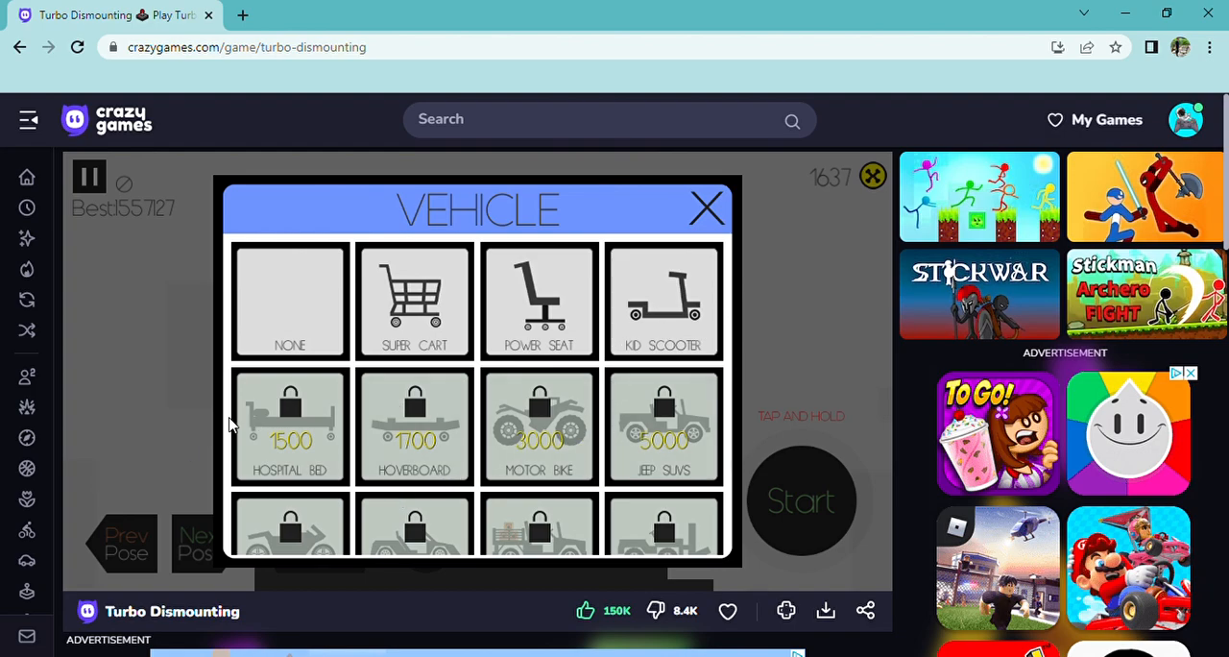
mouse_move(248, 415)
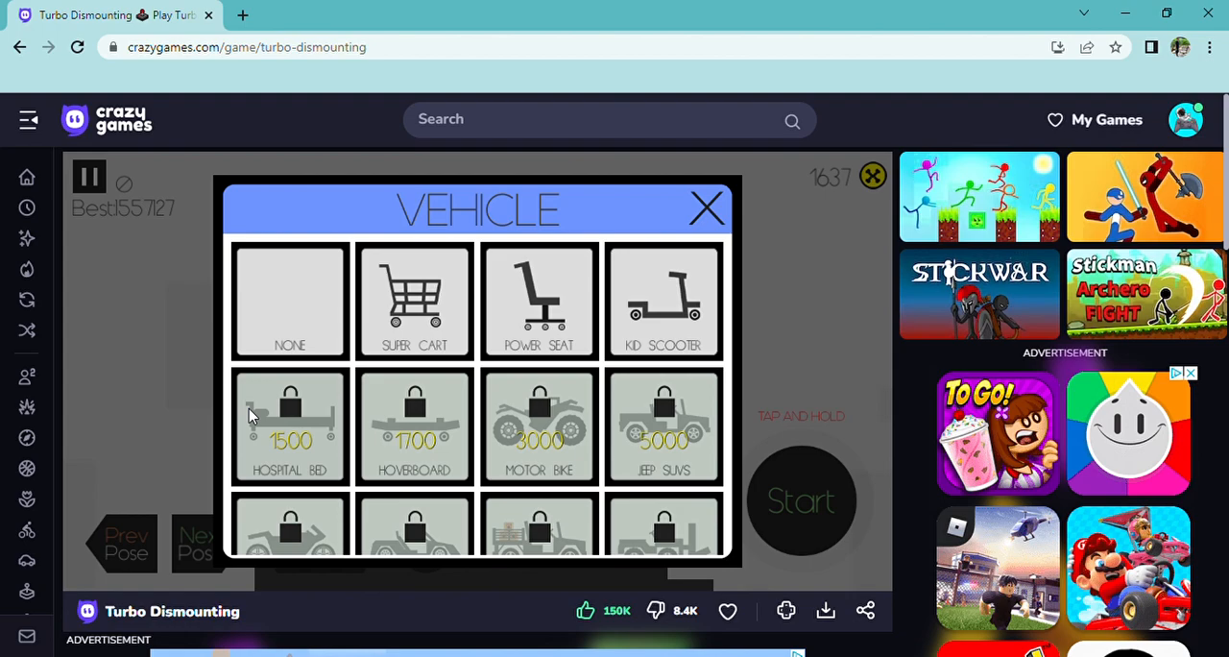
left_click(290, 427)
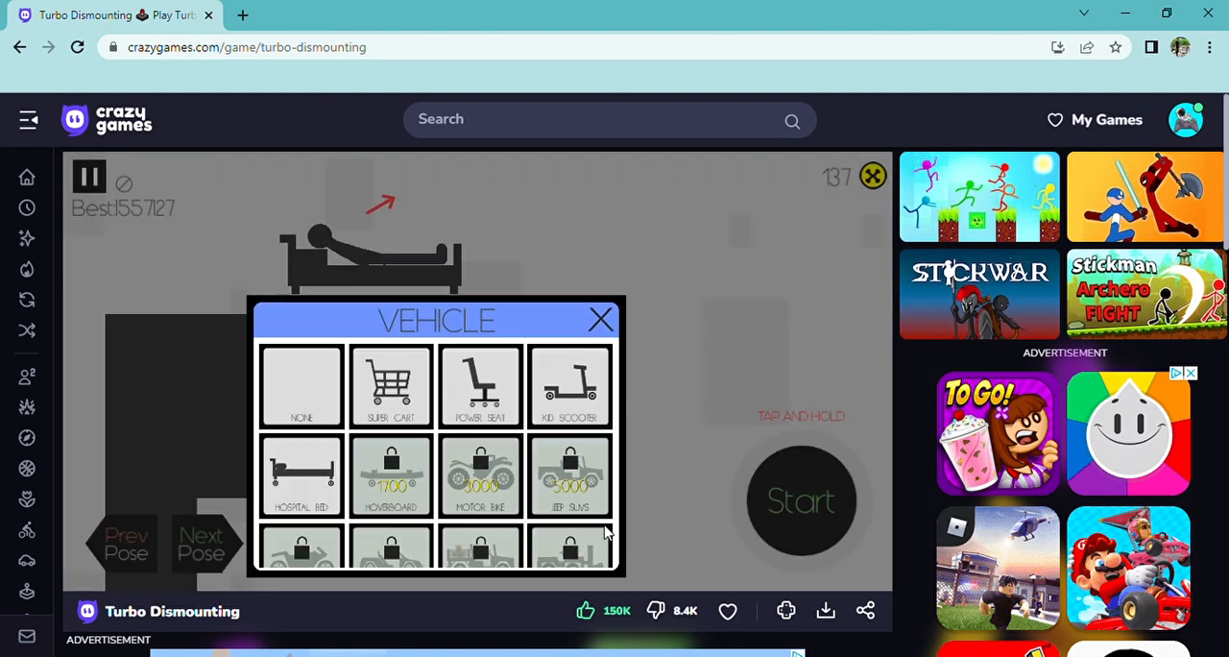
Close the vehicle menu and cycle the rider through several poses on the hospital bed
left_click(599, 319)
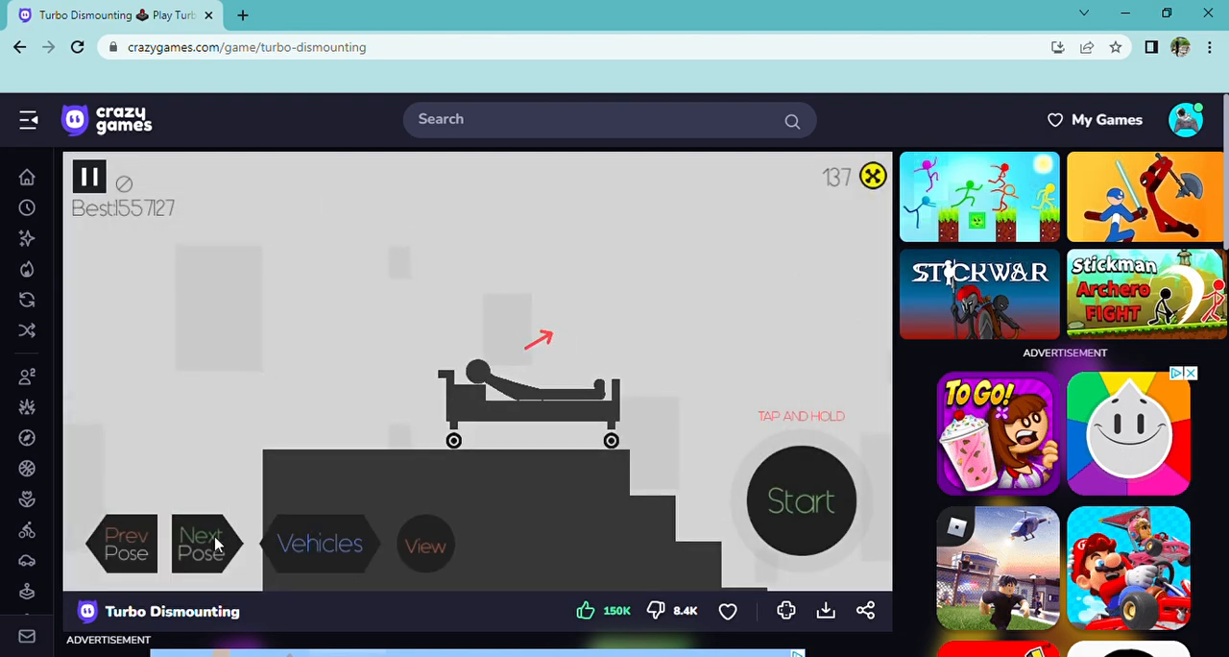
left_click(200, 544)
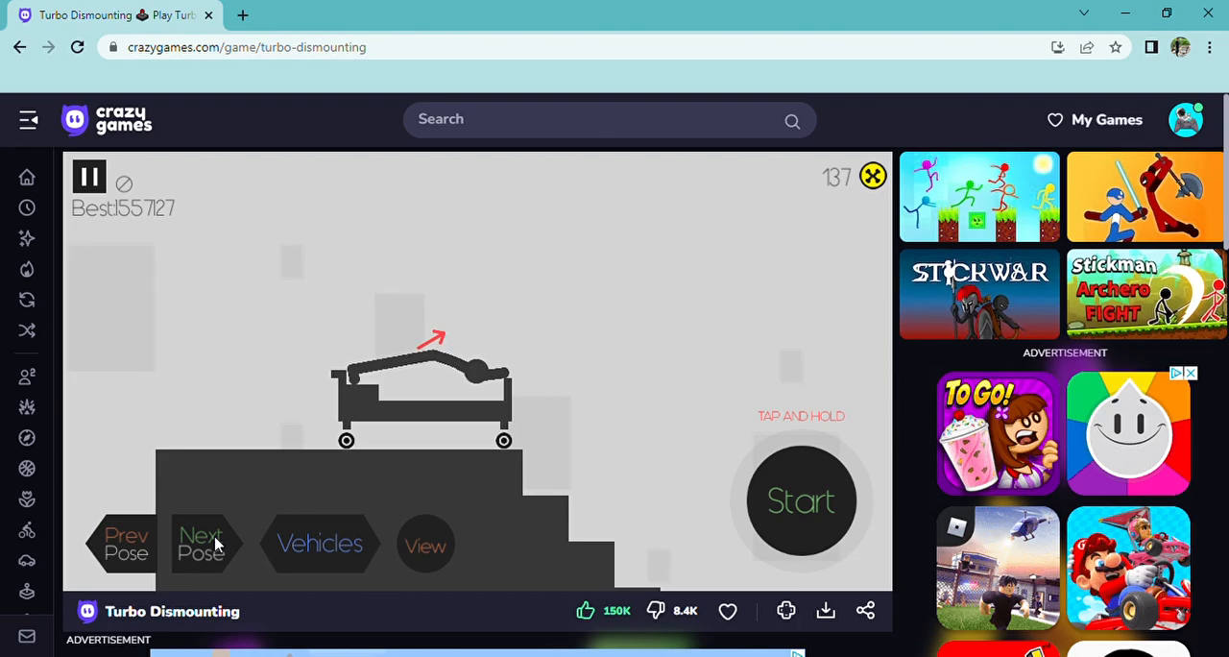
left_click(201, 542)
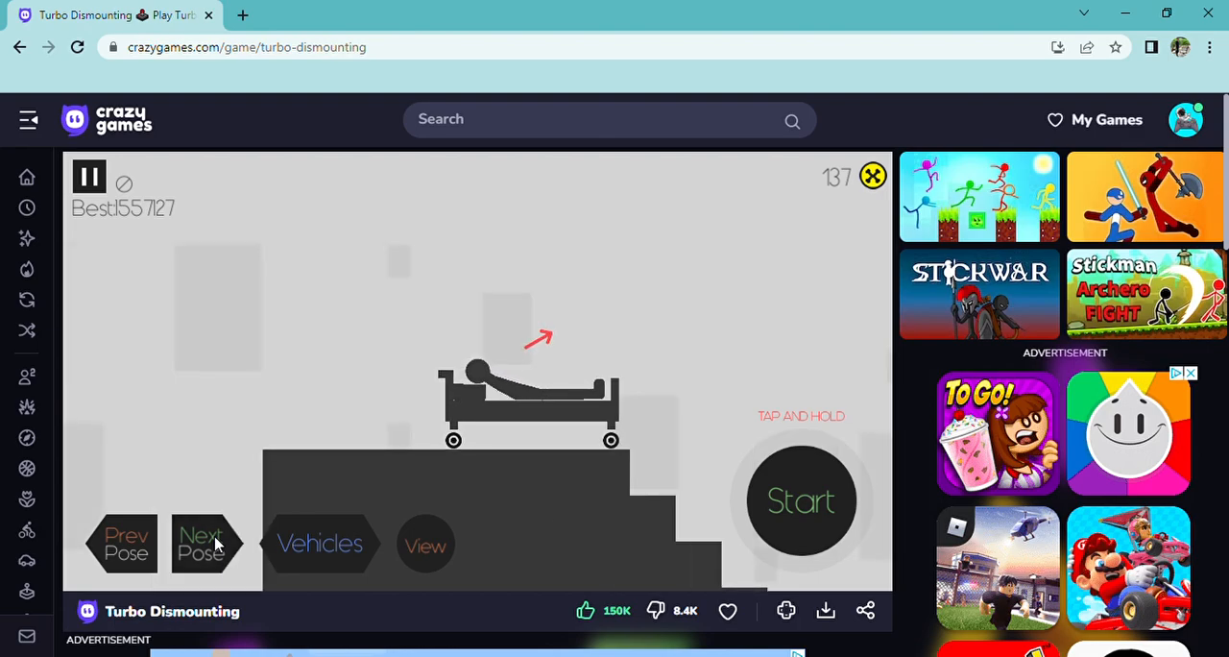
left_click(802, 499)
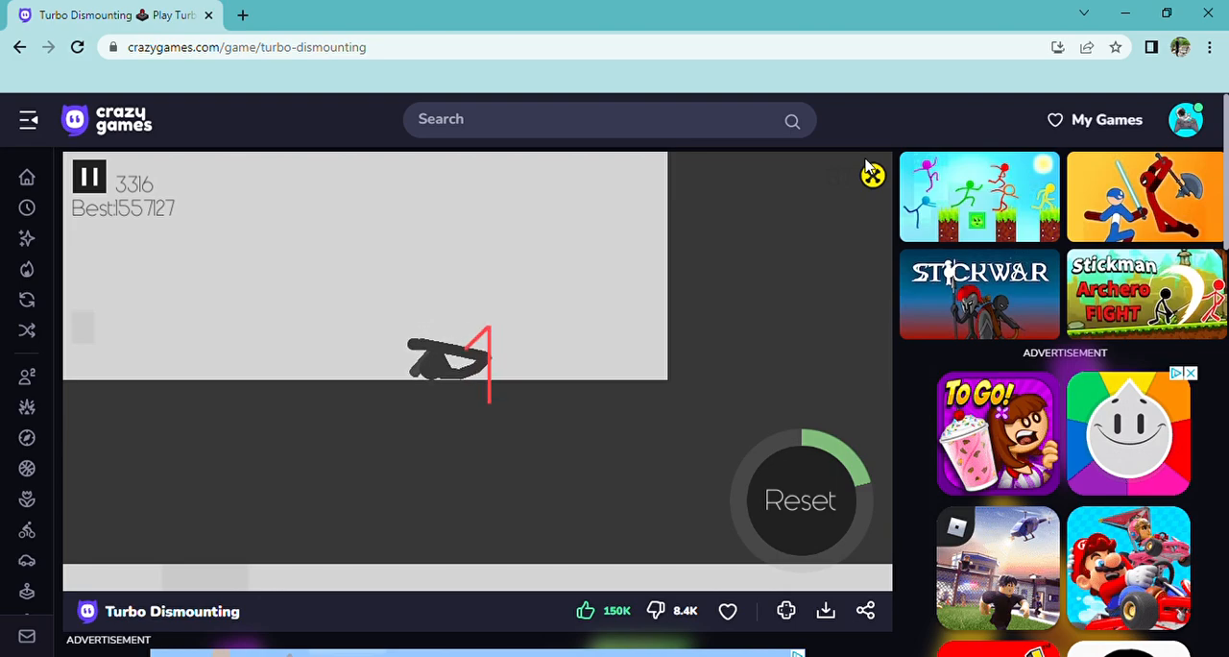
Launch, reset and relaunch the hospital bed down the stairs to a 7480-point finish
left_click(798, 500)
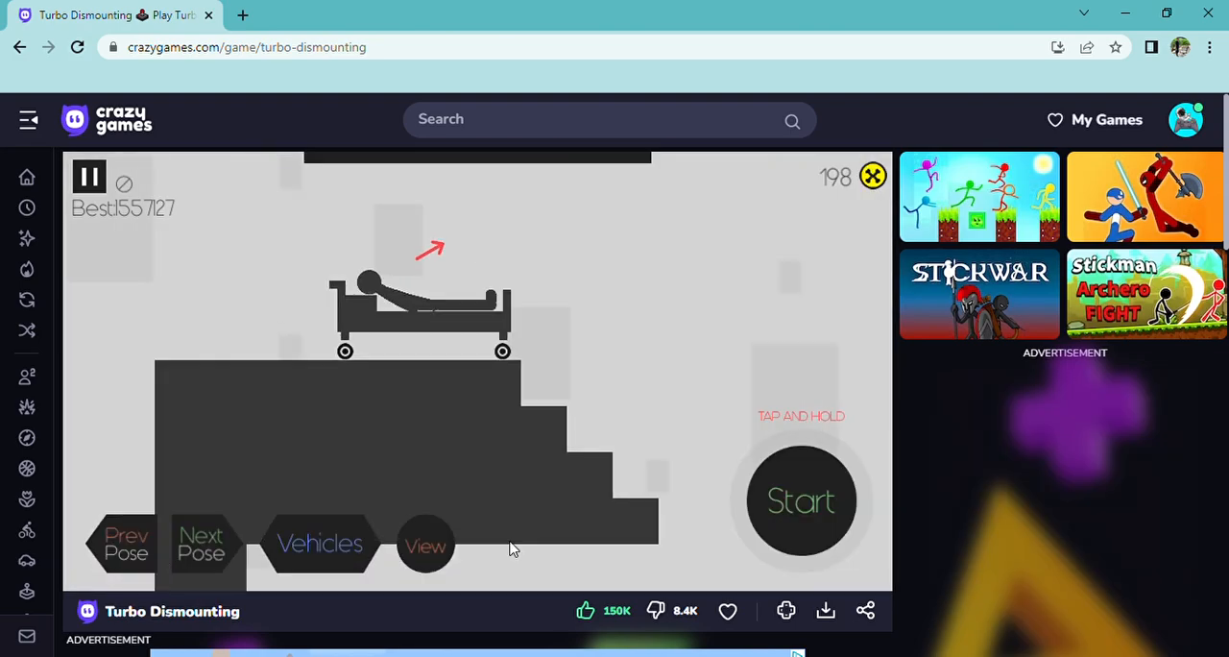
left_click(802, 499)
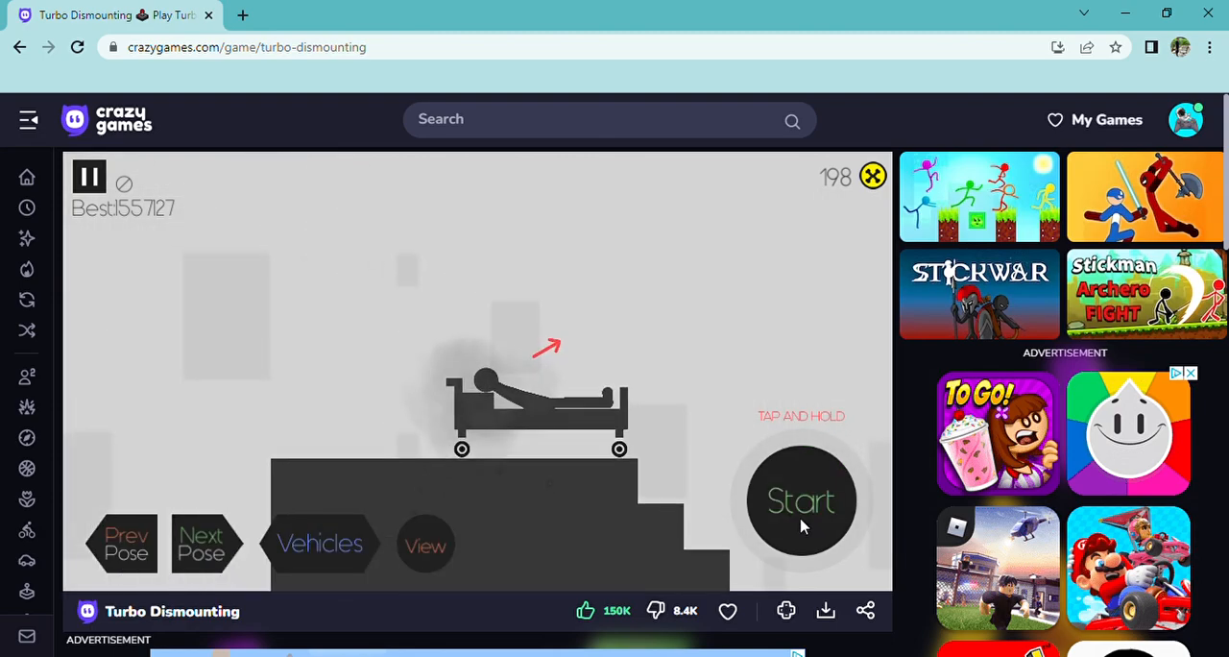
left_click(801, 499)
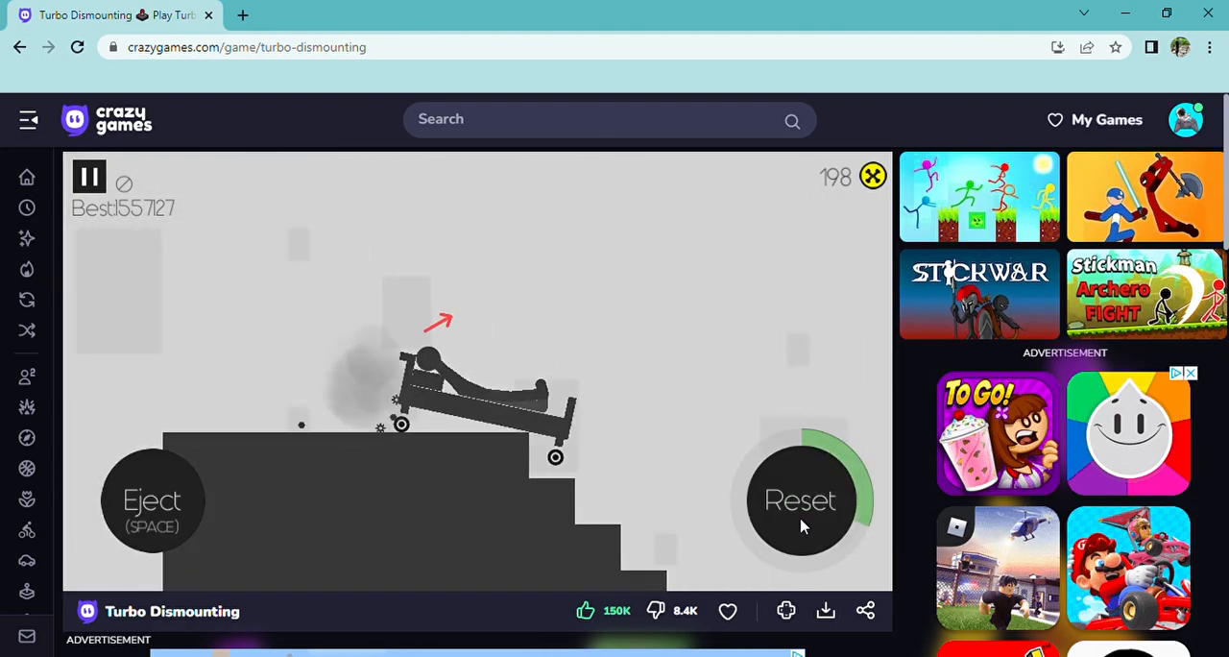
left_click(801, 499)
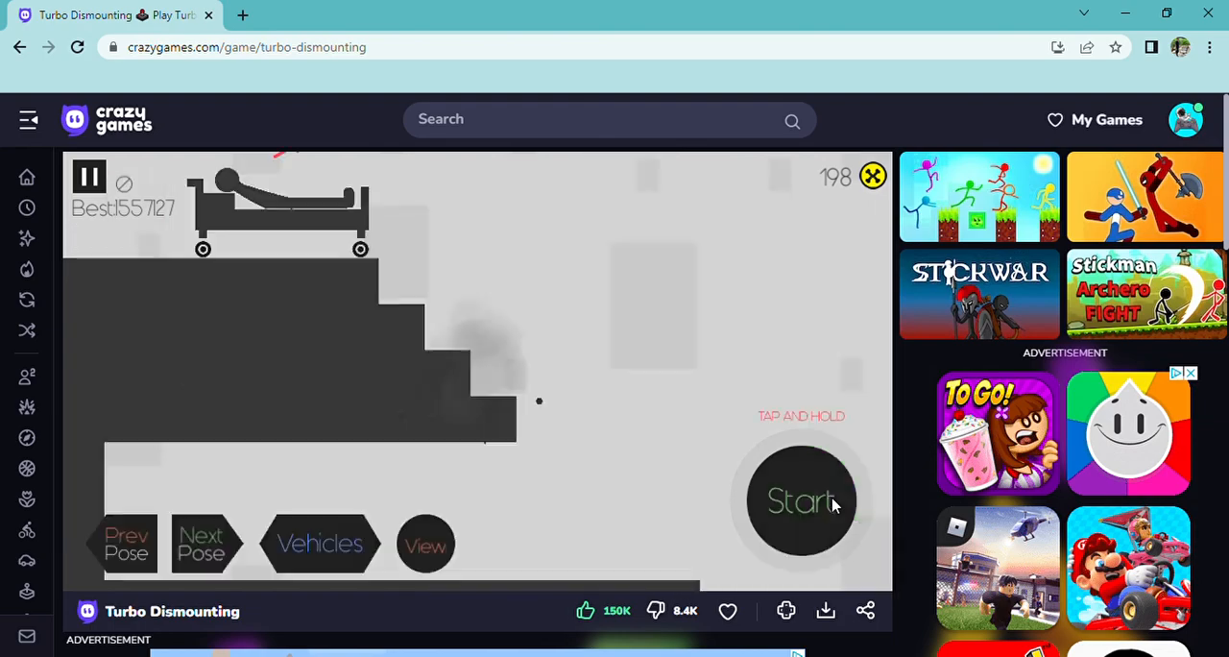
left_click(800, 500)
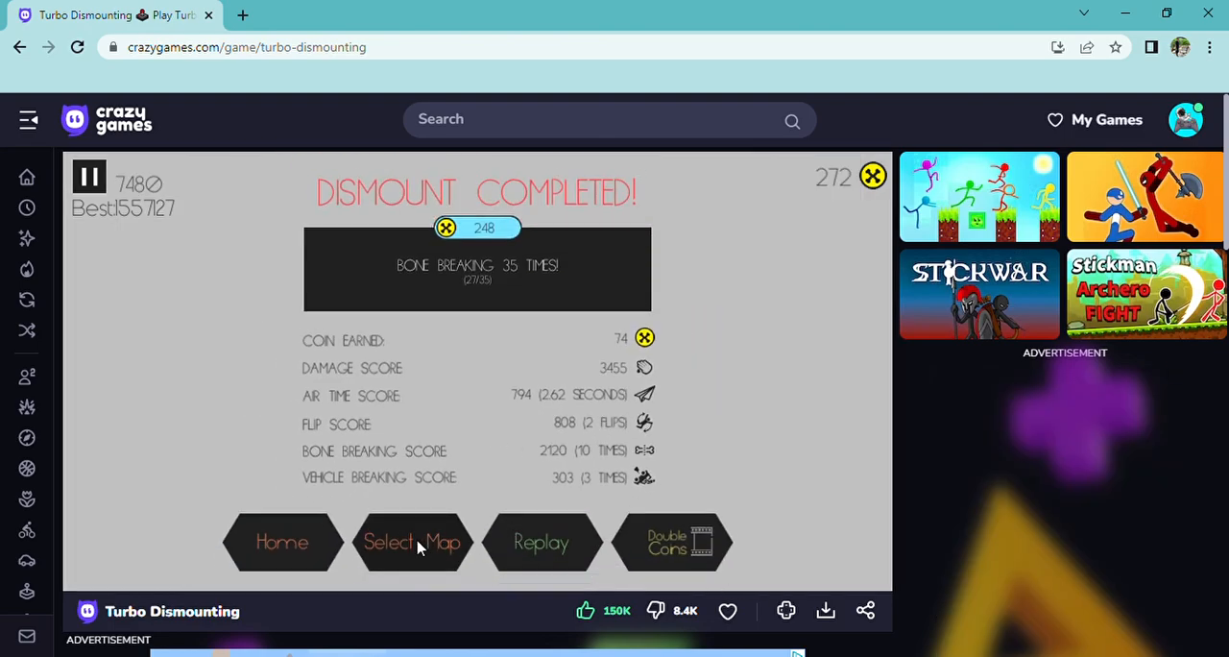
Choose another flat map with no best score from Maps Select
left_click(411, 541)
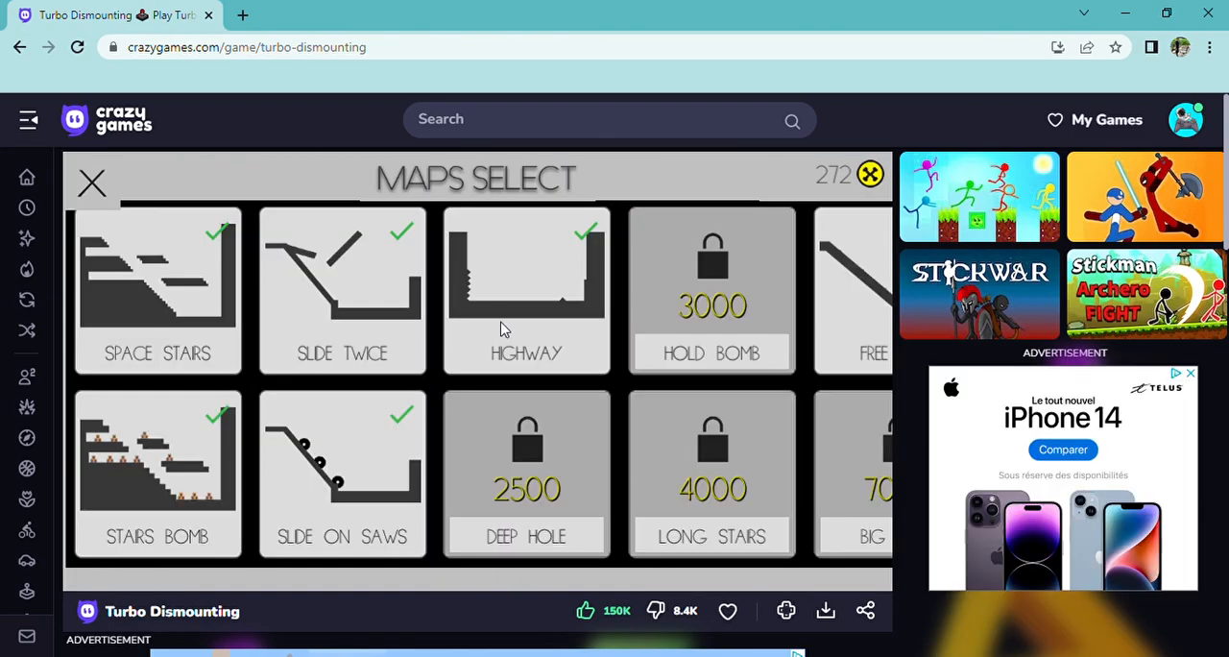
left_click(526, 288)
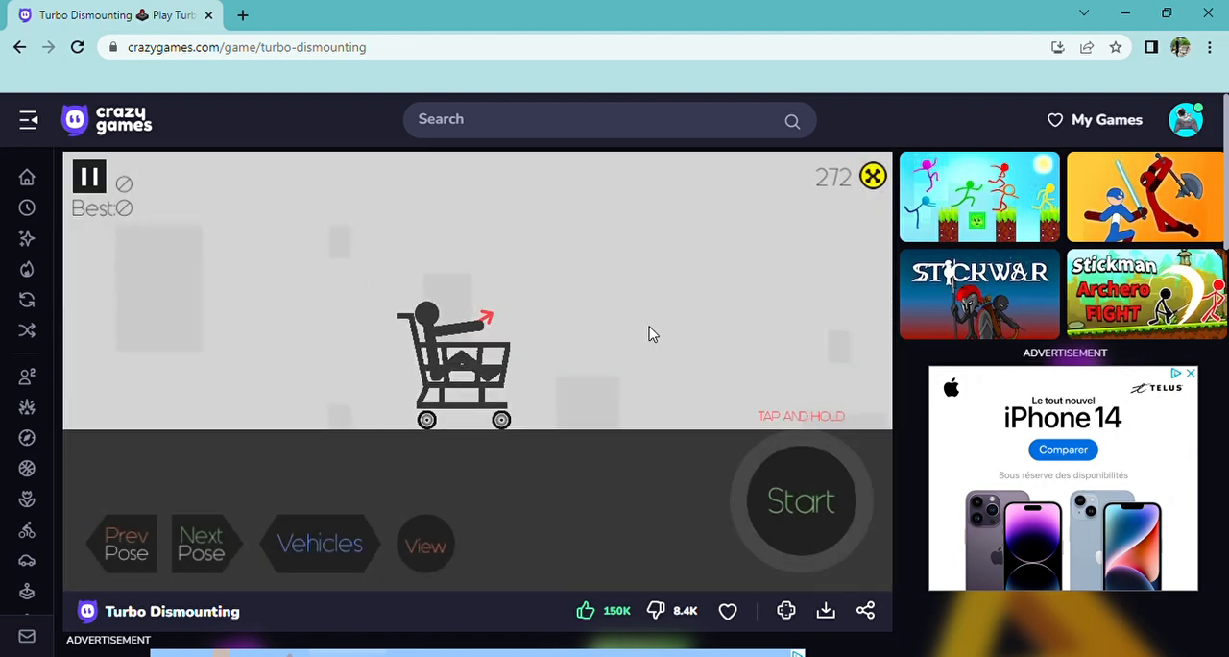
Start the shopping cart run on the new map, finishing with a 46554 new best
left_click(803, 500)
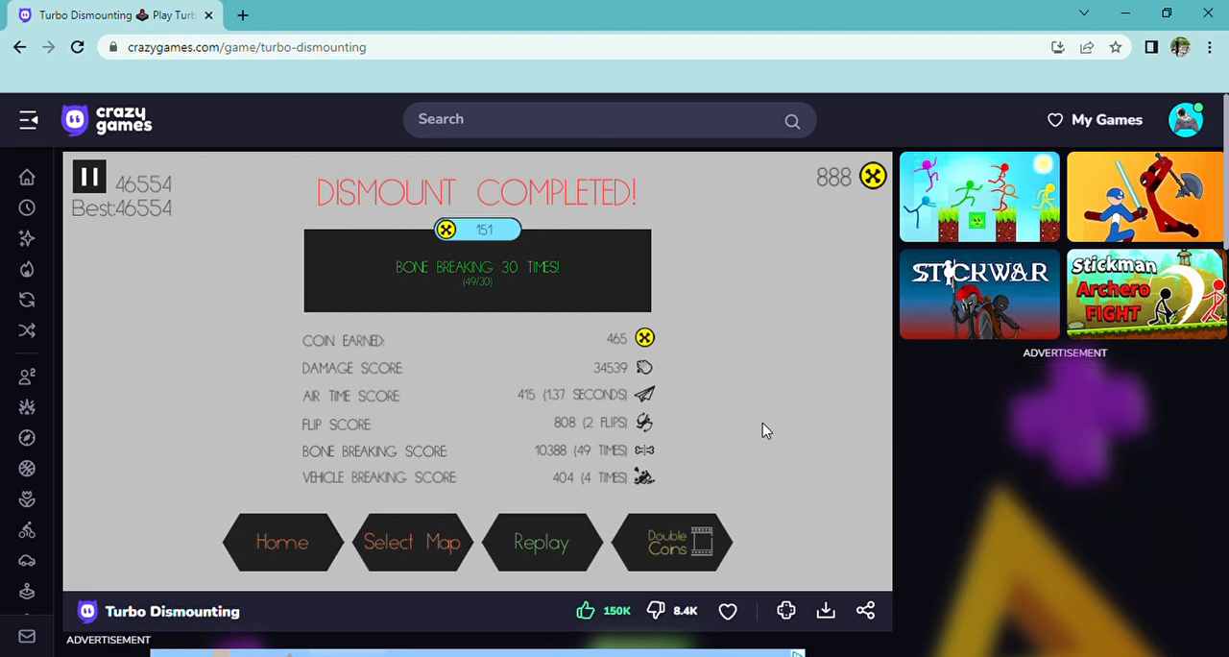
Replay the map with the hospital bed, finish the run, and replay again for another attempt
left_click(541, 542)
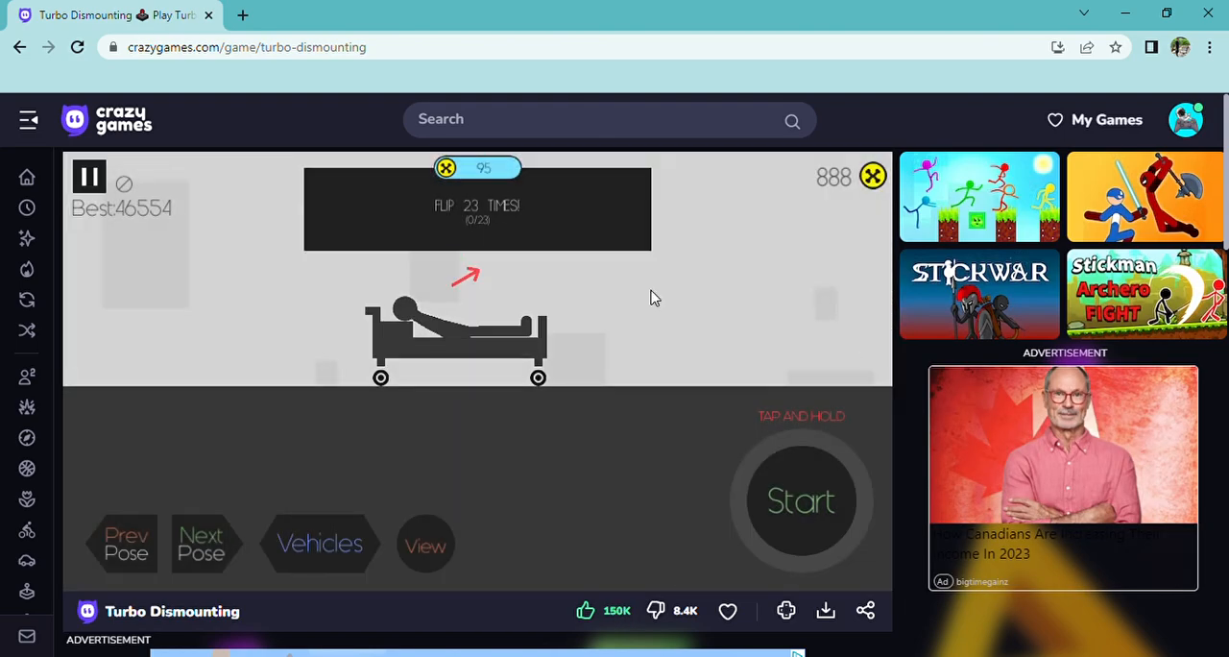
left_click(800, 499)
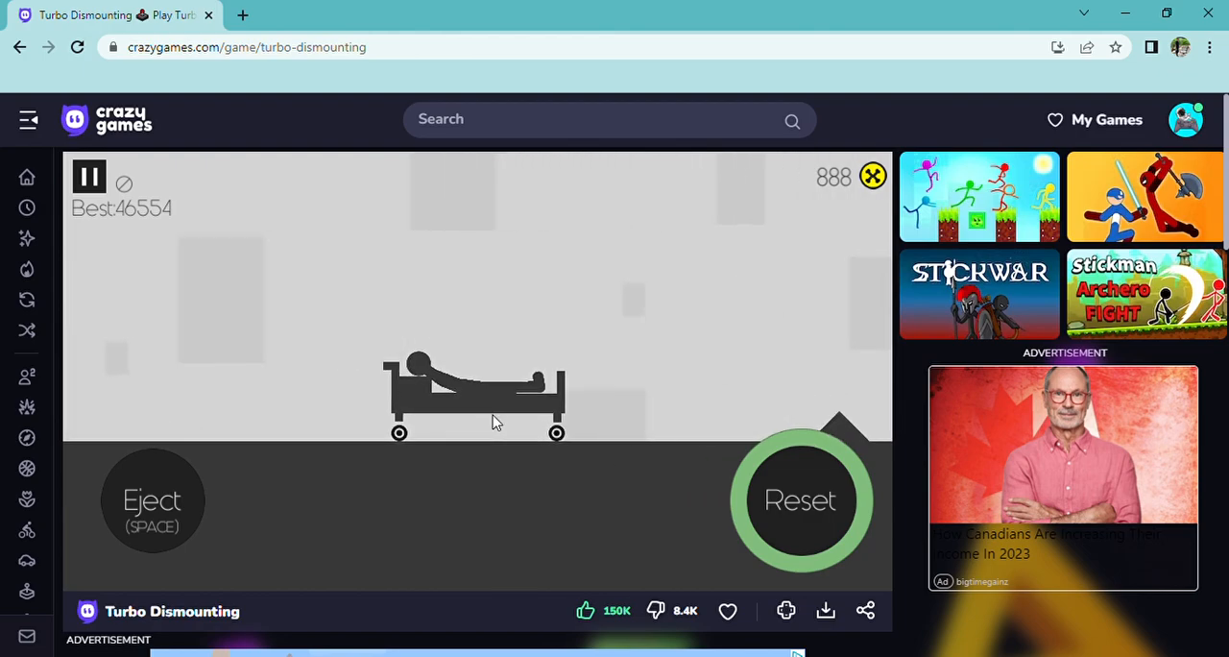
left_click(152, 500)
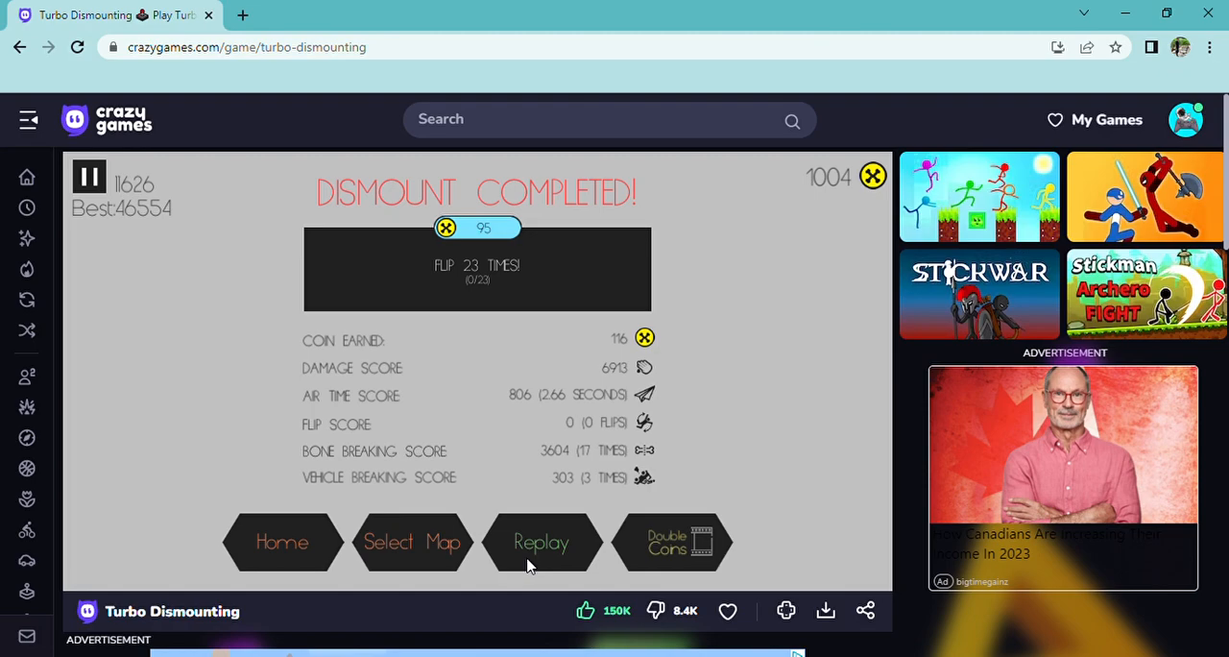
left_click(542, 541)
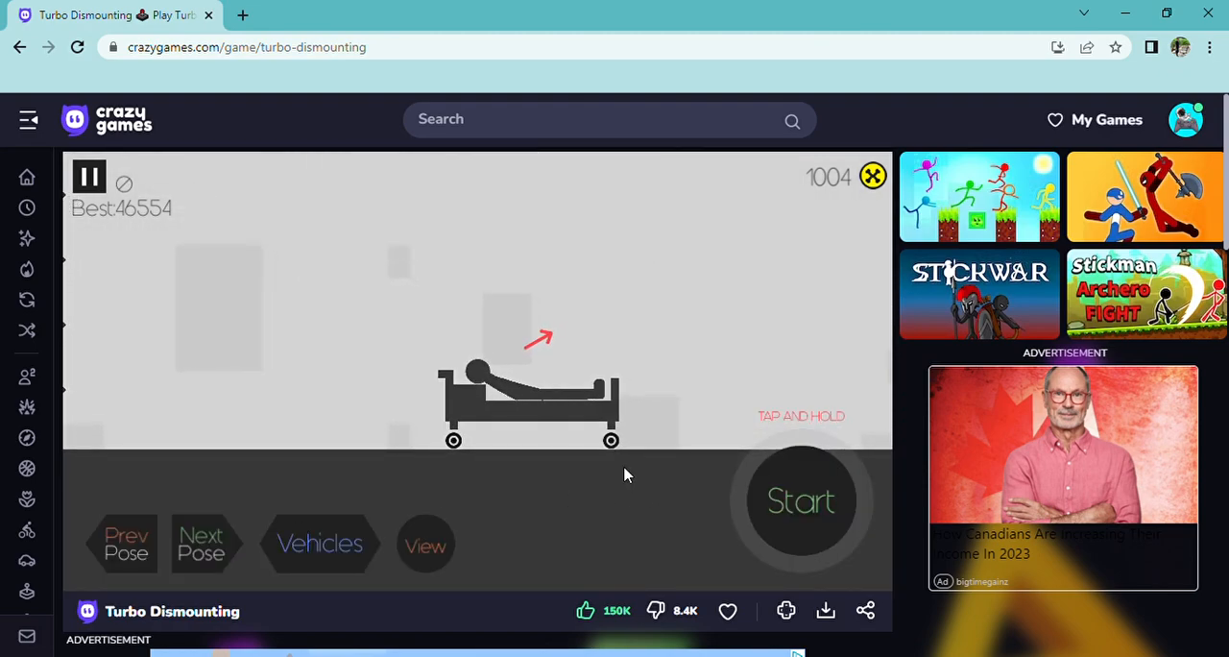
mouse_move(1019, 213)
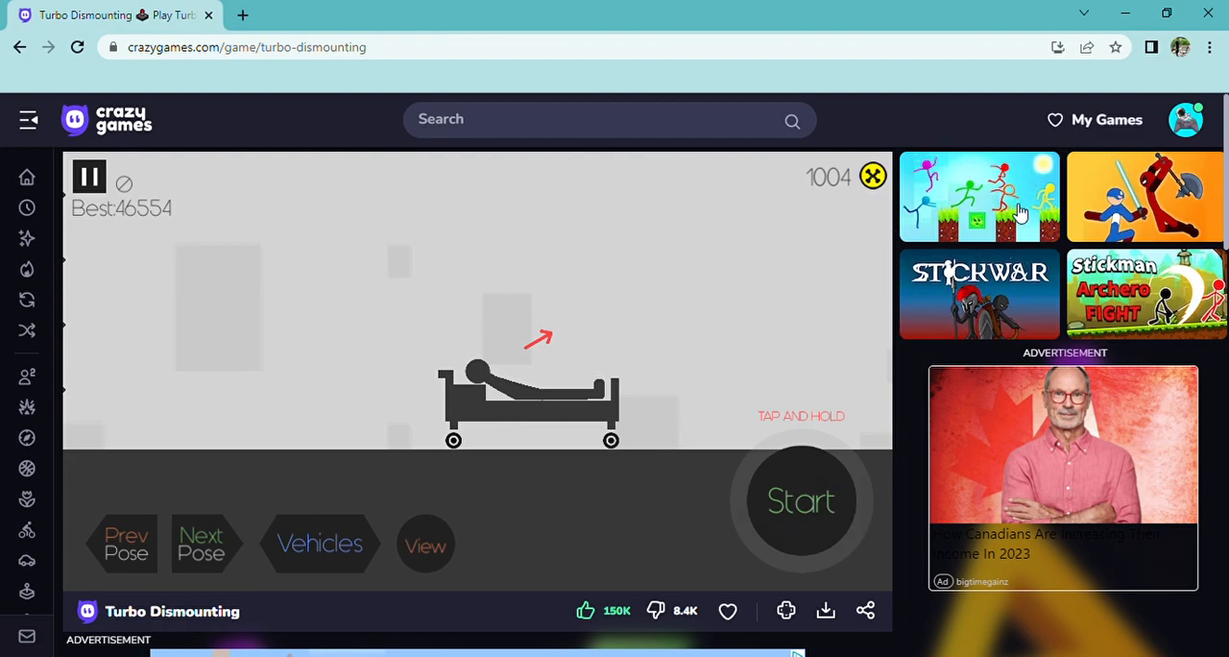